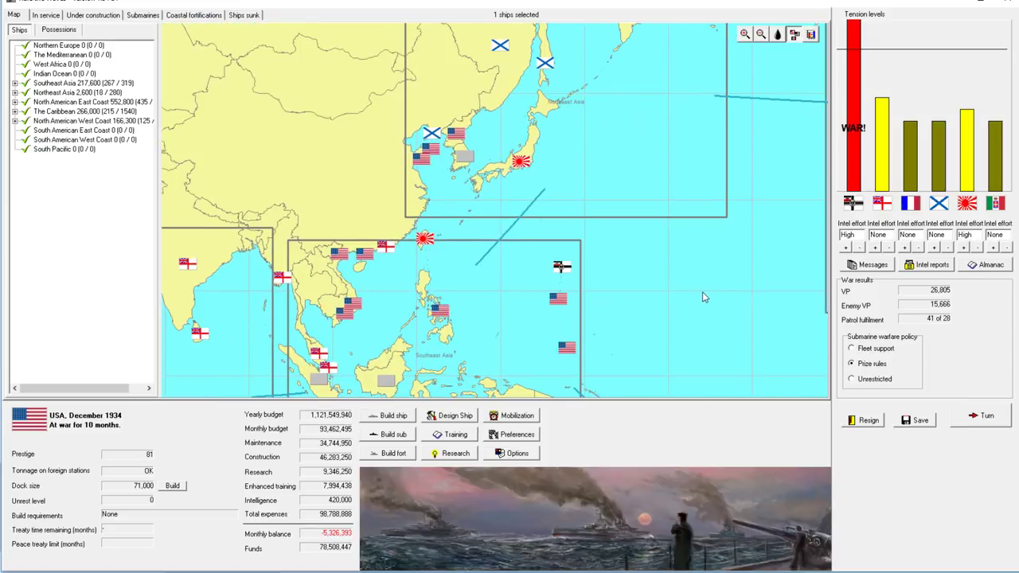
# Review the Atlantic map, the sunk ships list and the ships in service.
pyautogui.click(760, 33)
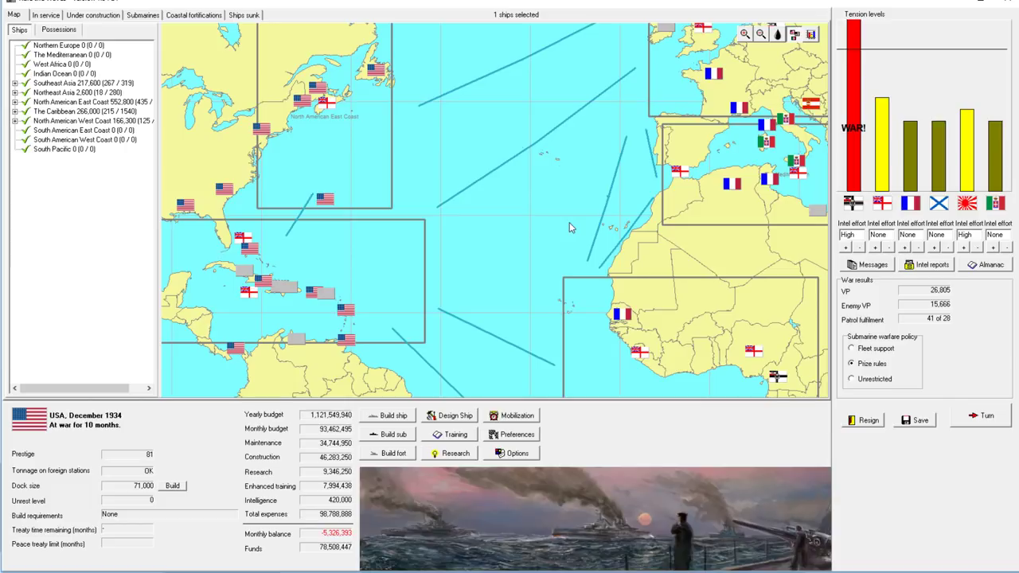
pyautogui.moveTo(366, 170)
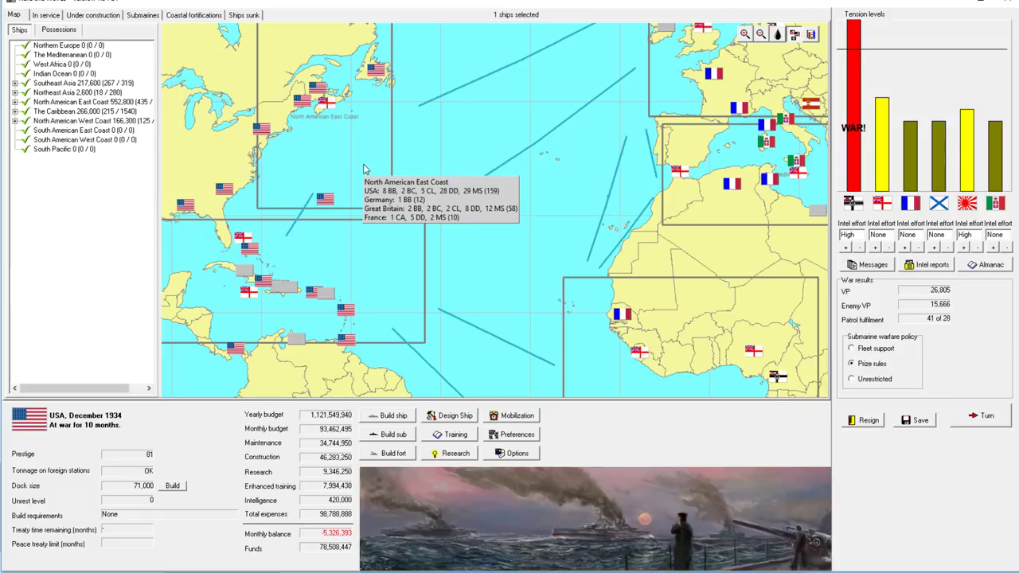
pyautogui.moveTo(386, 253)
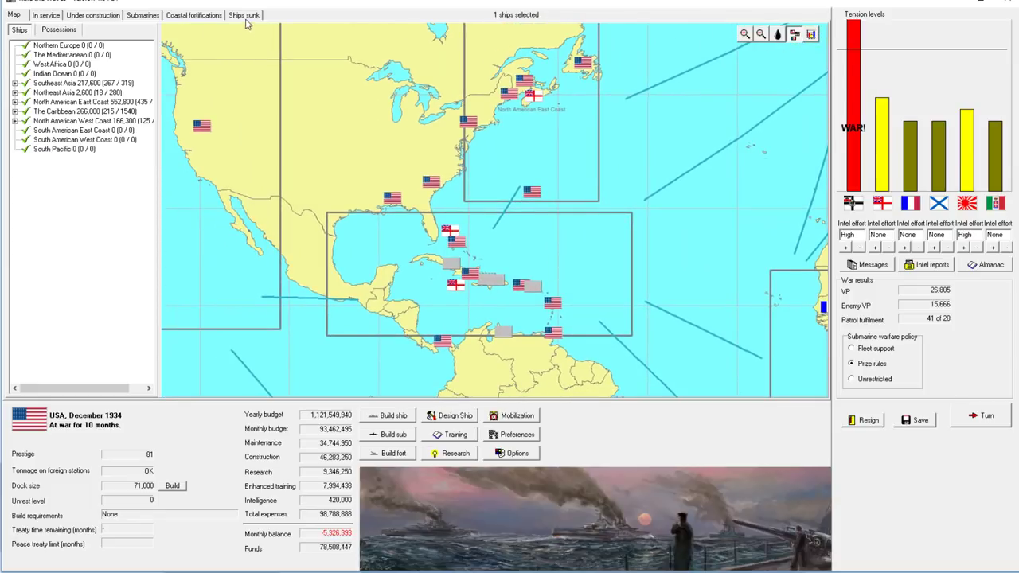
pyautogui.click(243, 15)
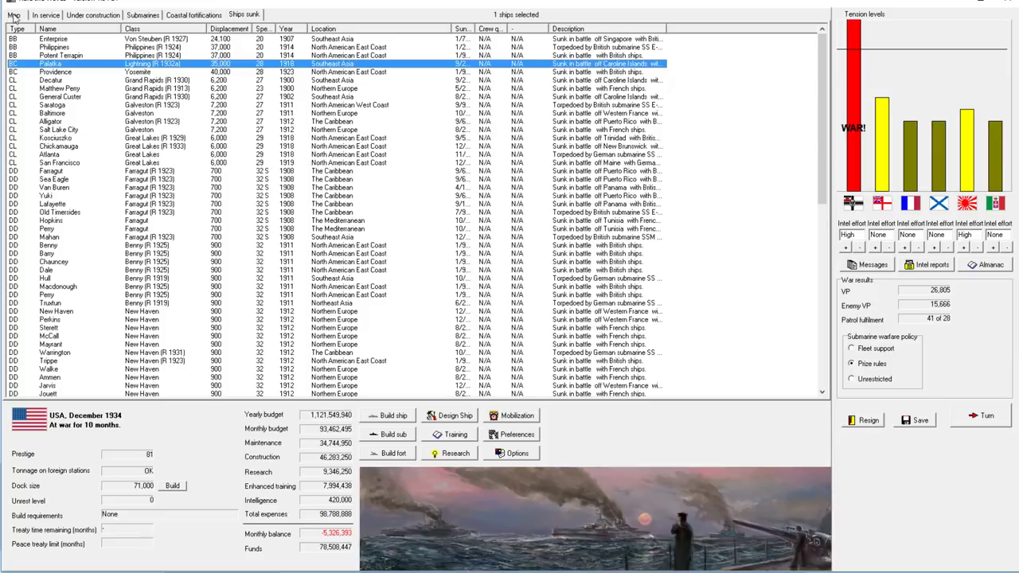
pyautogui.click(14, 14)
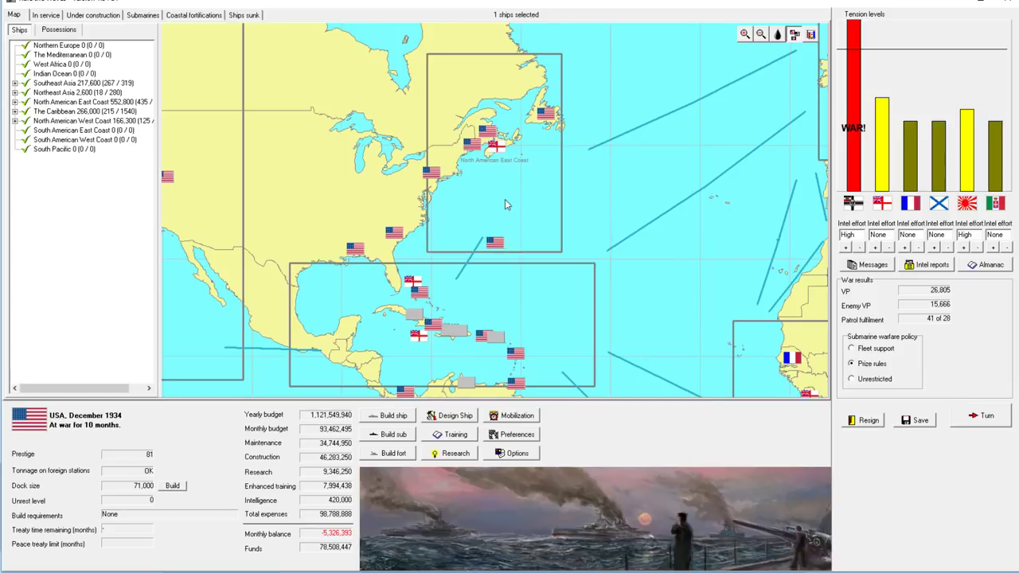
pyautogui.moveTo(507, 206)
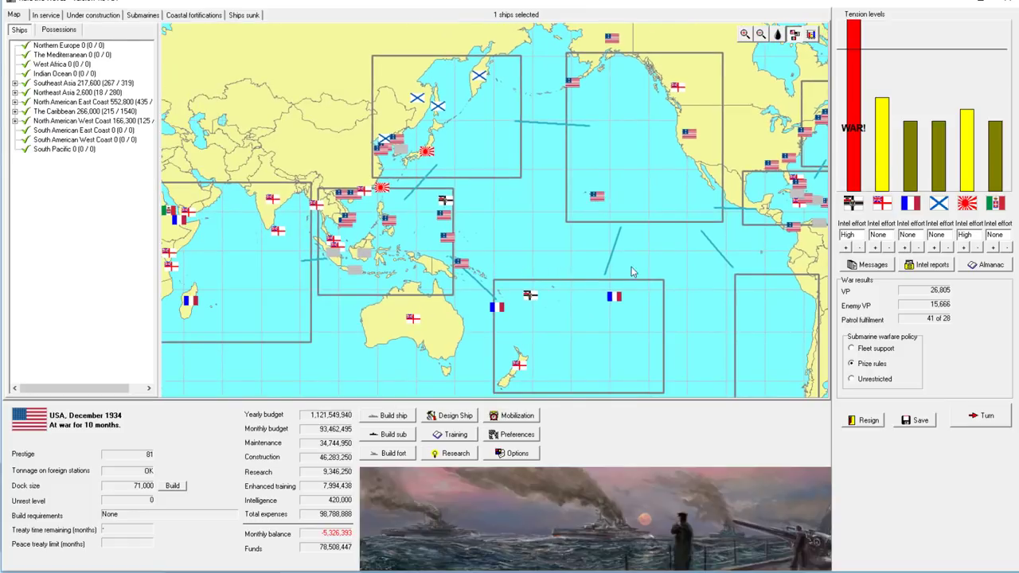
pyautogui.moveTo(580, 231)
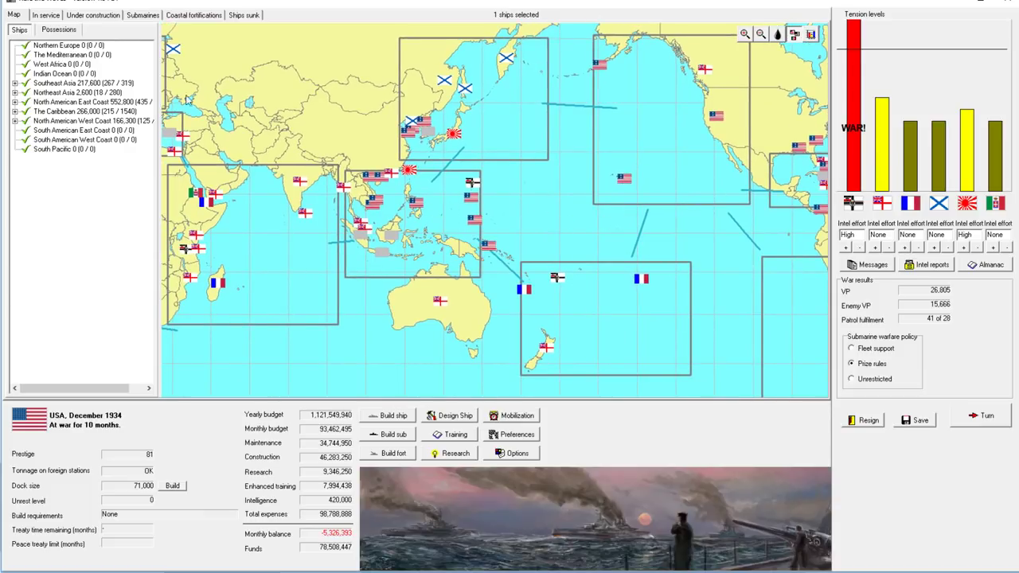
pyautogui.click(45, 14)
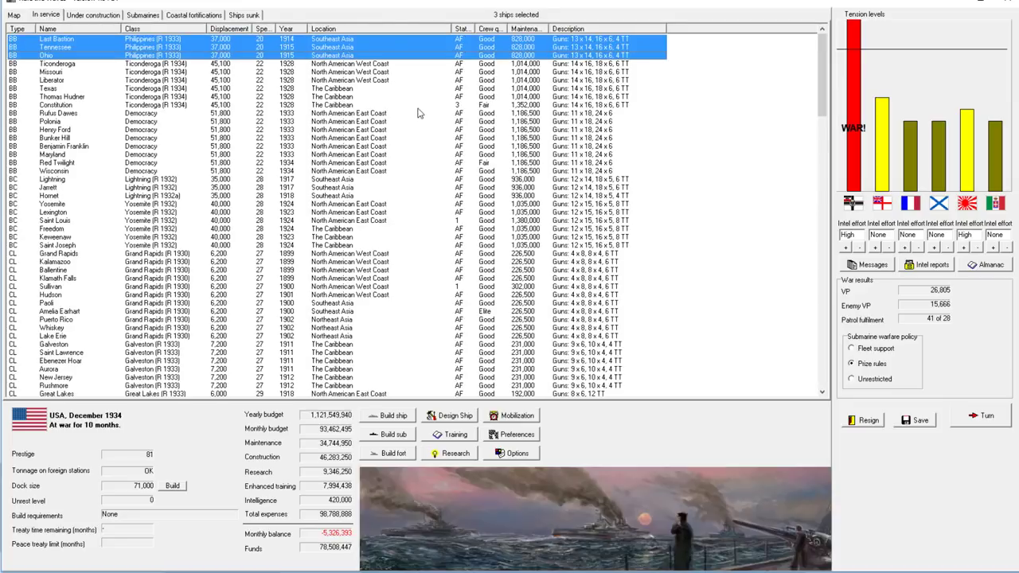
pyautogui.moveTo(426, 154)
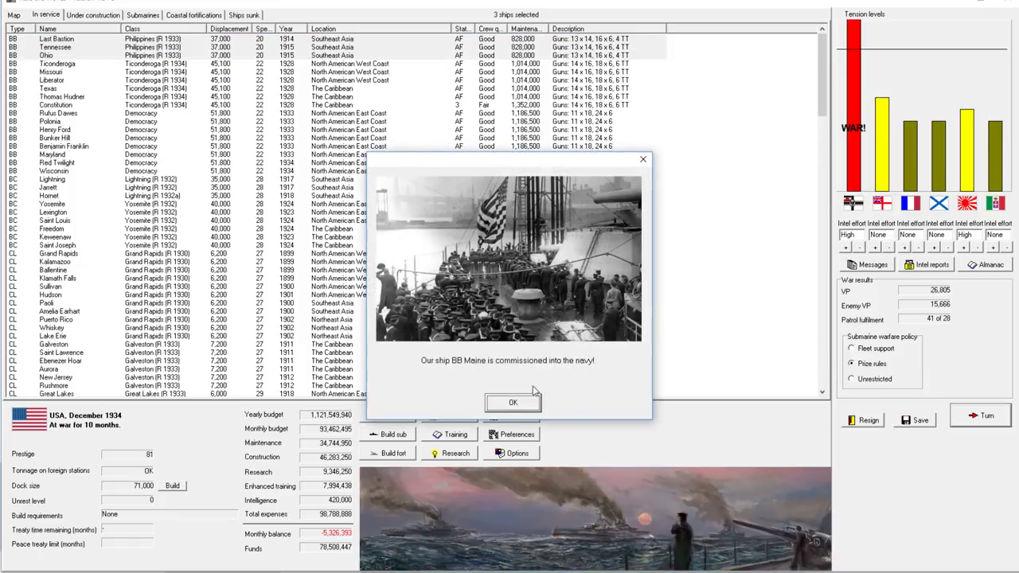
# Acknowledge the January reports: Maine commissioned, Spica, V4, Duncan, Lake Owen lost, submarine summaries.
pyautogui.click(512, 402)
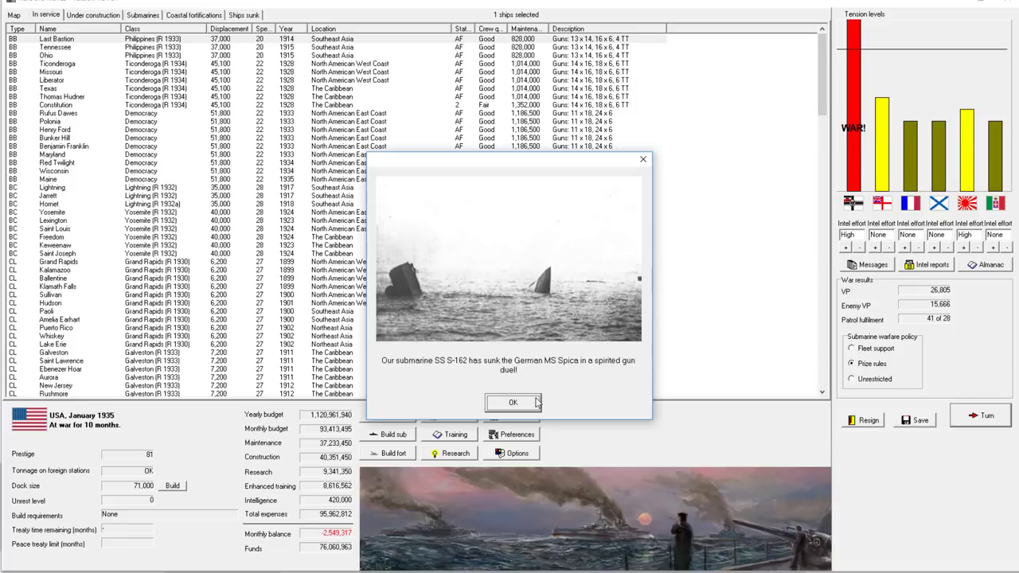
pyautogui.click(513, 402)
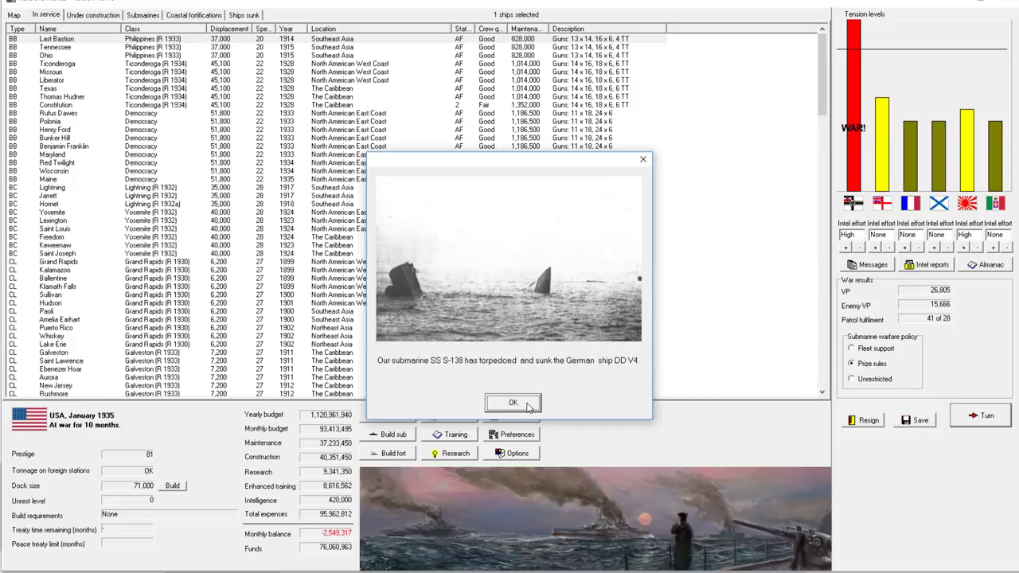
pyautogui.click(512, 402)
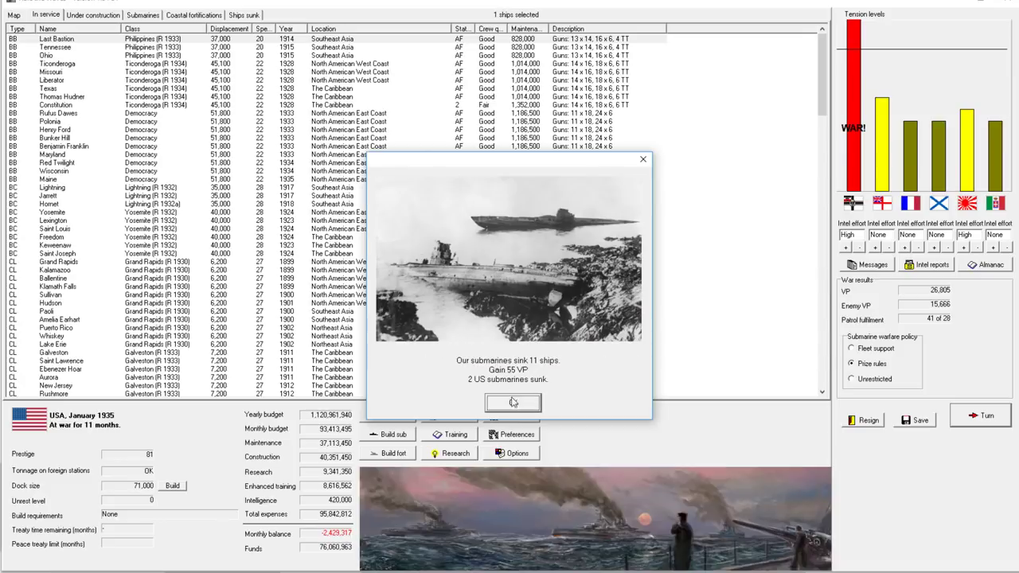
pyautogui.click(513, 402)
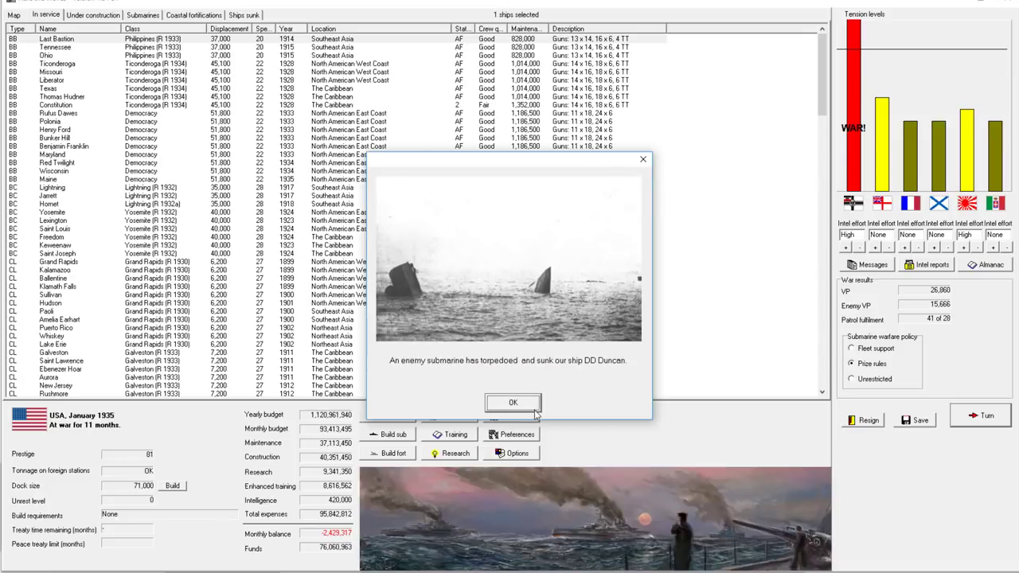
pyautogui.click(513, 403)
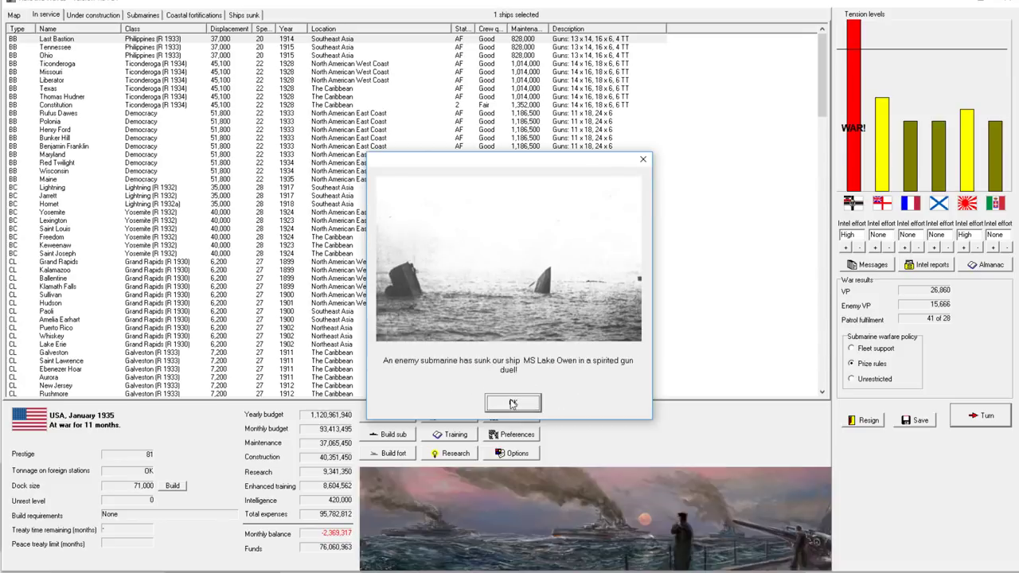
pyautogui.click(513, 403)
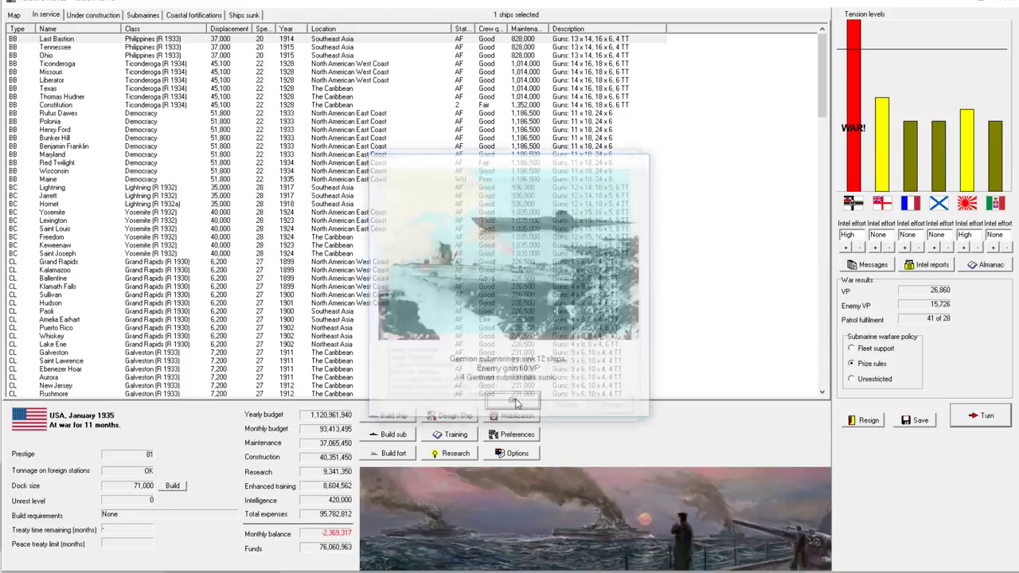
pyautogui.click(514, 402)
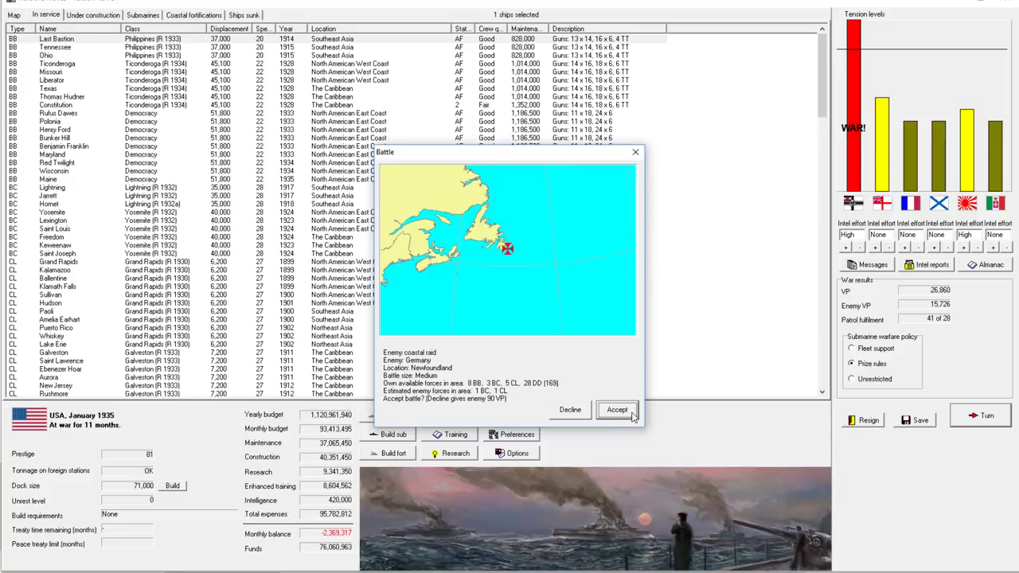
# Accept the Newfoundland raid, inspect BC Saint Louis, and set division speed to 20 knots.
pyautogui.click(617, 409)
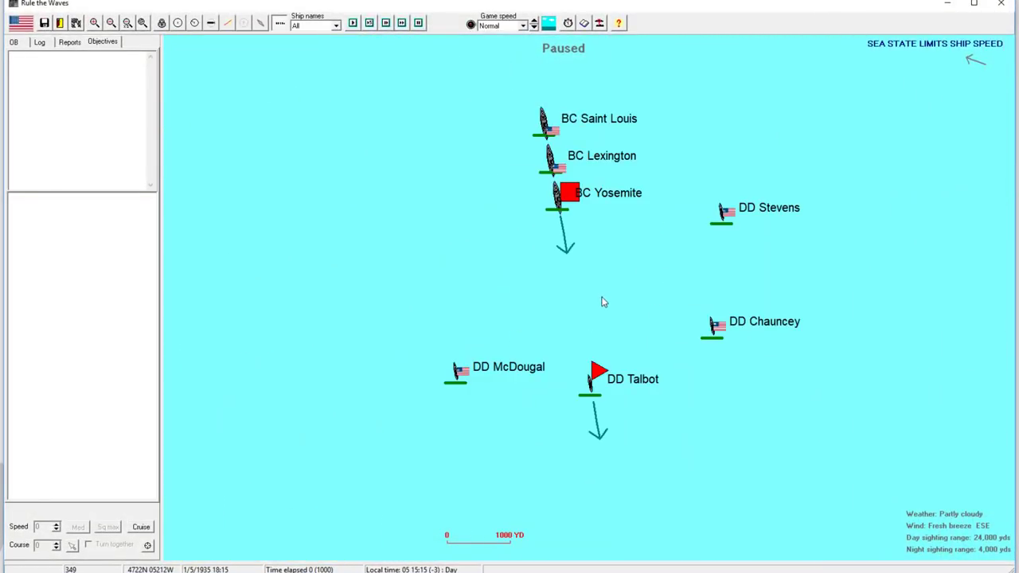
pyautogui.doubleClick(545, 123)
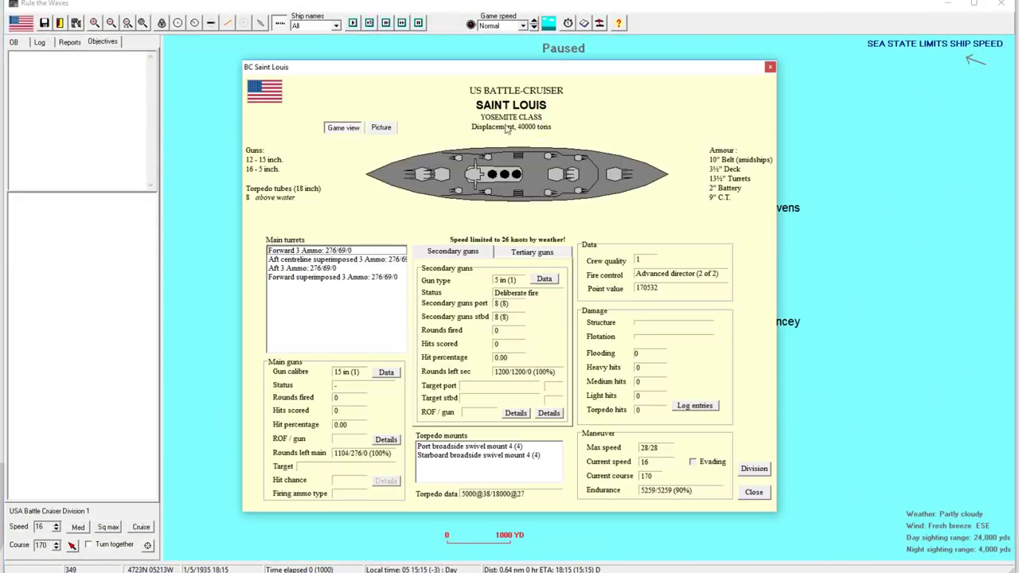
pyautogui.click(753, 492)
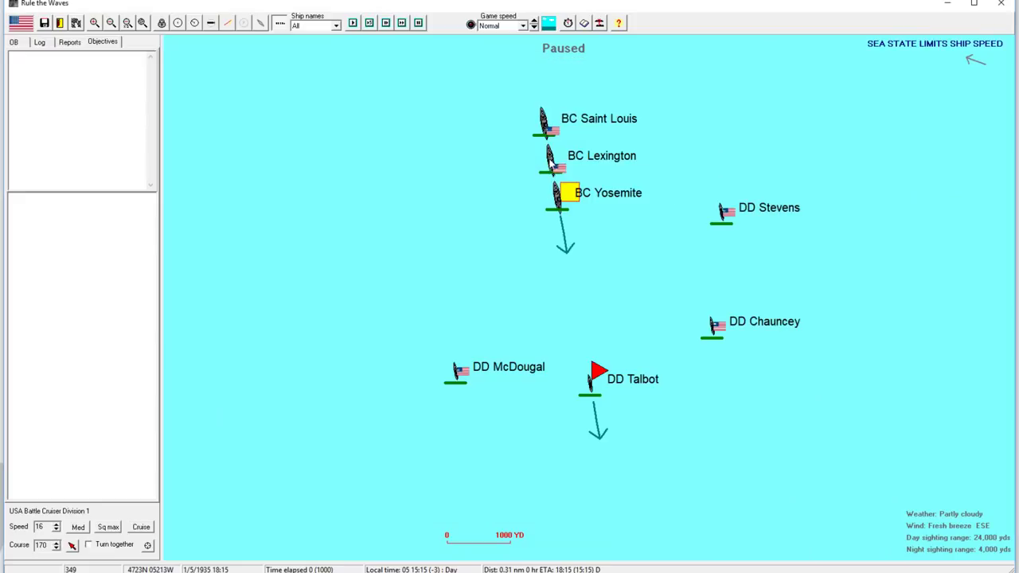
pyautogui.moveTo(569, 225)
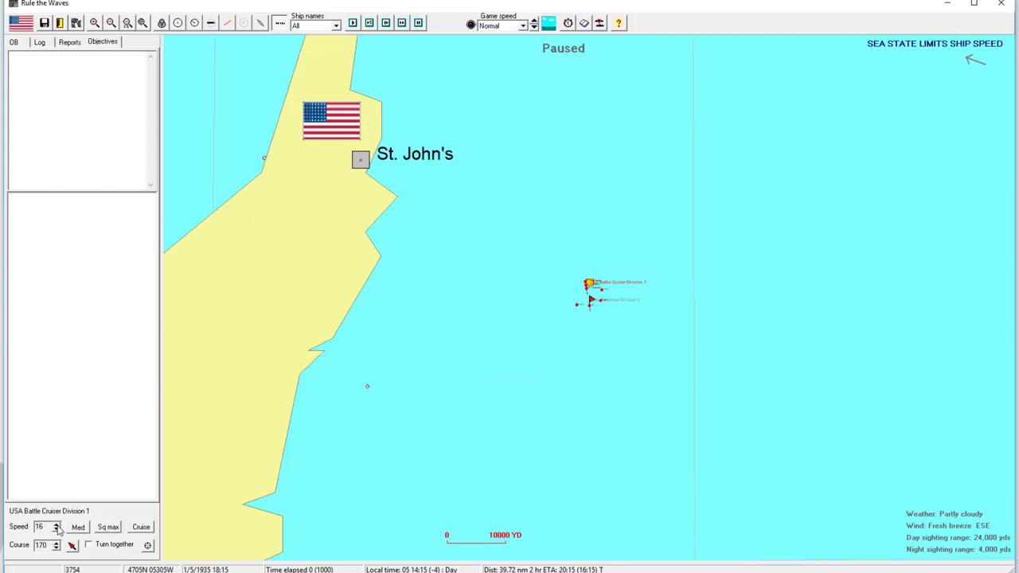
pyautogui.click(56, 524)
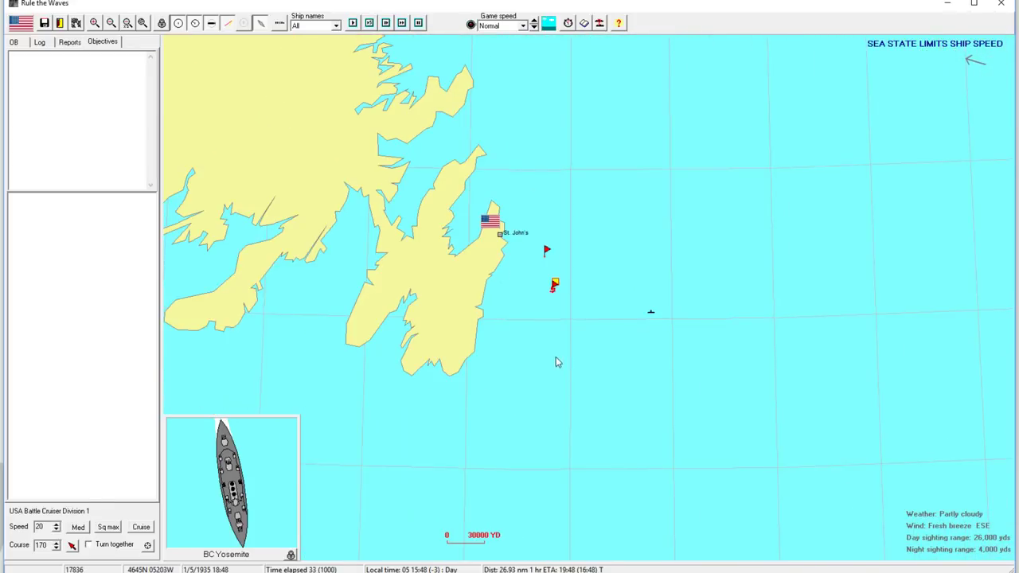
# Run the battle at Ultra fast, change course, and inspect DD Stevens until an 800–0 victory.
pyautogui.click(533, 23)
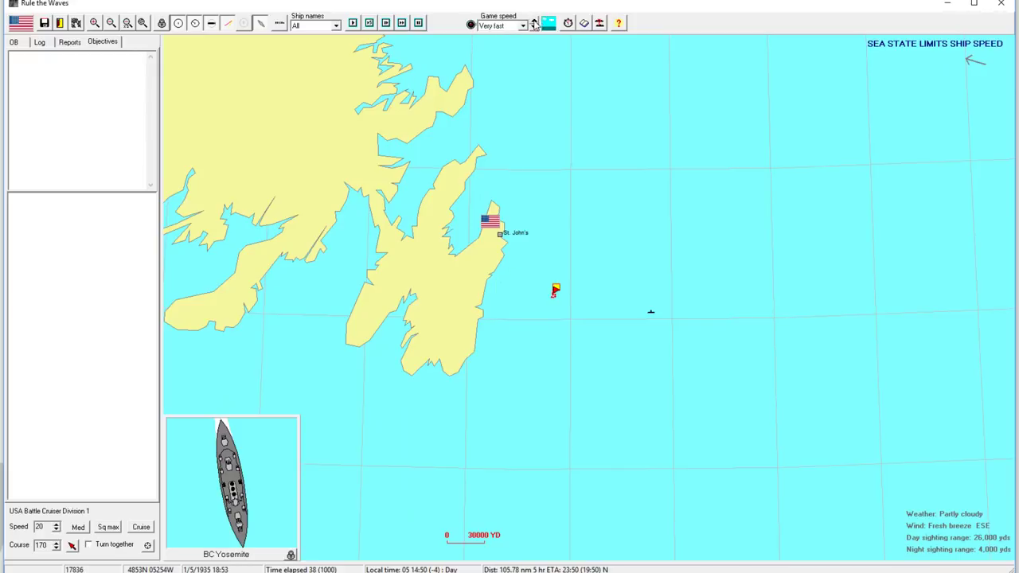
pyautogui.click(533, 22)
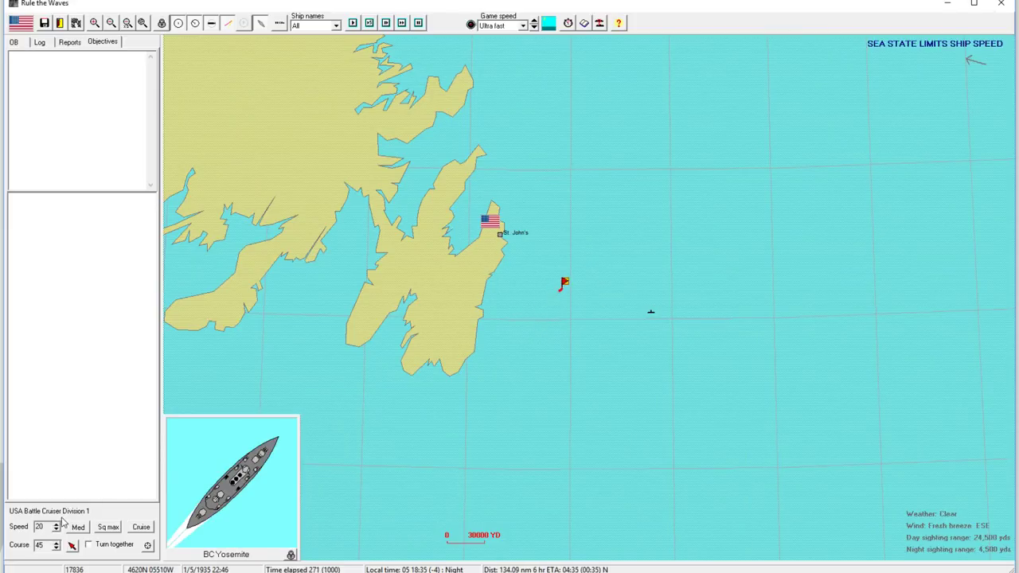
pyautogui.click(545, 269)
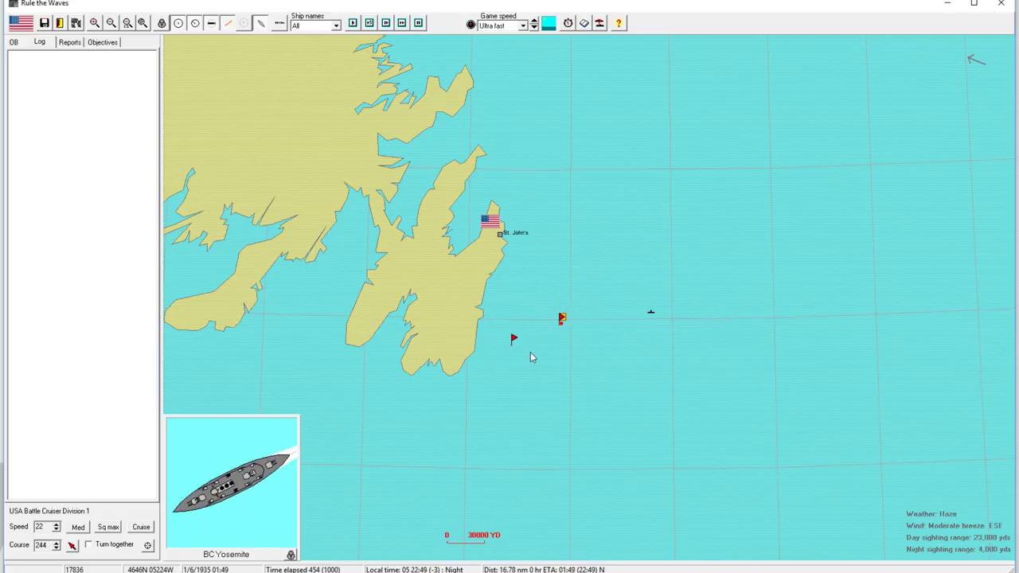
pyautogui.click(534, 335)
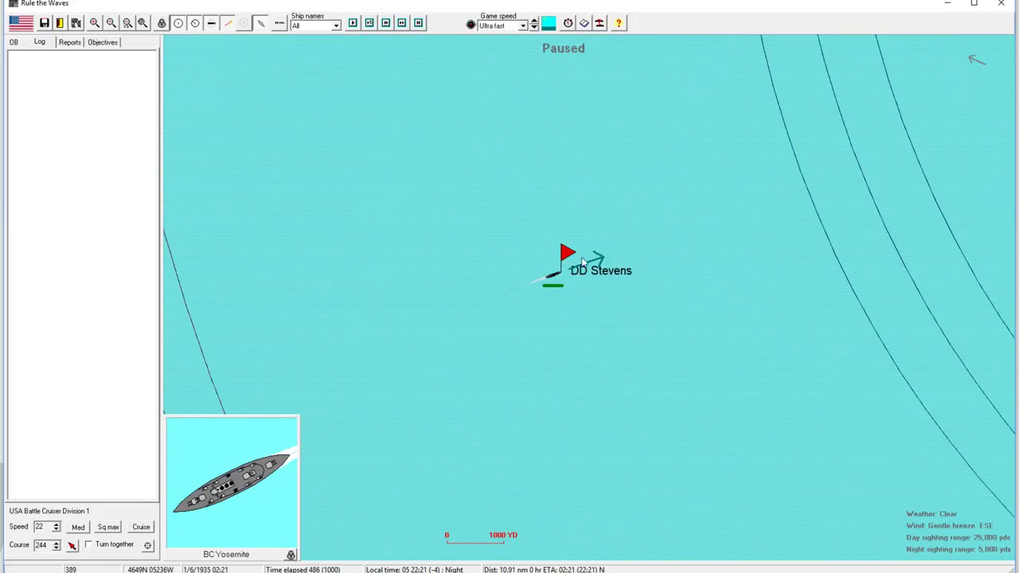
pyautogui.doubleClick(567, 263)
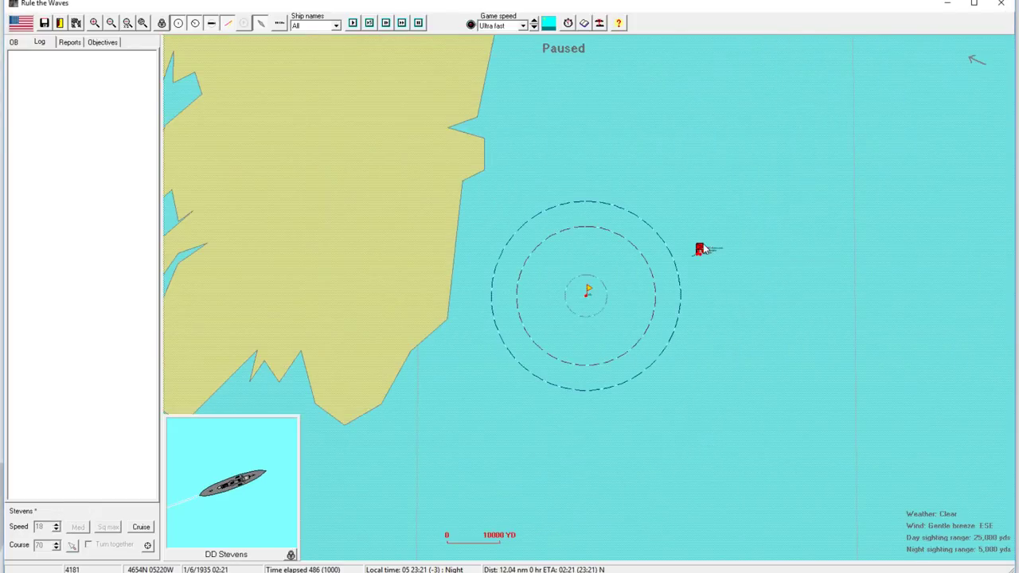
pyautogui.click(700, 248)
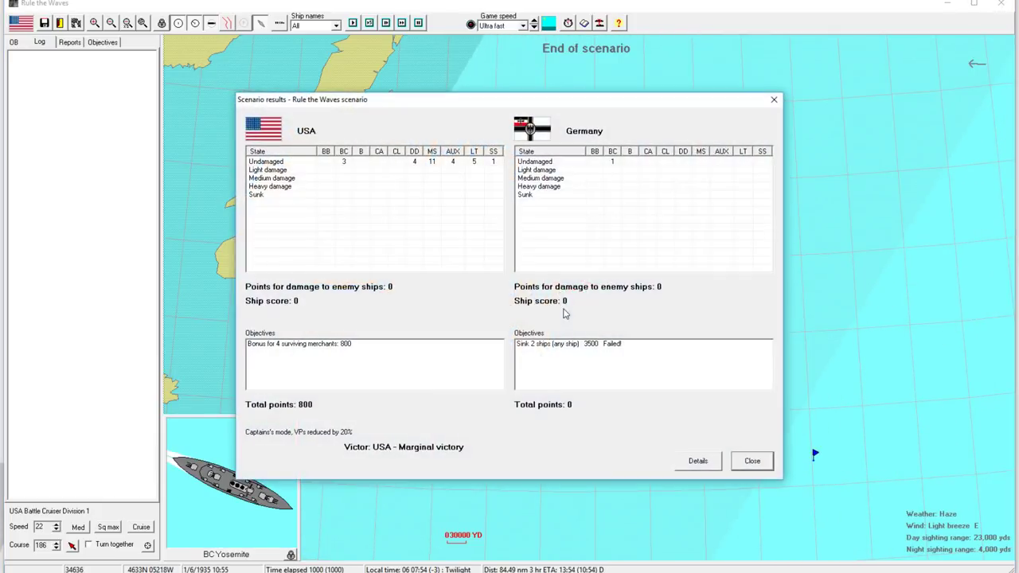
pyautogui.moveTo(599, 167)
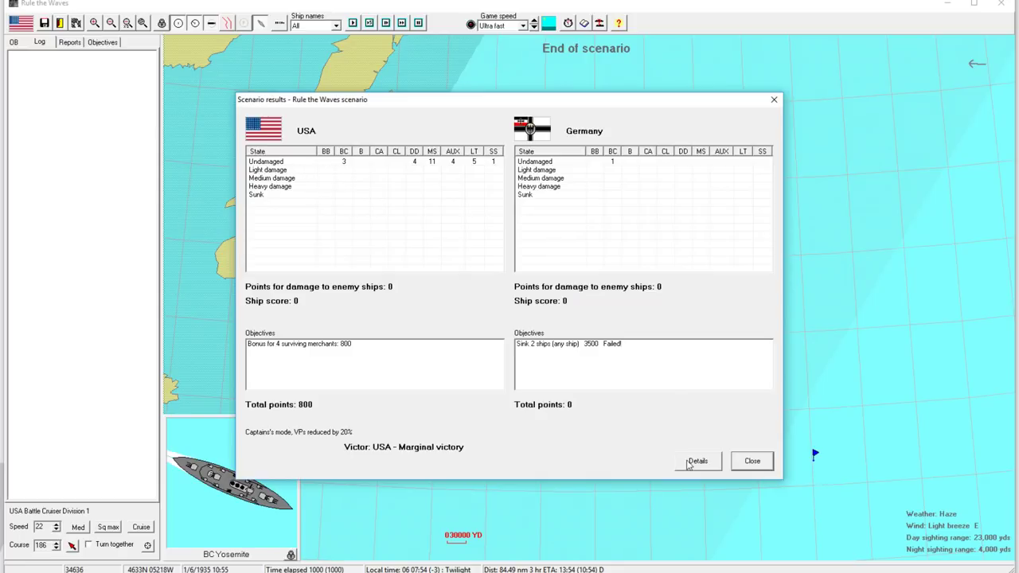
# View the detailed battle statistics and confirm the game-saved message, returning to the 110–0 VP result.
pyautogui.click(697, 461)
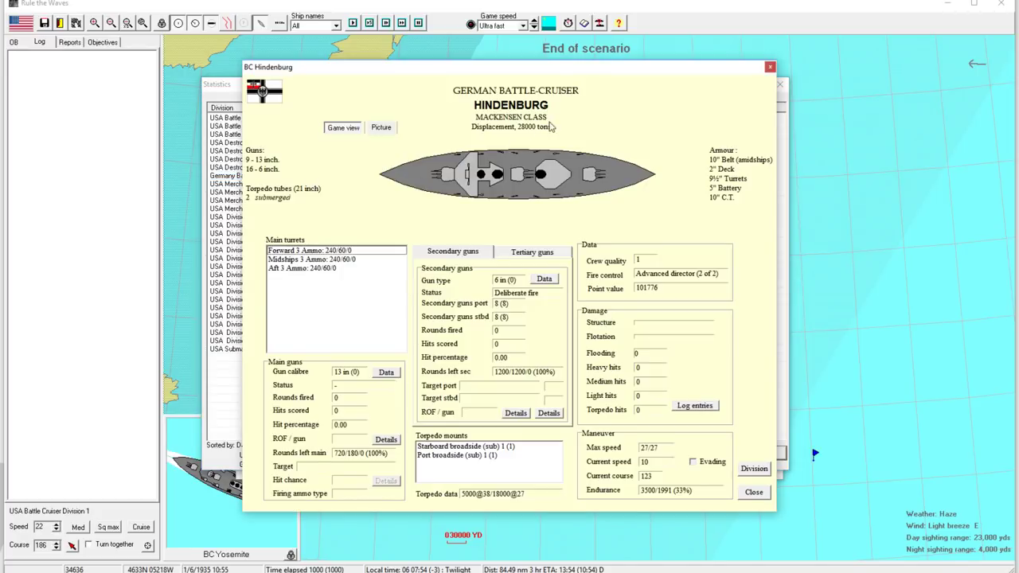
pyautogui.moveTo(762, 85)
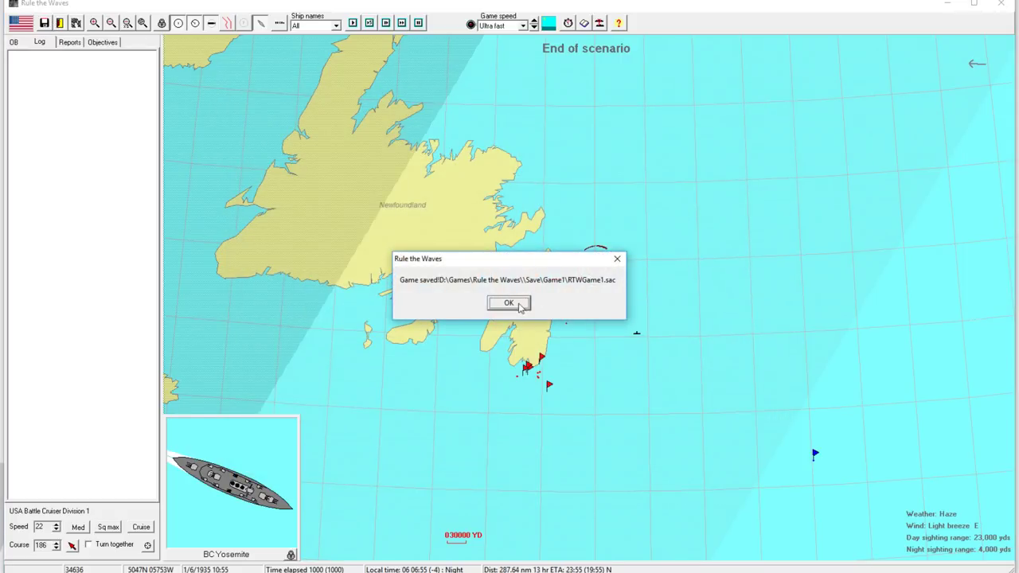
pyautogui.click(509, 303)
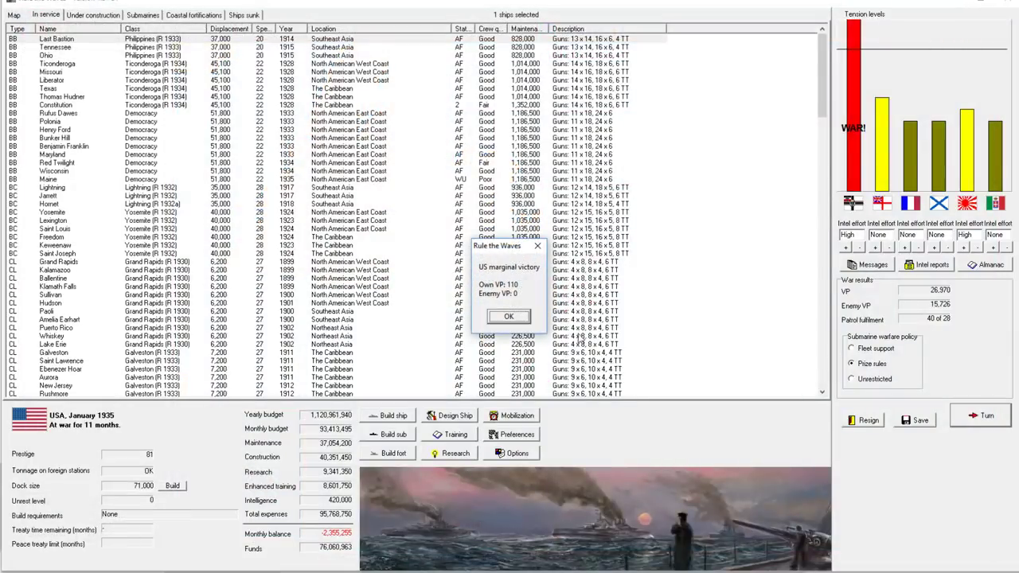
# Acknowledge February's reports: Improved welding research, submarine results, and MS Atlantic Sun's loss.
pyautogui.click(509, 316)
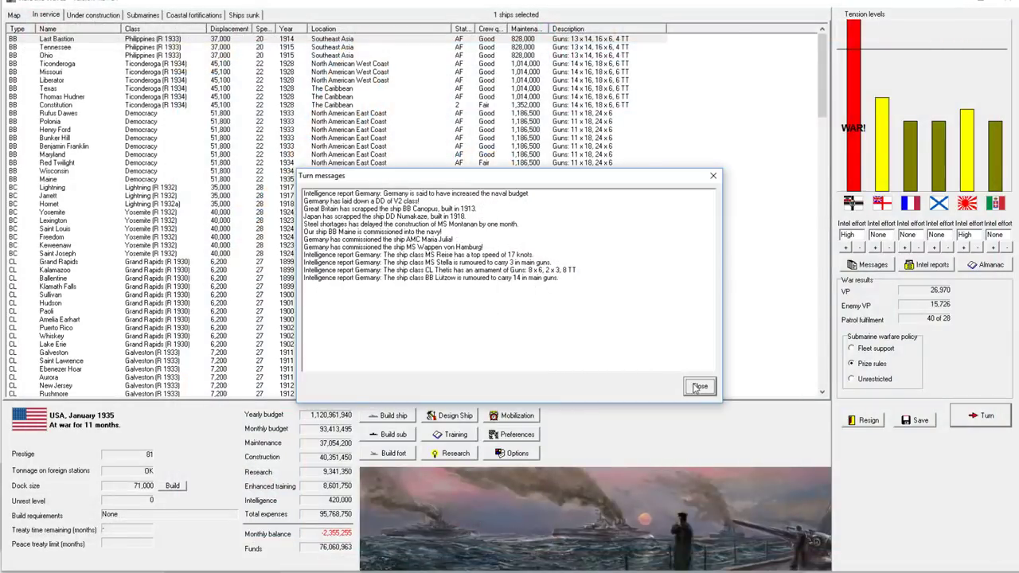
pyautogui.click(700, 386)
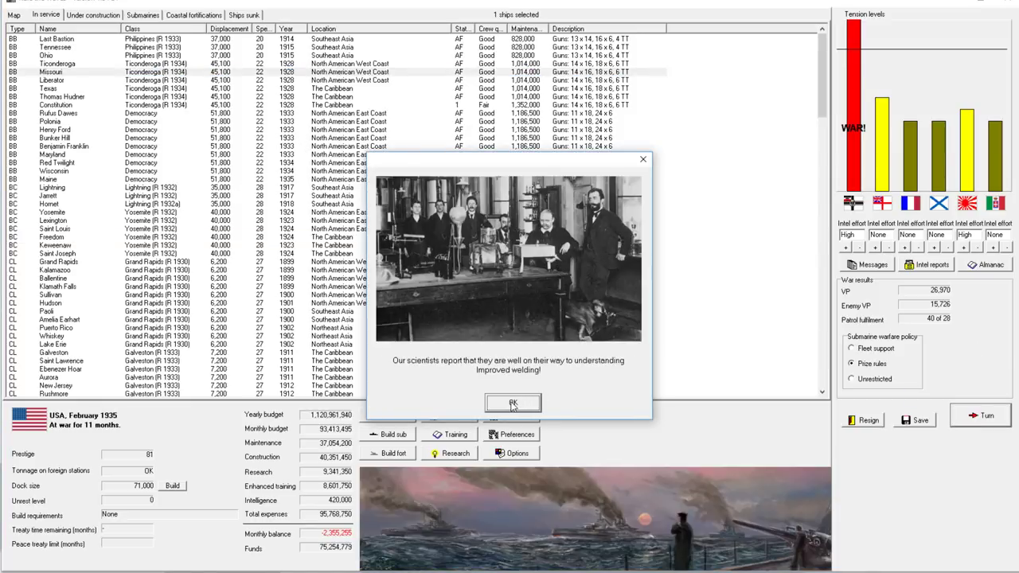
pyautogui.click(513, 403)
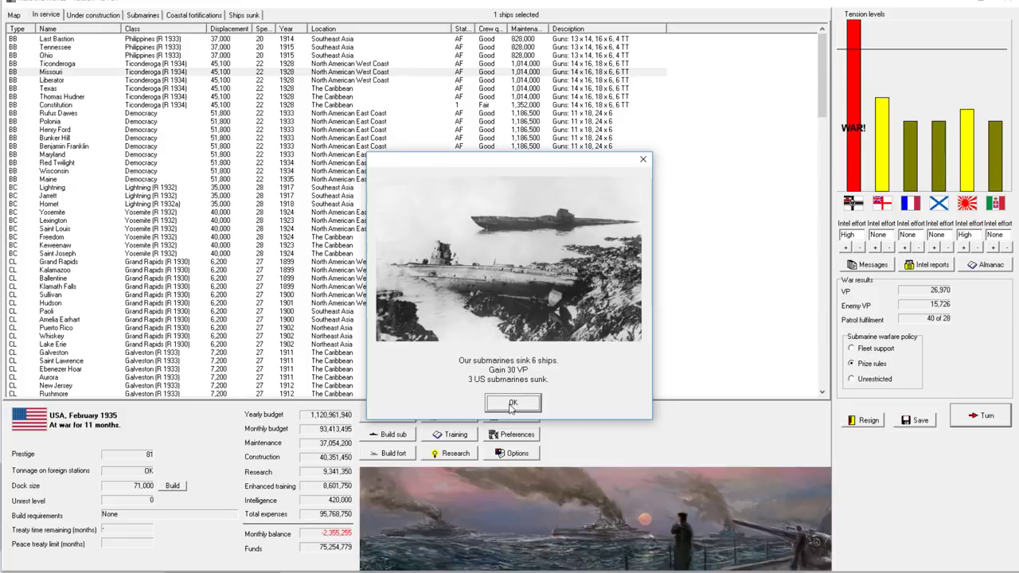
pyautogui.click(512, 403)
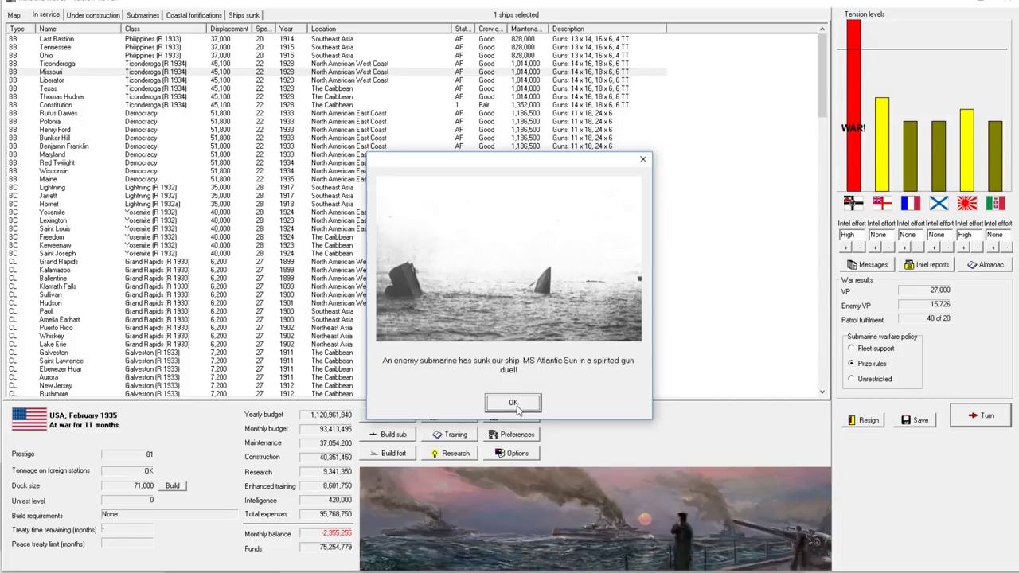
pyautogui.click(513, 402)
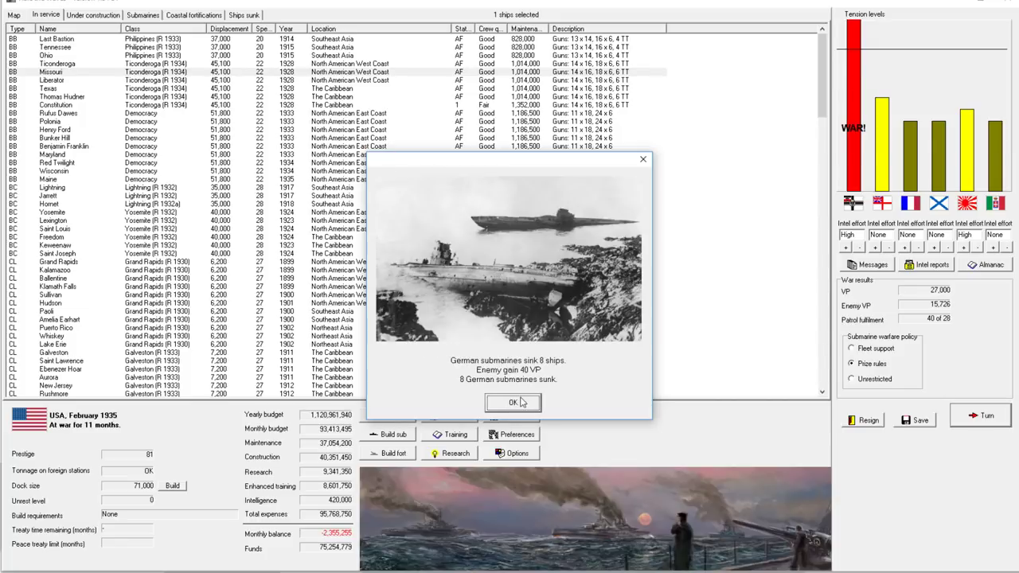
pyautogui.click(512, 402)
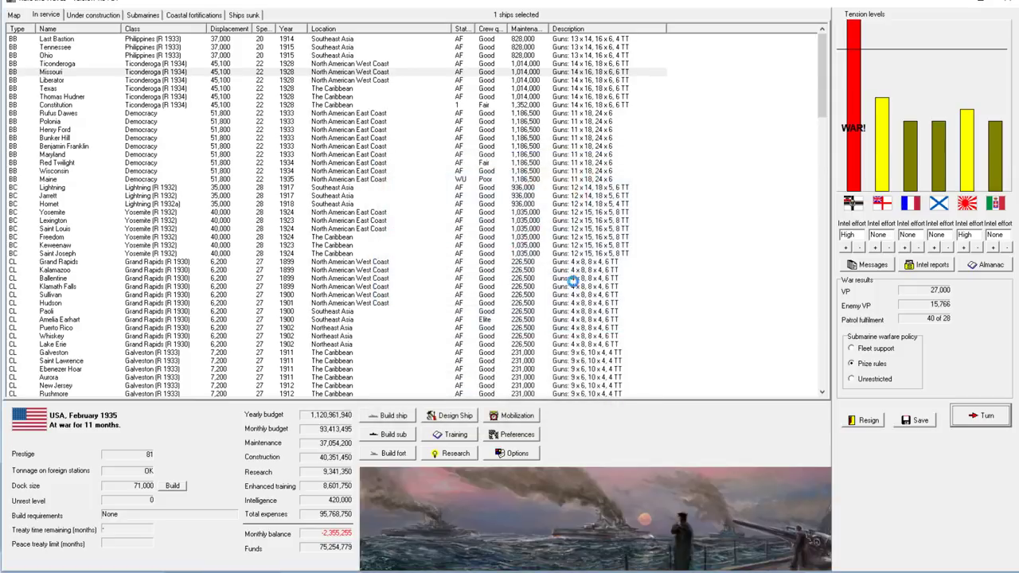
# Enter the Aleutians night battle, unpause, and acknowledge CL Hudson's unknown ship sighting.
pyautogui.click(987, 415)
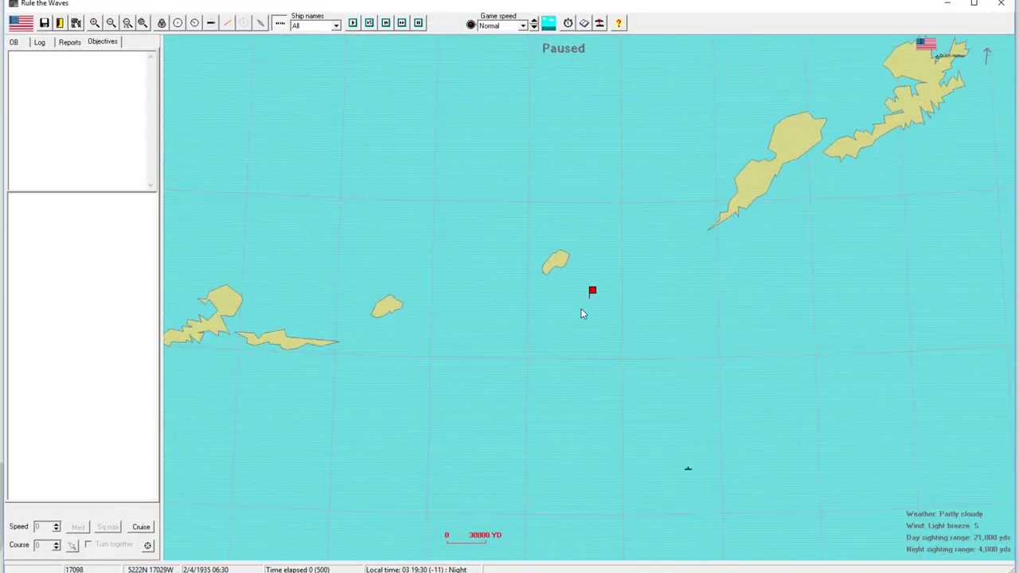
pyautogui.click(592, 291)
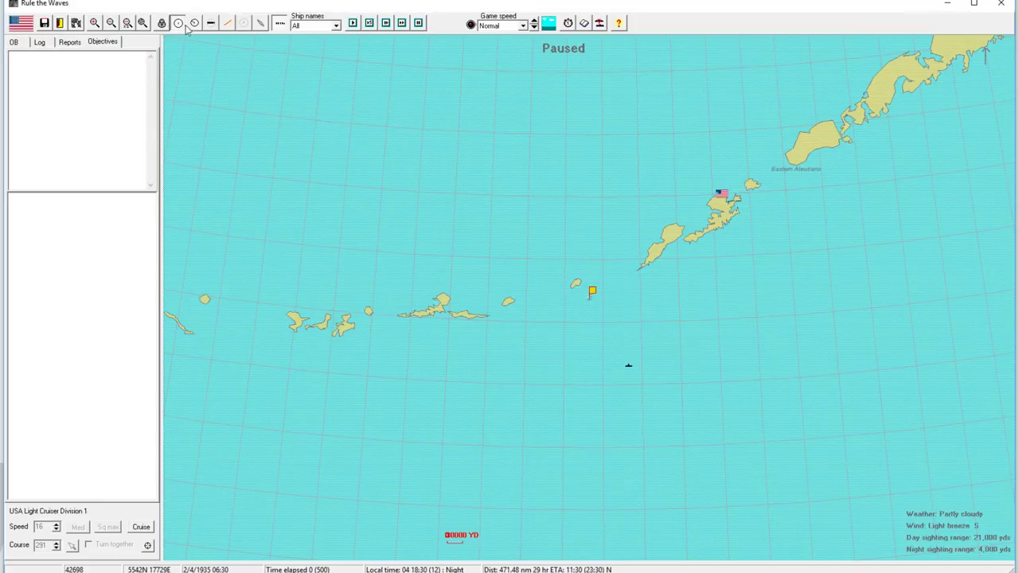
pyautogui.click(591, 291)
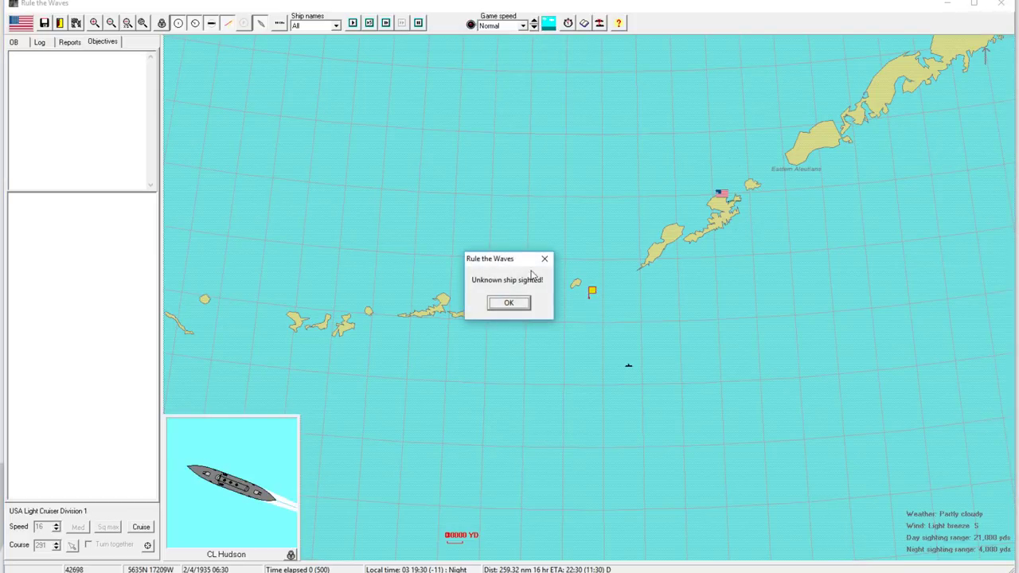
pyautogui.click(508, 303)
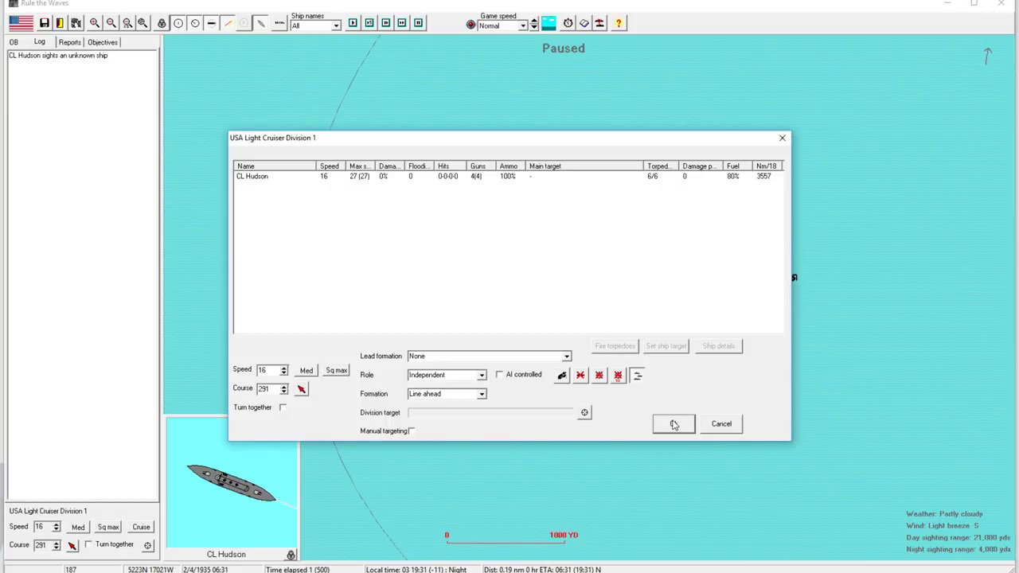
# Confirm Hudson's division orders and attempt torpedo launches at the German battleship.
pyautogui.click(673, 423)
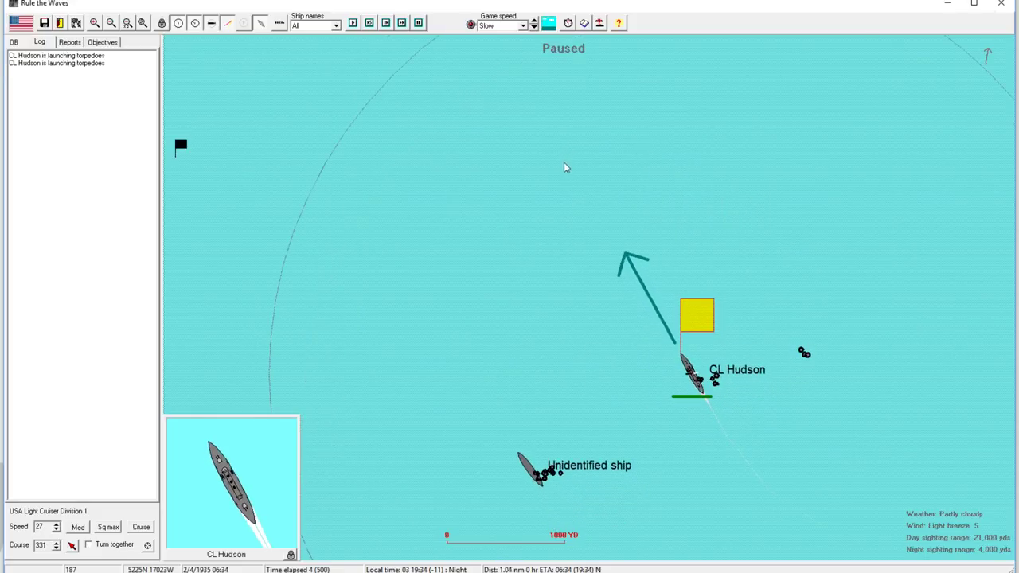
pyautogui.moveTo(591, 407)
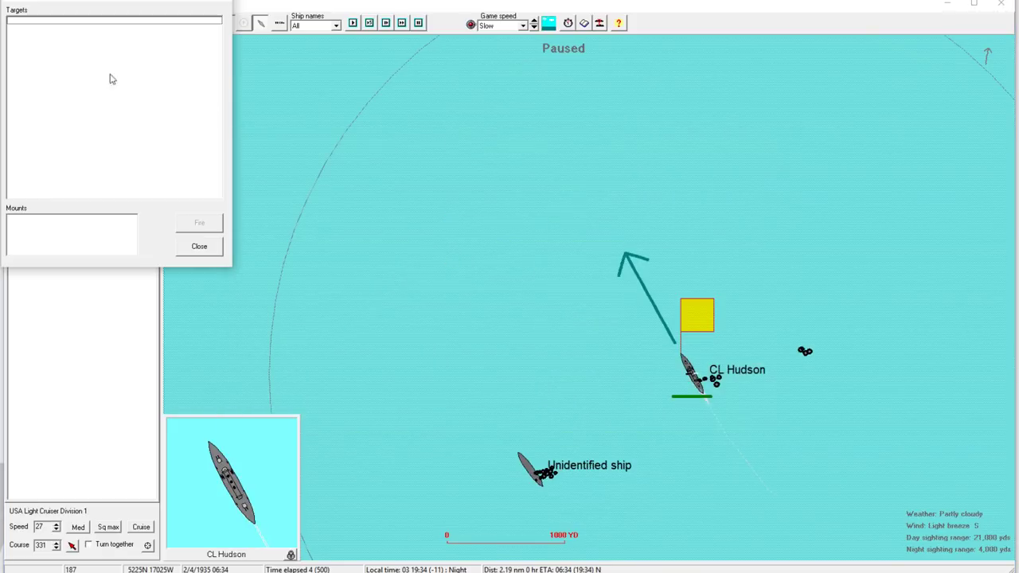
pyautogui.moveTo(199, 247)
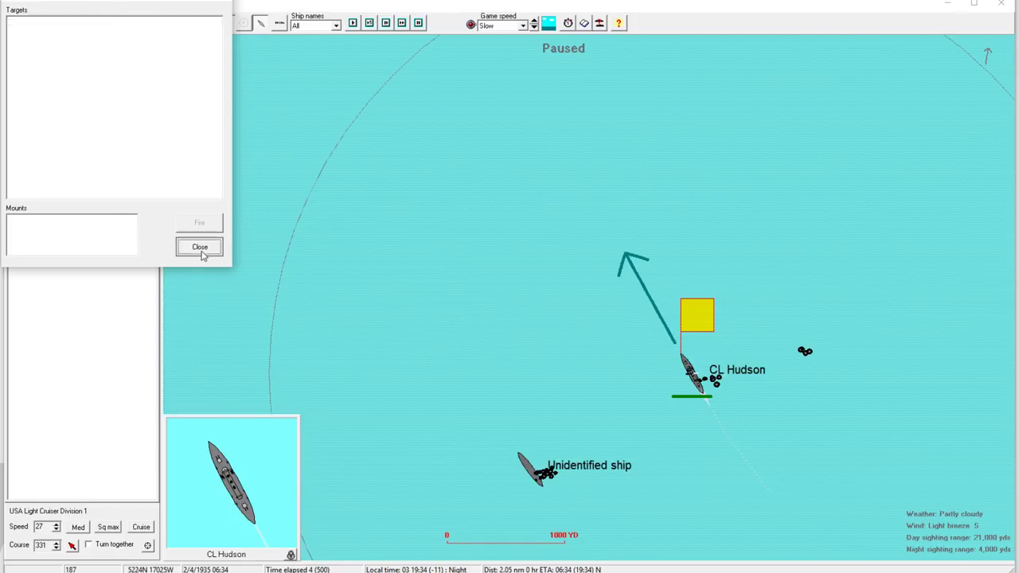
pyautogui.click(199, 246)
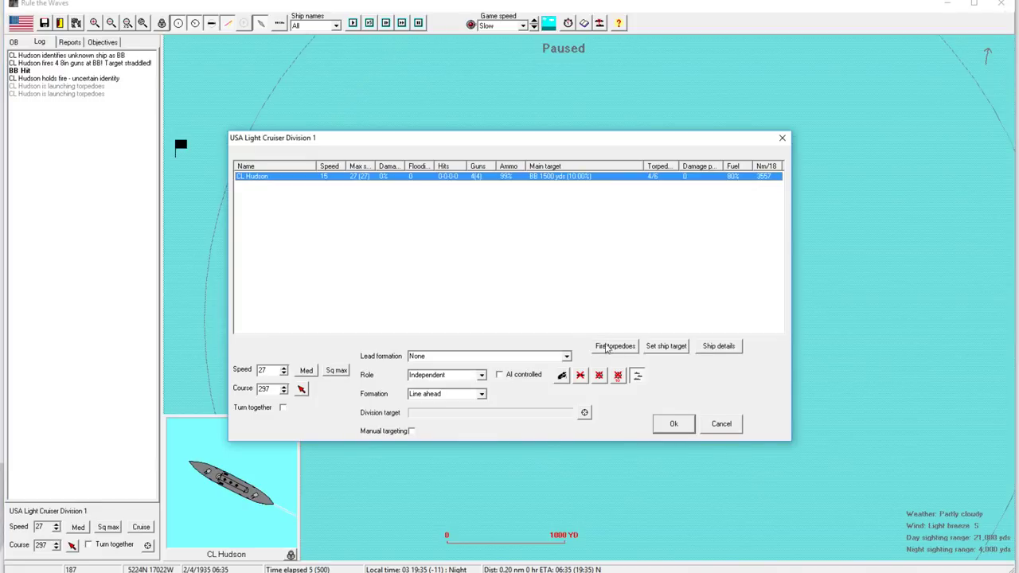
pyautogui.click(614, 346)
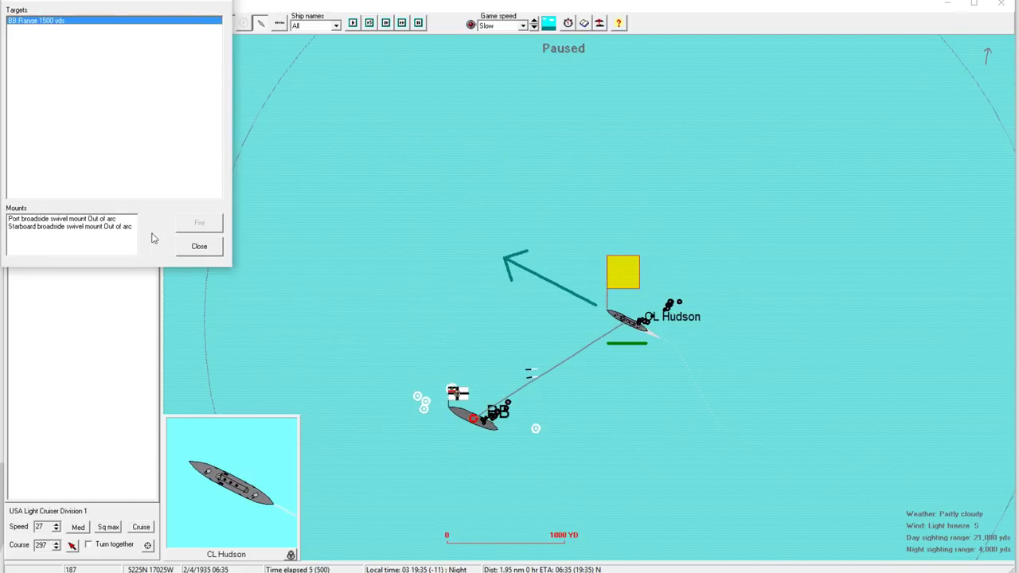
pyautogui.click(199, 245)
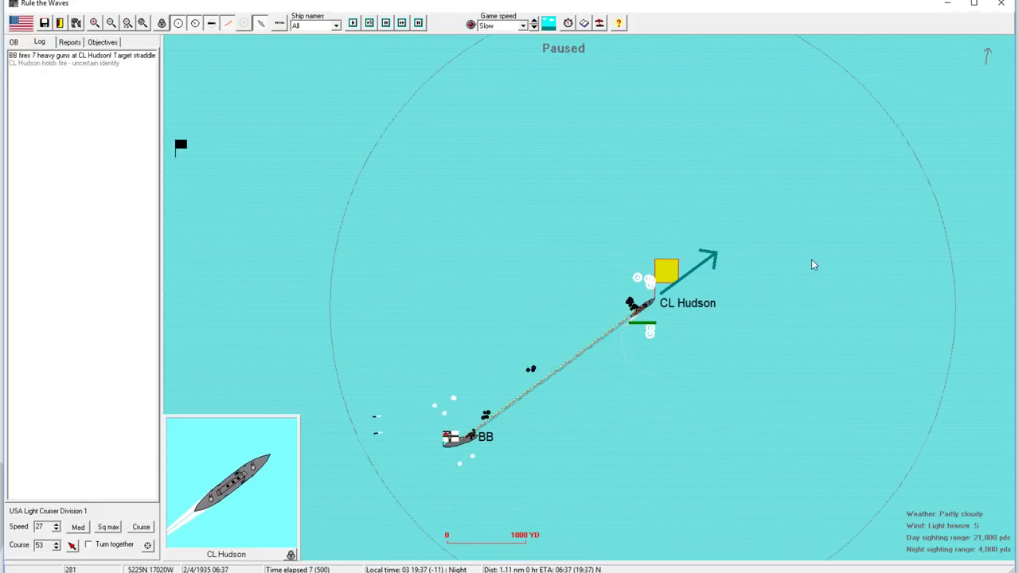
pyautogui.moveTo(392, 64)
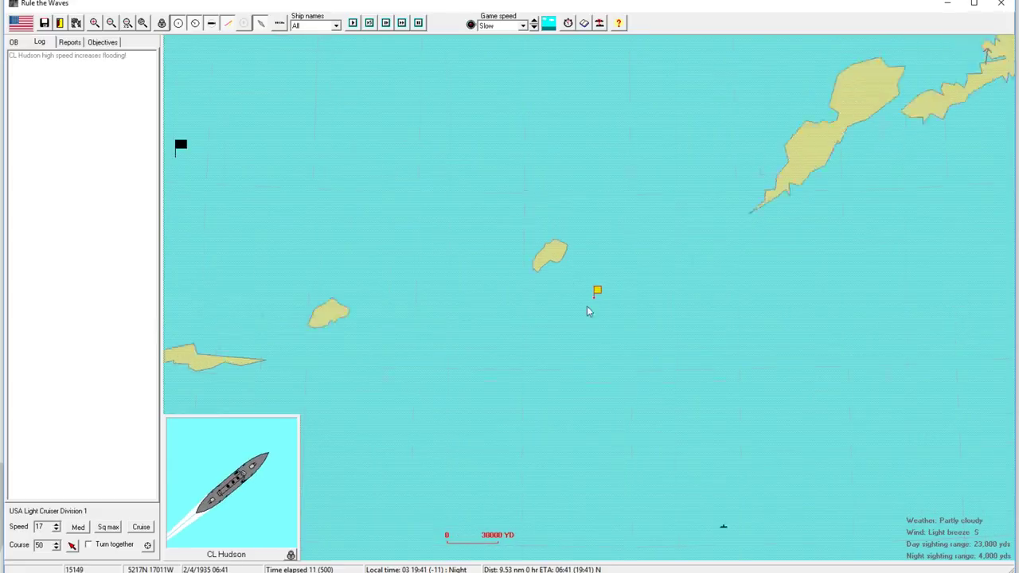
# Raise game speed to Very fast, then Ultra fast, until the time limit.
pyautogui.click(533, 23)
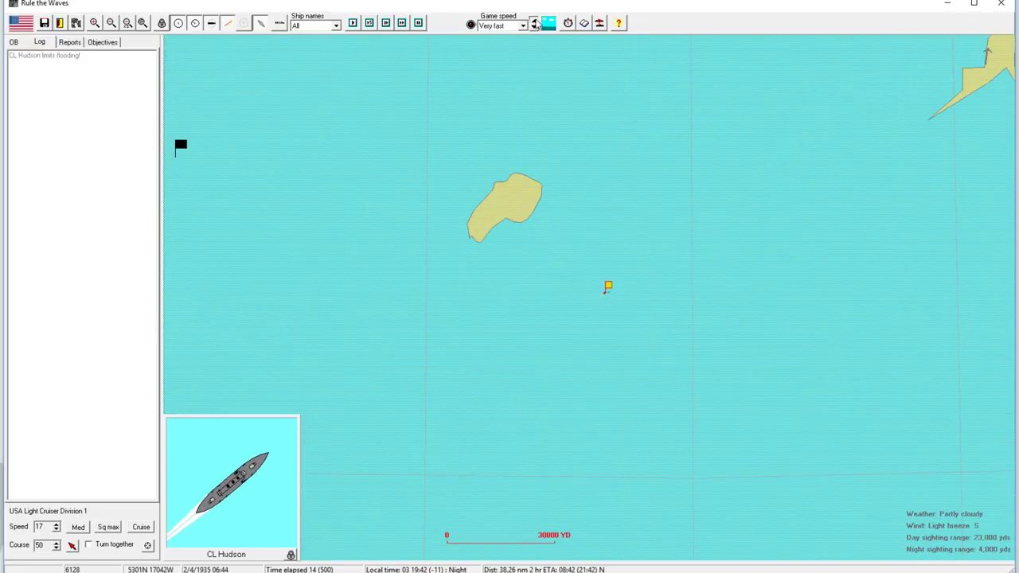
pyautogui.click(534, 20)
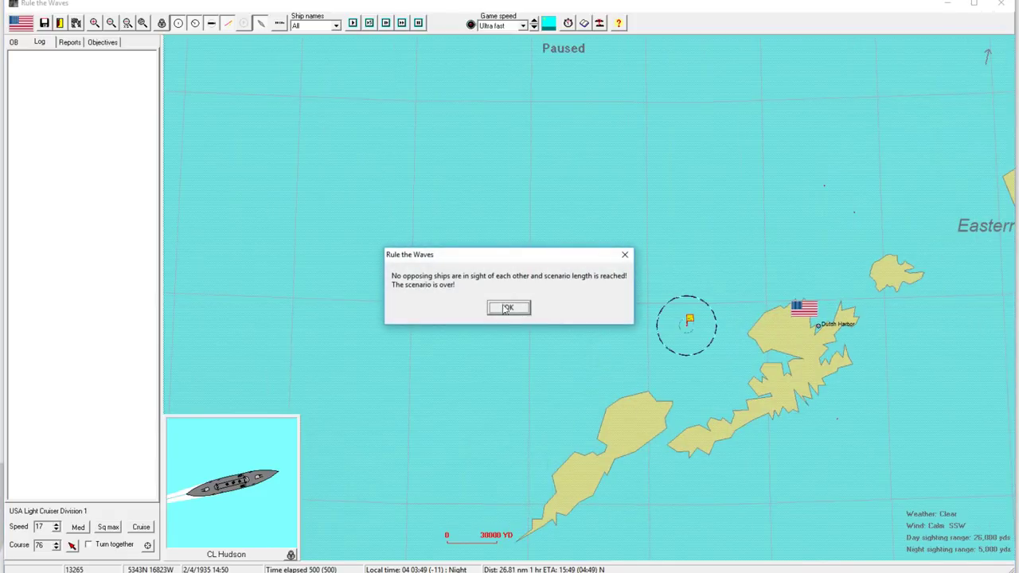
# Acknowledge the scenario-over message to show the 899–500 German victory results.
pyautogui.click(509, 308)
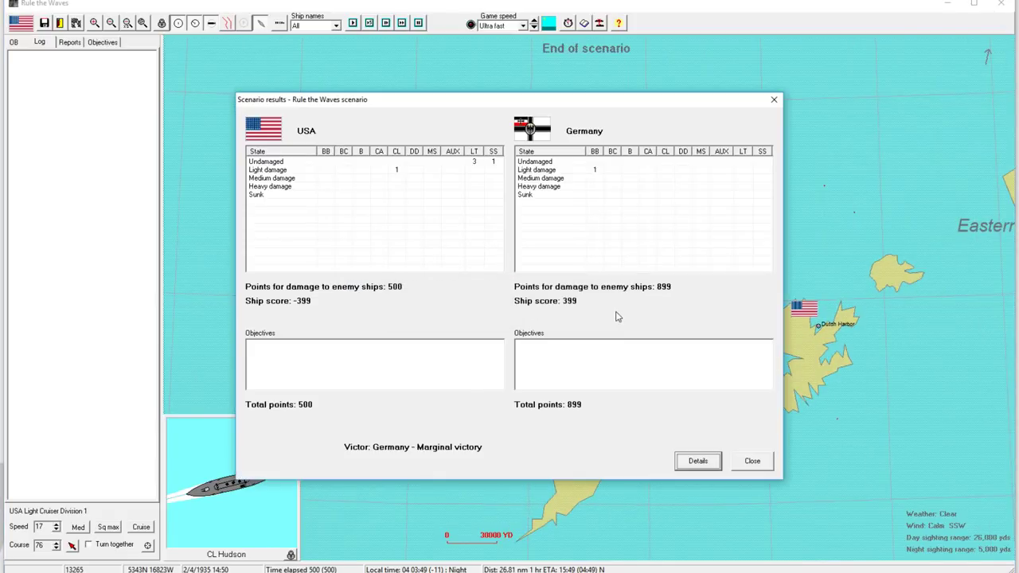
pyautogui.moveTo(597, 172)
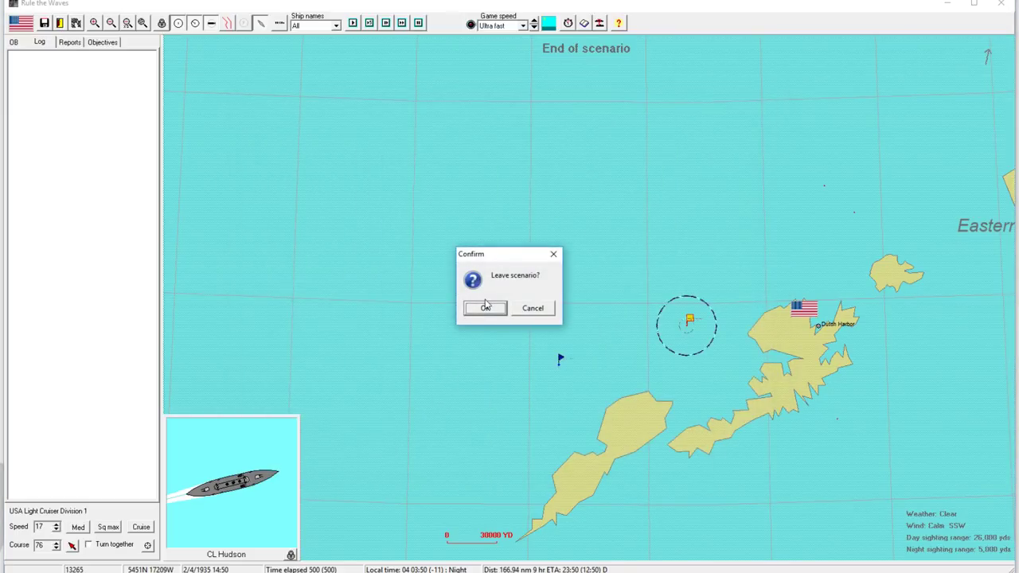
# Leave the scenario, acknowledge the German victory and turn messages, and list ships under construction.
pyautogui.click(485, 308)
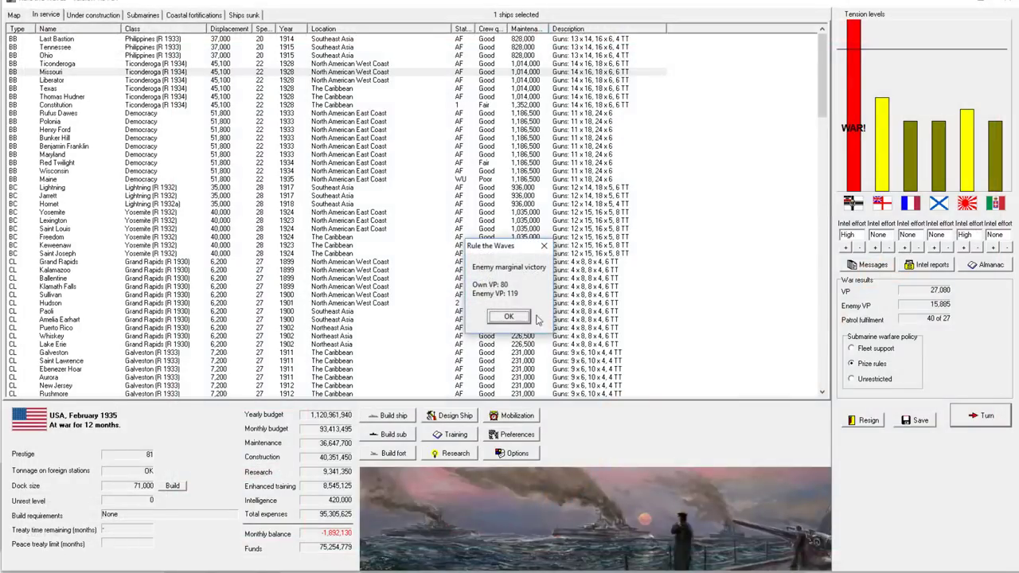
pyautogui.click(509, 316)
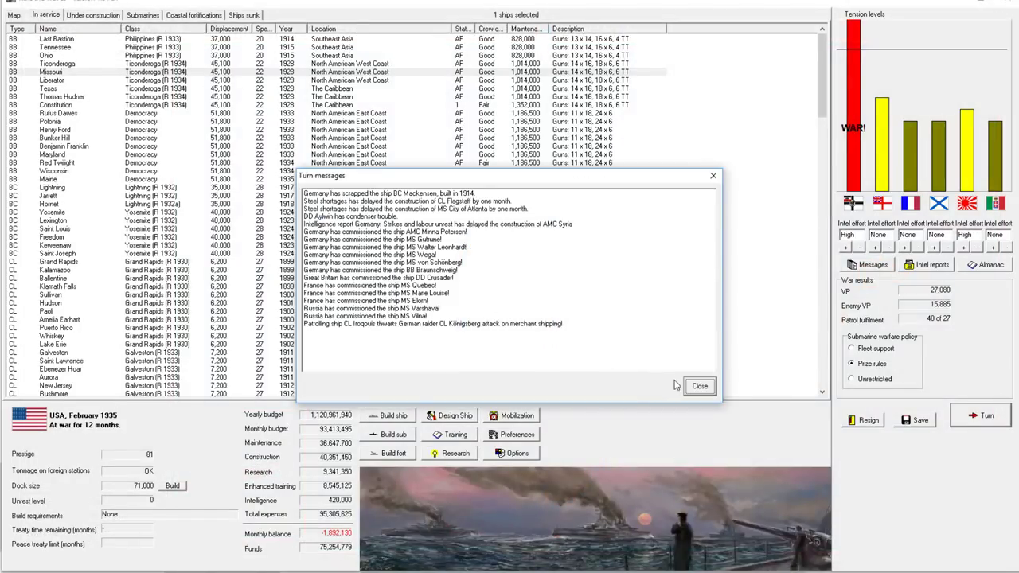
pyautogui.click(699, 385)
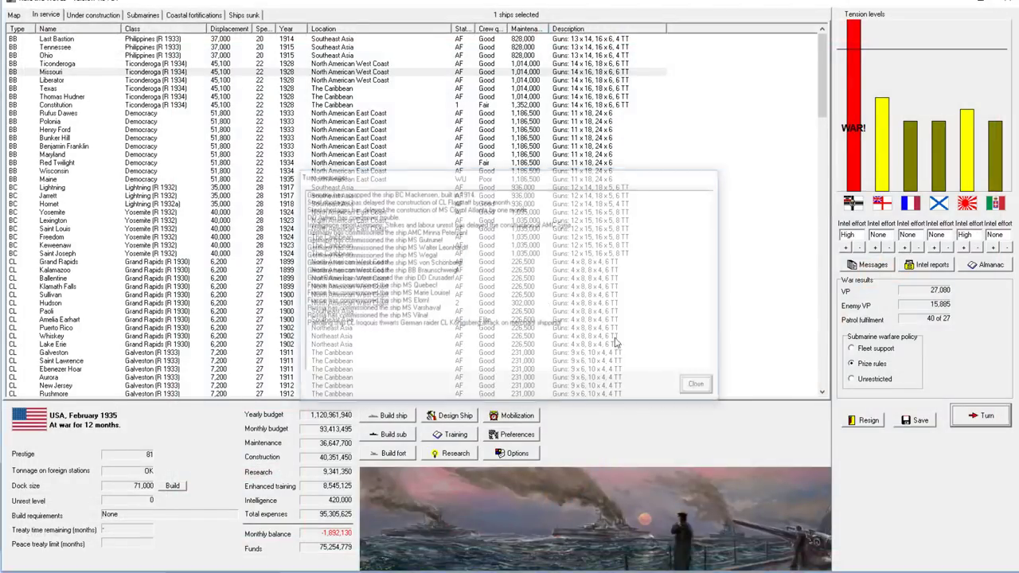
pyautogui.click(92, 14)
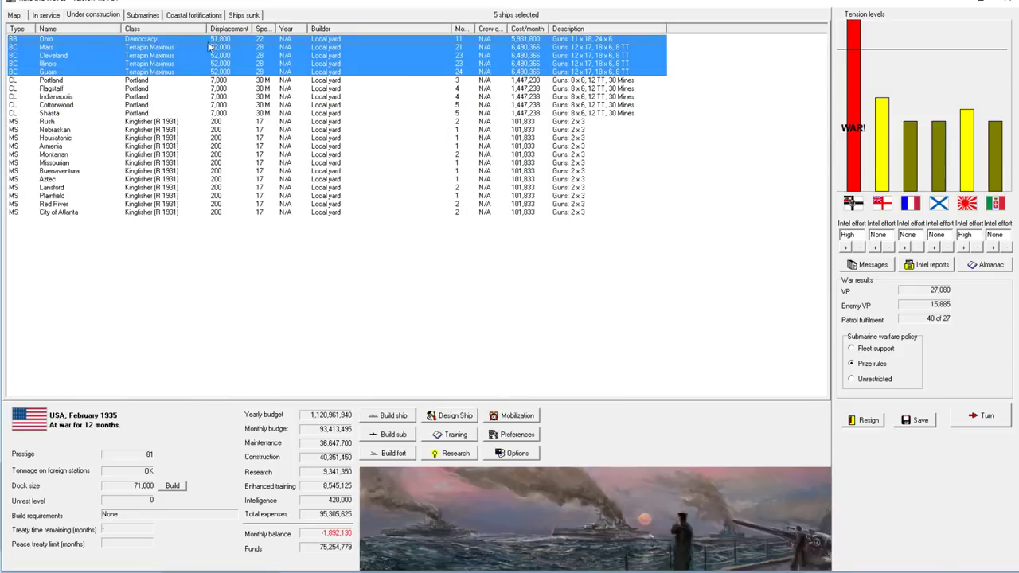
pyautogui.click(46, 38)
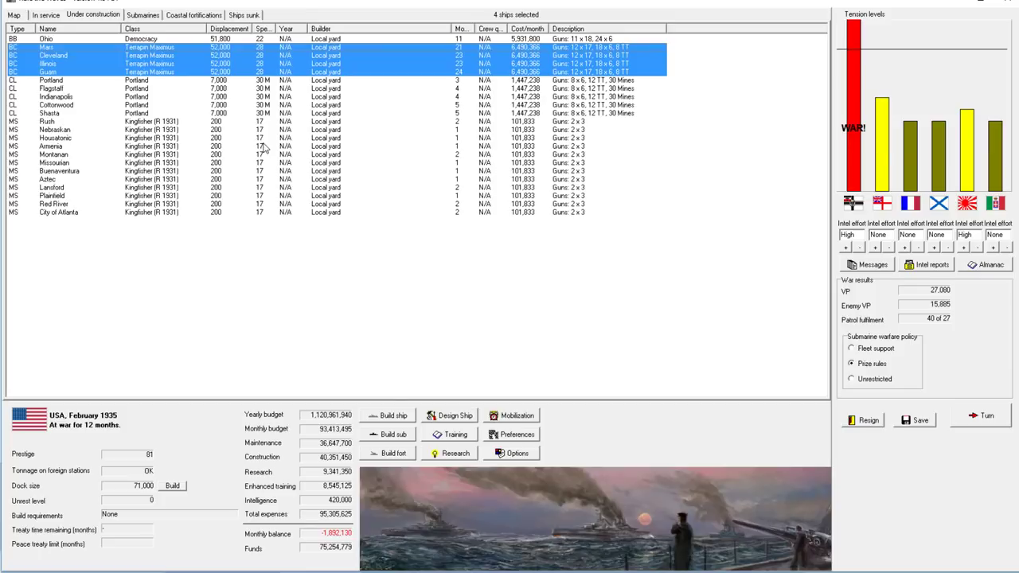
pyautogui.moveTo(324, 161)
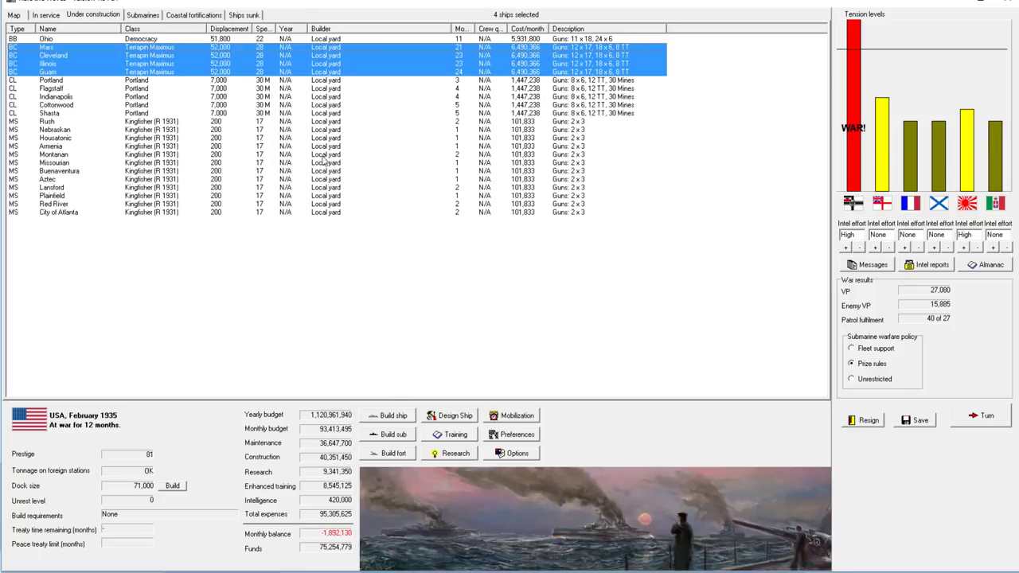
pyautogui.moveTo(227, 197)
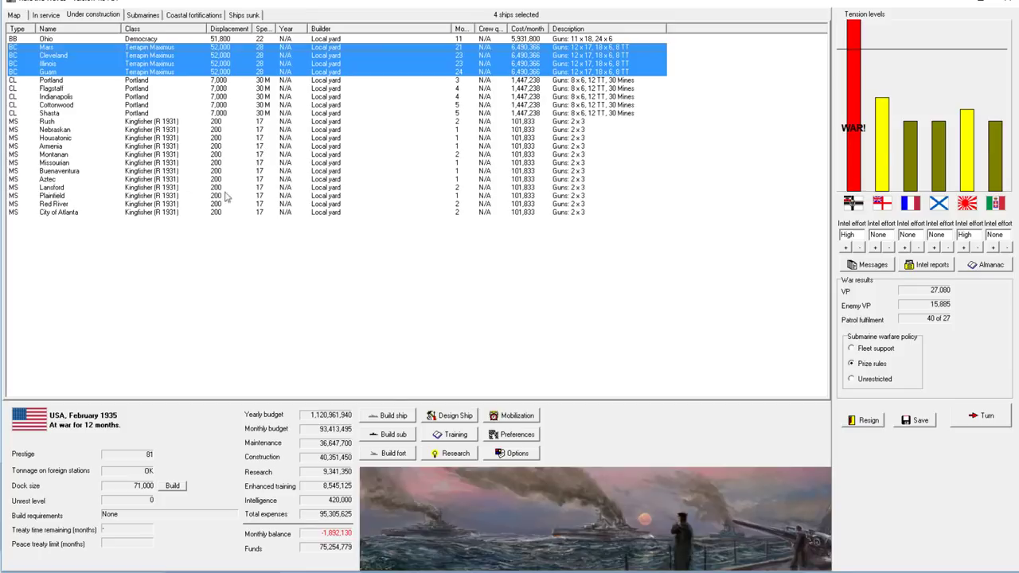
pyautogui.click(56, 104)
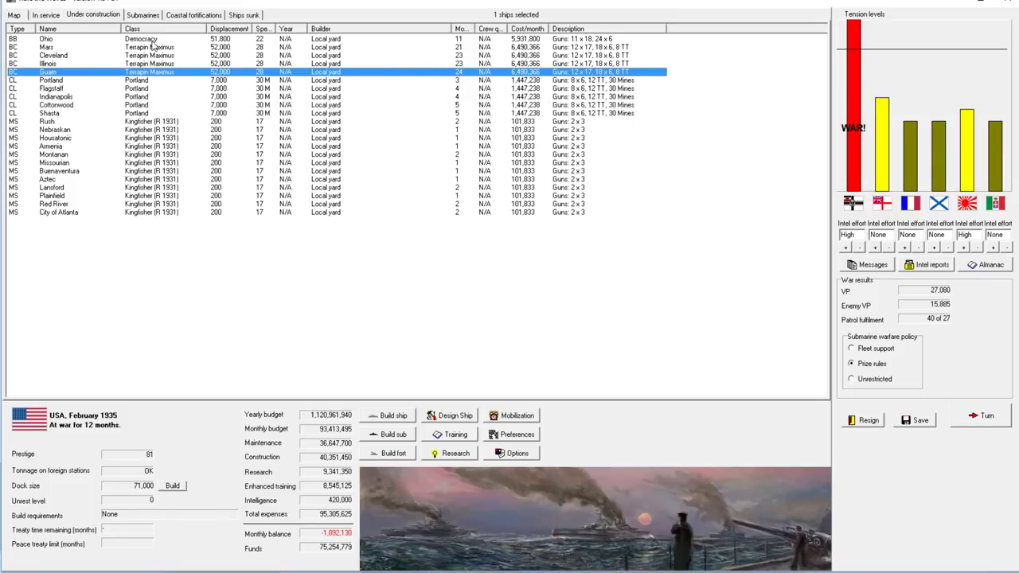
pyautogui.click(45, 38)
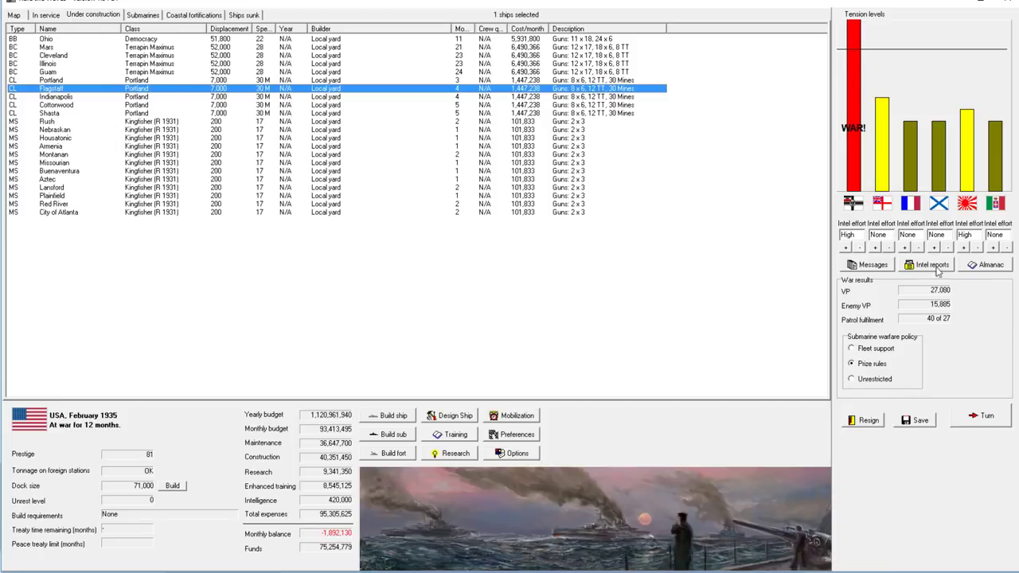
# Review the nation-by-nation fleet comparison, including 93 US destroyers, and close it.
pyautogui.click(987, 265)
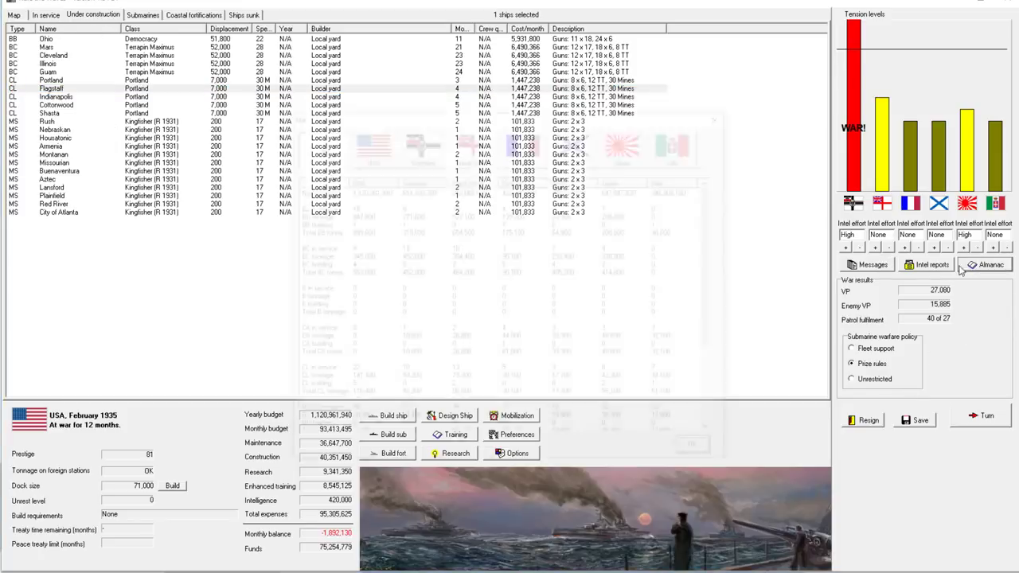
pyautogui.click(991, 264)
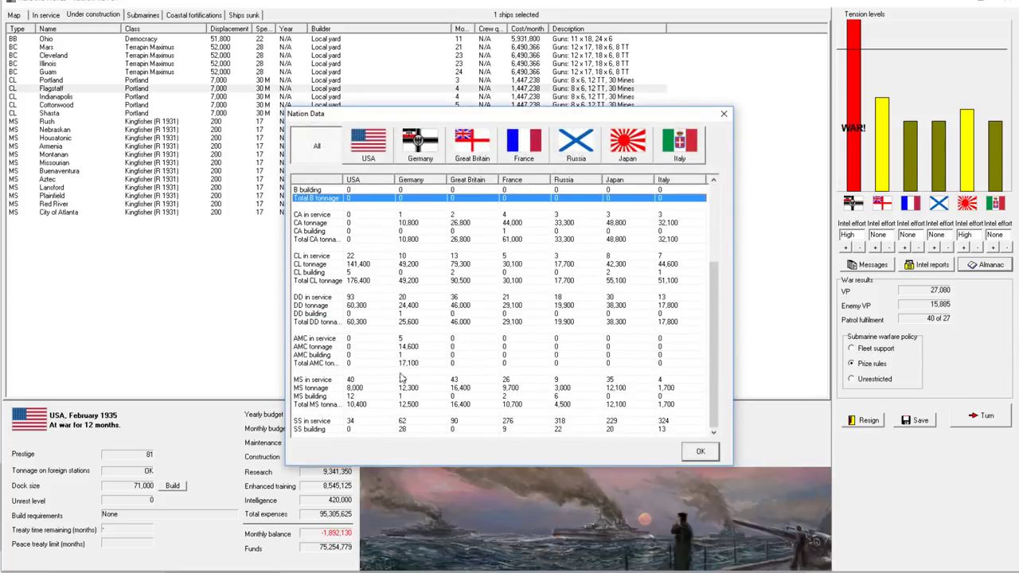
pyautogui.click(350, 297)
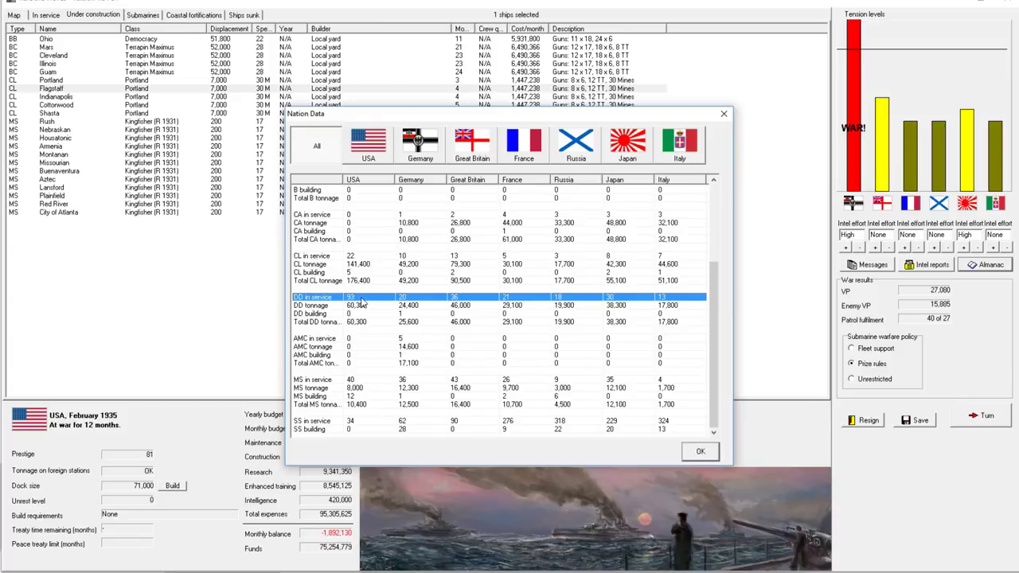
pyautogui.moveTo(582, 298)
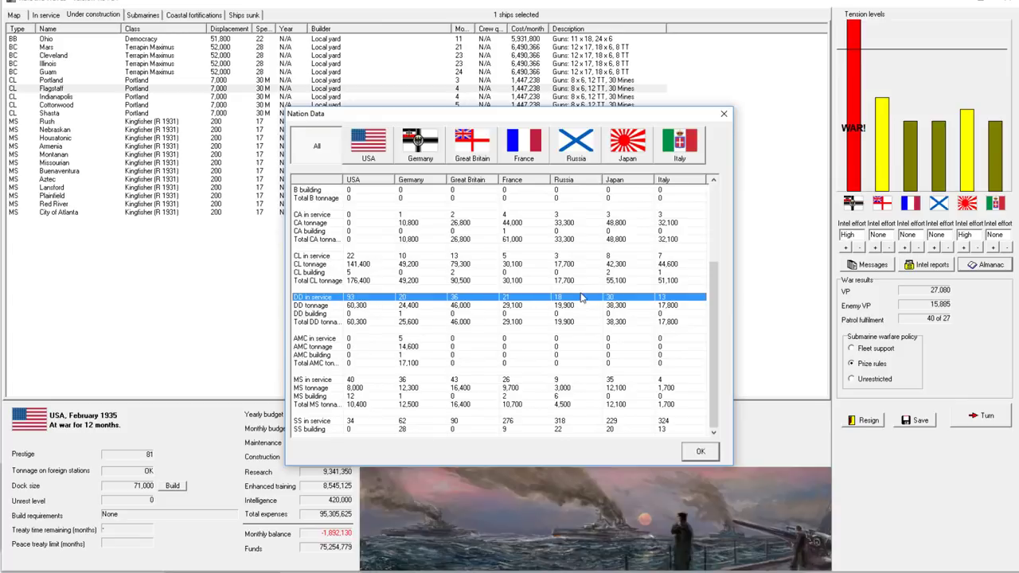
pyautogui.moveTo(410, 302)
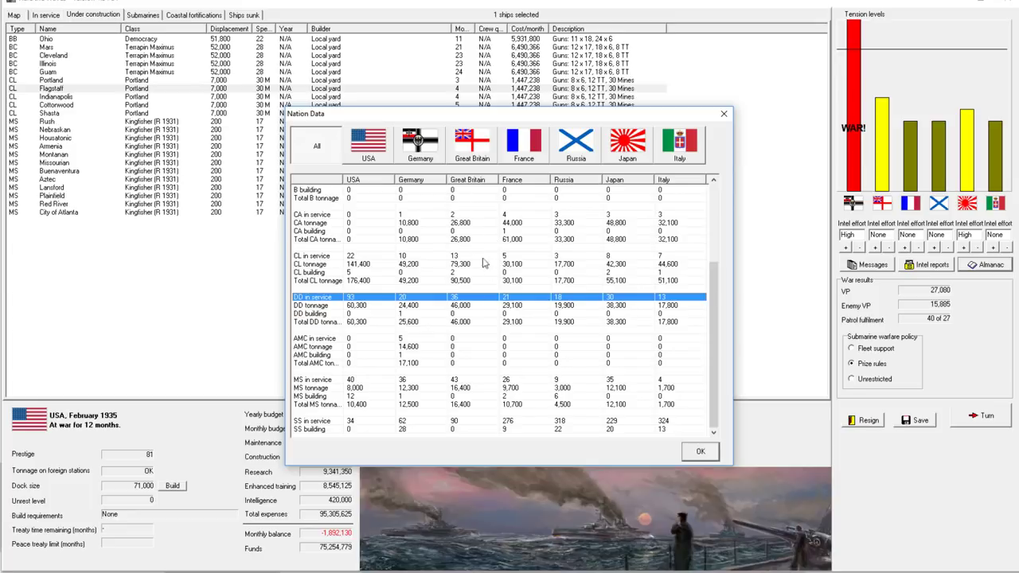
pyautogui.moveTo(653, 296)
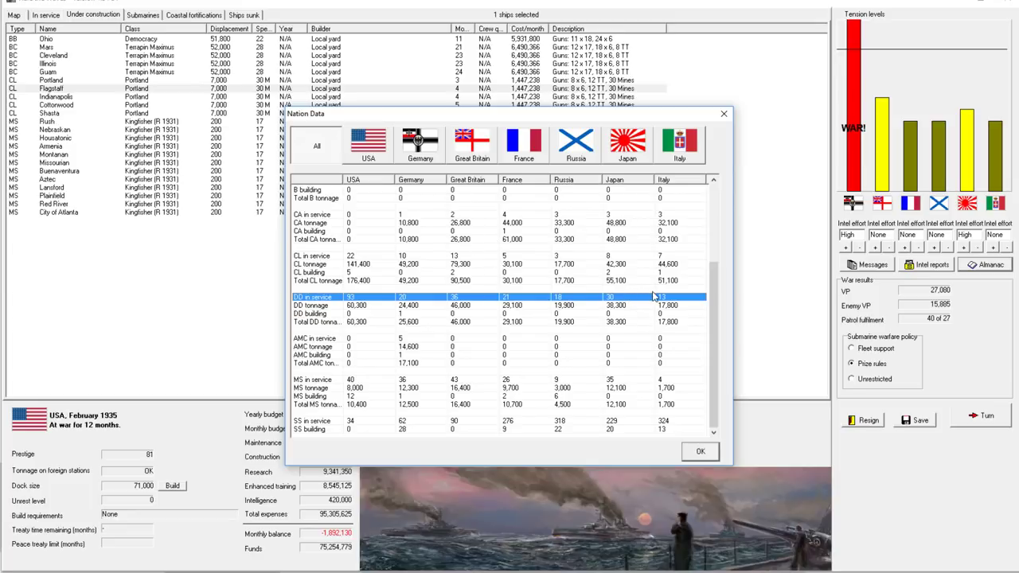
pyautogui.moveTo(374, 303)
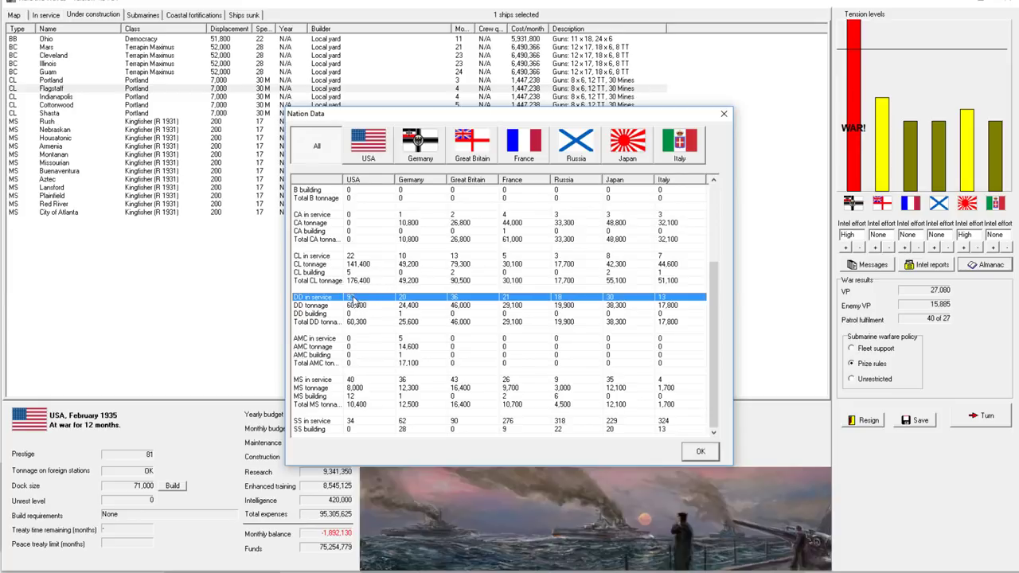
pyautogui.moveTo(378, 293)
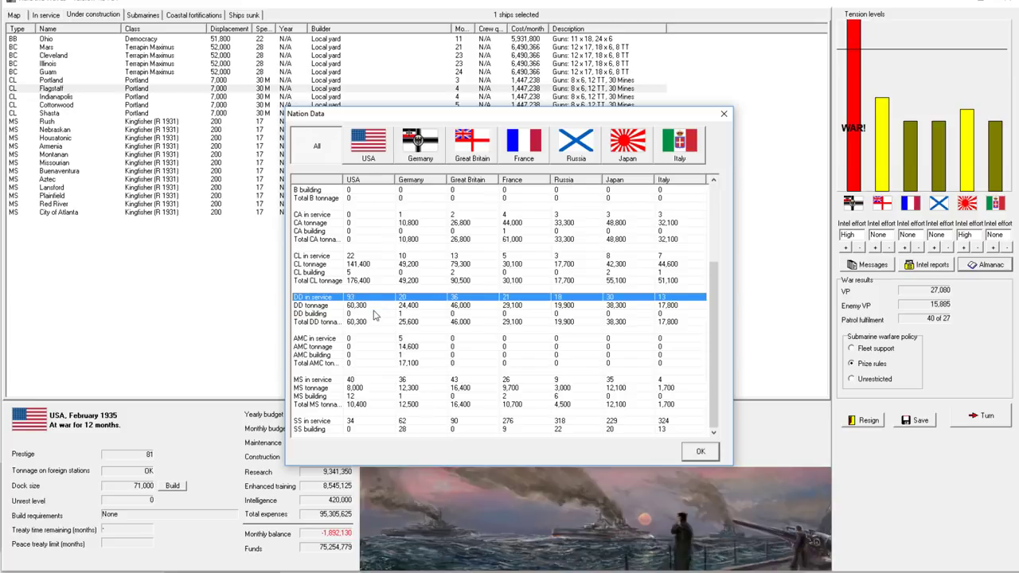
pyautogui.moveTo(376, 314)
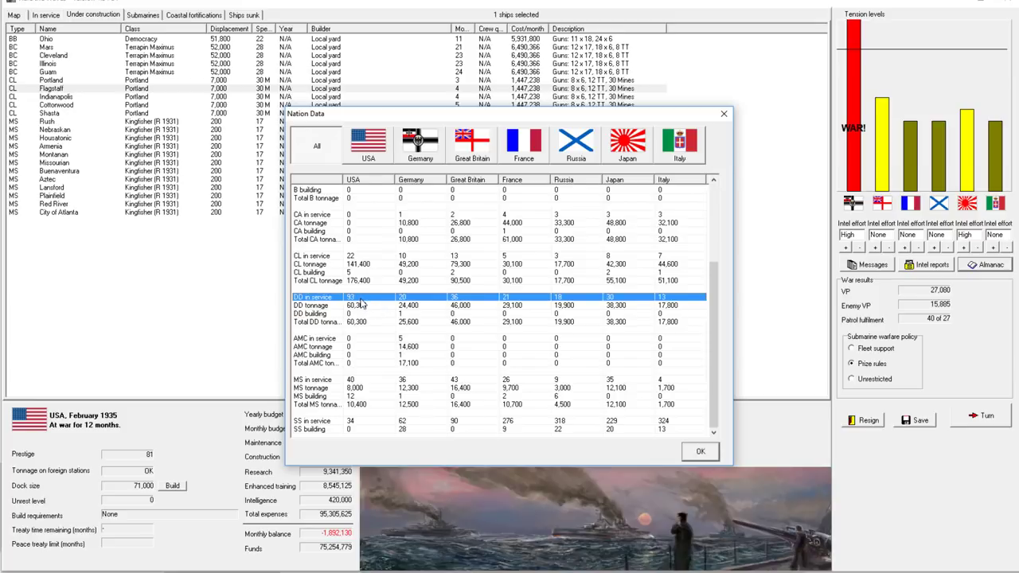
pyautogui.moveTo(376, 283)
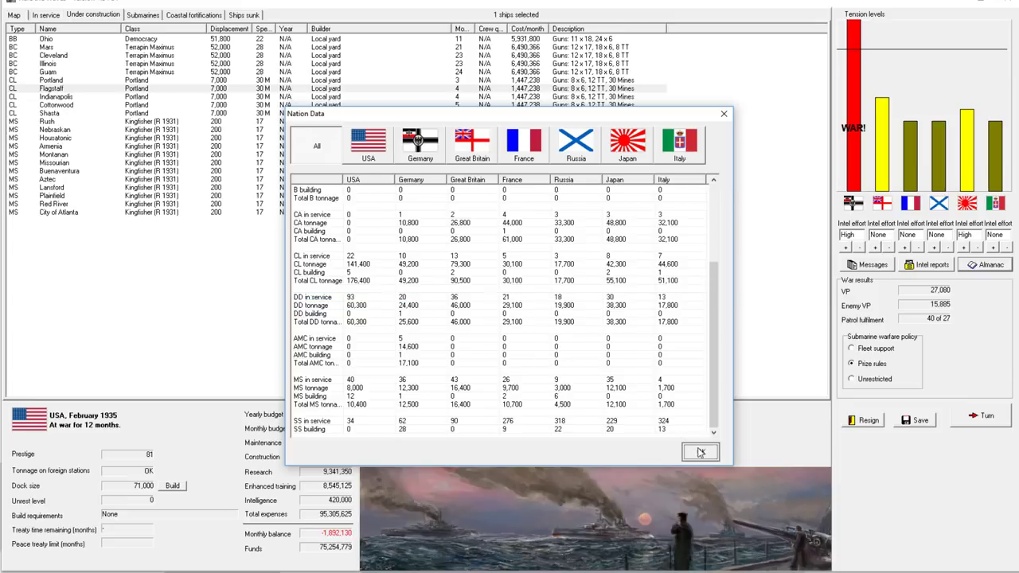
pyautogui.click(700, 453)
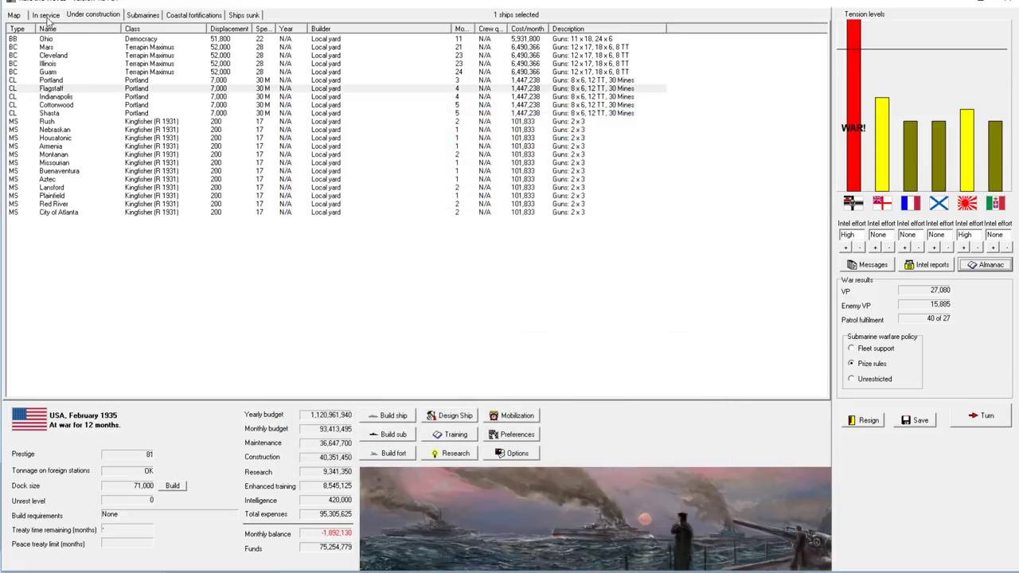
# Scroll through the in-service fleet list and bring up the Build ship dialog.
pyautogui.click(45, 15)
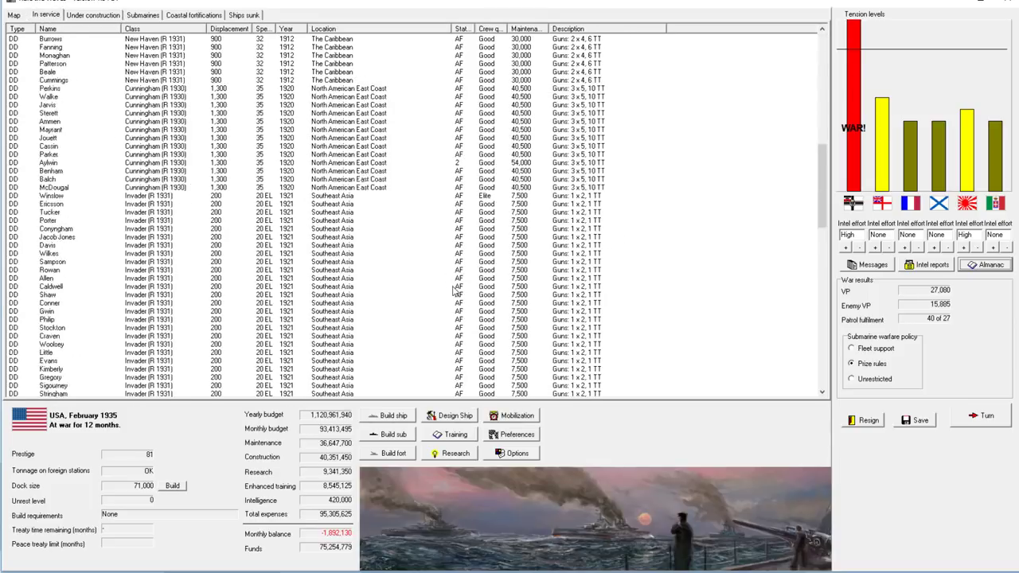
pyautogui.scroll(-3)
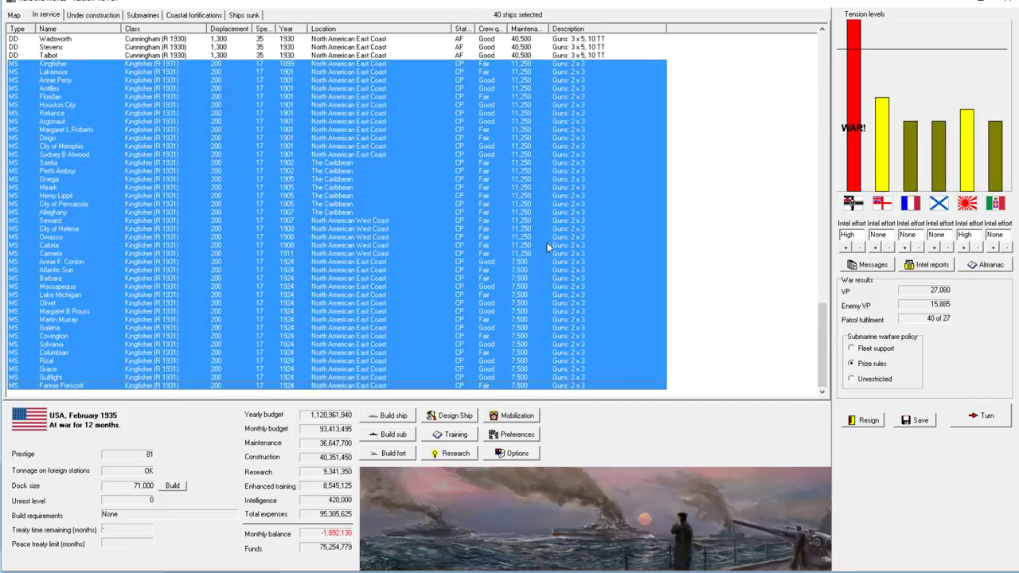
pyautogui.moveTo(714, 434)
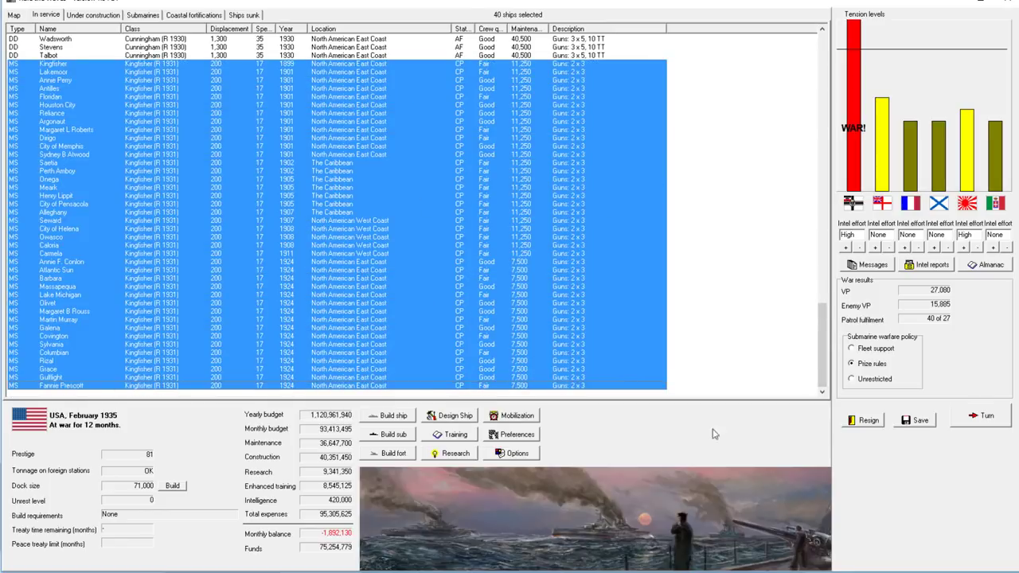
pyautogui.click(394, 415)
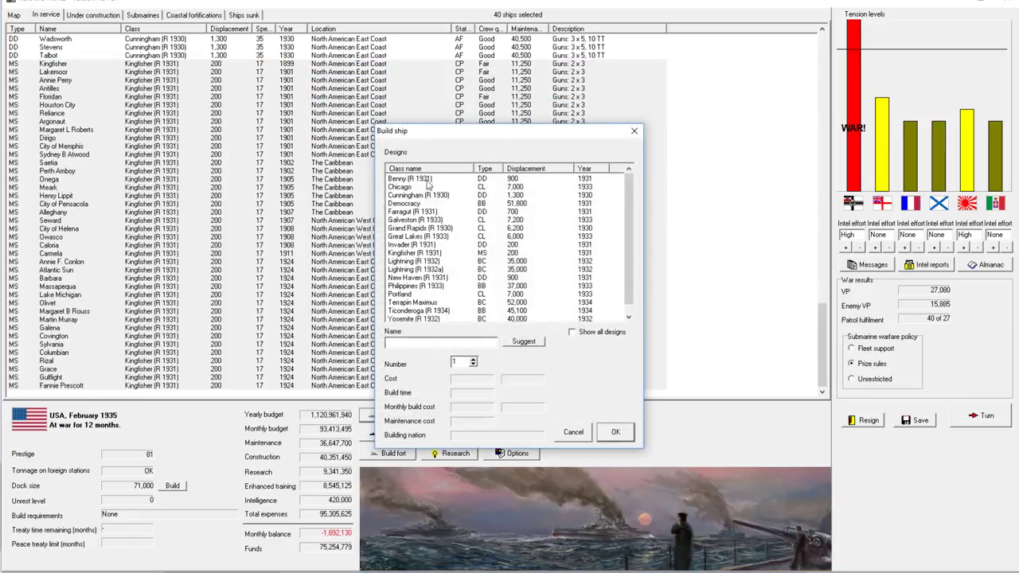
# Order Kingfisher (R 1931) minesweepers and accept the running-out-of-names warning.
pyautogui.click(414, 254)
pyautogui.write('2')
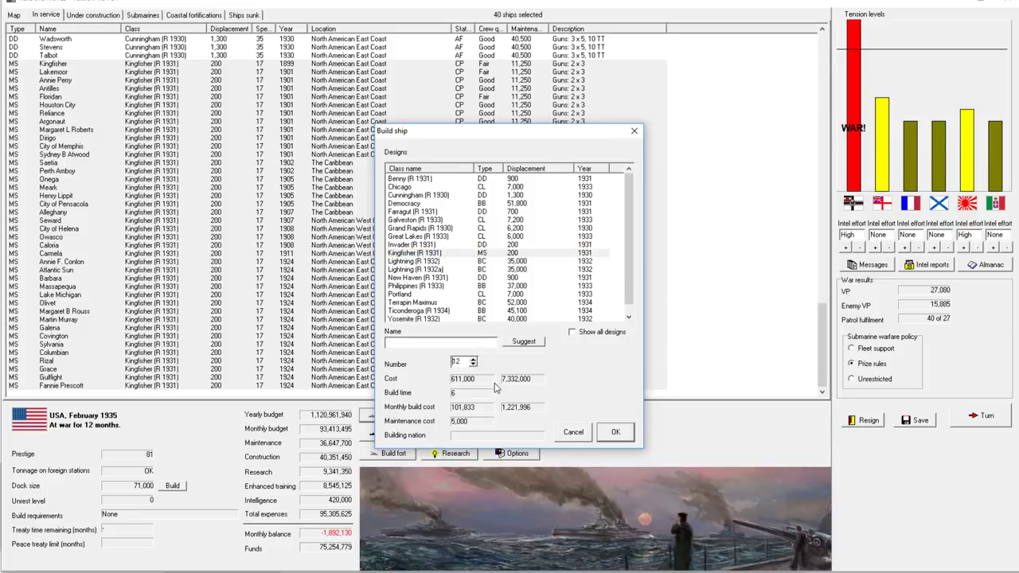
pyautogui.click(523, 340)
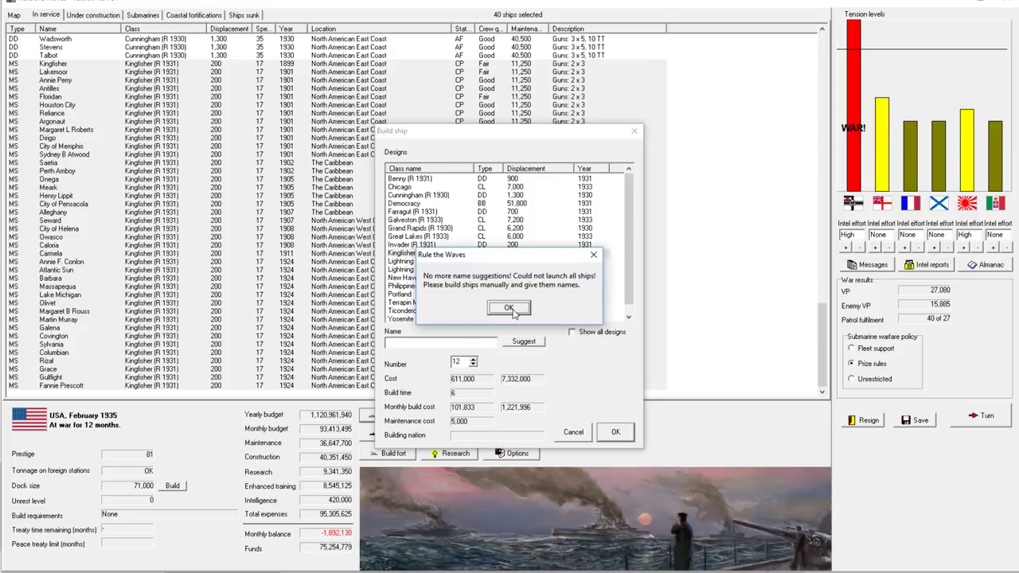
pyautogui.click(509, 308)
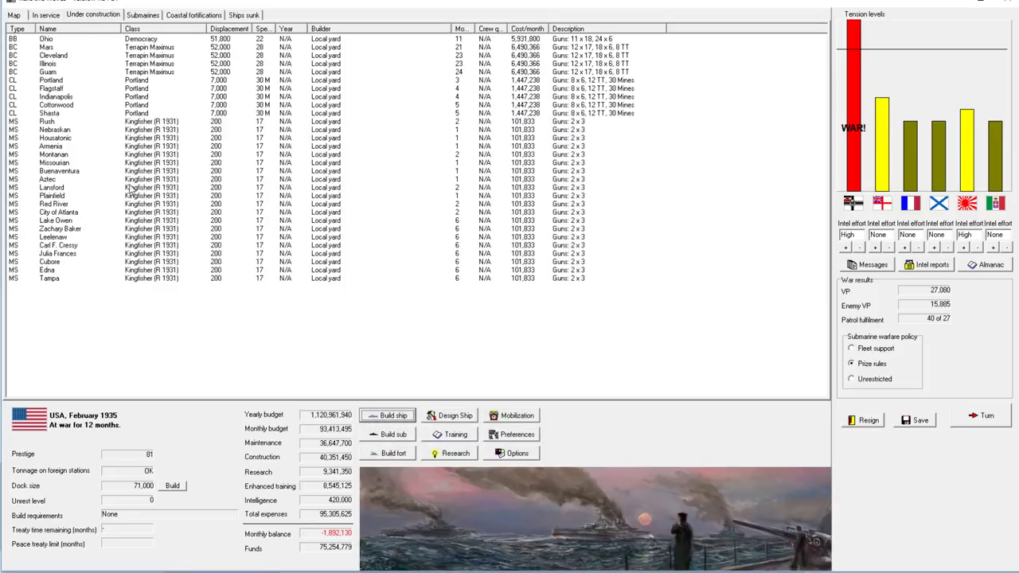
pyautogui.moveTo(481, 277)
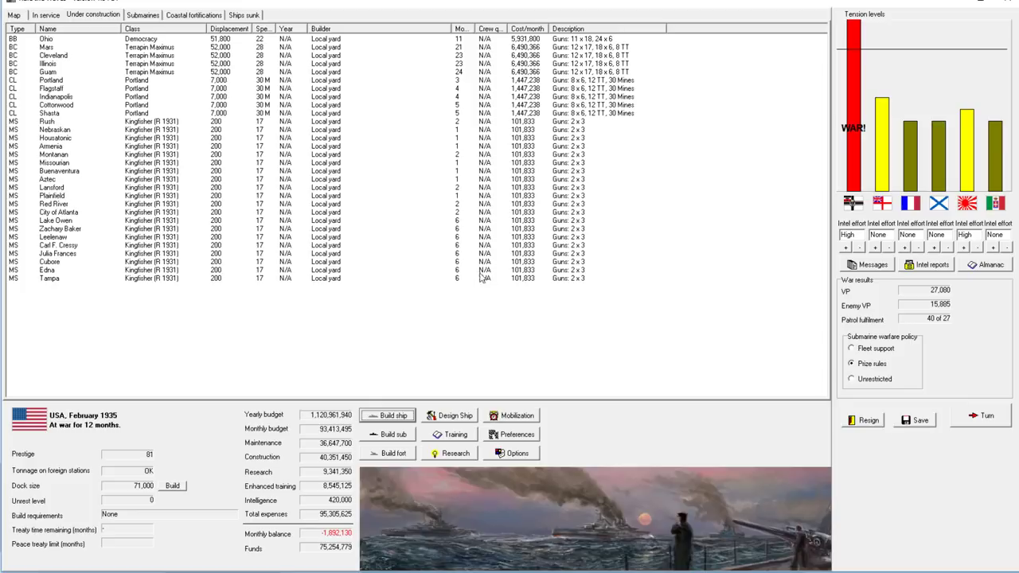
# Select the new minesweepers from Lake Owen to Tampa, then view ships in service.
pyautogui.click(56, 221)
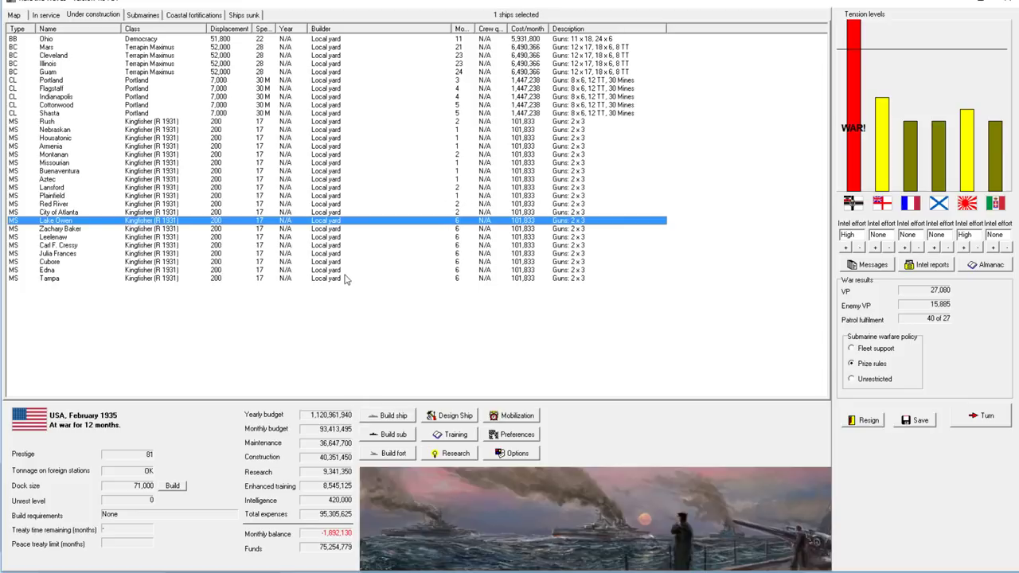
pyautogui.click(49, 278)
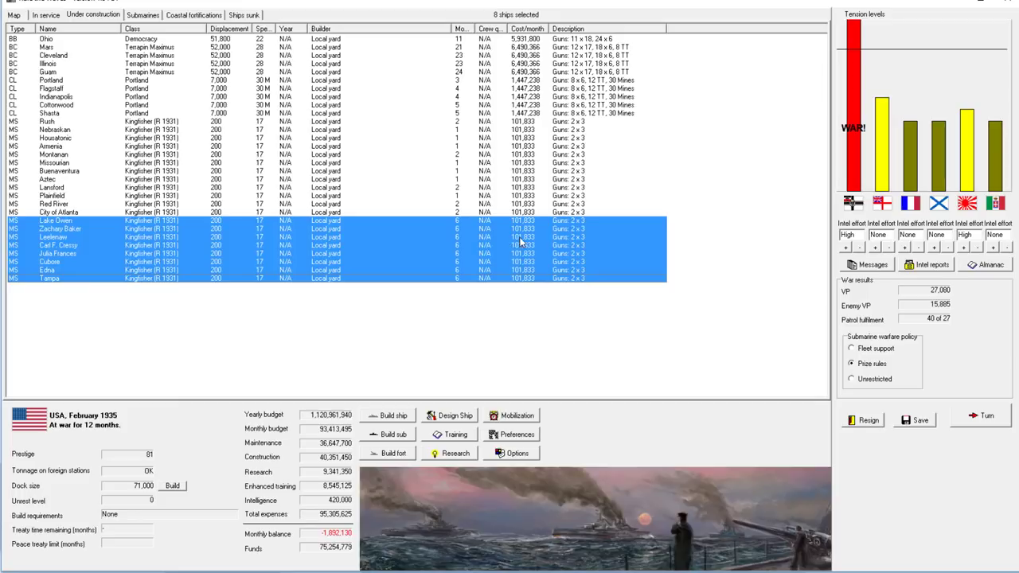
pyautogui.moveTo(46, 15)
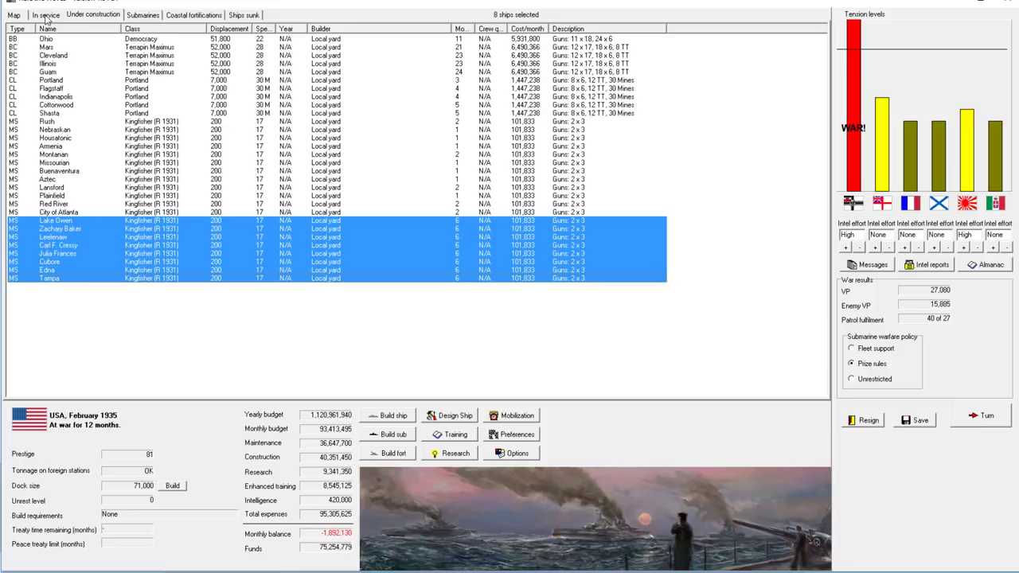
pyautogui.click(45, 14)
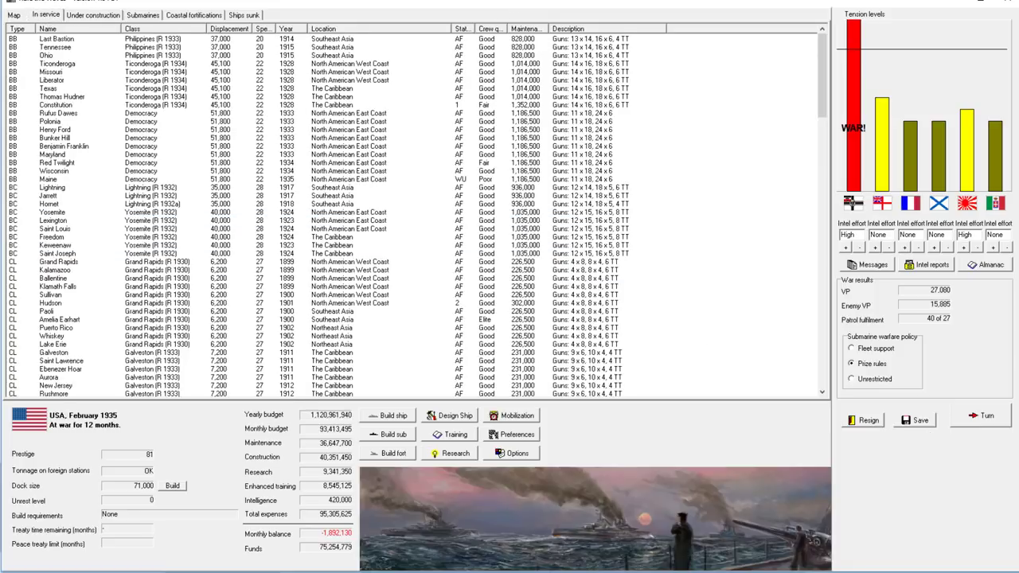
pyautogui.moveTo(542, 259)
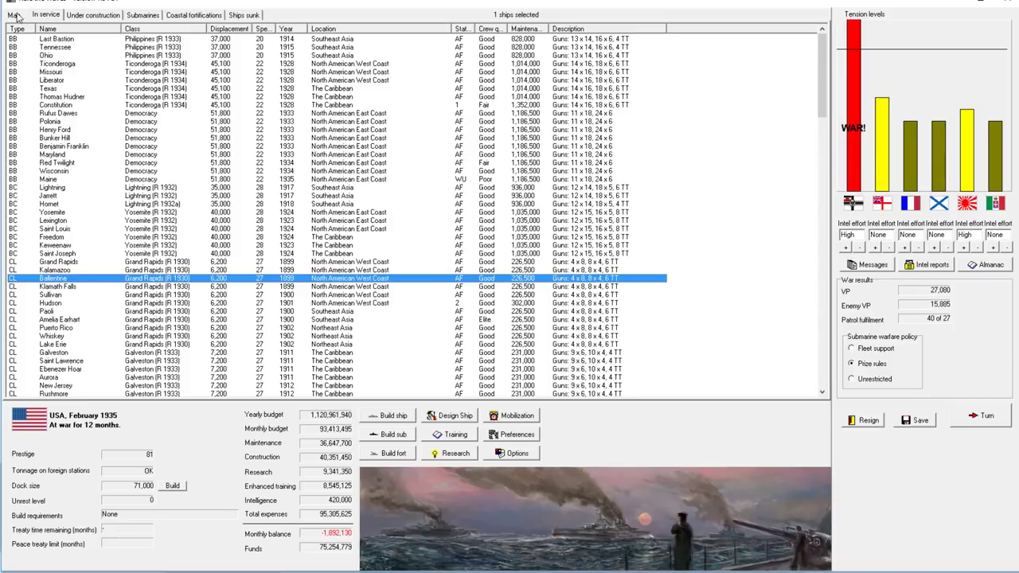
# Show the world map panned to North America's East Coast zone.
pyautogui.click(12, 15)
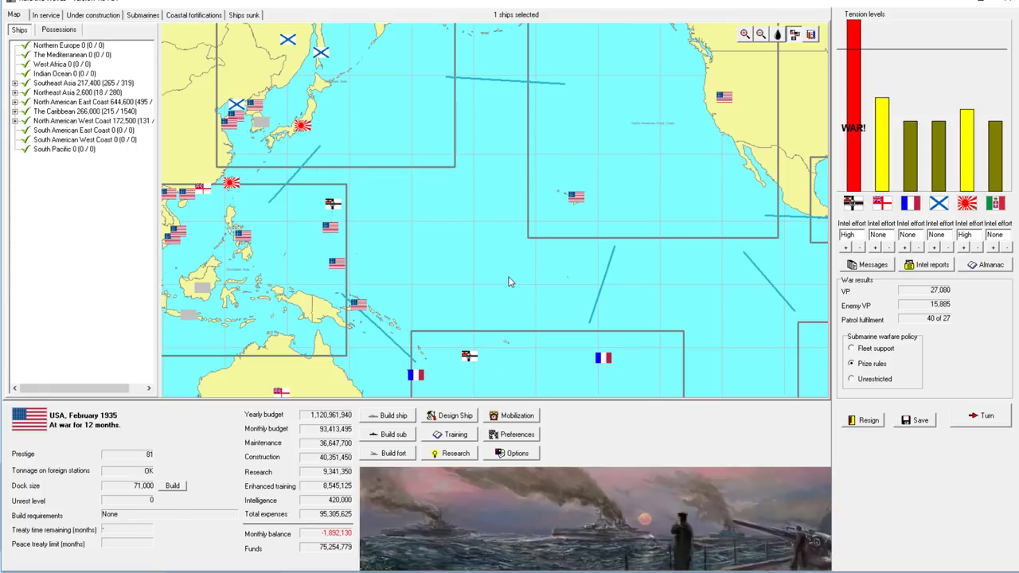
pyautogui.moveTo(394, 249)
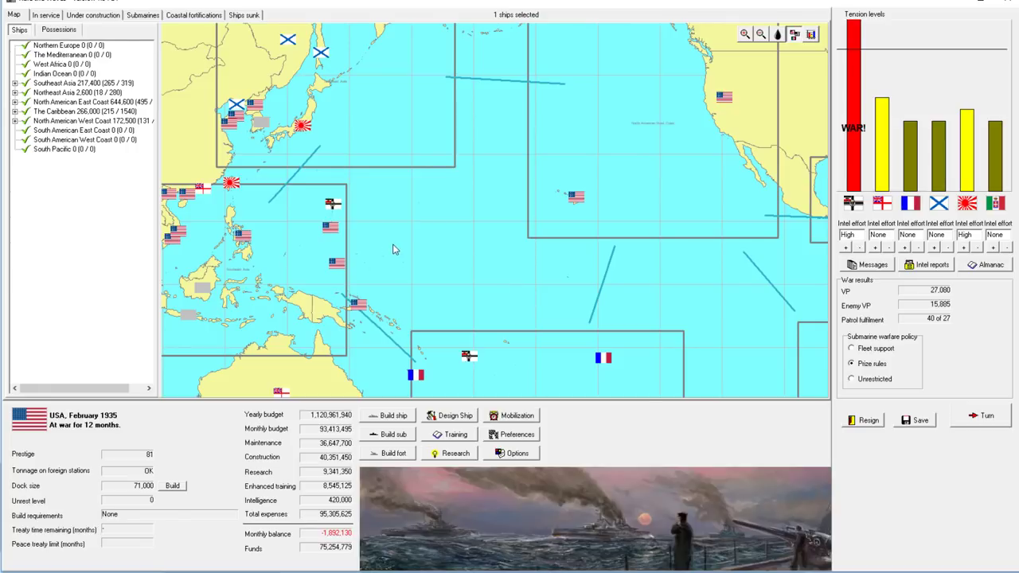
pyautogui.moveTo(369, 204)
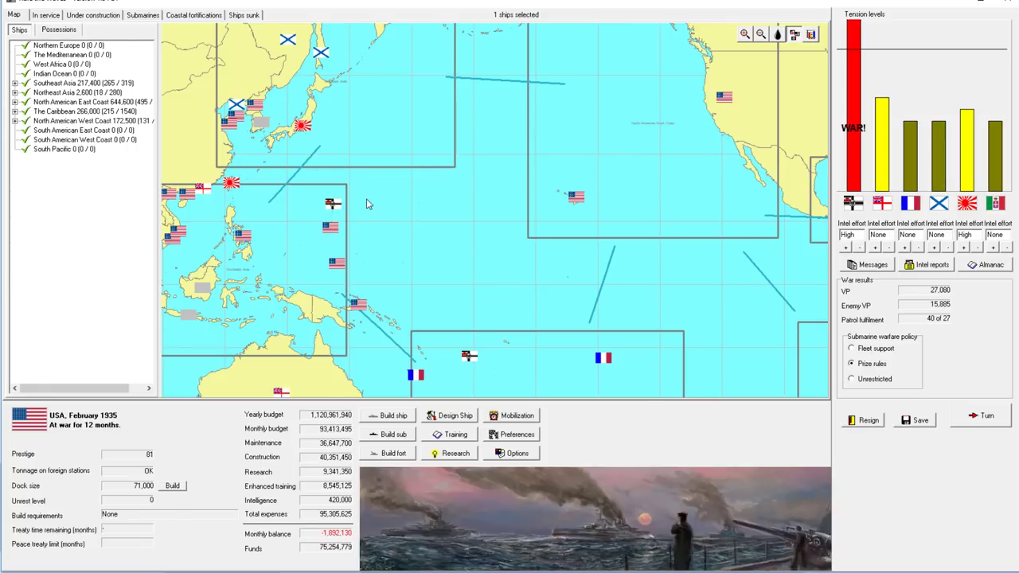
pyautogui.moveTo(474, 134)
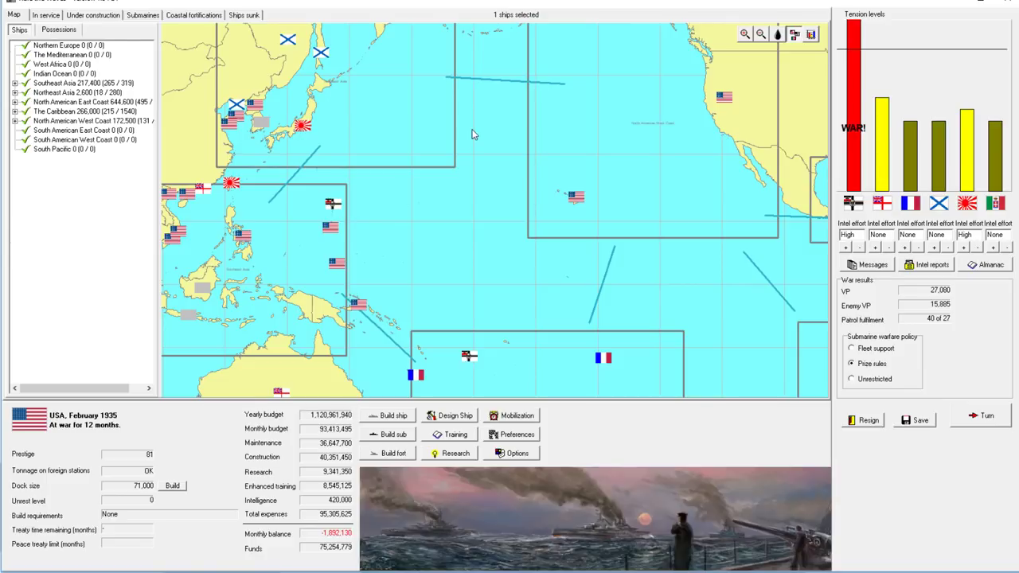
pyautogui.moveTo(480, 271)
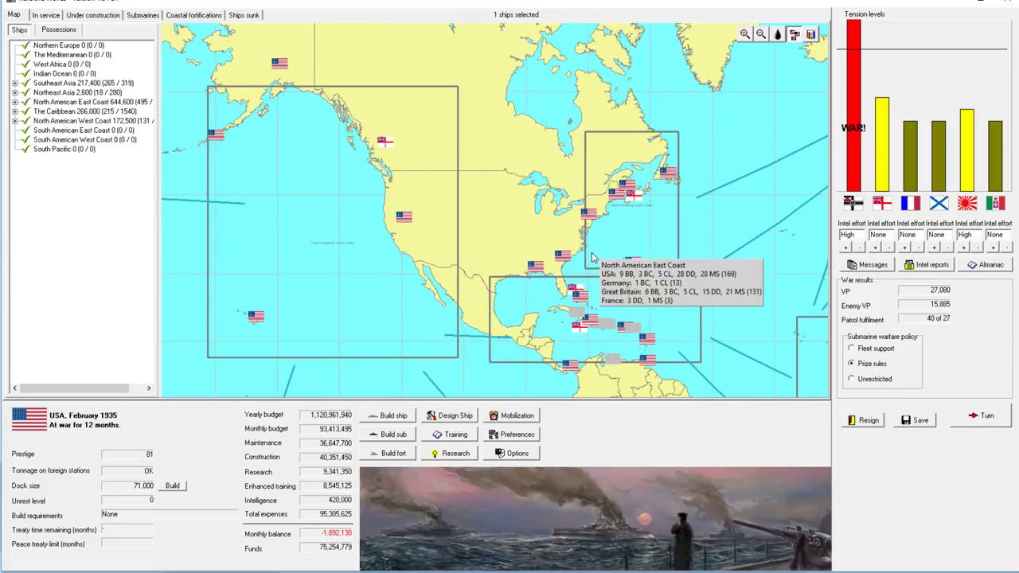
pyautogui.moveTo(898, 327)
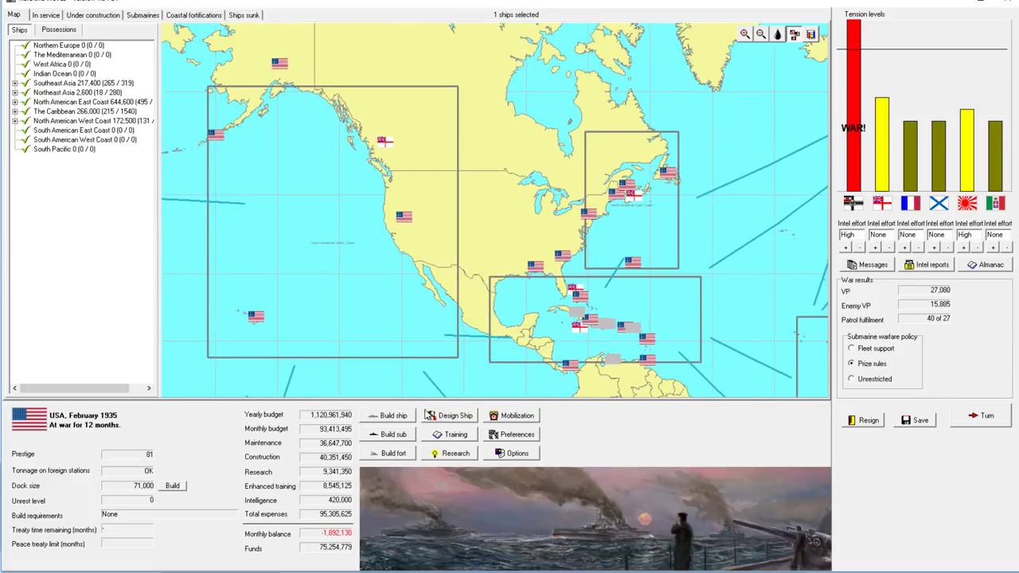
pyautogui.click(454, 414)
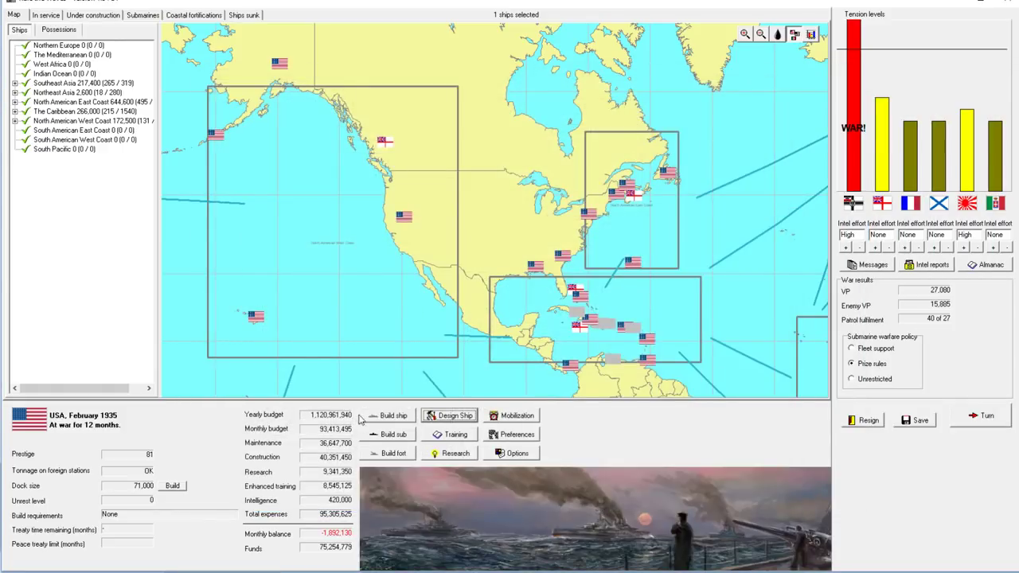
# Order one Terrapin Maximus battlecruiser named Wyoming, due in 30 months.
pyautogui.click(388, 415)
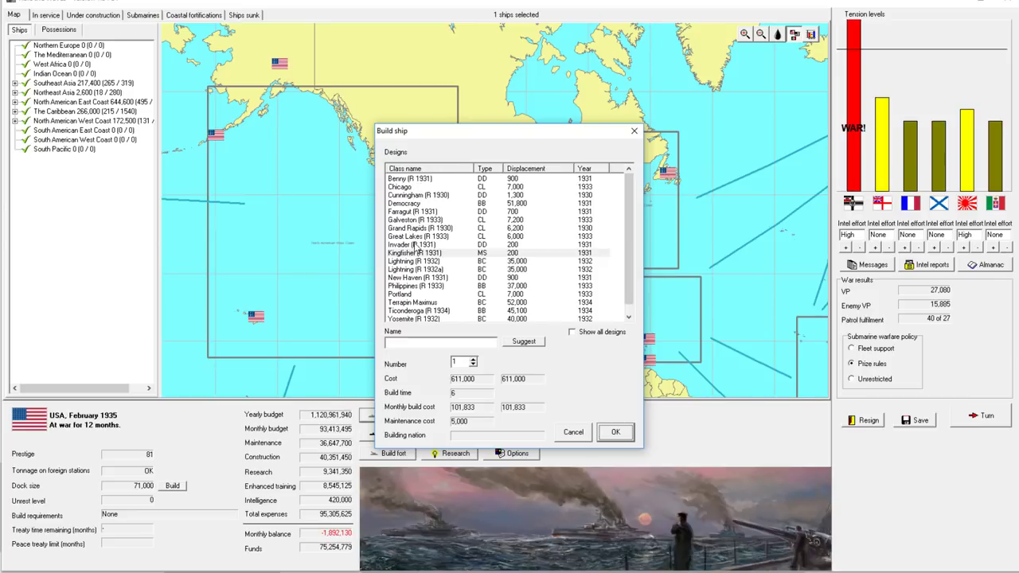
pyautogui.click(414, 302)
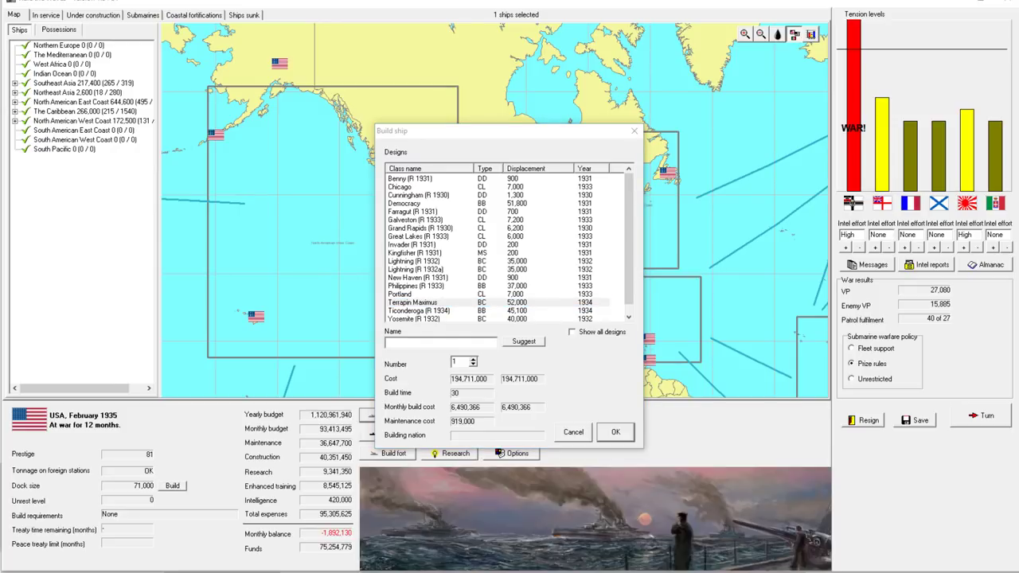
pyautogui.write('Wyoming')
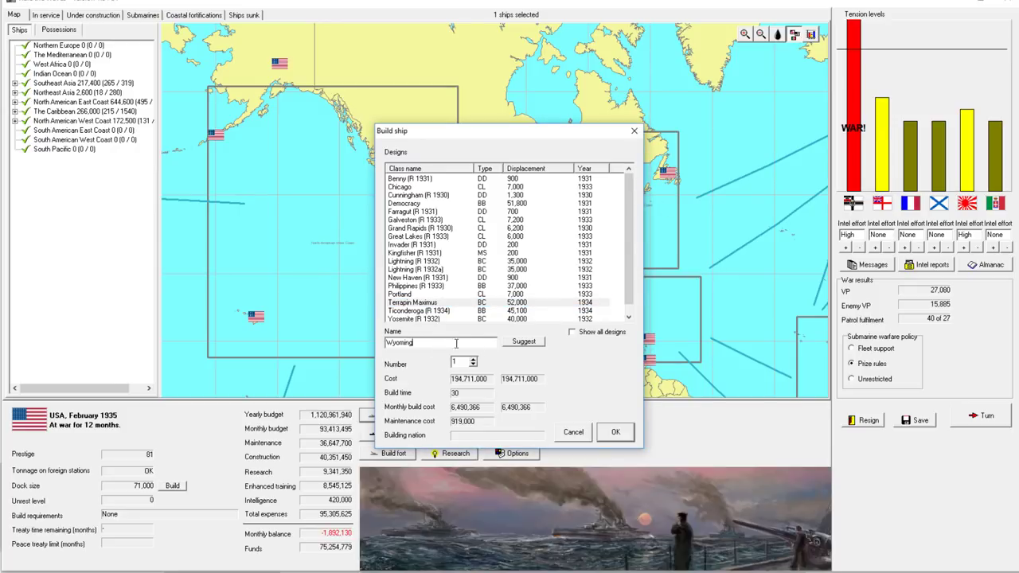
pyautogui.click(615, 432)
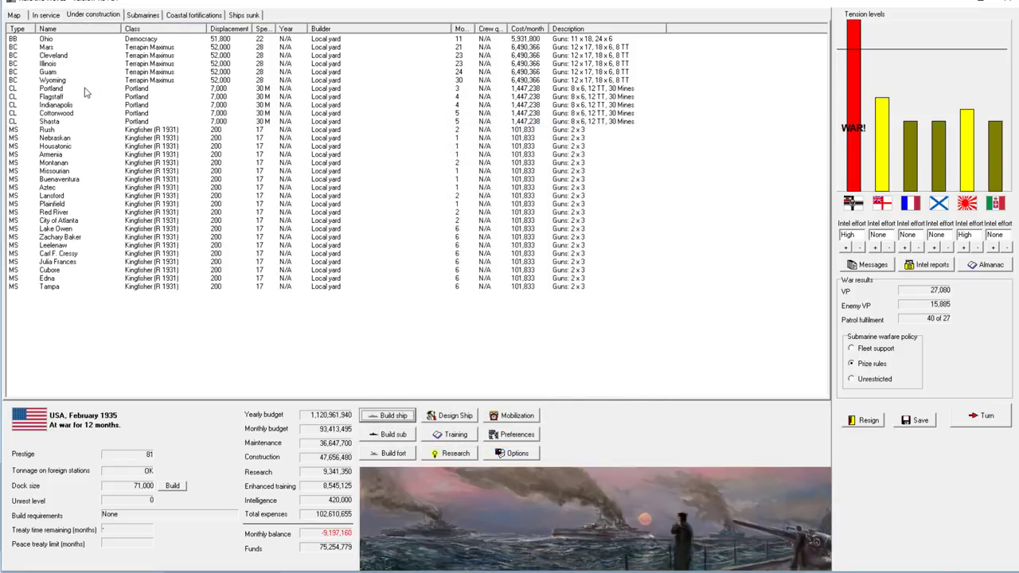
pyautogui.moveTo(94, 94)
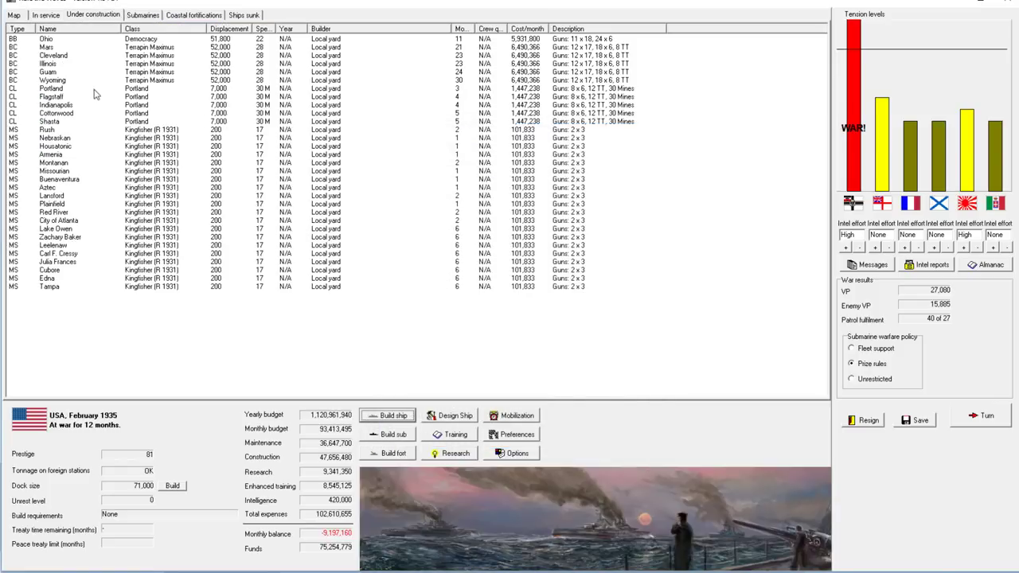
pyautogui.moveTo(161, 76)
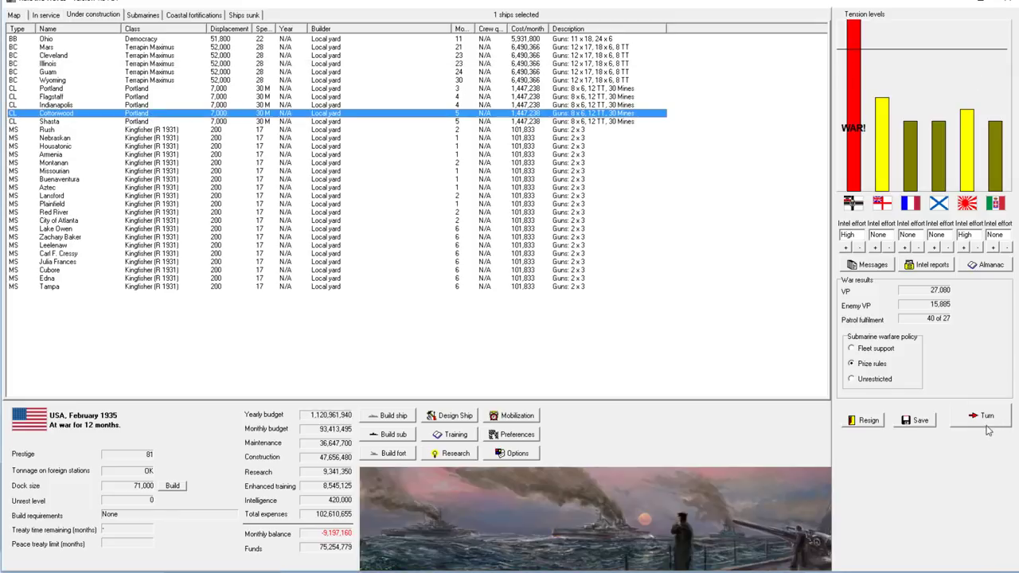
# Compare the under-construction, in-service and sunk ship lists, then advance the month.
pyautogui.click(45, 14)
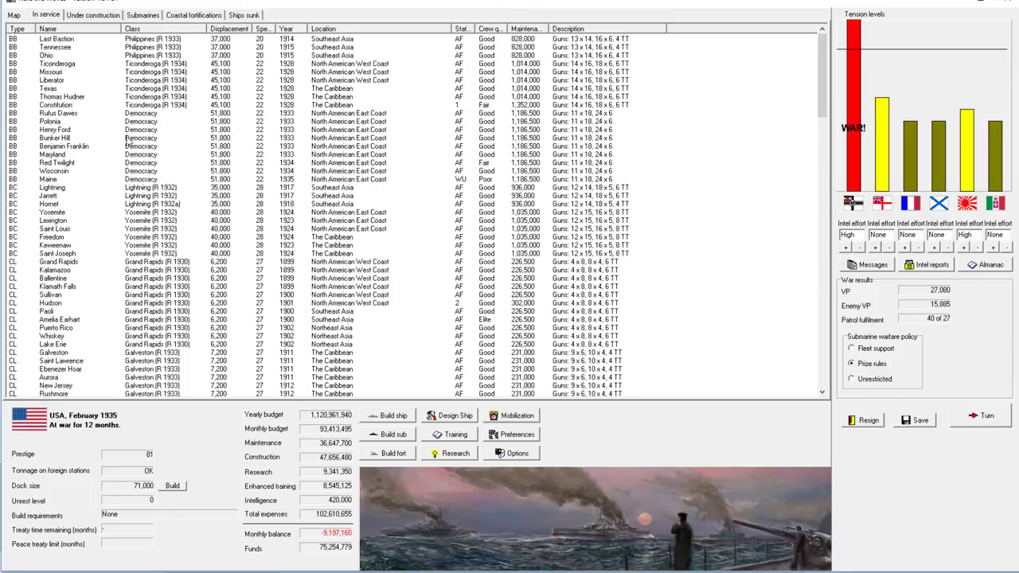
pyautogui.click(93, 14)
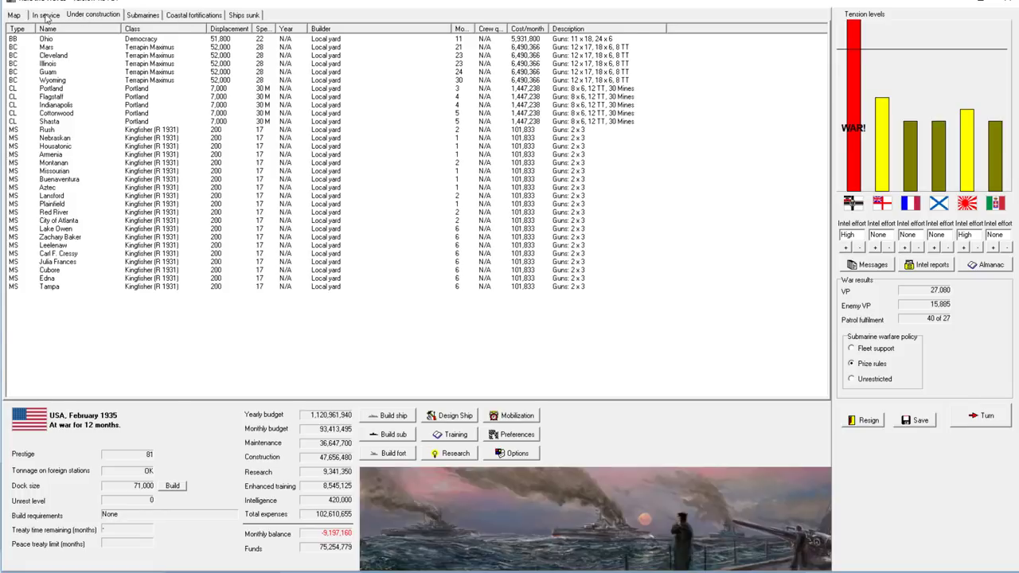
pyautogui.click(46, 14)
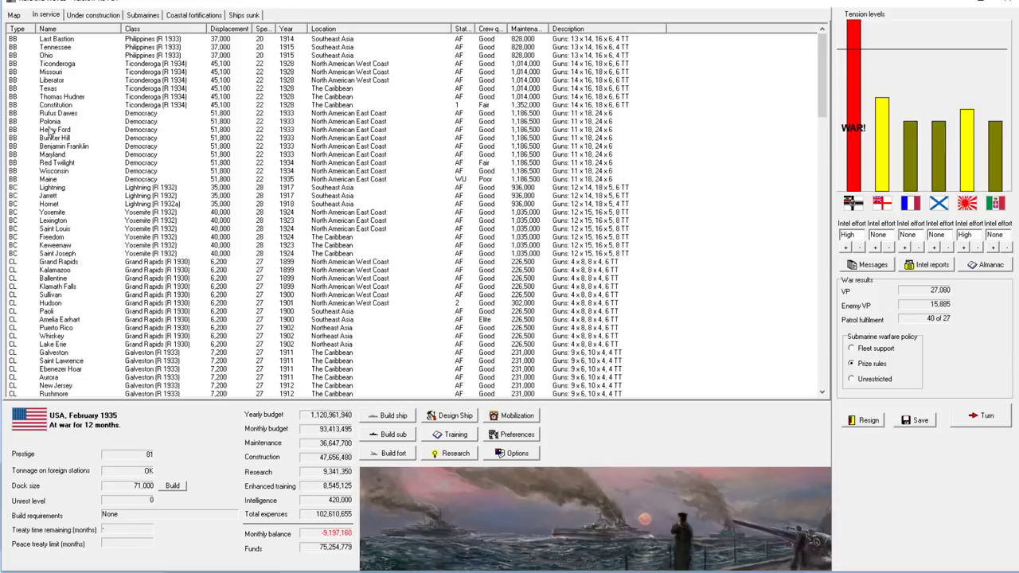
pyautogui.click(244, 15)
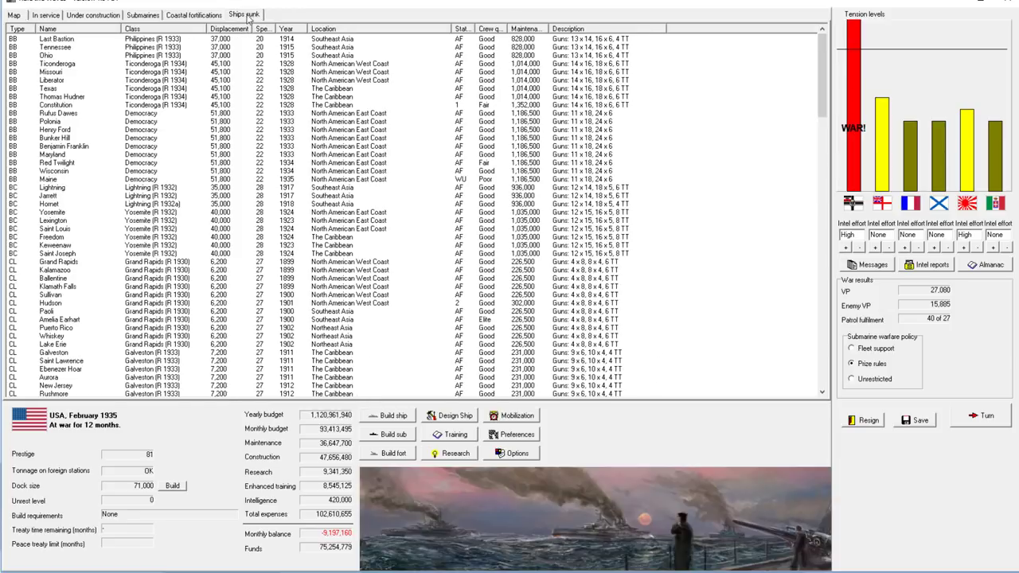
pyautogui.click(45, 15)
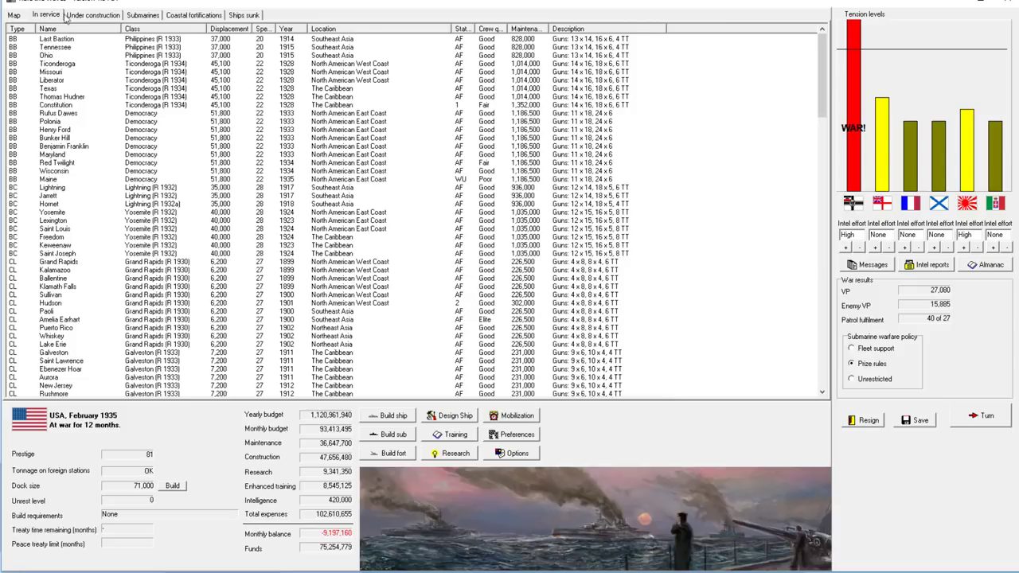
pyautogui.click(92, 15)
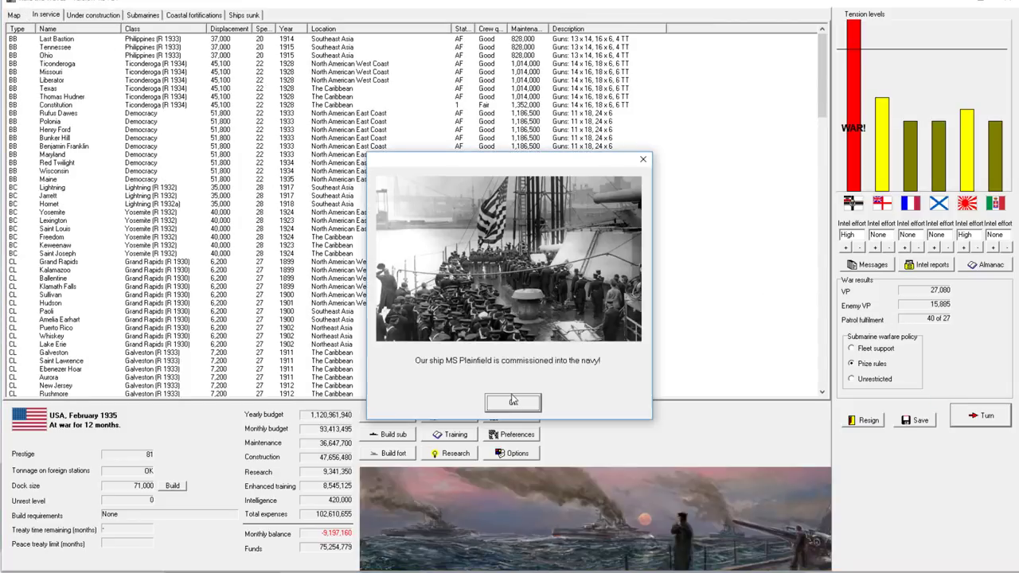
# Clear the Plainfield, Missourian, Stettin blueprint, Marburg, mine damage and raider reports.
pyautogui.click(513, 402)
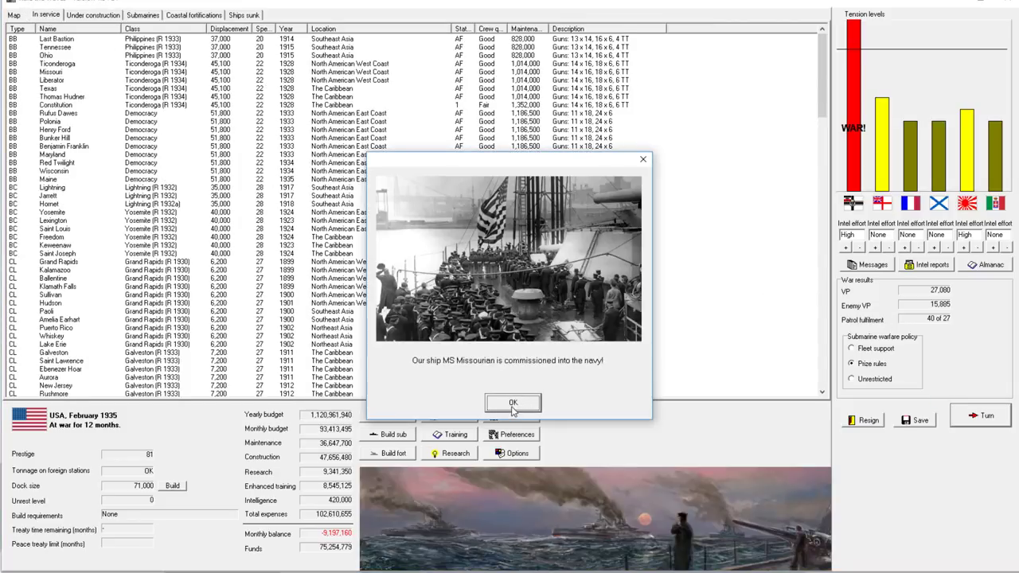
pyautogui.click(512, 403)
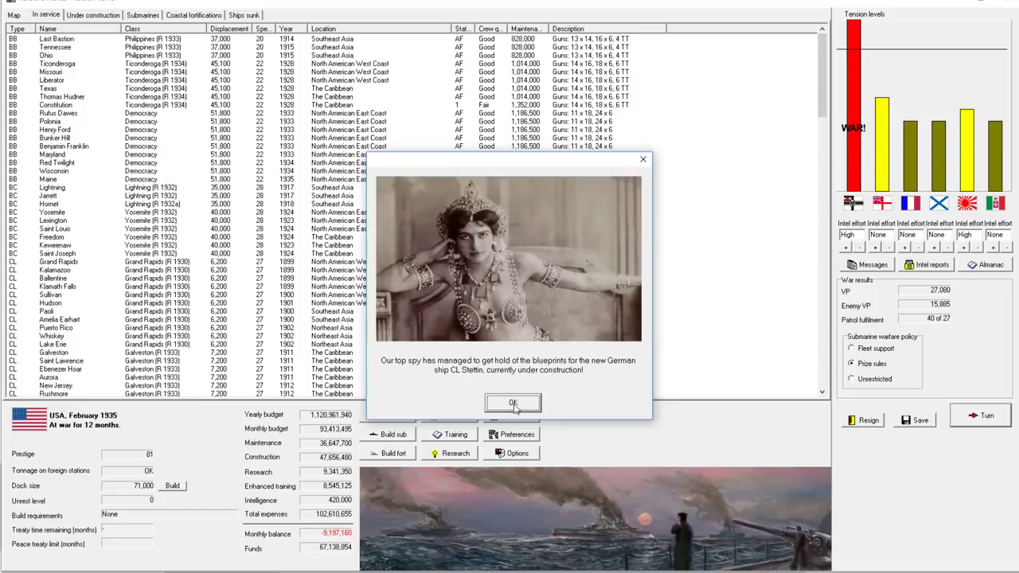
pyautogui.click(513, 403)
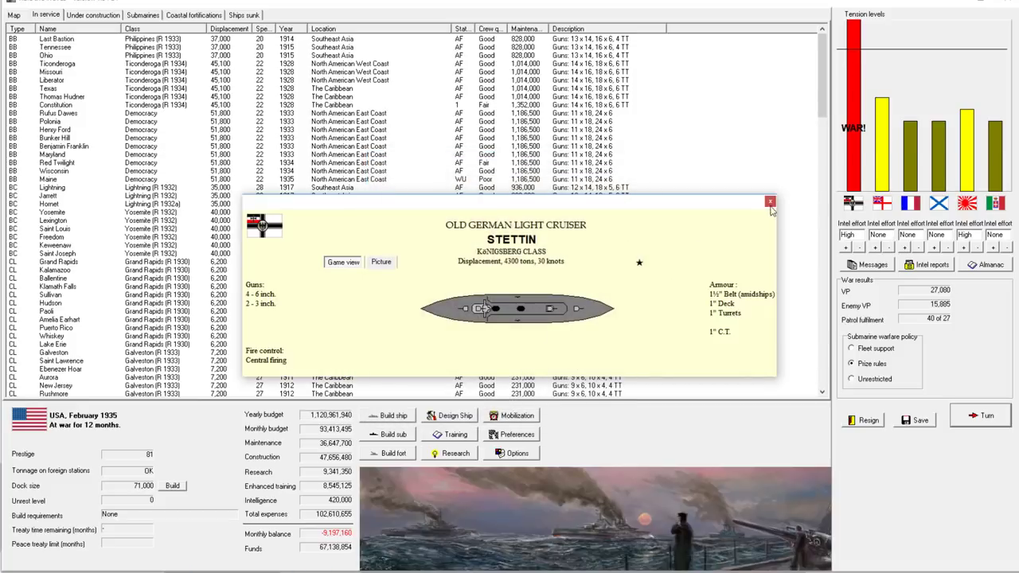
pyautogui.click(769, 201)
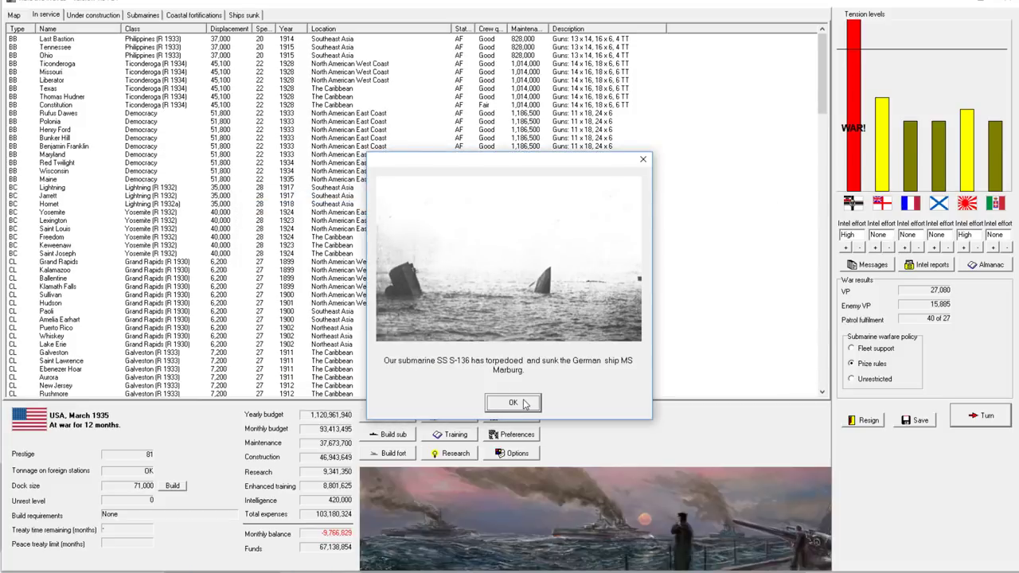
pyautogui.click(514, 402)
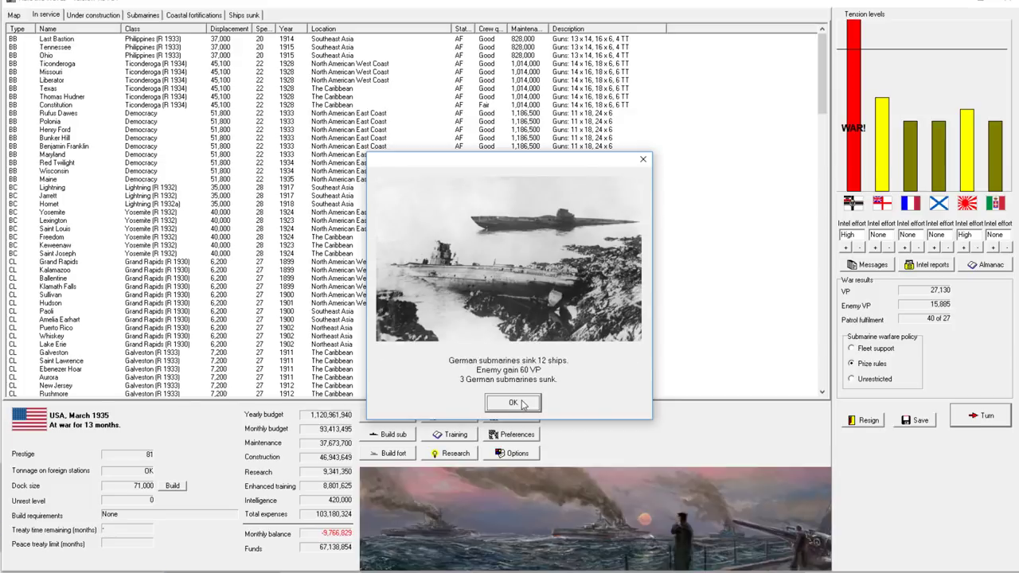
pyautogui.click(513, 403)
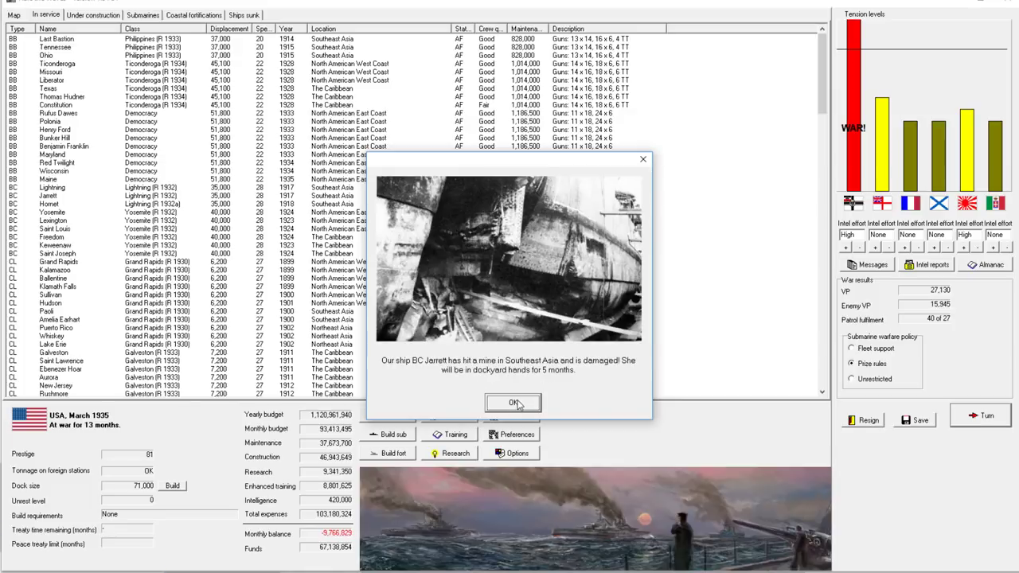
pyautogui.click(513, 403)
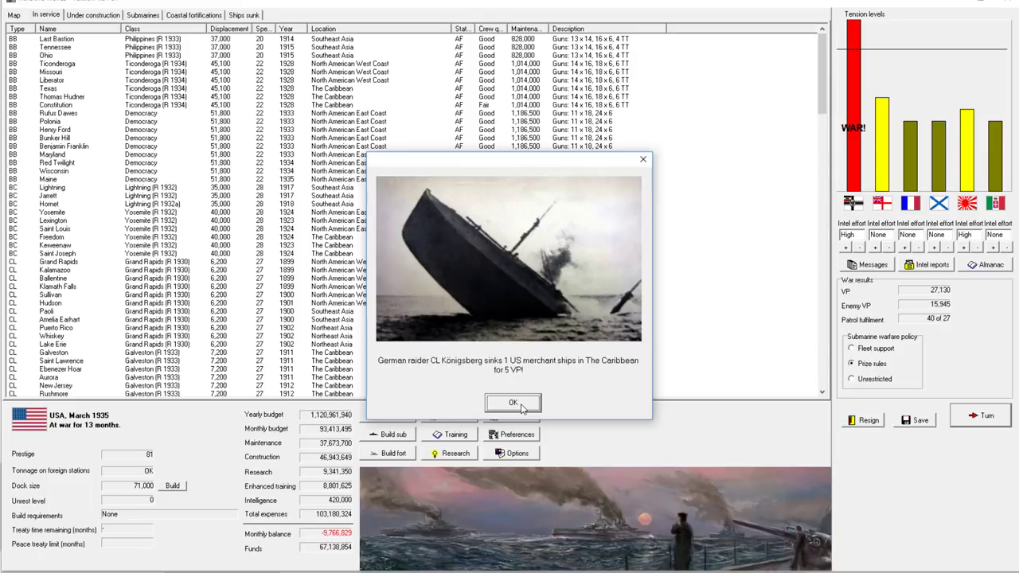
pyautogui.click(513, 403)
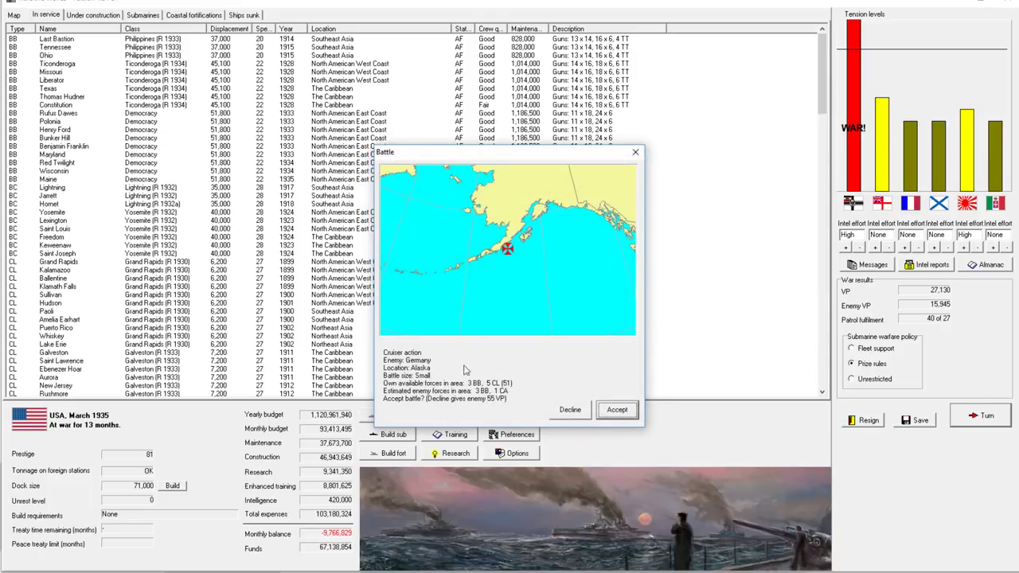
pyautogui.moveTo(501, 397)
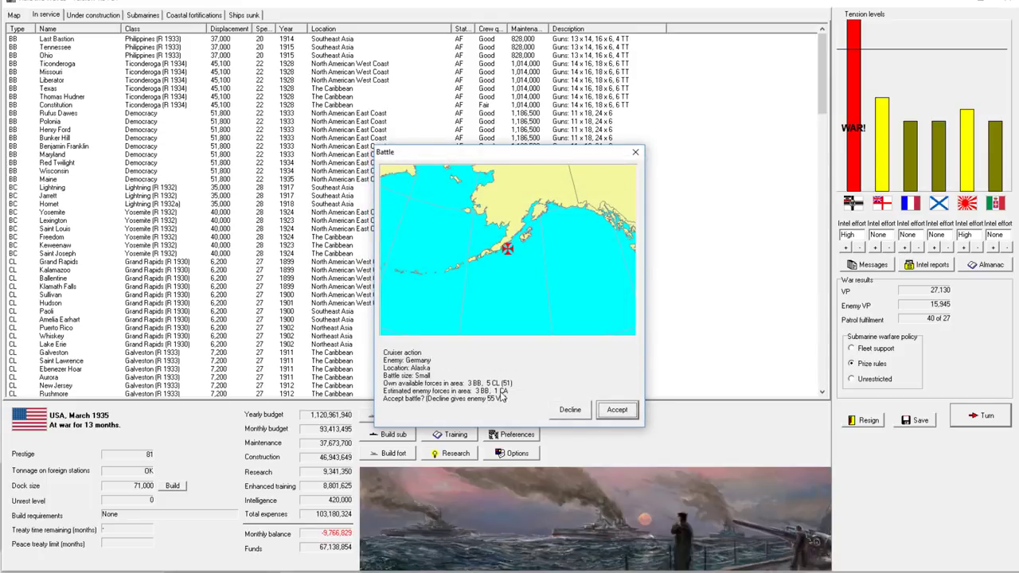
# Decline the Alaska cruiser action and accept the Bismarck Archipelago battle.
pyautogui.click(617, 410)
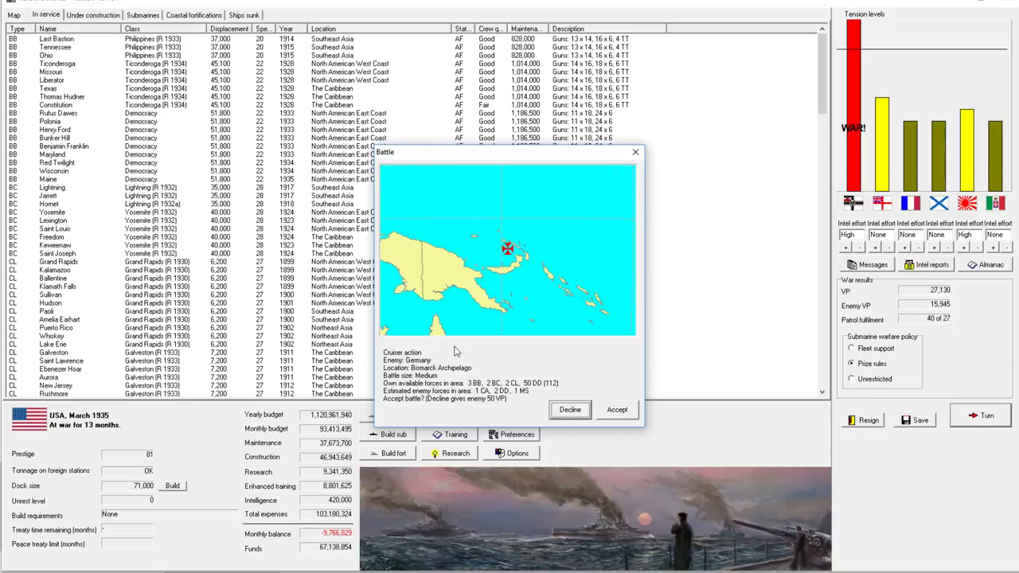
pyautogui.moveTo(628, 414)
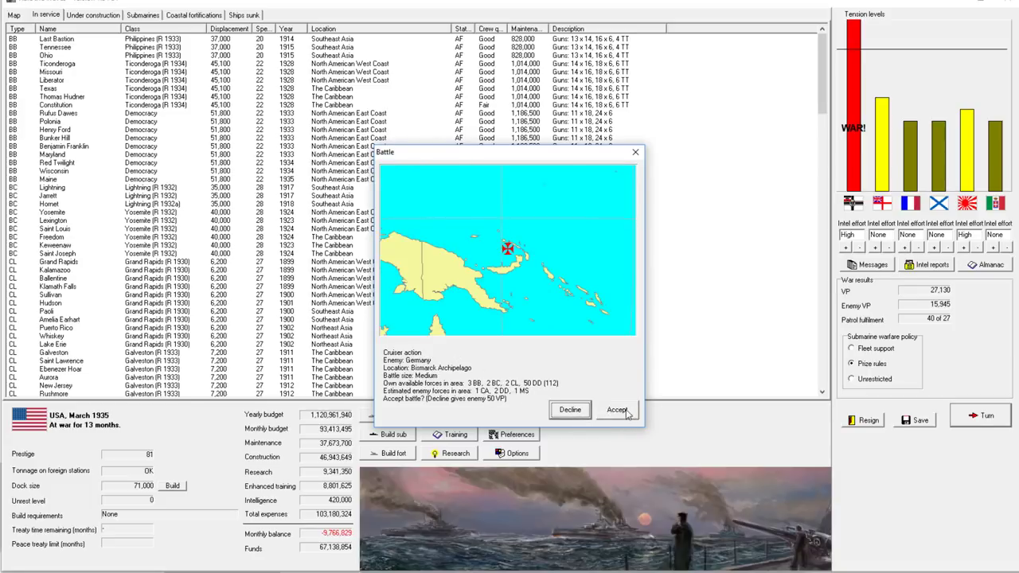
pyautogui.click(617, 409)
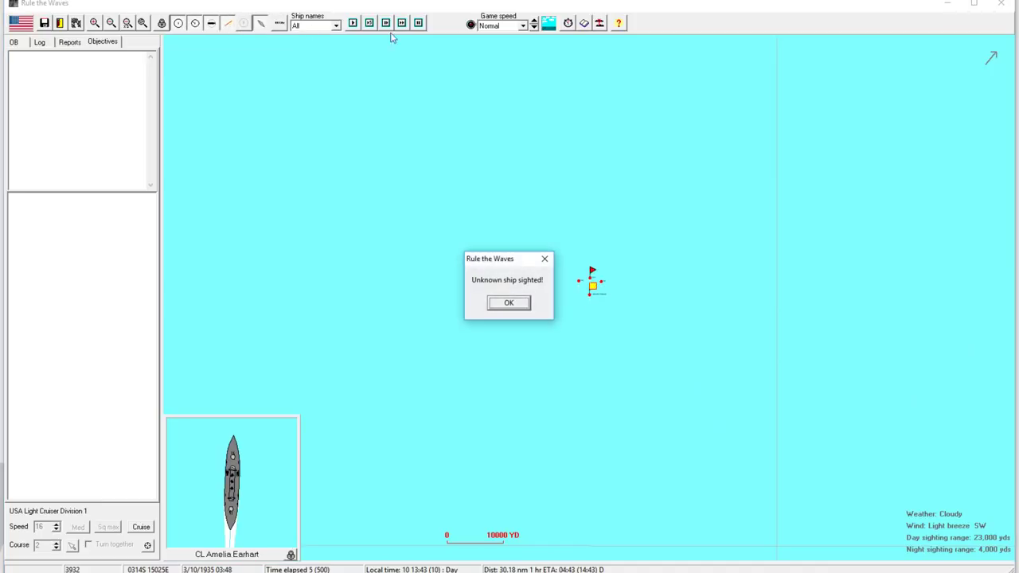
# Dismiss the sighting alert and give the destroyer division a new role, course and squadron max speed.
pyautogui.click(509, 303)
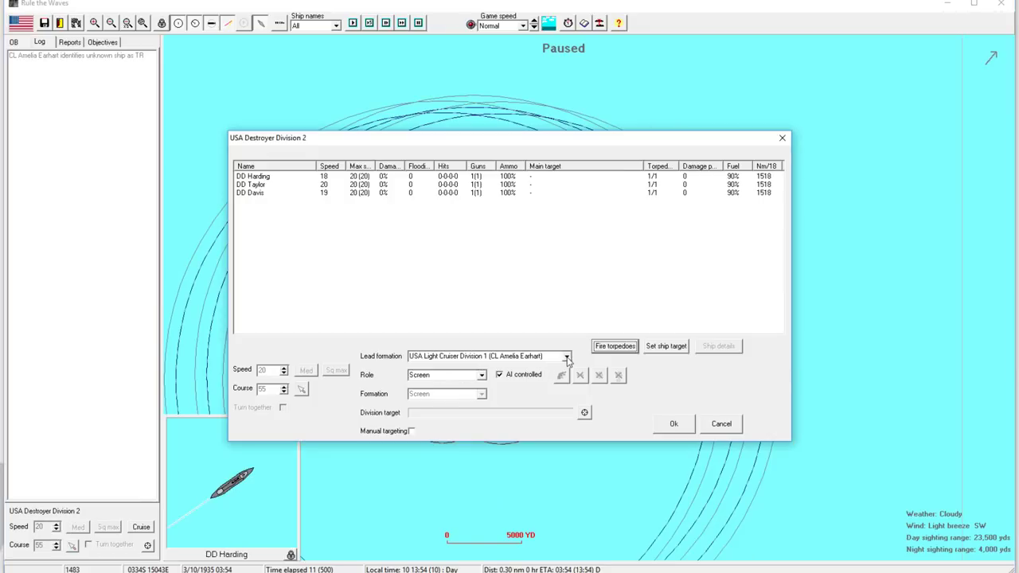
pyautogui.moveTo(524, 374)
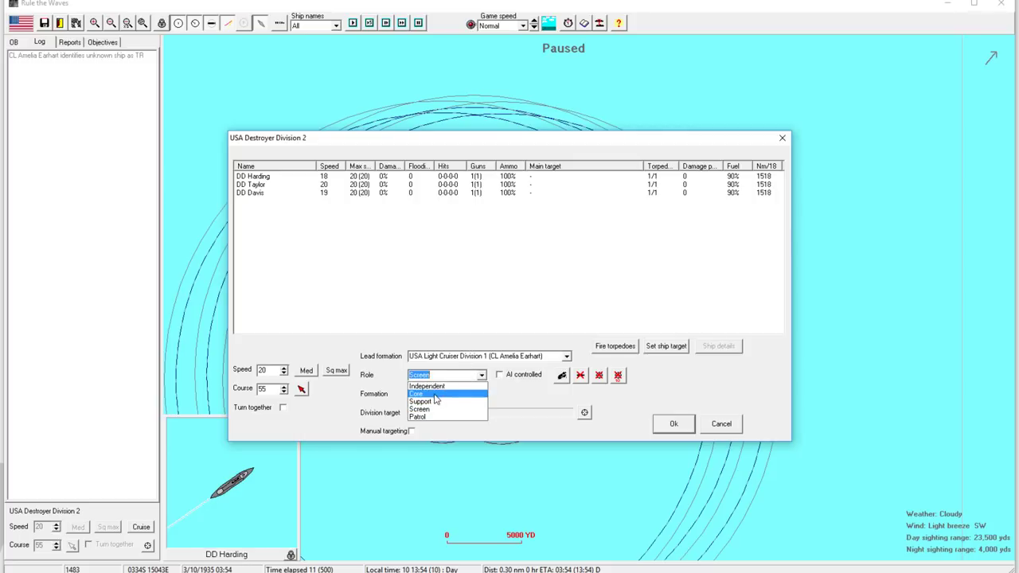
pyautogui.click(425, 401)
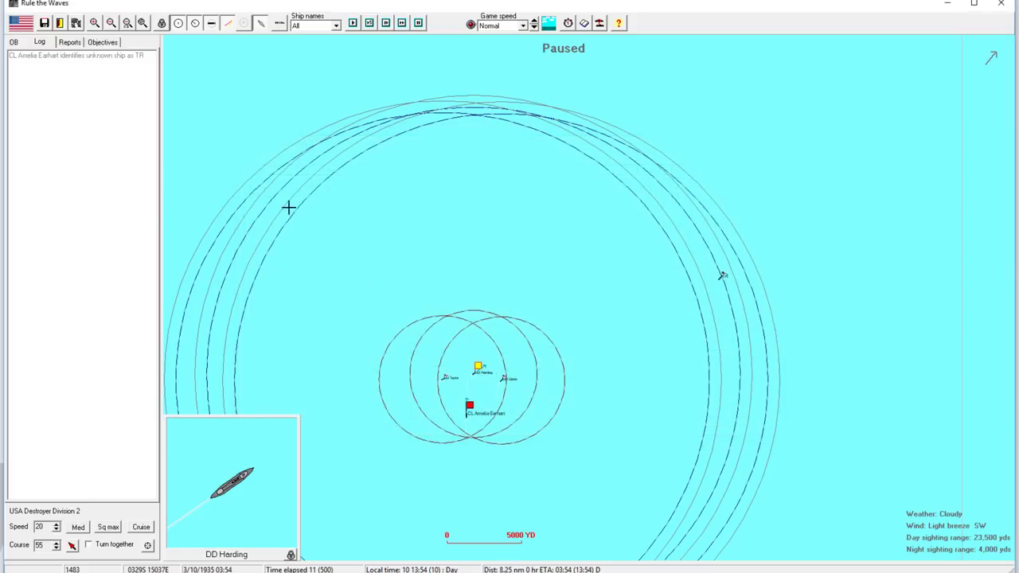
pyautogui.click(107, 526)
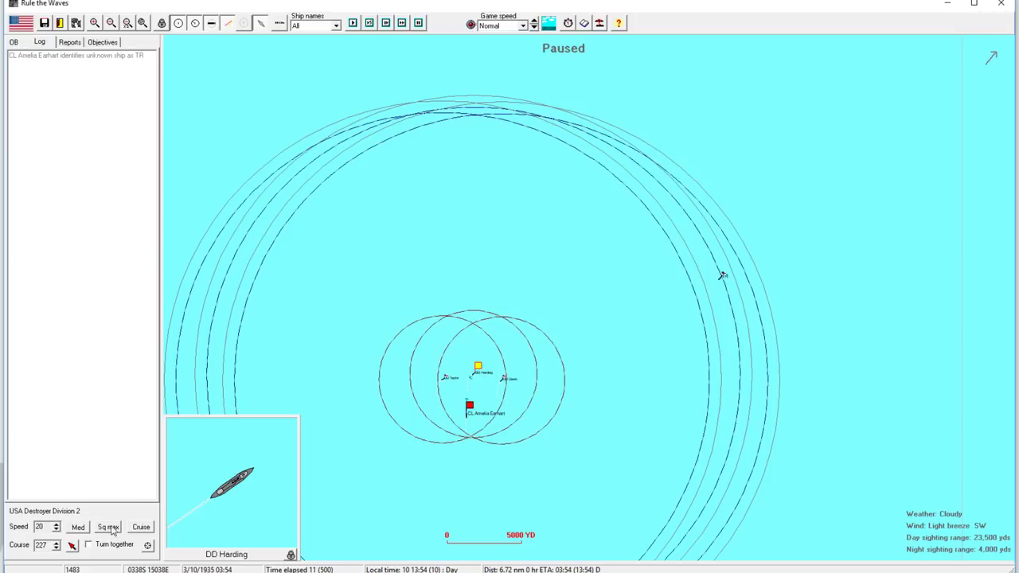
pyautogui.click(469, 407)
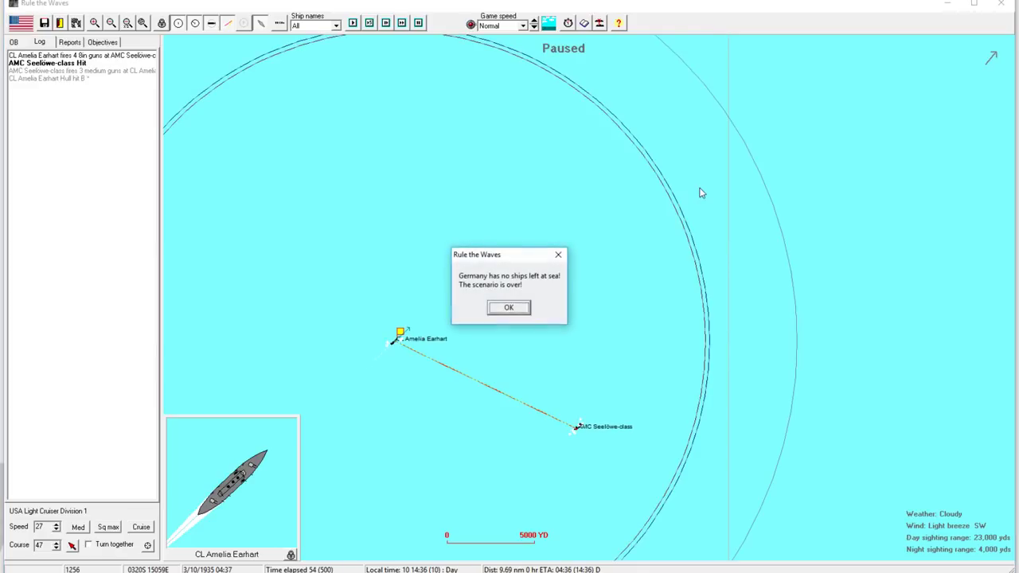
# Dismiss the minor US victory results and exit the battle to the March 1935 campaign screen.
pyautogui.click(508, 308)
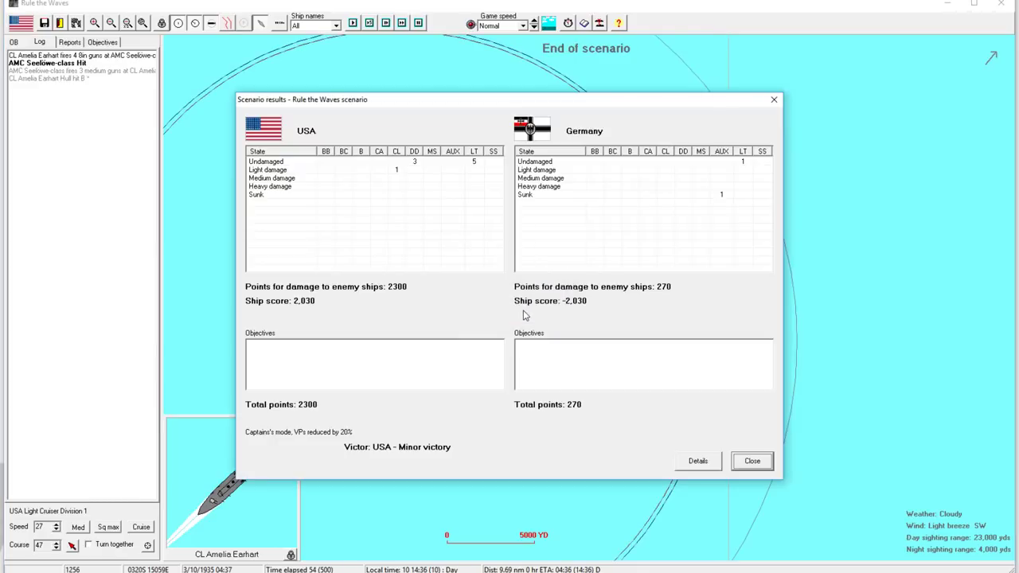
pyautogui.moveTo(716, 179)
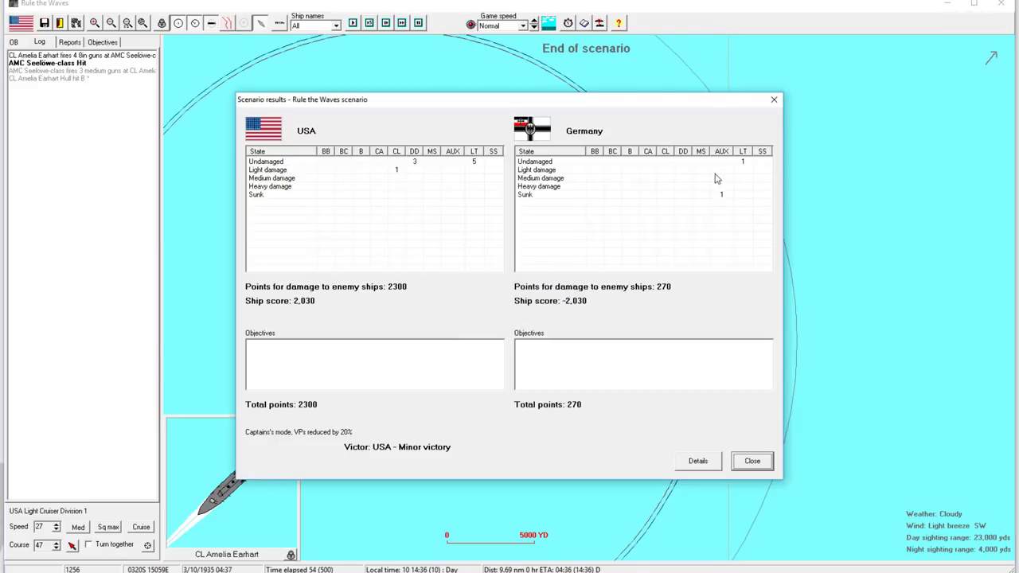
pyautogui.click(751, 460)
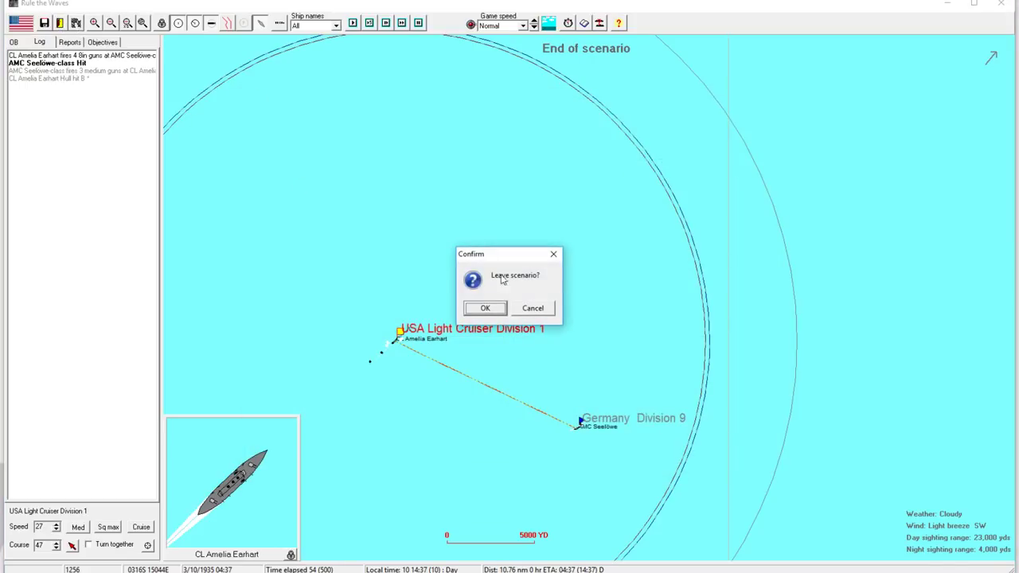
pyautogui.click(485, 308)
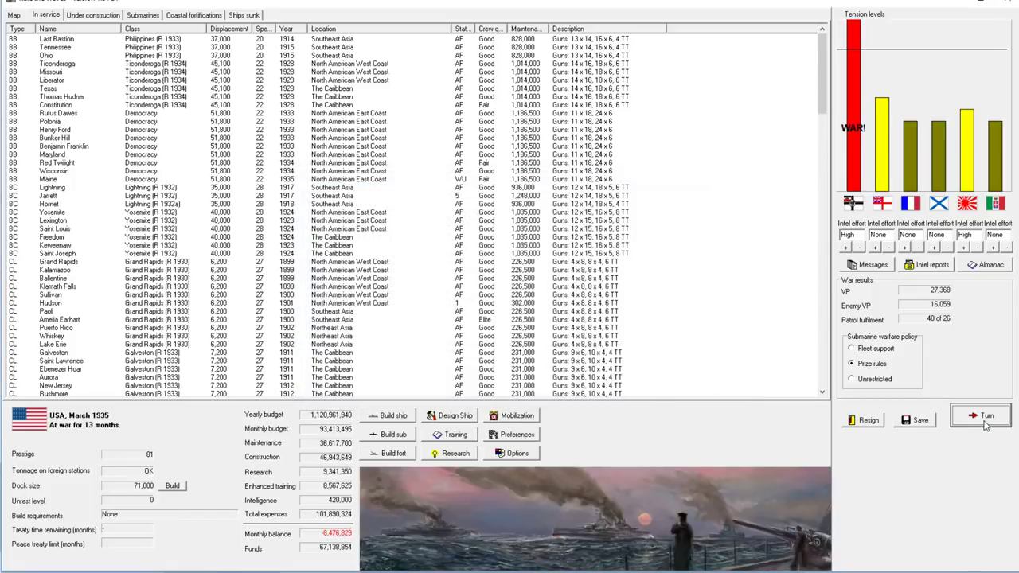
# Continue the turn, dismissing commissioning notices for MS City of Atlanta, MS Lansford and MS Montanan.
pyautogui.click(987, 416)
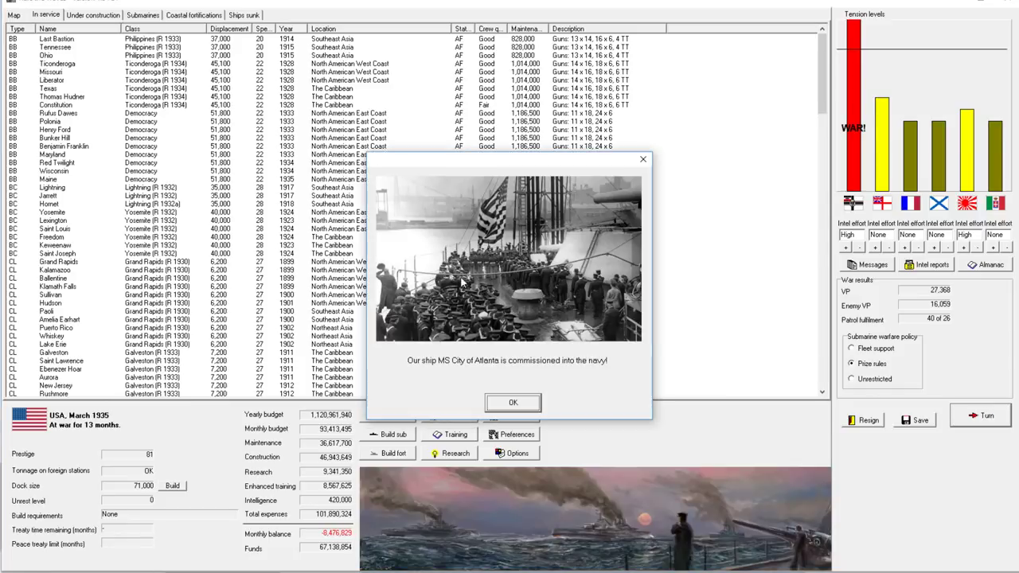
pyautogui.click(512, 402)
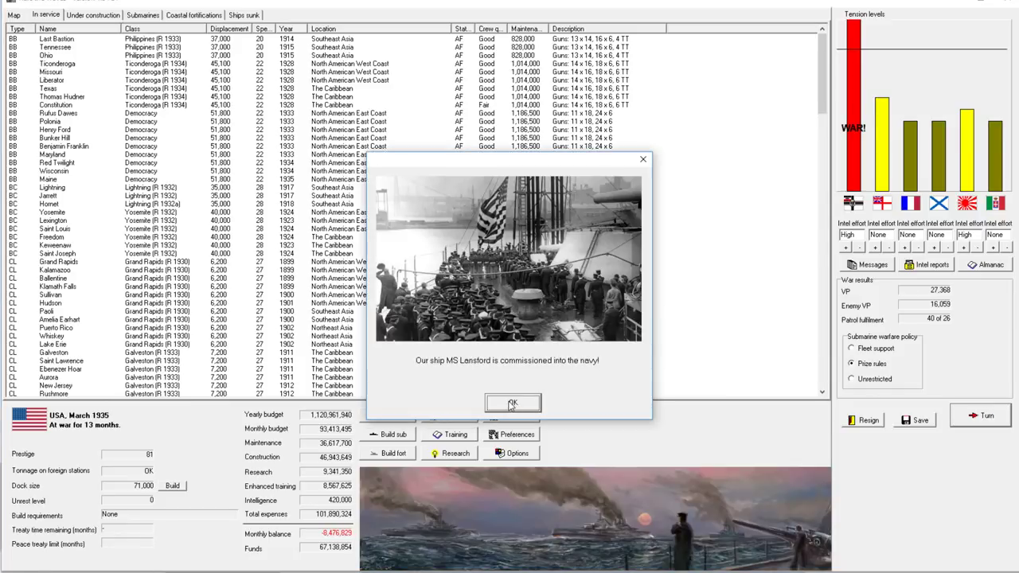
pyautogui.click(512, 403)
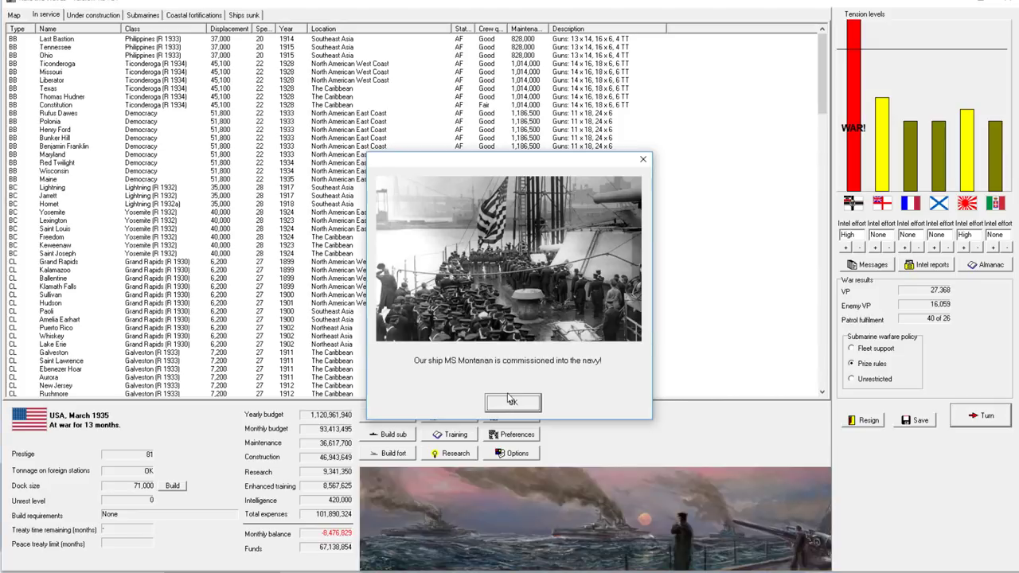
pyautogui.moveTo(514, 403)
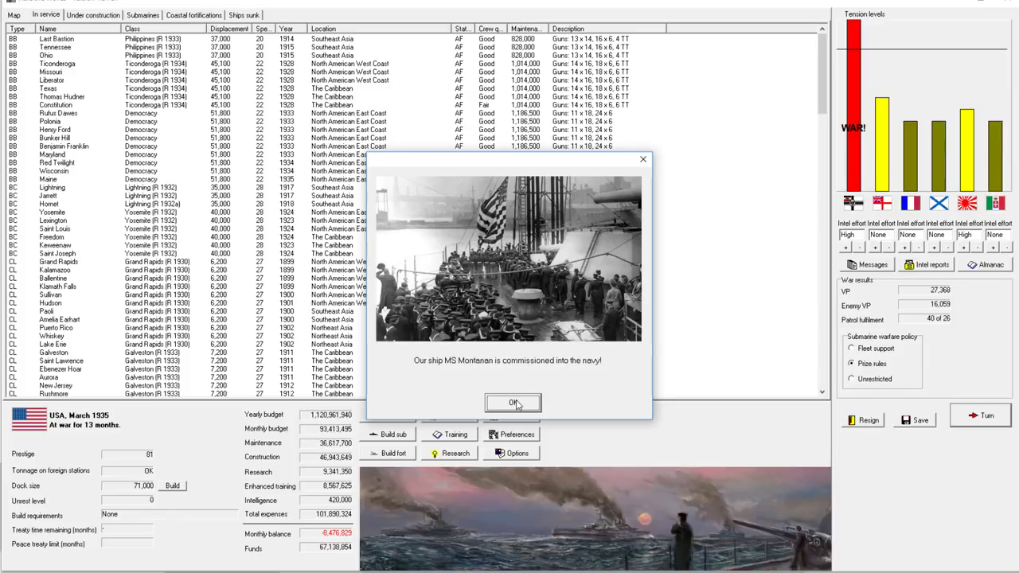
pyautogui.click(513, 403)
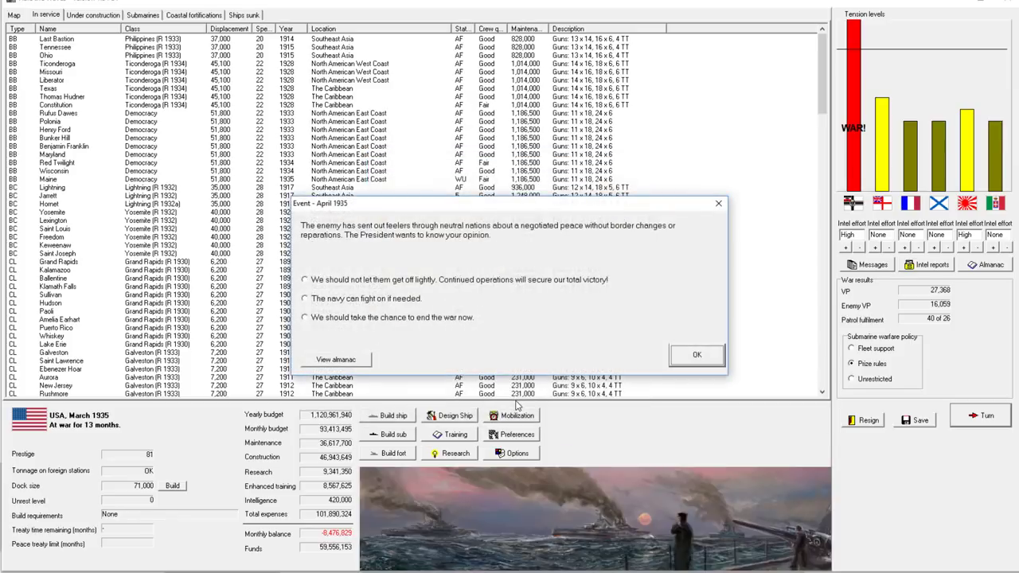
pyautogui.moveTo(357, 223)
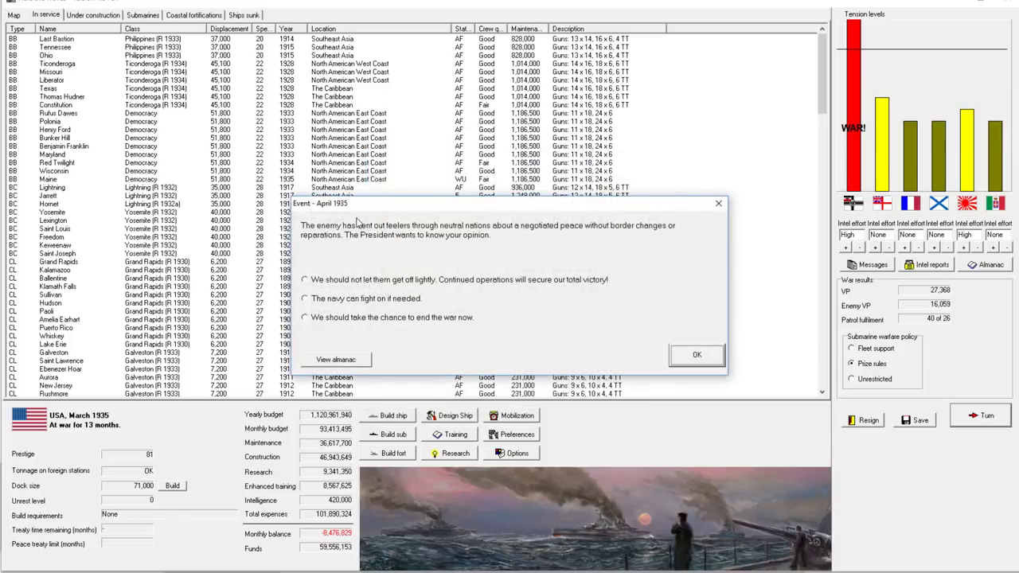
# Answer the German peace feelers, then acknowledge the failed talks, submarine sinkings and MS Rizal's loss.
pyautogui.click(696, 354)
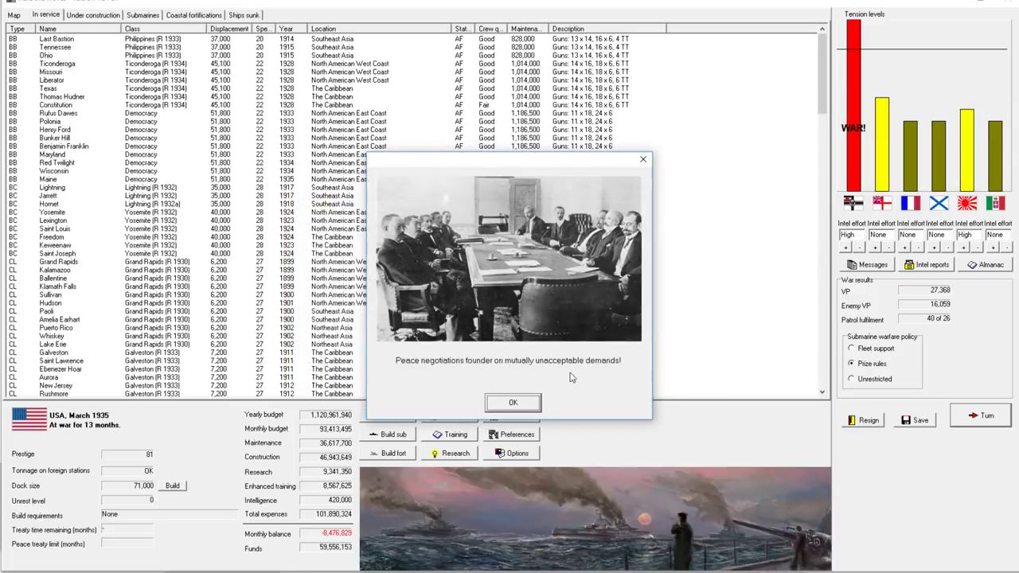
pyautogui.click(513, 402)
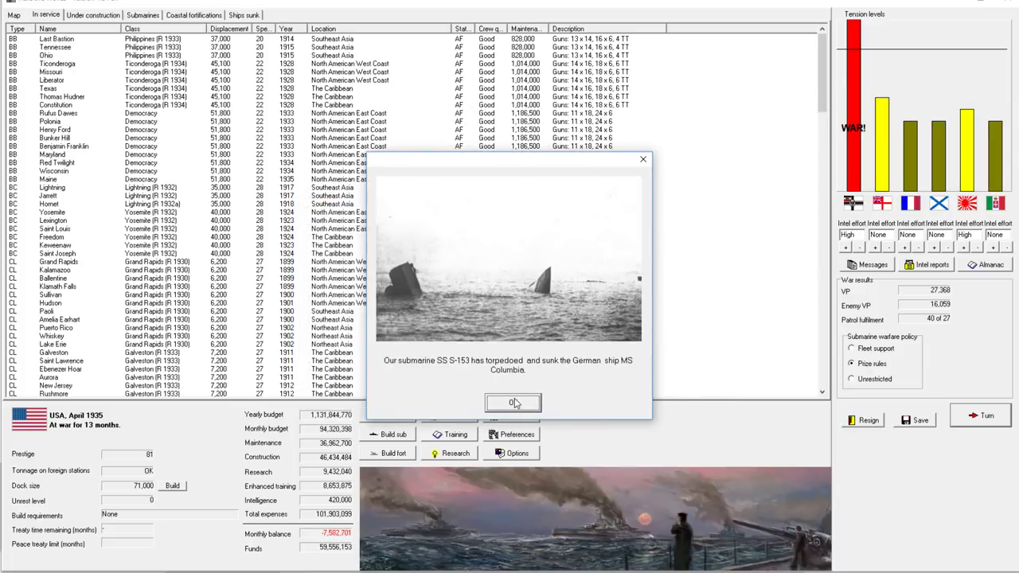
pyautogui.click(512, 403)
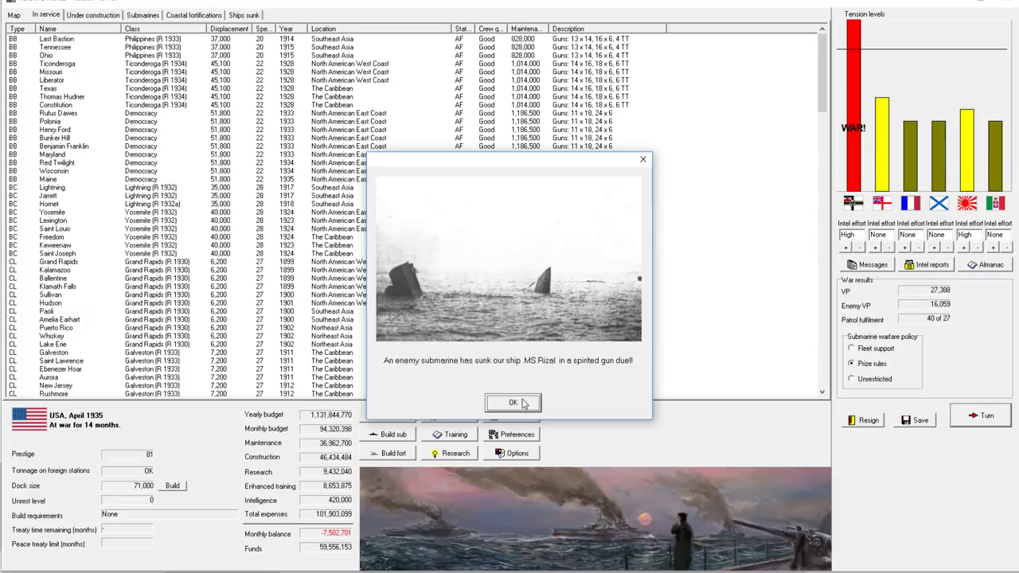
pyautogui.click(513, 402)
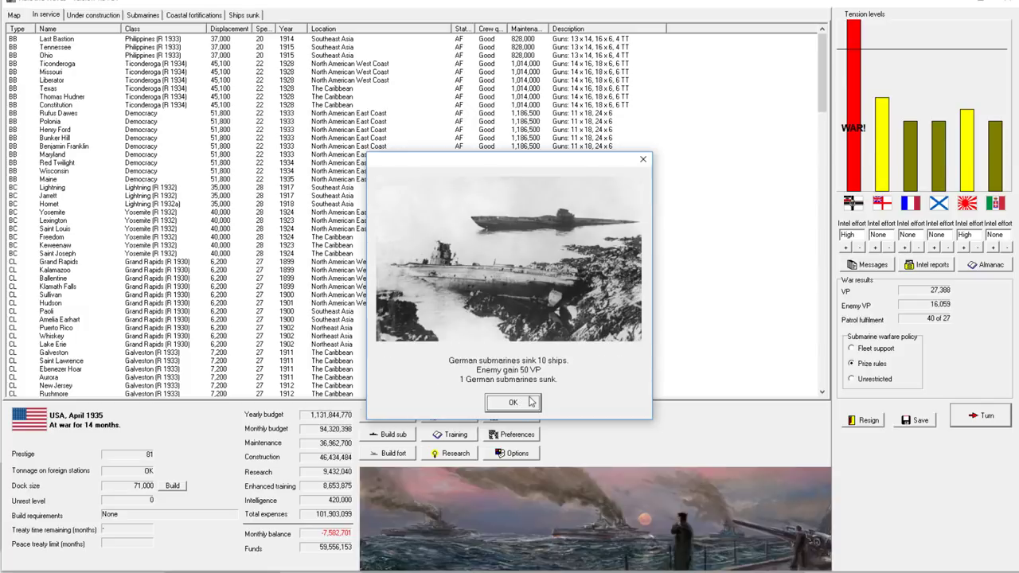
pyautogui.click(513, 402)
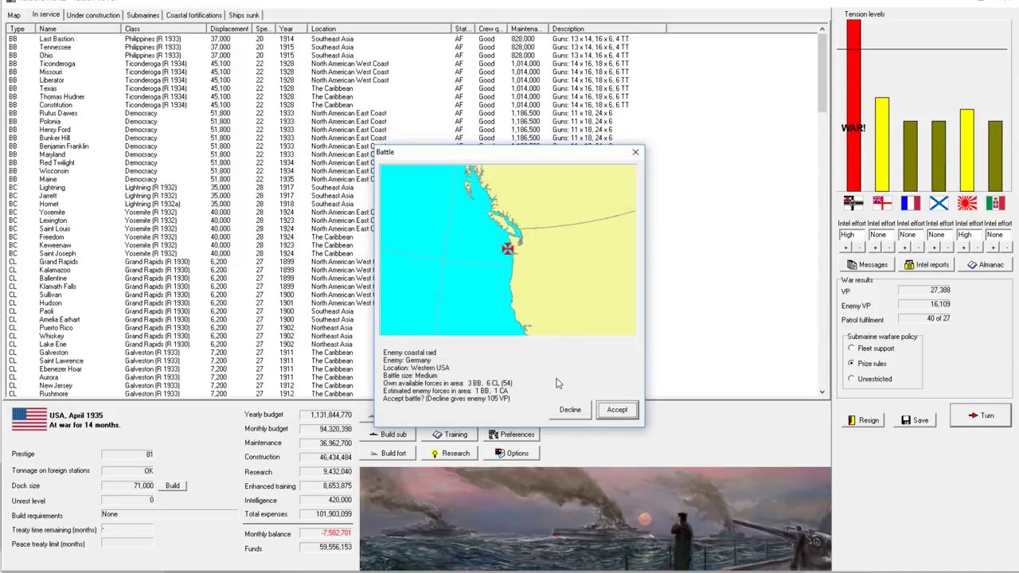
pyautogui.moveTo(513, 387)
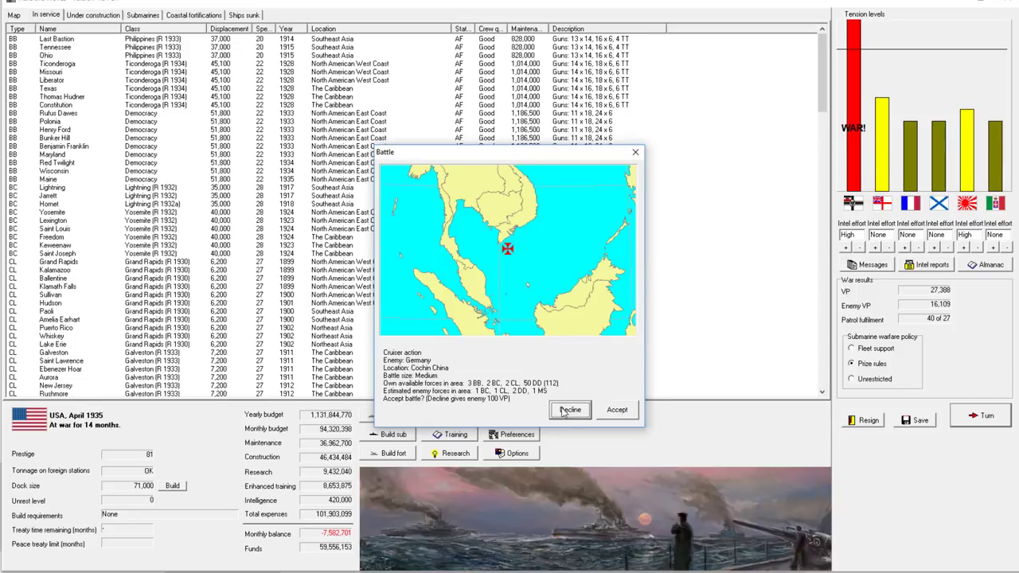
pyautogui.moveTo(480, 390)
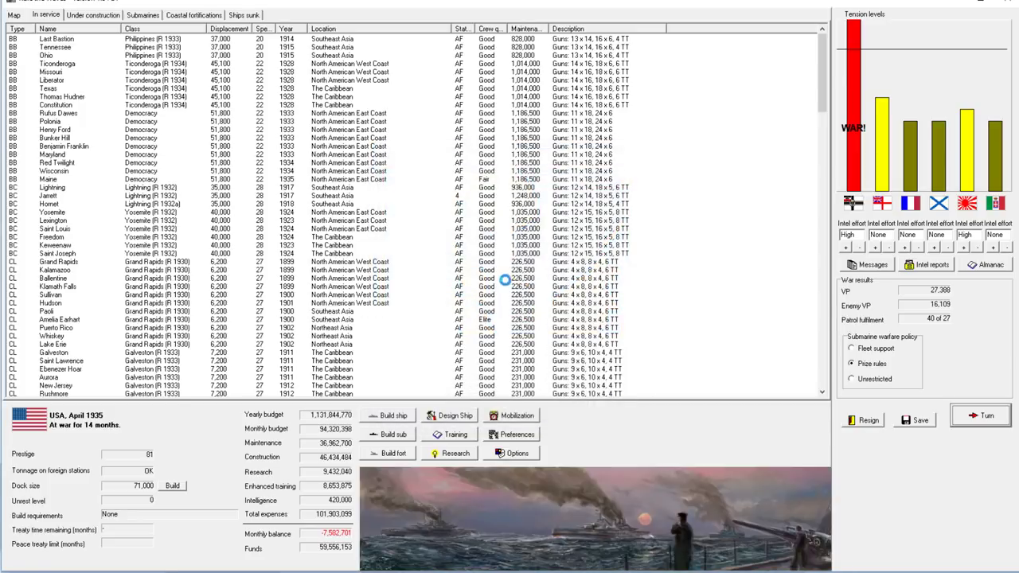
# Advance into the Cochin China tactical battle until the unknown ship sighting appears.
pyautogui.click(987, 415)
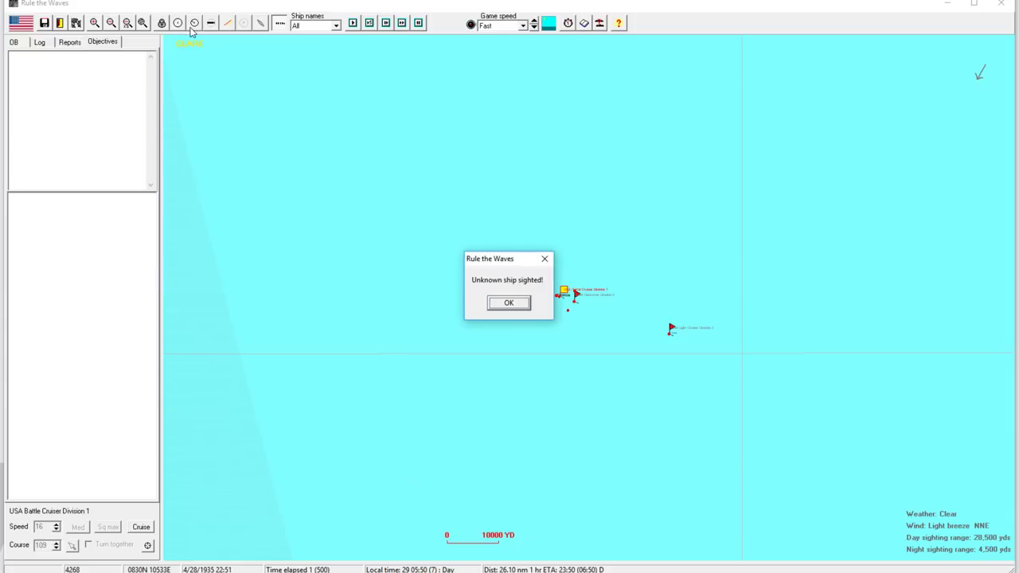
# Dismiss the sighting alert, zoom in, and assign Destroyer Division 2 a new role.
pyautogui.click(508, 302)
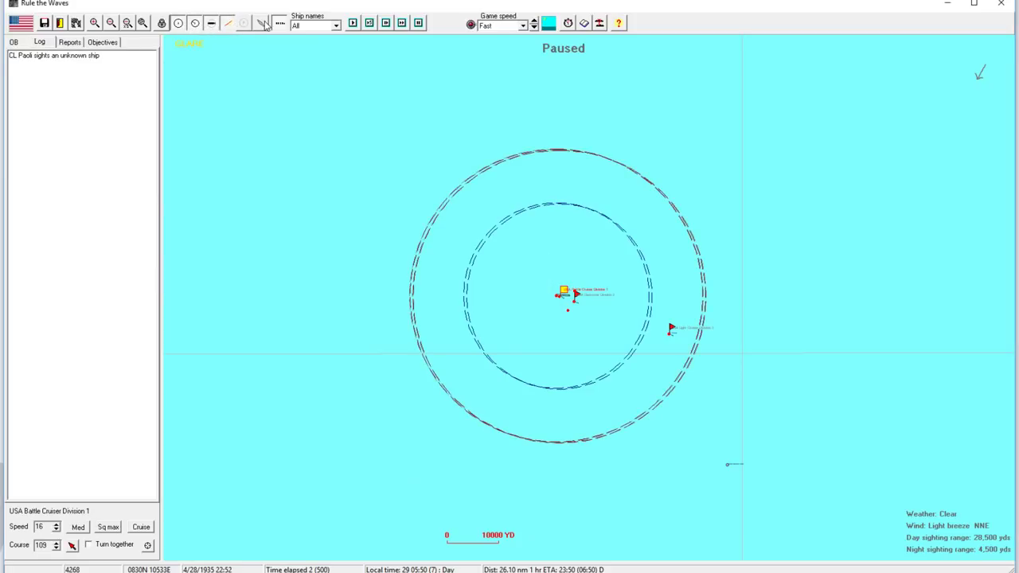
pyautogui.click(565, 295)
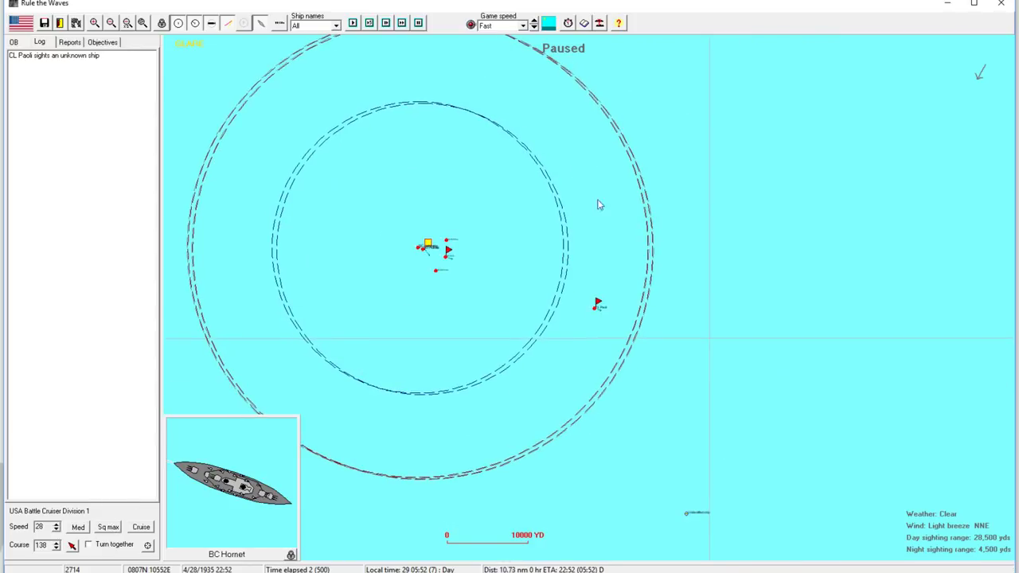
pyautogui.moveTo(448, 253)
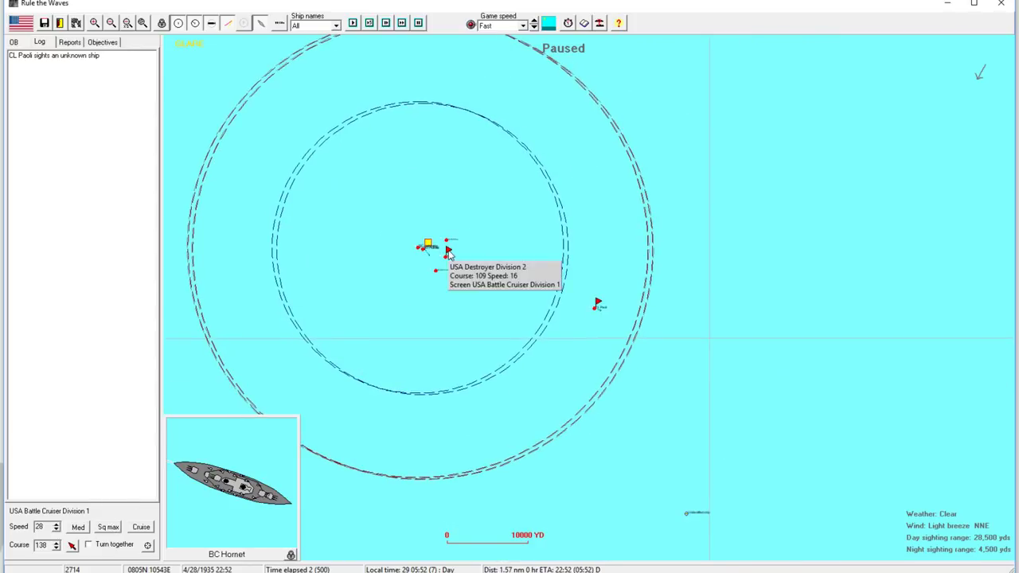
pyautogui.doubleClick(428, 245)
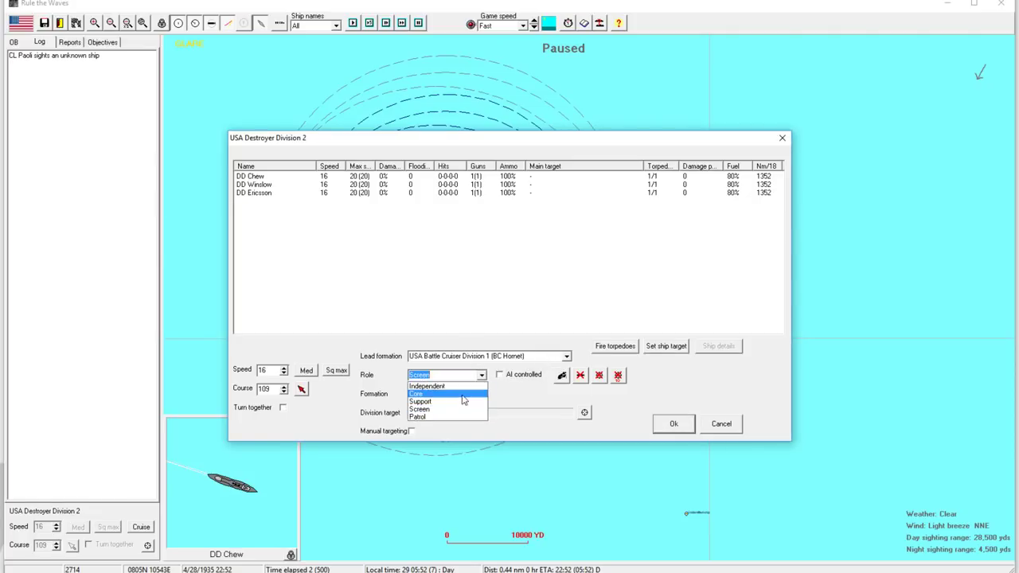
pyautogui.click(420, 400)
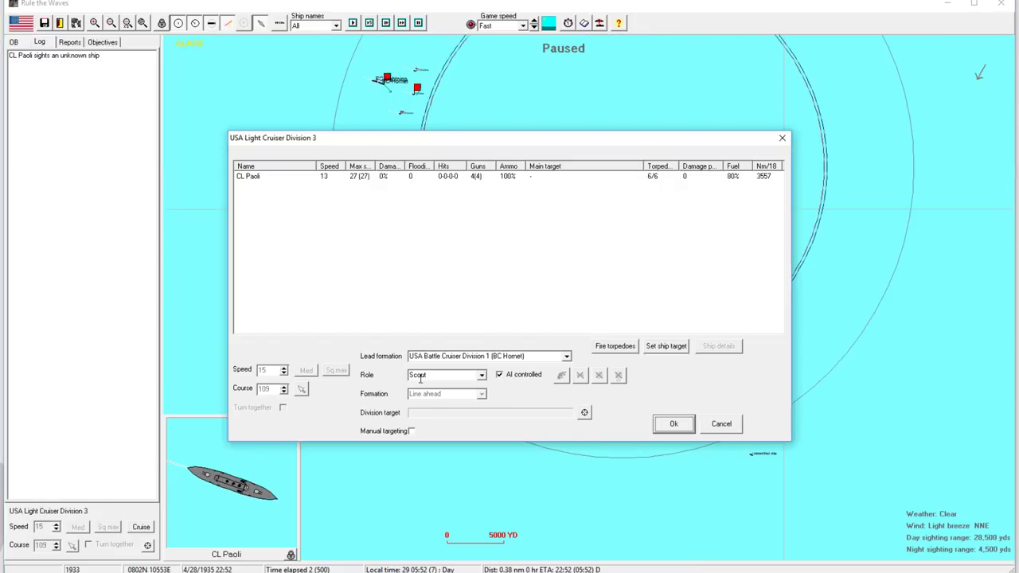
# Set Light Cruiser Division 3 to Support role with AI control turned off.
pyautogui.click(446, 375)
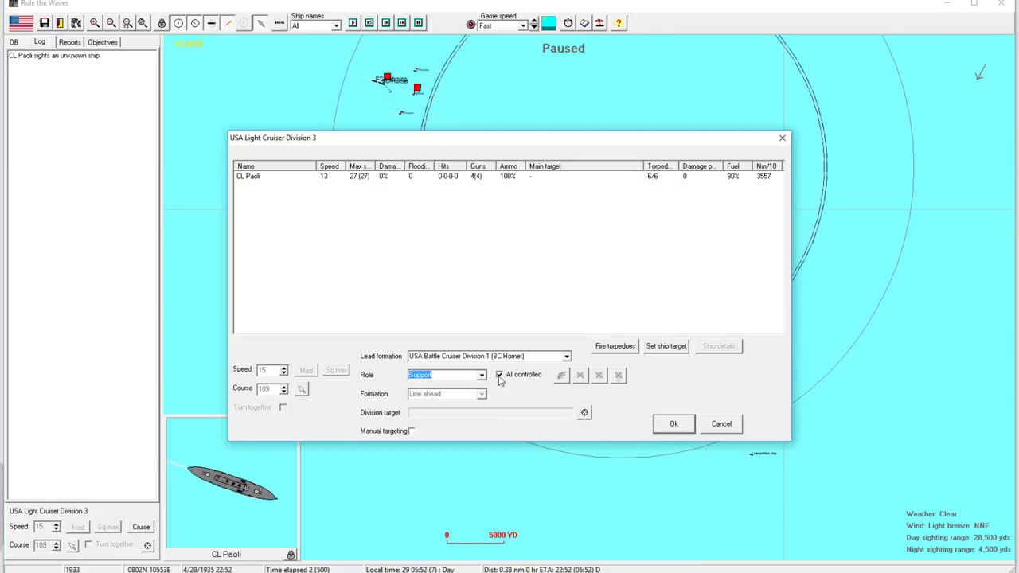
pyautogui.click(500, 374)
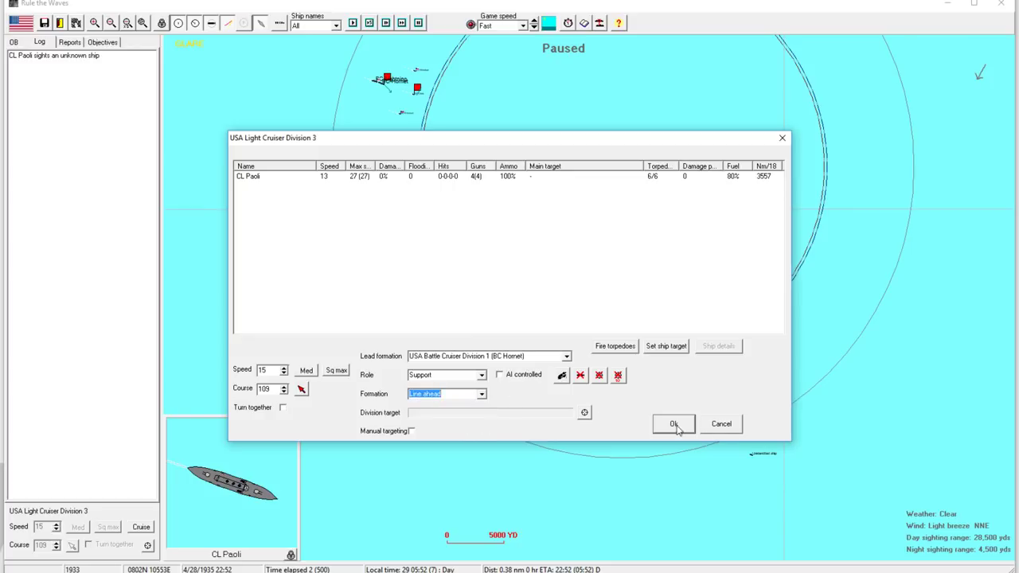
pyautogui.click(673, 423)
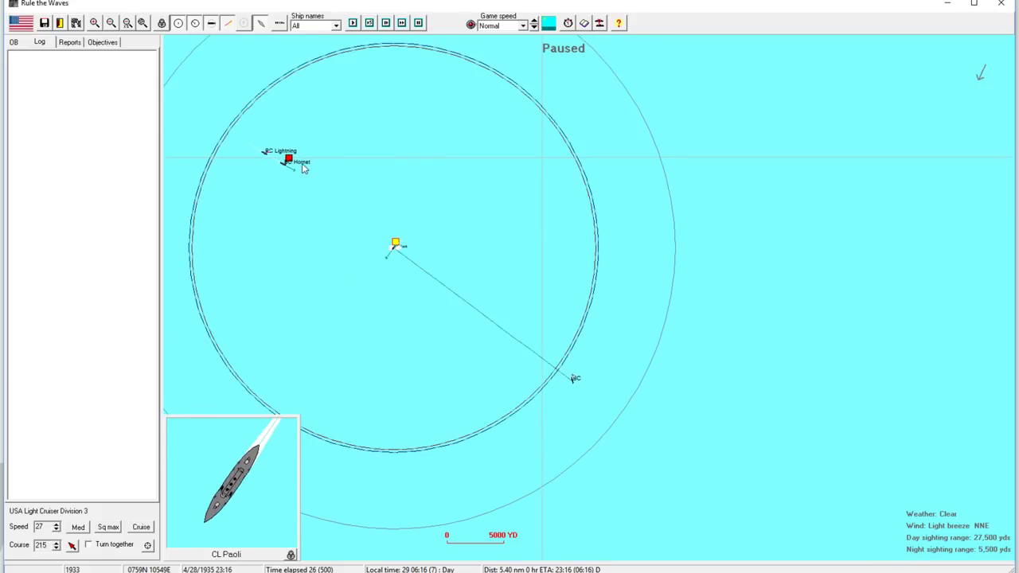
# Review CL Paoli's details, select Paoli and Hornet, and check the Victoria Louise-class info.
pyautogui.click(288, 160)
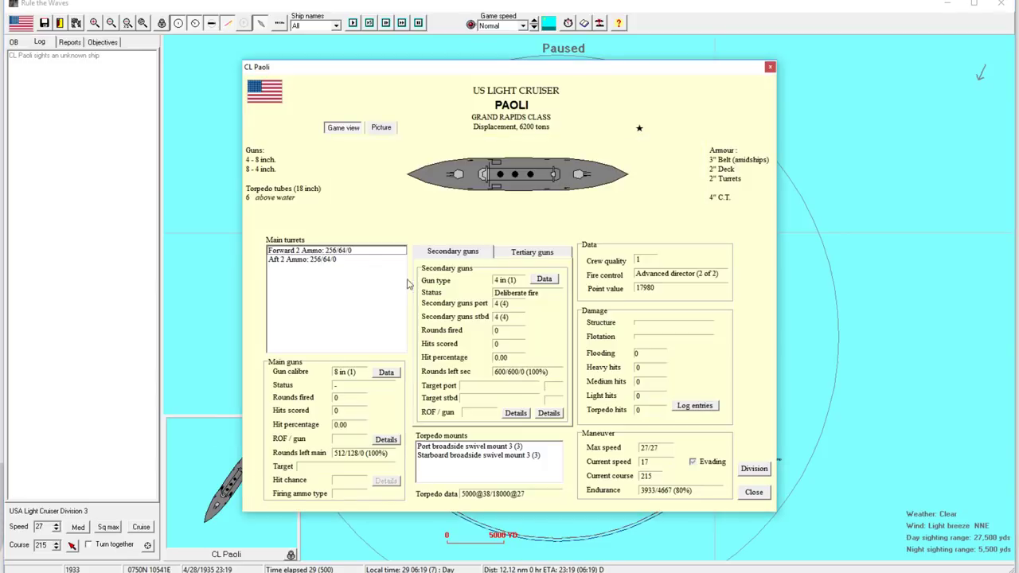
pyautogui.moveTo(657, 465)
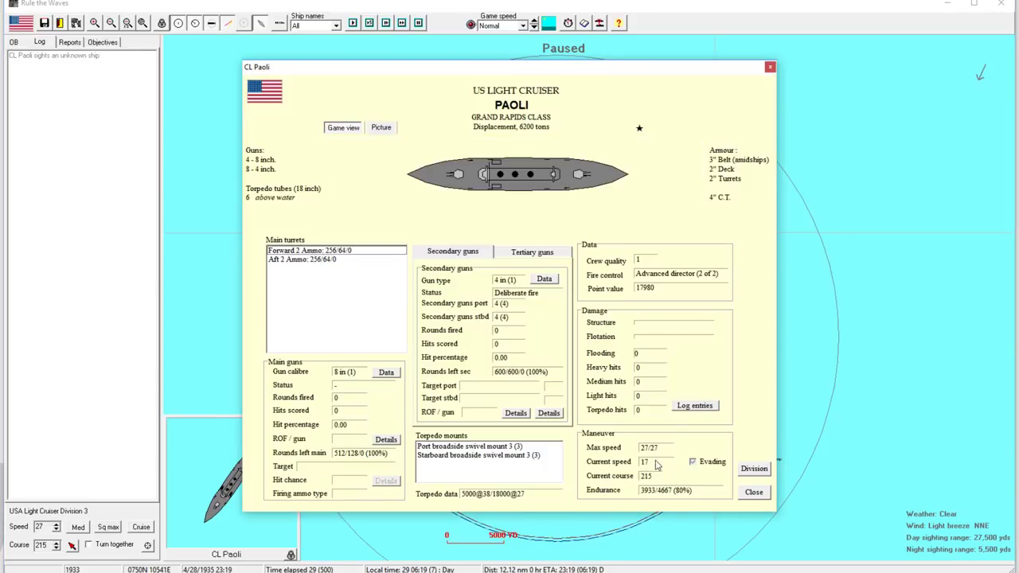
pyautogui.click(753, 492)
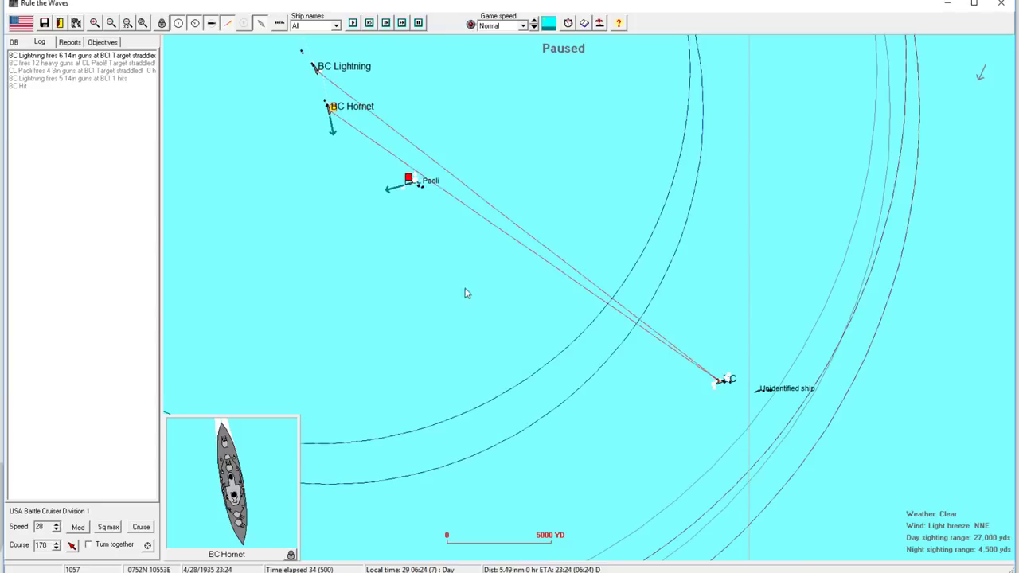
pyautogui.click(408, 178)
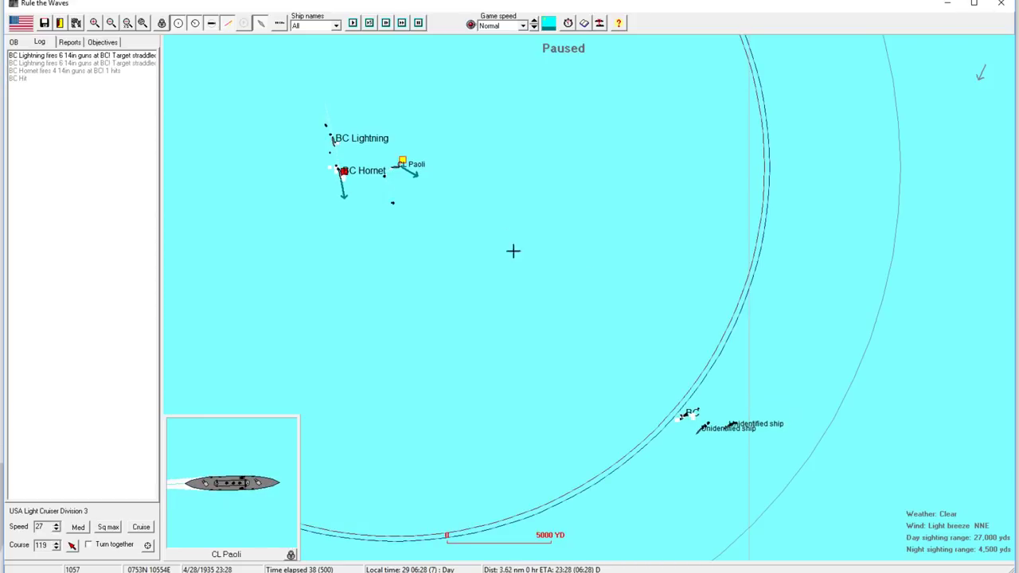
pyautogui.click(341, 171)
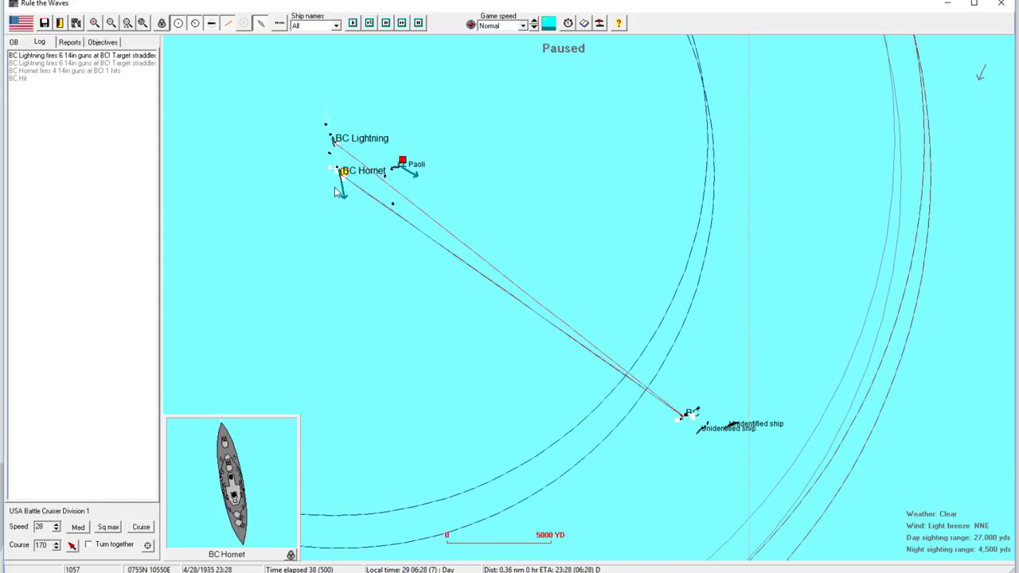
pyautogui.moveTo(341, 178)
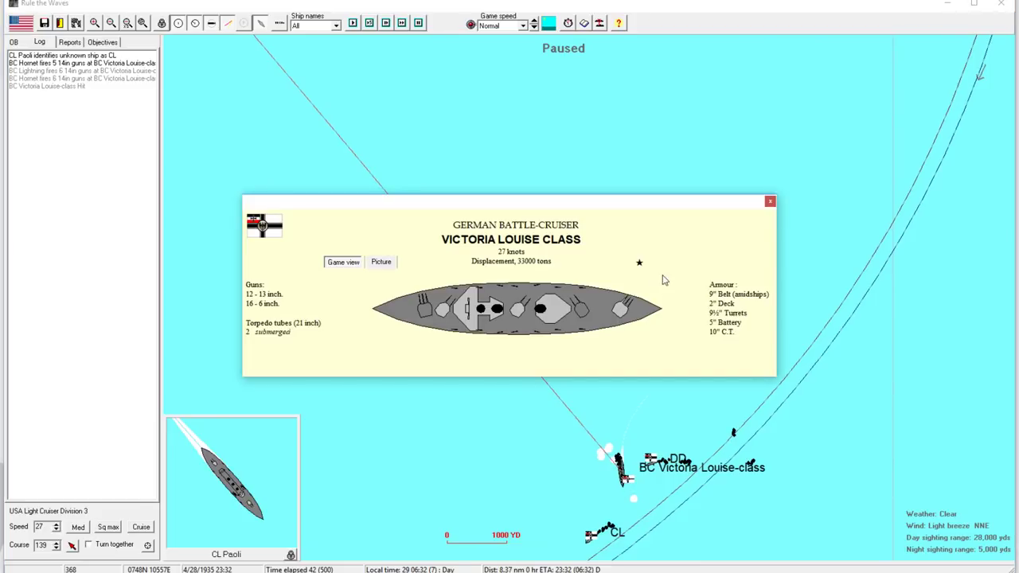
pyautogui.moveTo(770, 202)
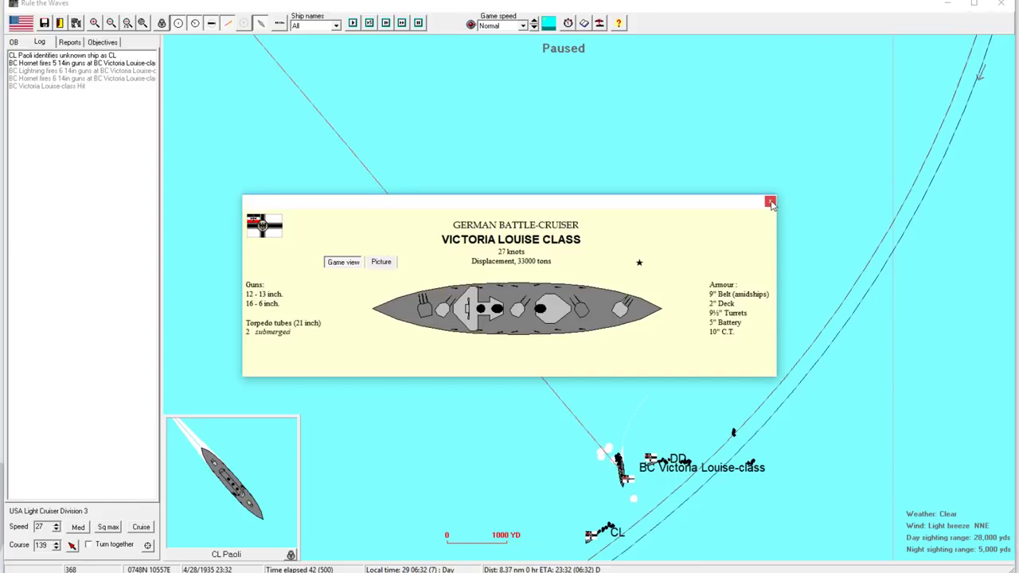
pyautogui.click(769, 200)
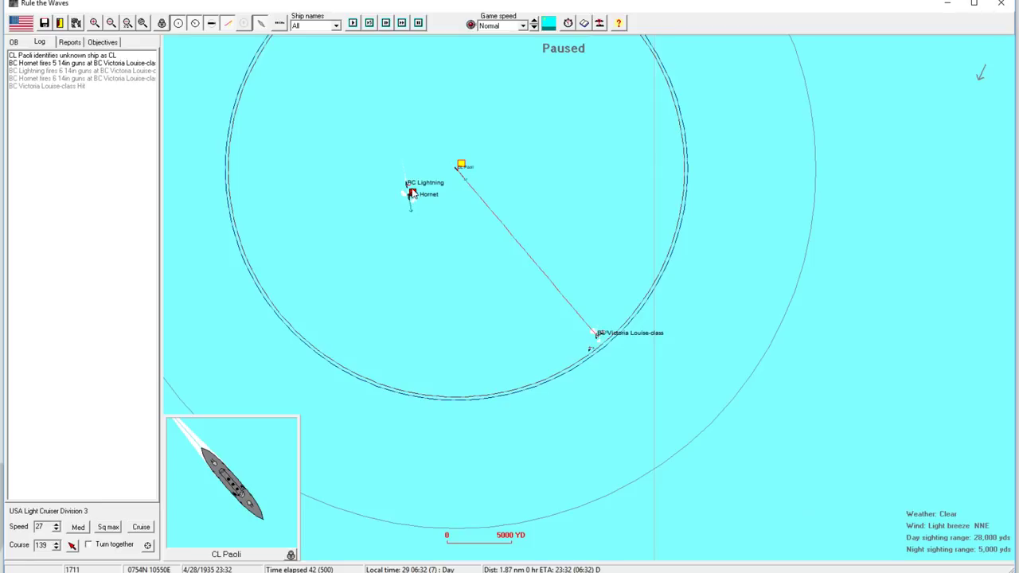
# Order Battle Cruiser Division 1 to turn together against the enemy battlecruiser.
pyautogui.click(411, 192)
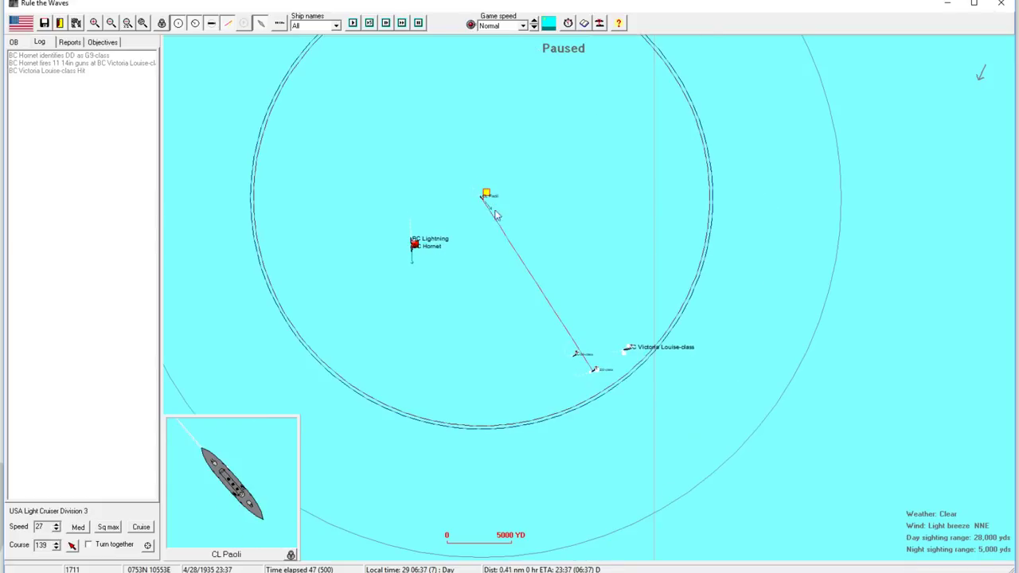
pyautogui.click(413, 249)
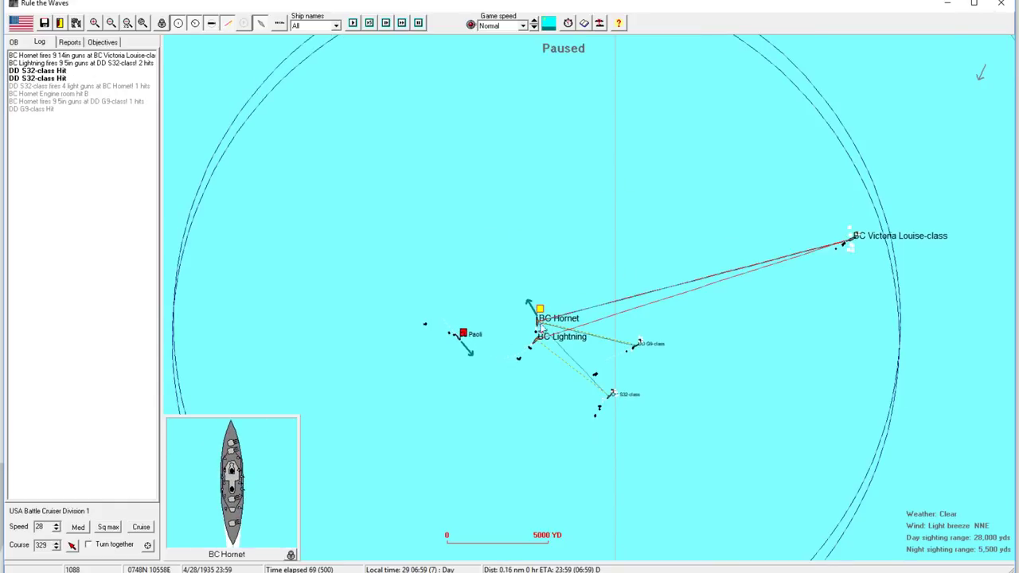
pyautogui.click(465, 334)
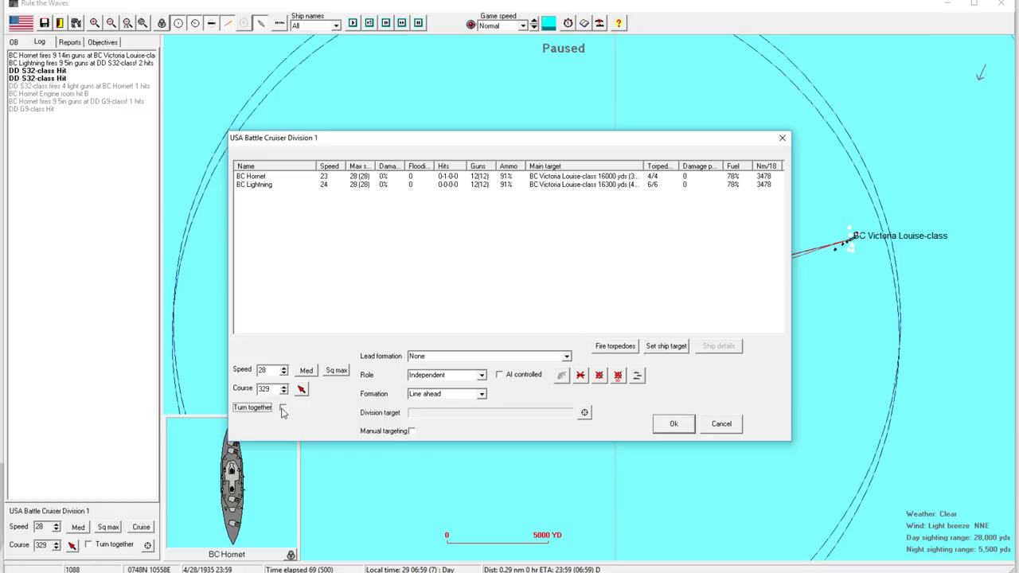
pyautogui.click(674, 423)
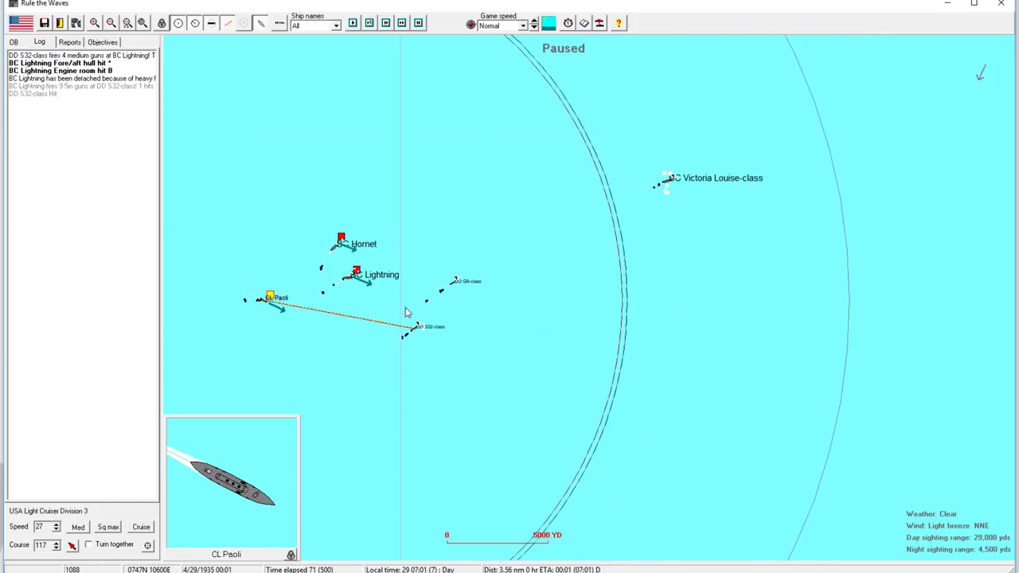
# Inspect the Victoria Louise-class battlecruiser's details, then select BC Lightning and resume.
pyautogui.click(356, 274)
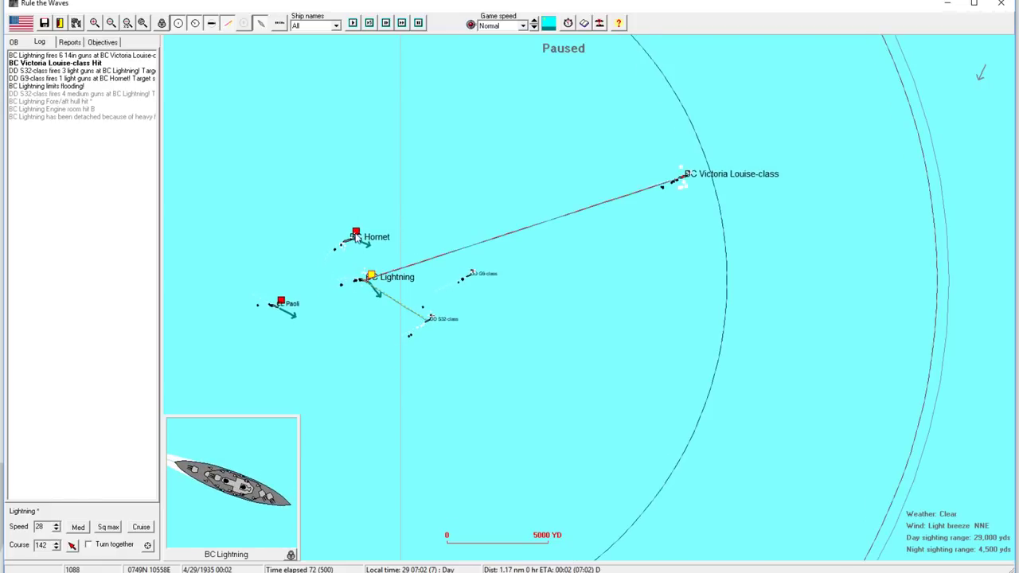
pyautogui.click(356, 232)
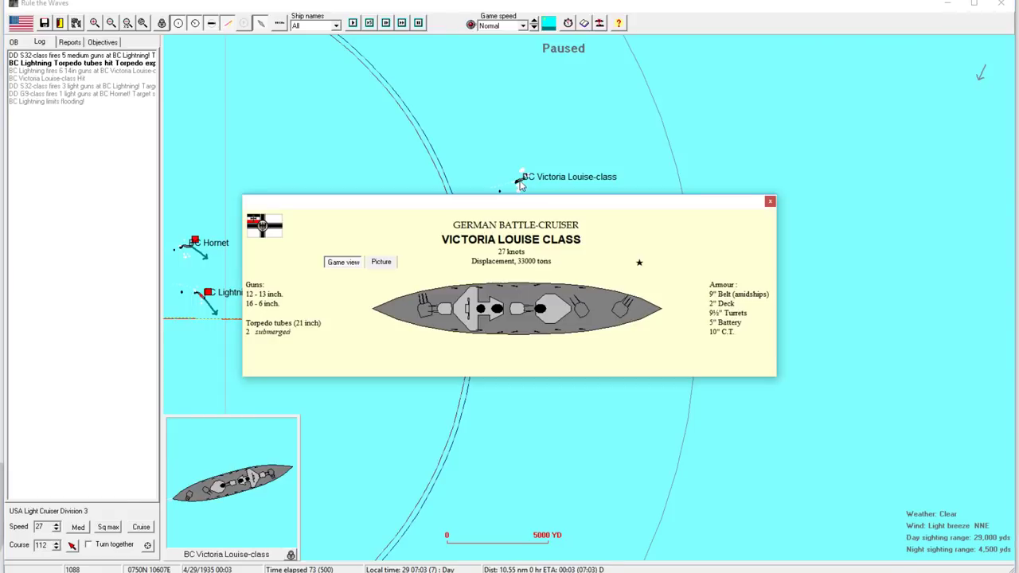
pyautogui.click(769, 201)
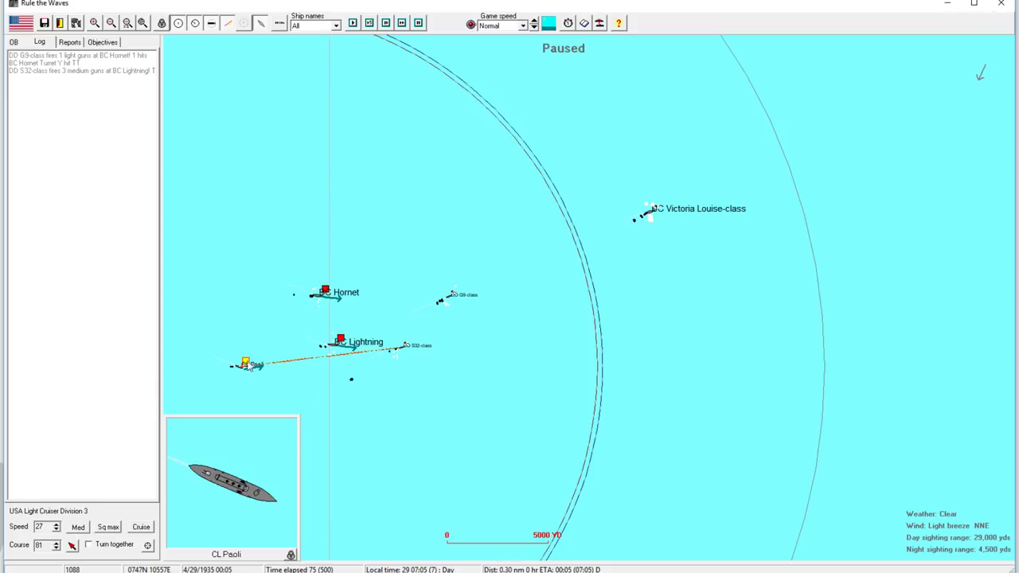
pyautogui.moveTo(246, 365)
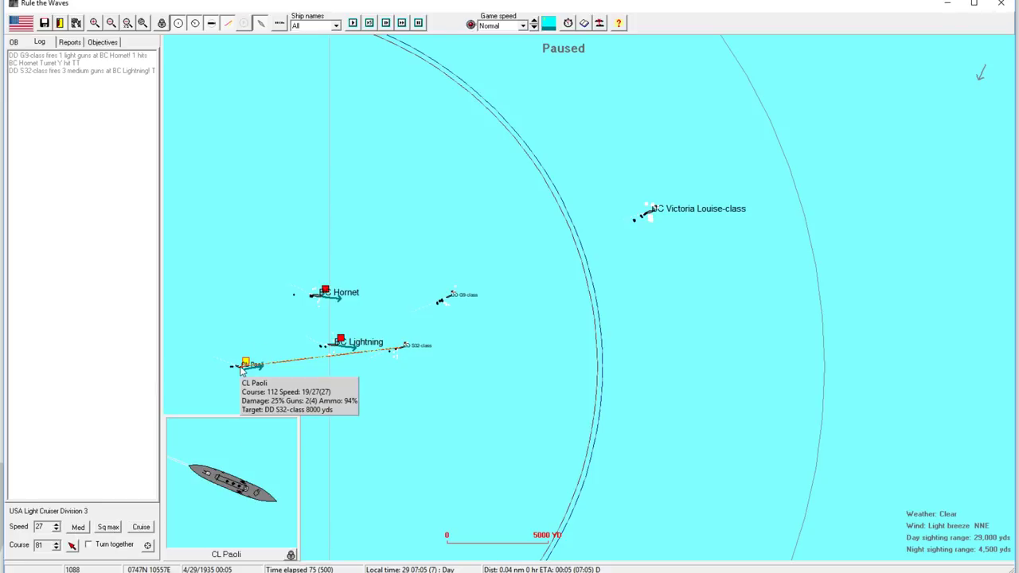
pyautogui.click(340, 341)
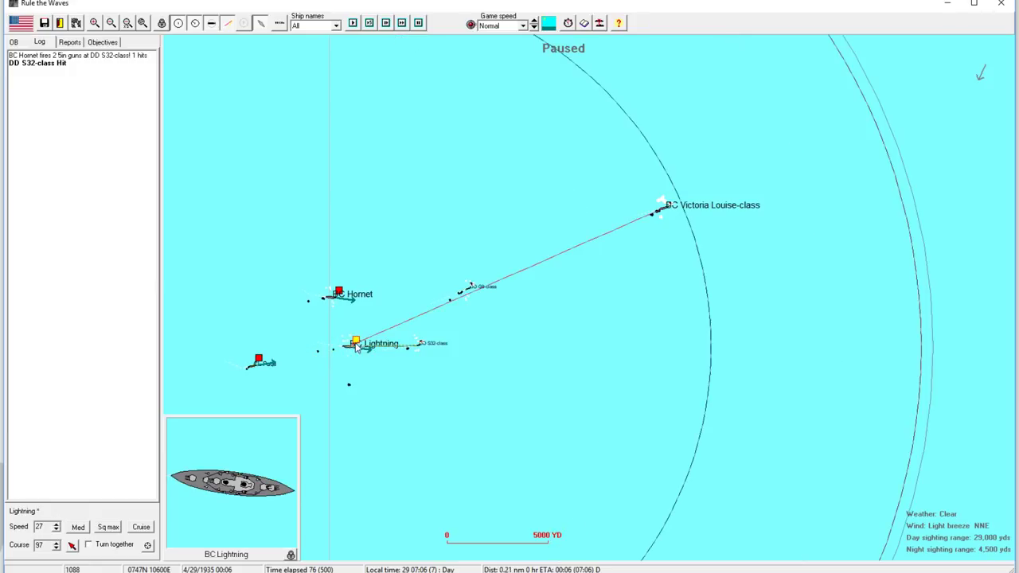
pyautogui.click(338, 293)
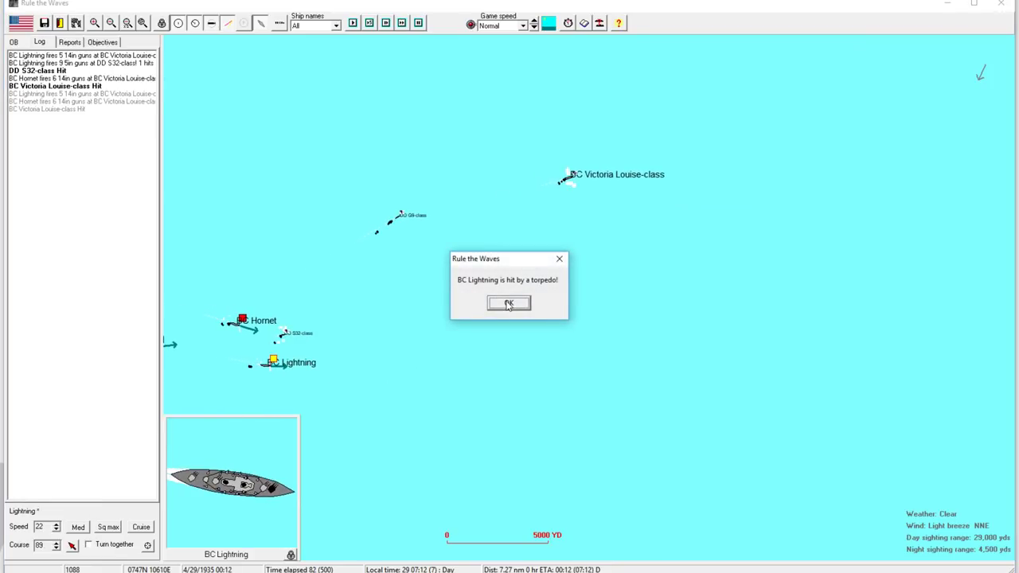
# Dismiss Lightning's torpedo hit notice and review Battle Cruiser Division 1's orders.
pyautogui.click(509, 304)
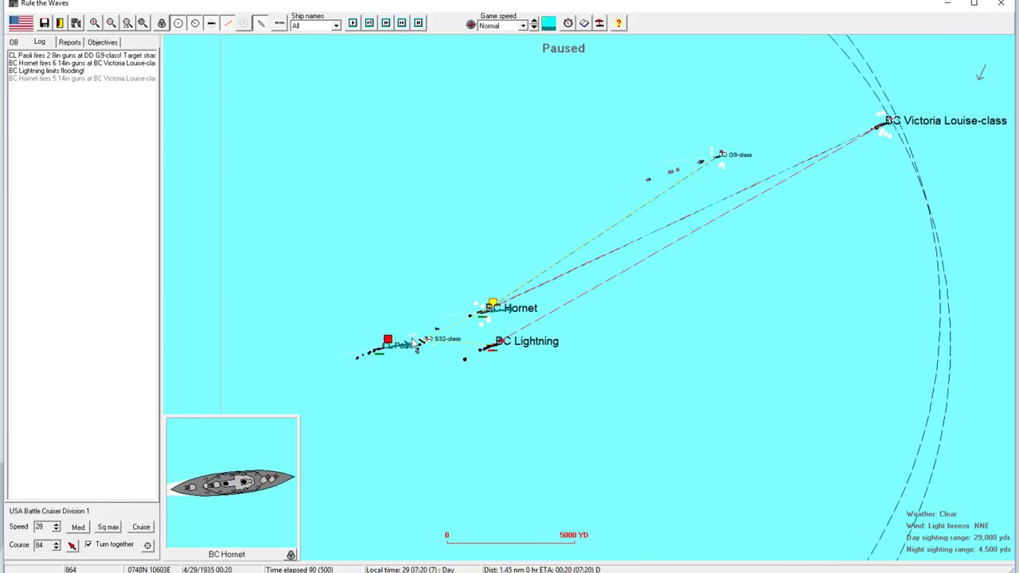
pyautogui.click(388, 345)
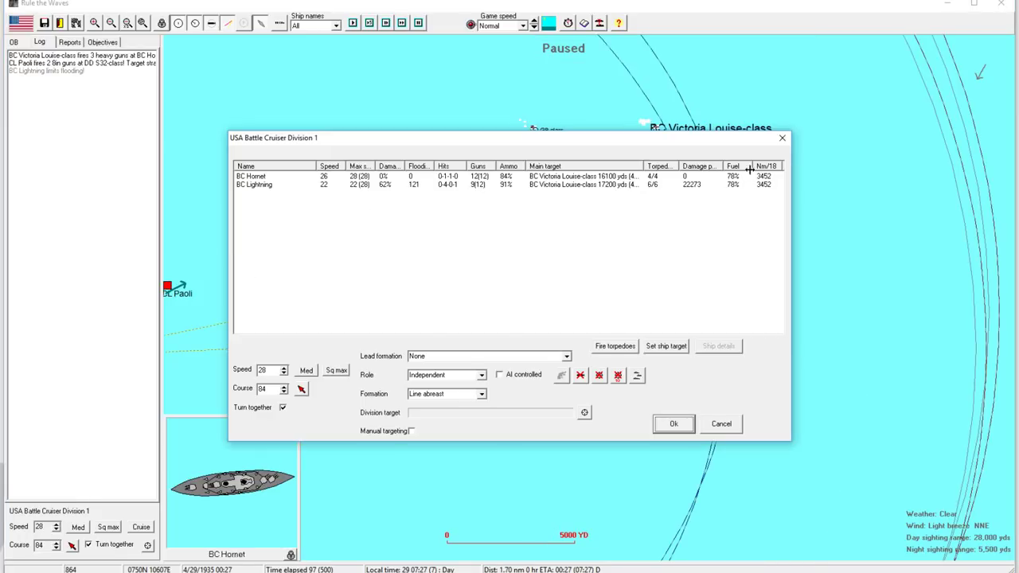
pyautogui.click(673, 424)
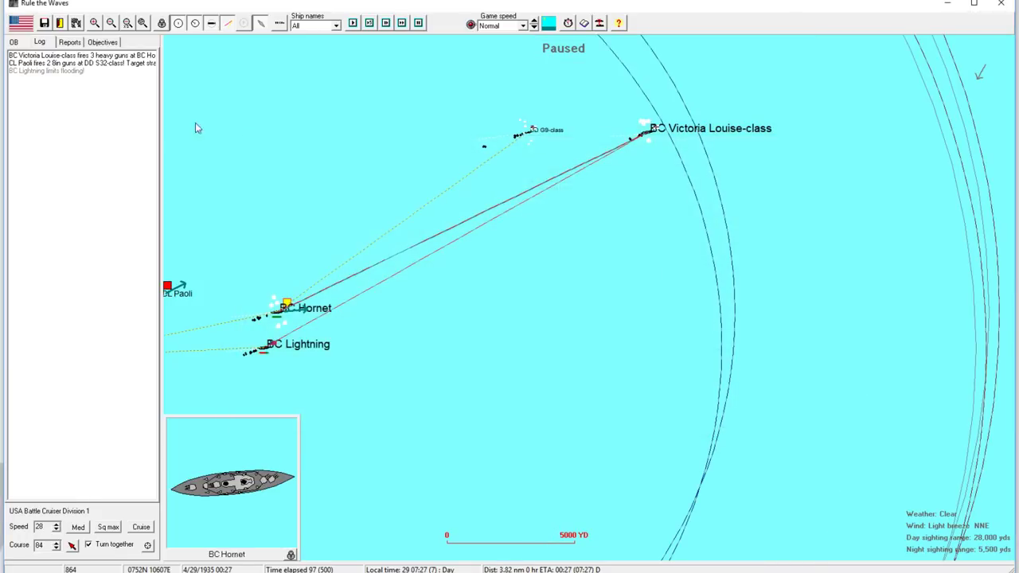
# Detach BC Lightning to the nearest base on a new course at cruising speed, checking its details.
pyautogui.click(12, 42)
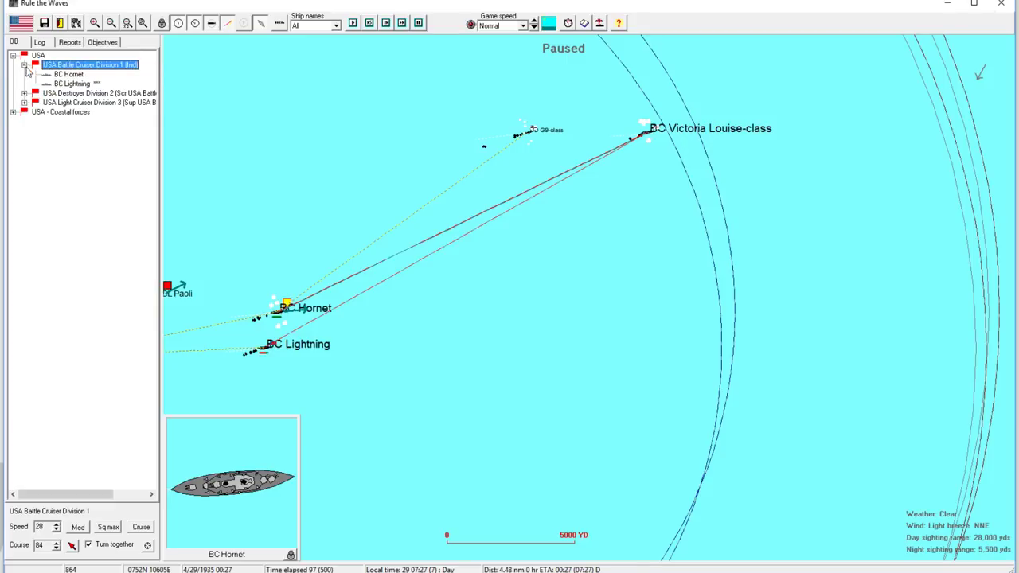
pyautogui.click(72, 83)
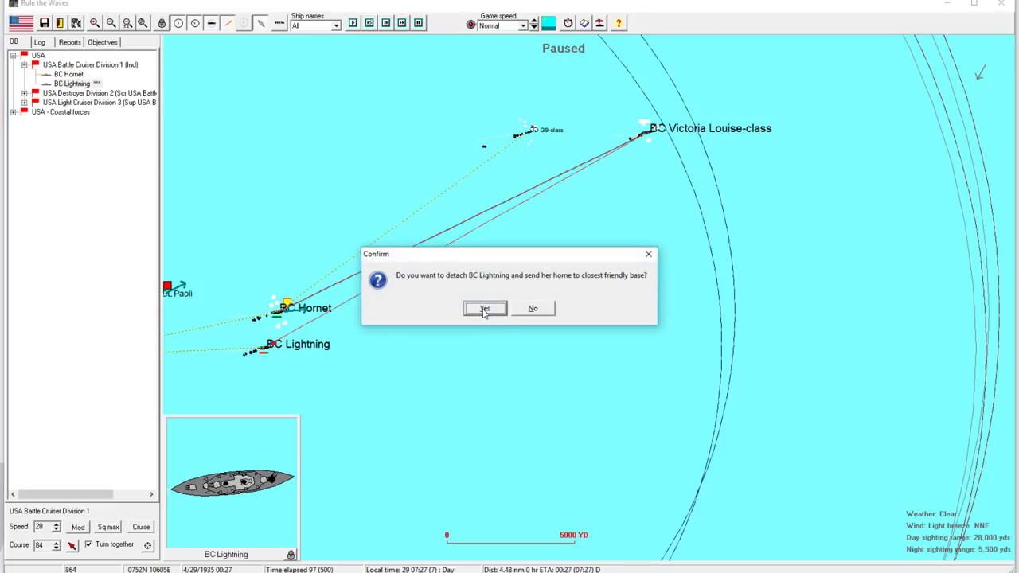
pyautogui.click(485, 309)
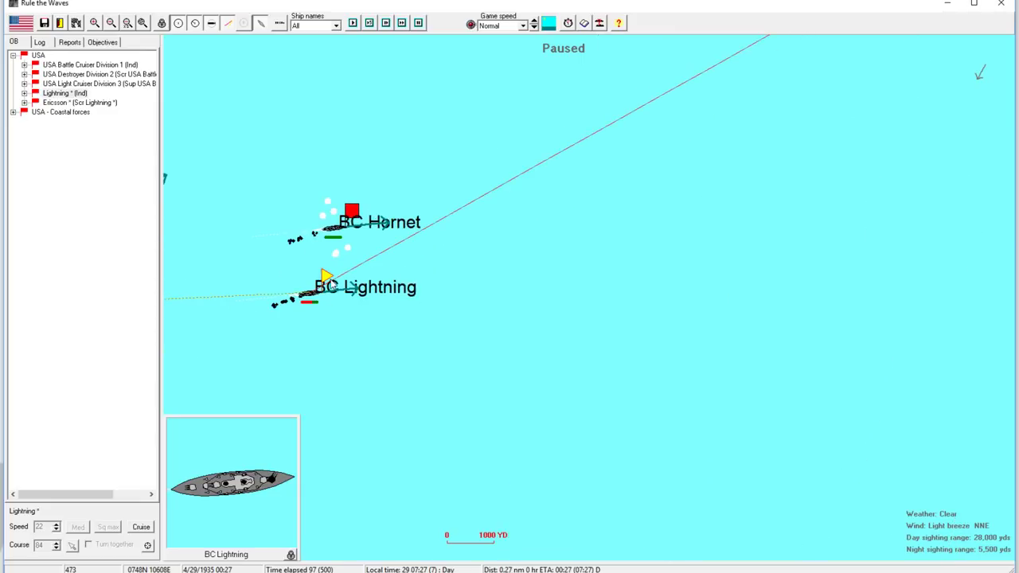
pyautogui.doubleClick(326, 286)
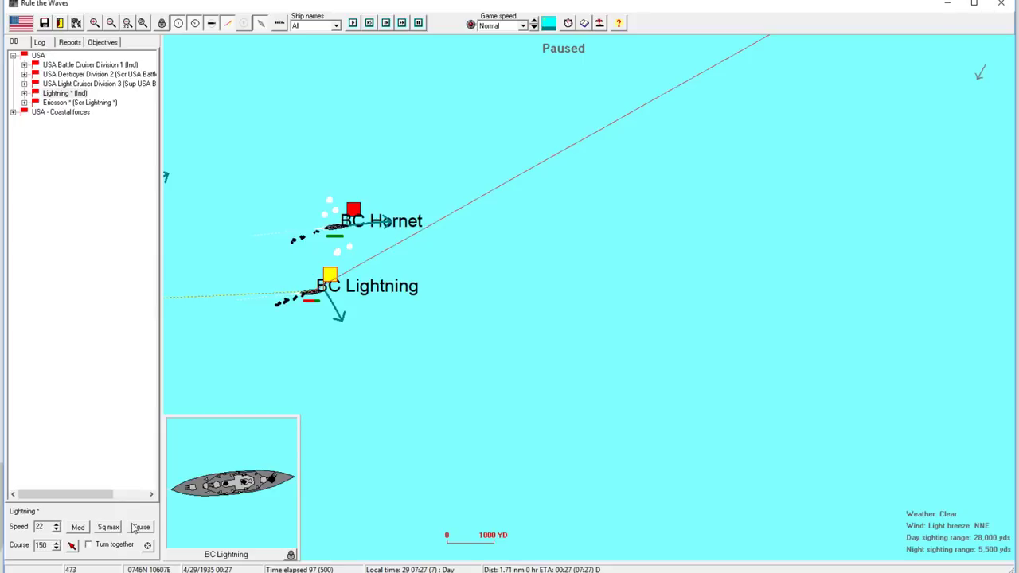
pyautogui.click(56, 529)
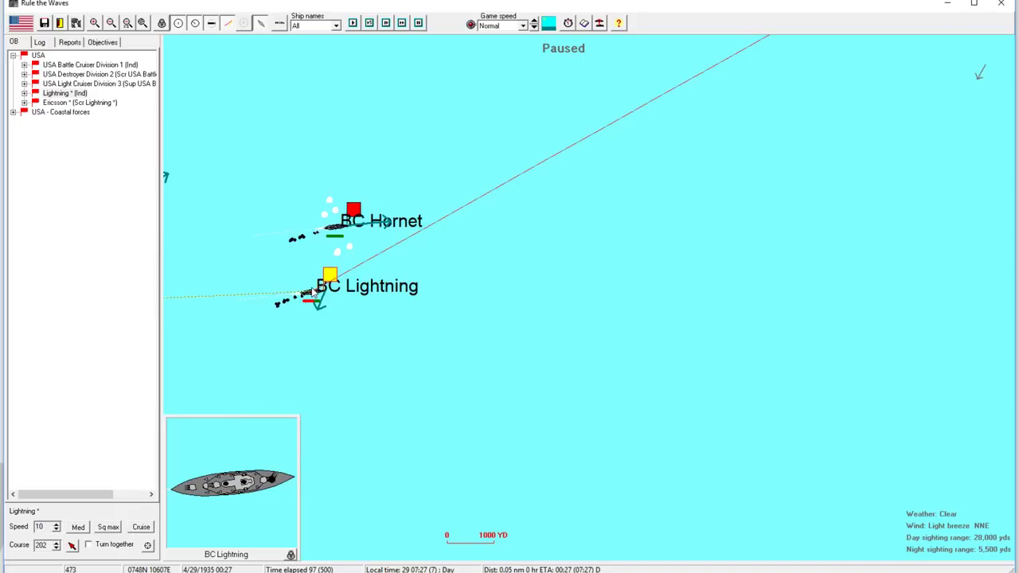
pyautogui.doubleClick(330, 274)
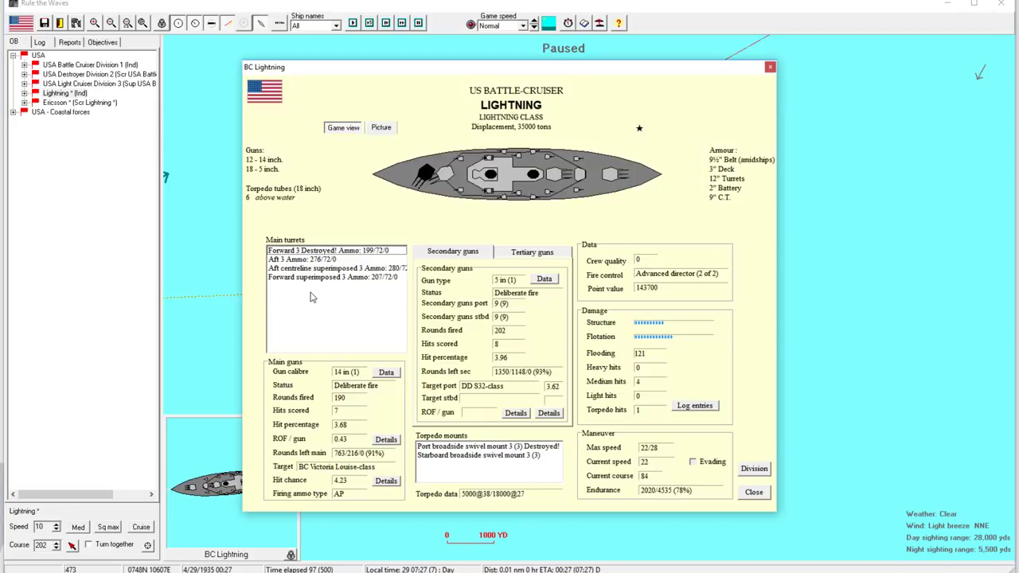
pyautogui.click(753, 492)
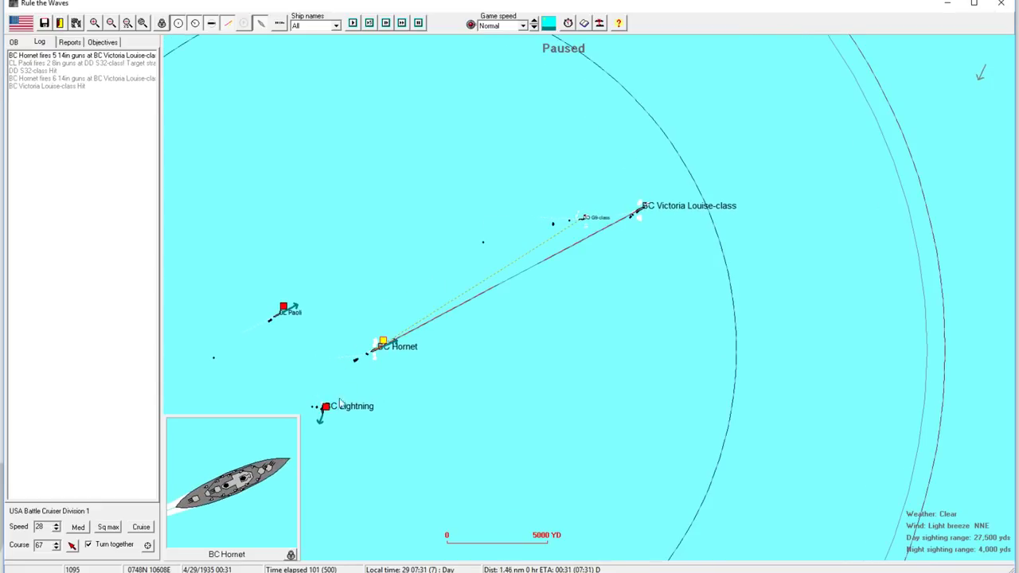
# Fire BC Hornet's port torpedo mount at the Victoria Louise-class, then open Lightning's details.
pyautogui.click(325, 407)
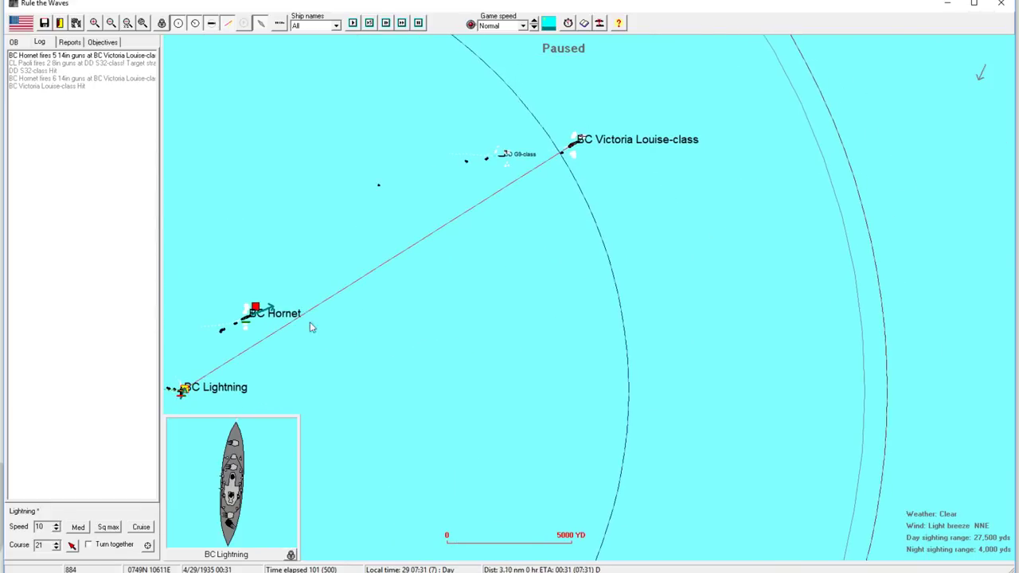
pyautogui.click(256, 309)
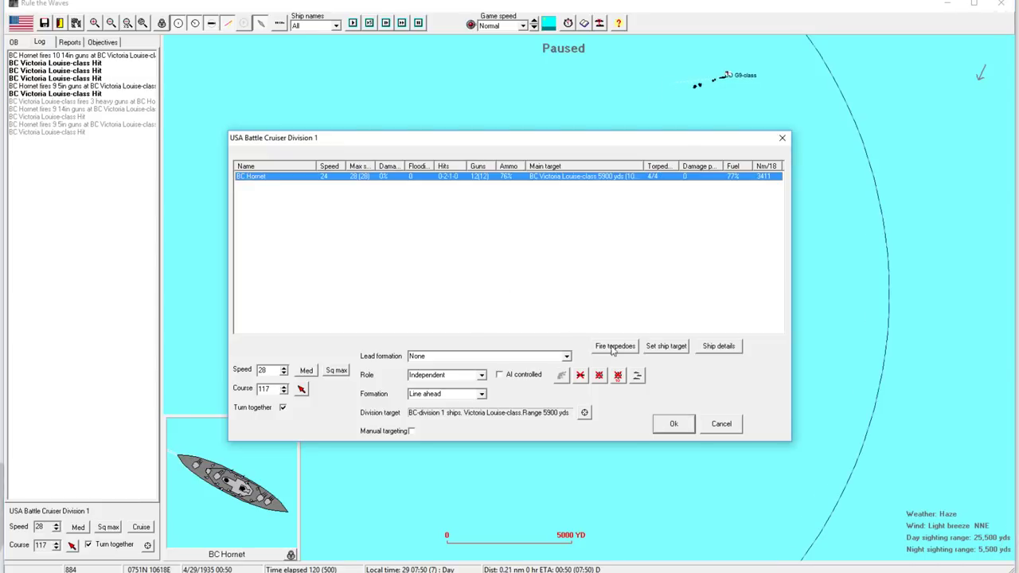
pyautogui.click(615, 346)
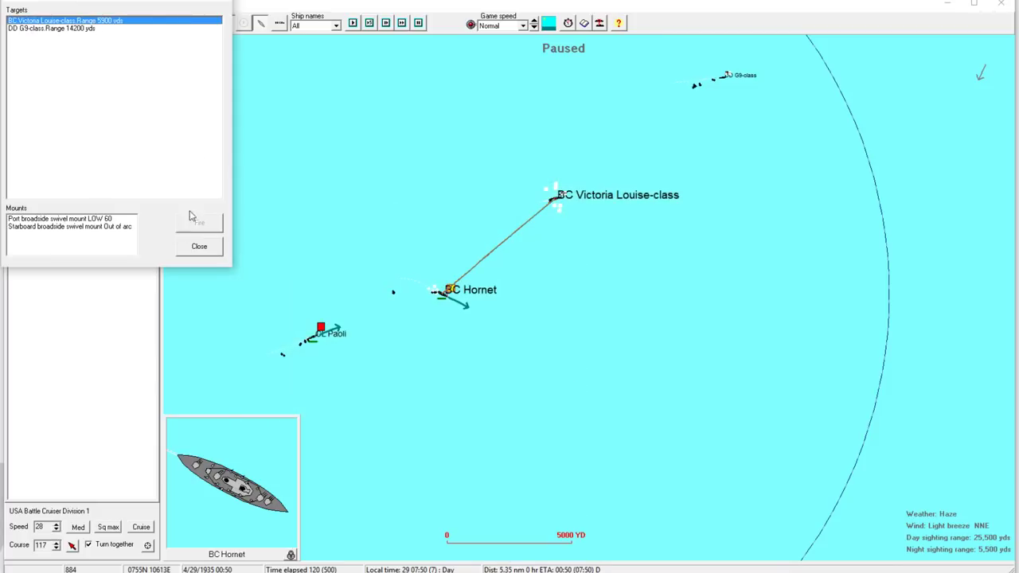
pyautogui.click(60, 218)
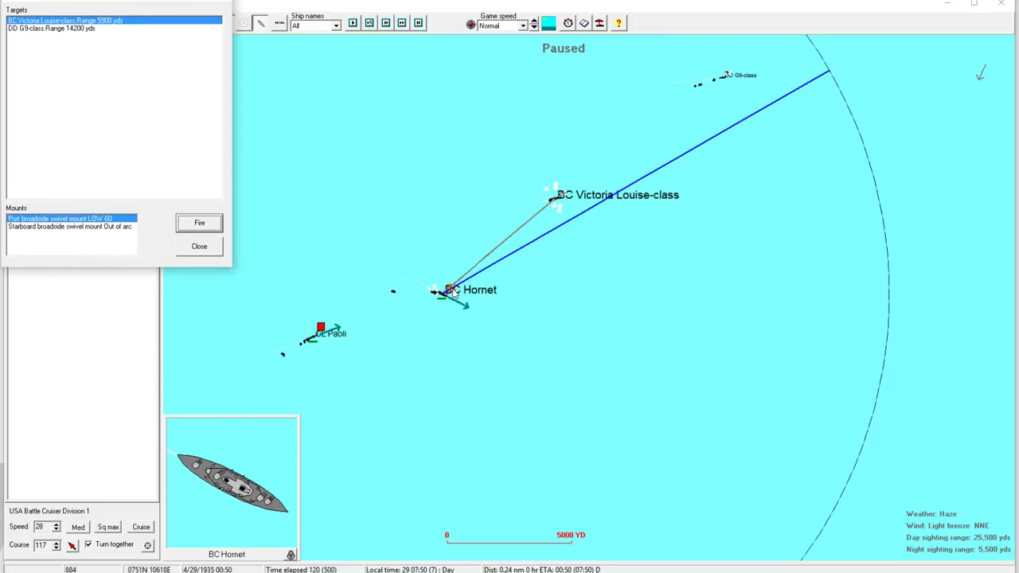
pyautogui.click(199, 222)
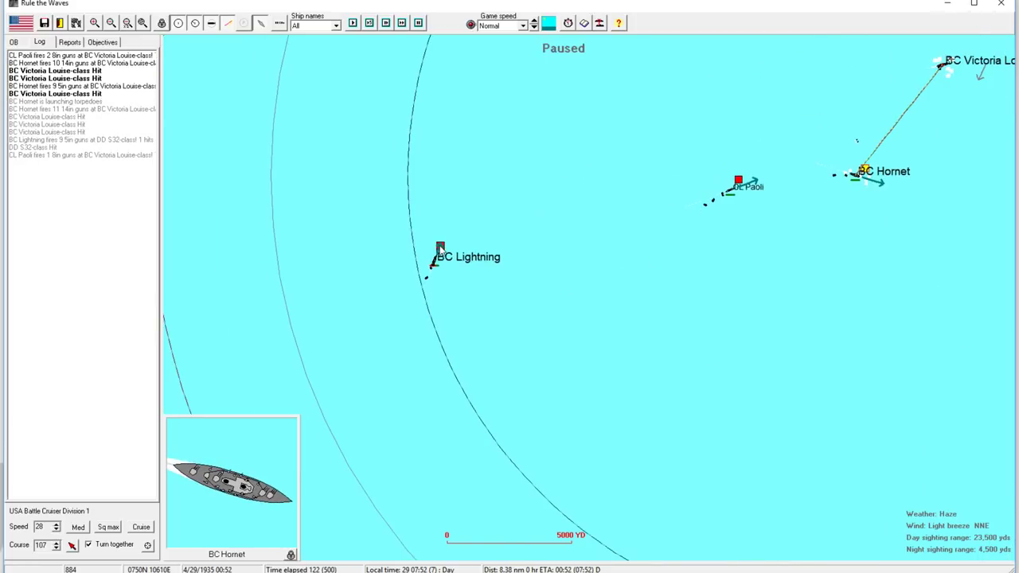
pyautogui.doubleClick(440, 249)
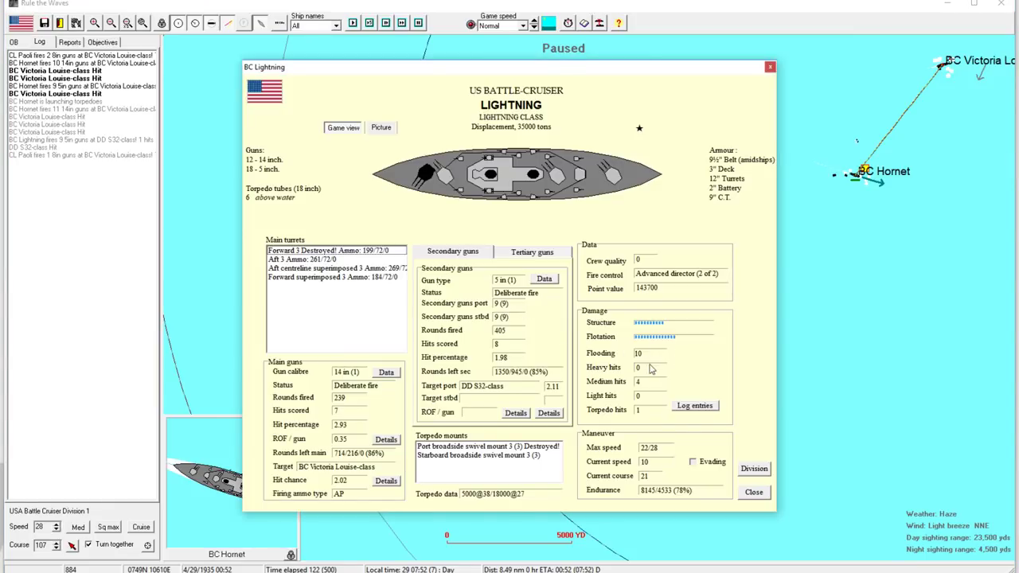
# Order Paoli's torpedo attack and target the G9-class destroyers, clearing hit and low-ammo notices.
pyautogui.click(753, 492)
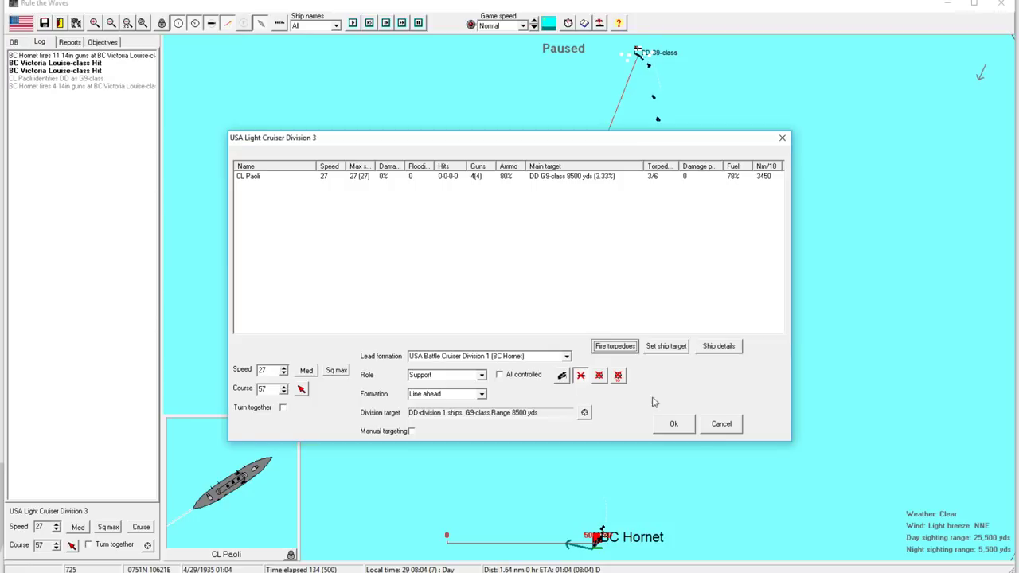
pyautogui.click(674, 423)
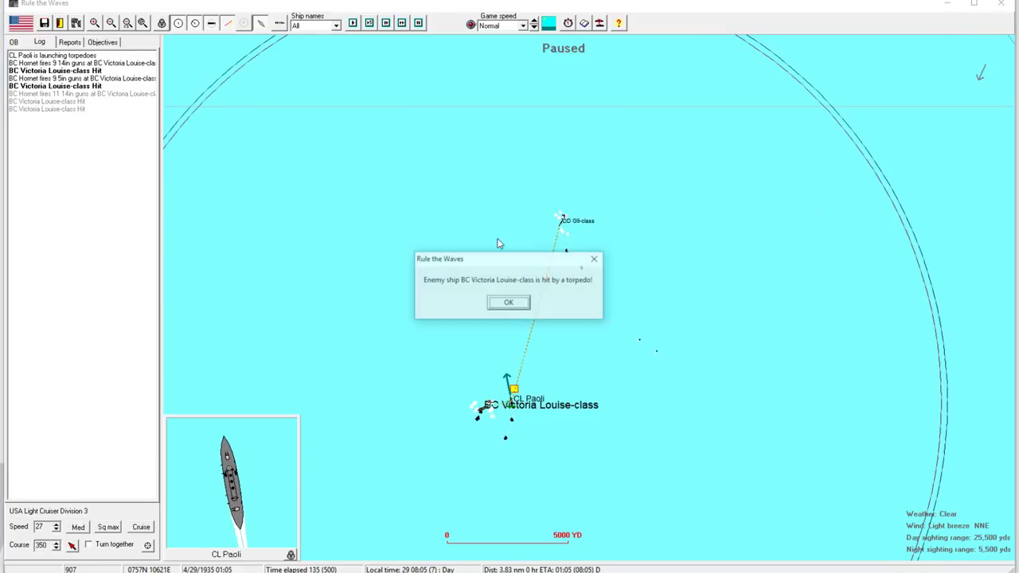
pyautogui.moveTo(424, 235)
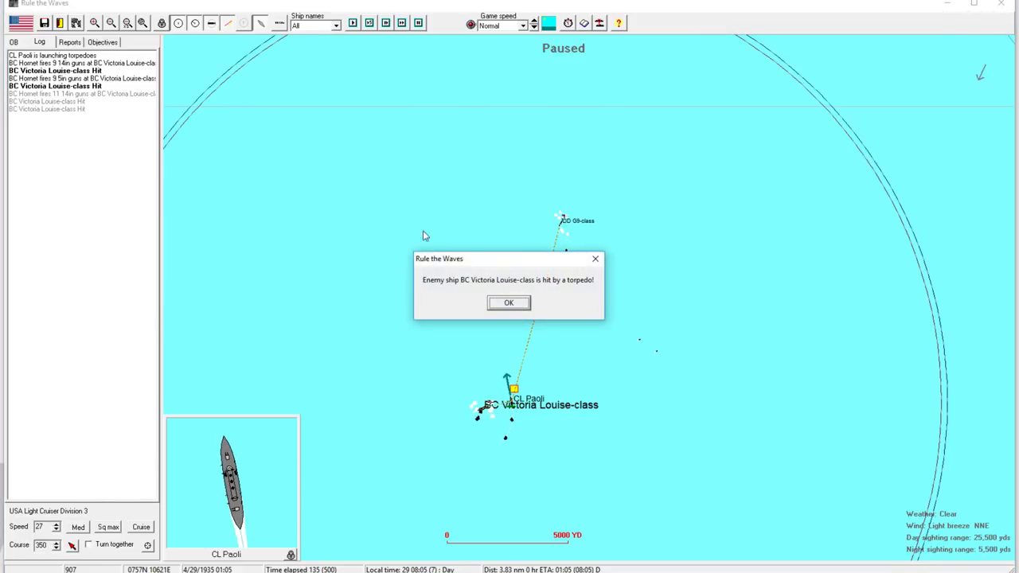
pyautogui.click(508, 303)
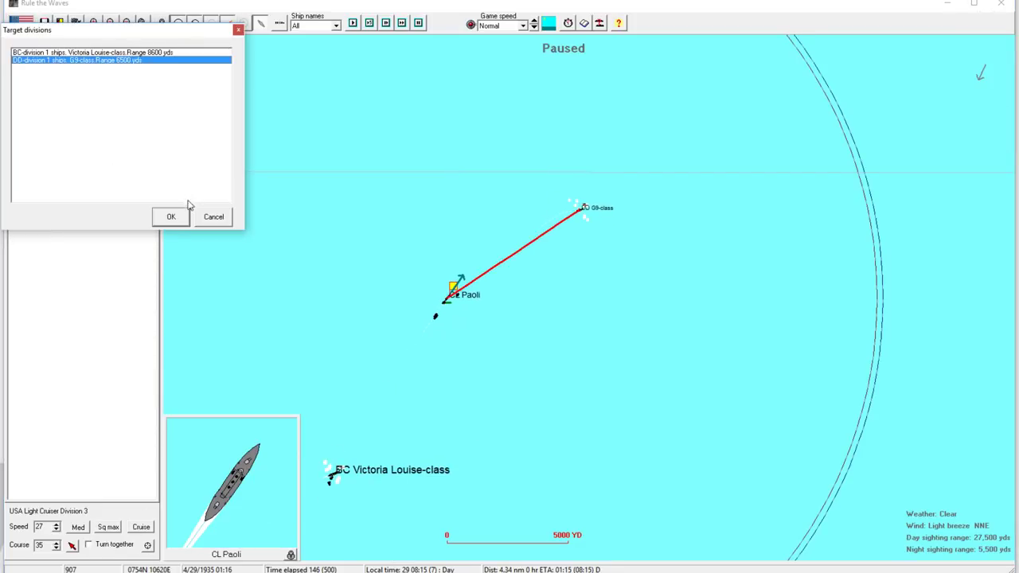
pyautogui.click(170, 216)
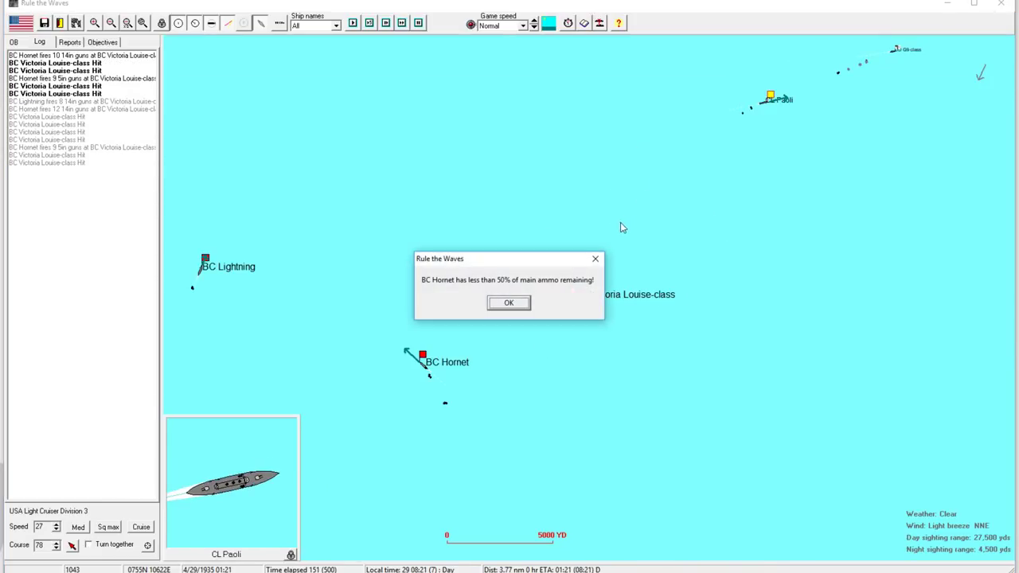
pyautogui.click(508, 302)
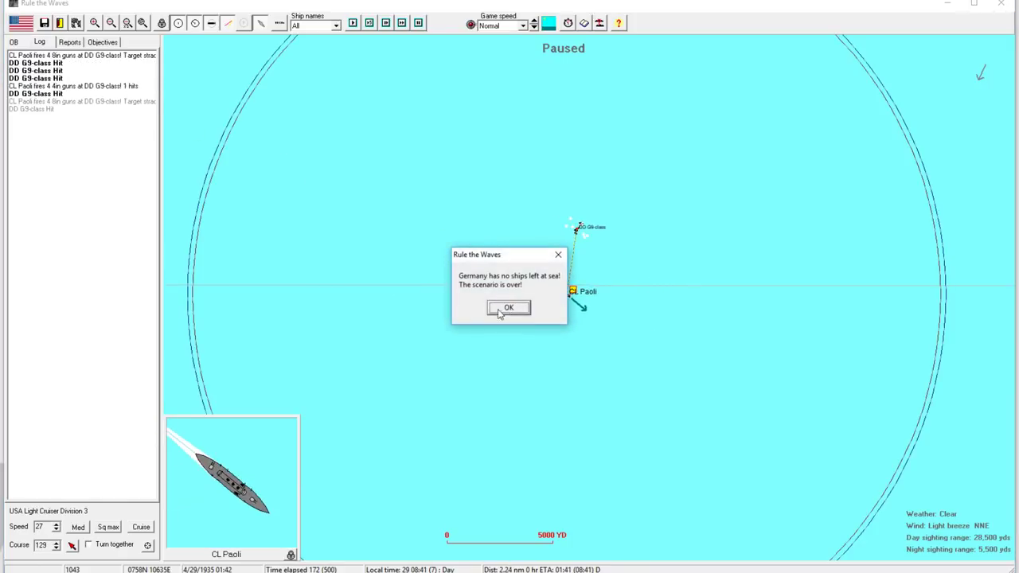
# Acknowledge the scenario end and close the USA major victory results (101,100 to 25,147).
pyautogui.click(509, 308)
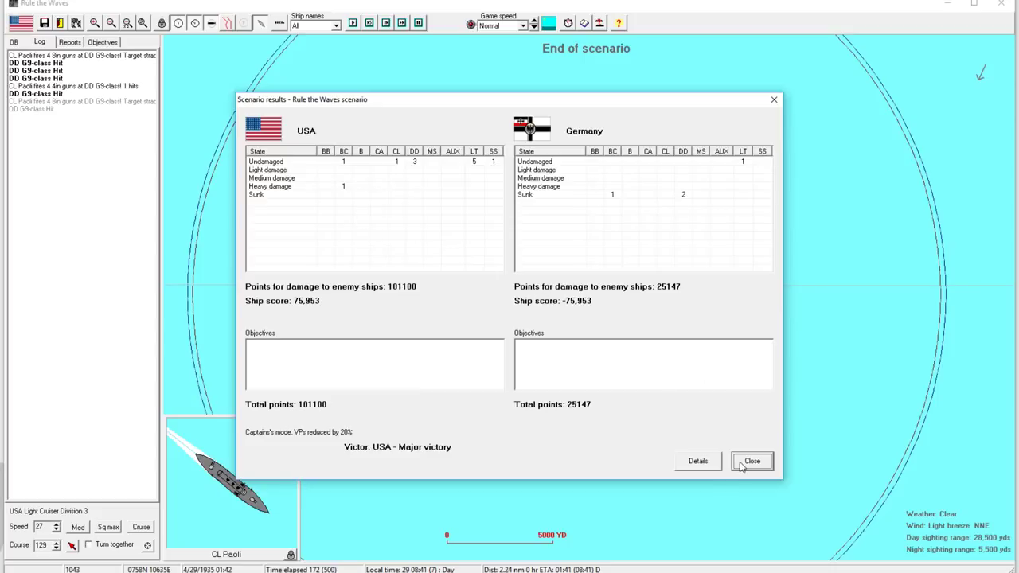
pyautogui.moveTo(328, 198)
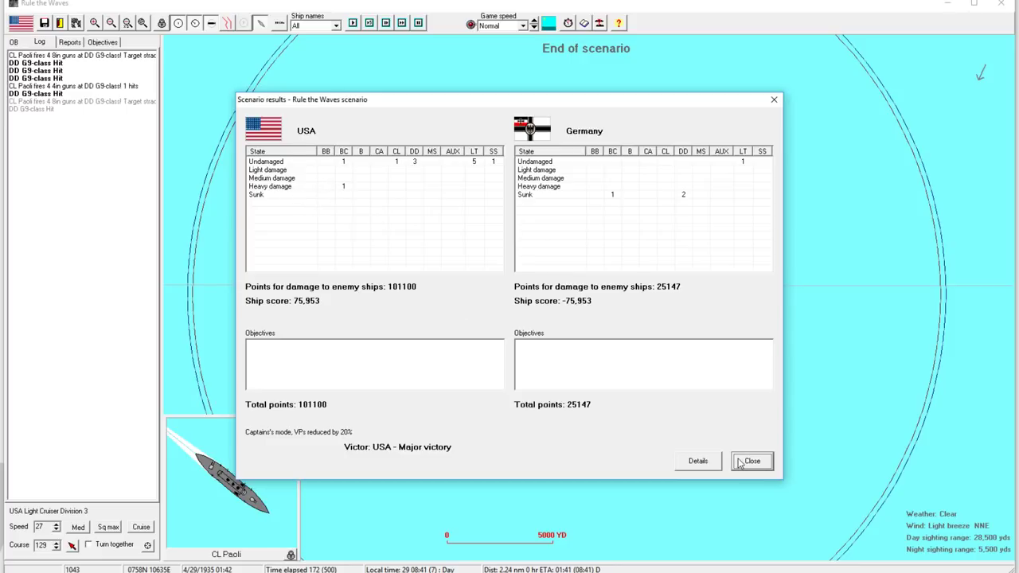
pyautogui.click(751, 461)
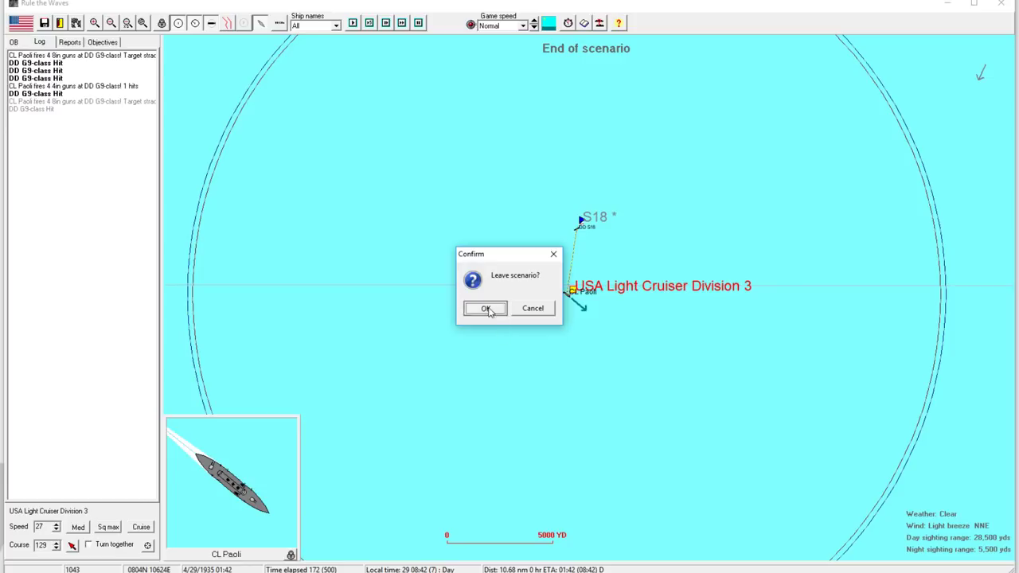
# Leave the scenario, clear turn messages and the CL Portland notice, and back the navy over the army.
pyautogui.click(486, 308)
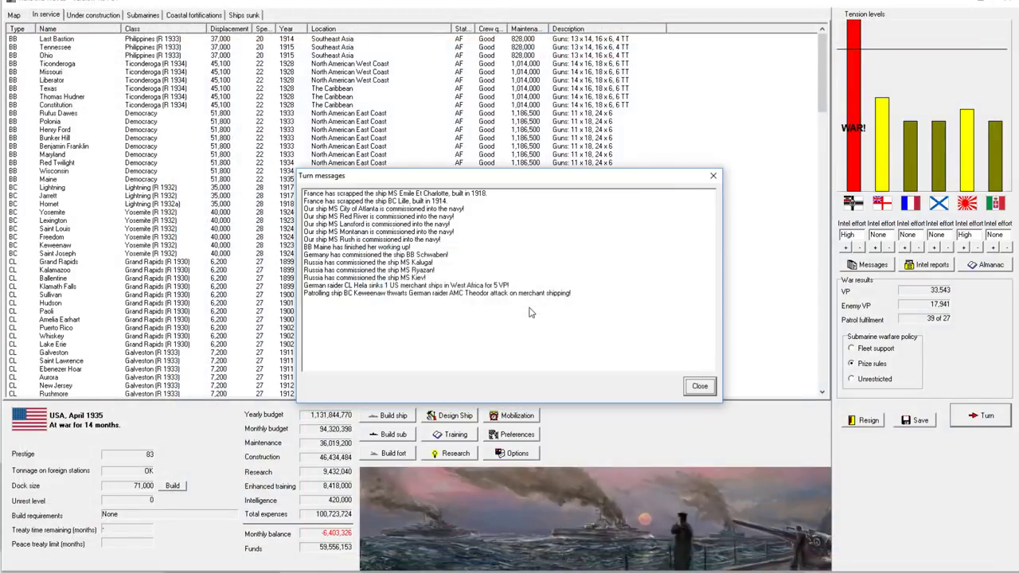
pyautogui.moveTo(566, 265)
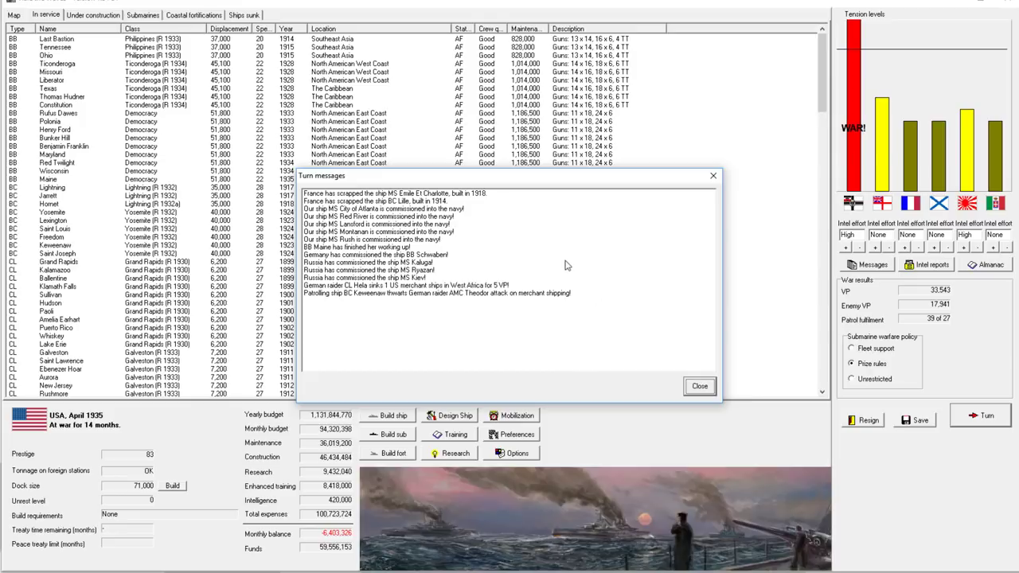
pyautogui.click(699, 387)
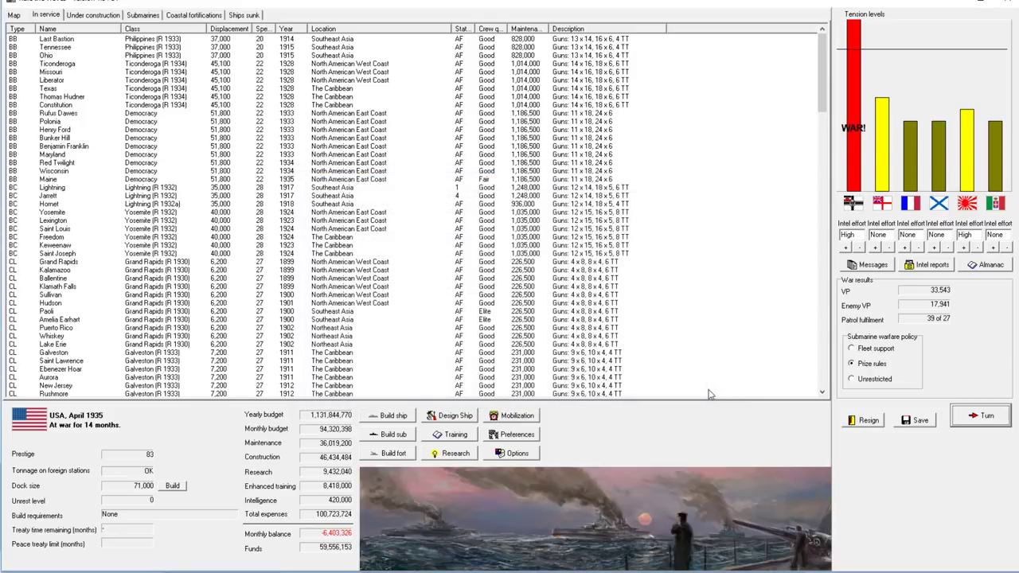
pyautogui.moveTo(775, 418)
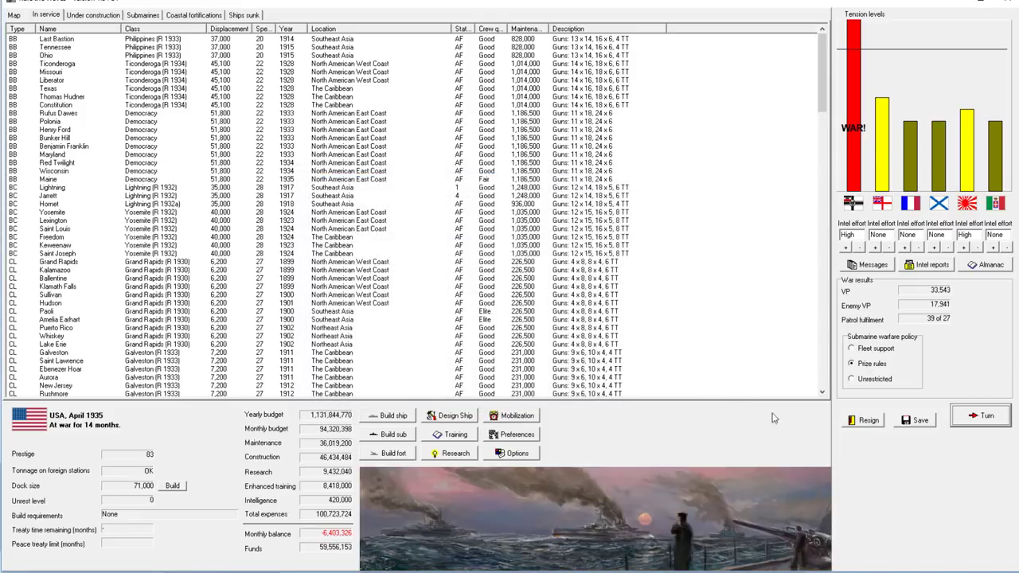
pyautogui.moveTo(657, 228)
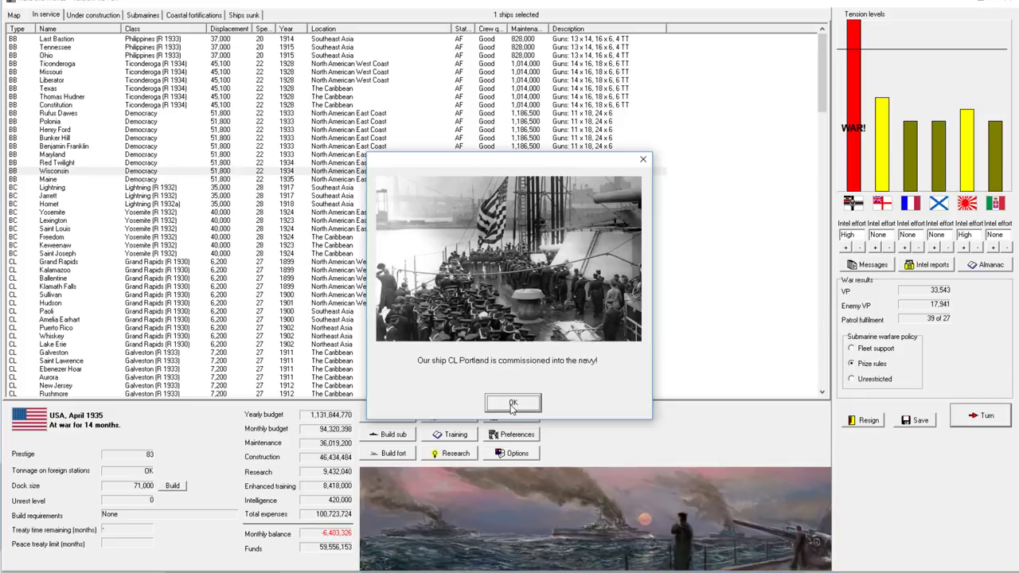
pyautogui.click(513, 403)
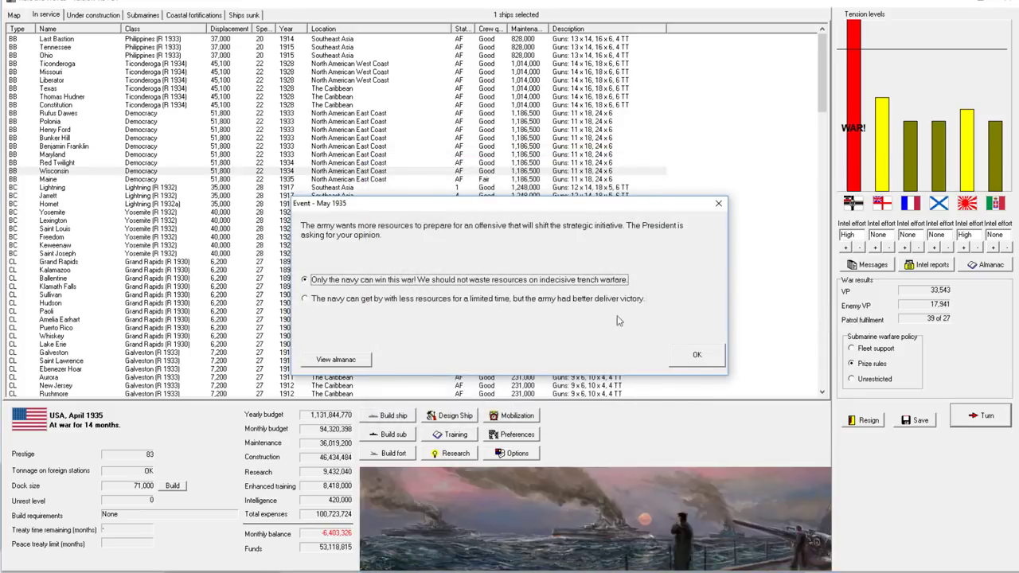
pyautogui.click(696, 354)
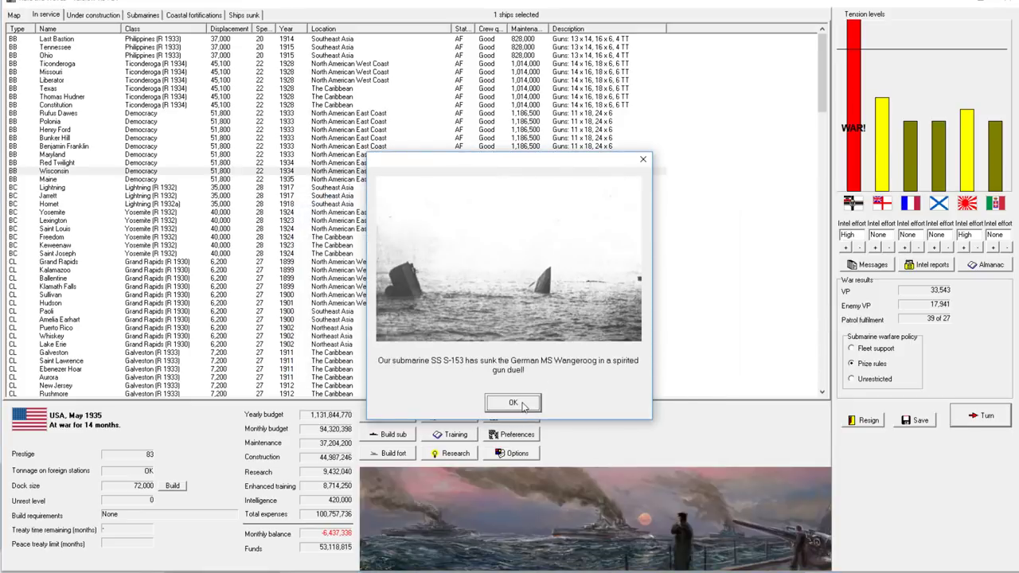
# Dismiss the May submarine, German BB and raider reports, then scroll the In service list.
pyautogui.click(514, 403)
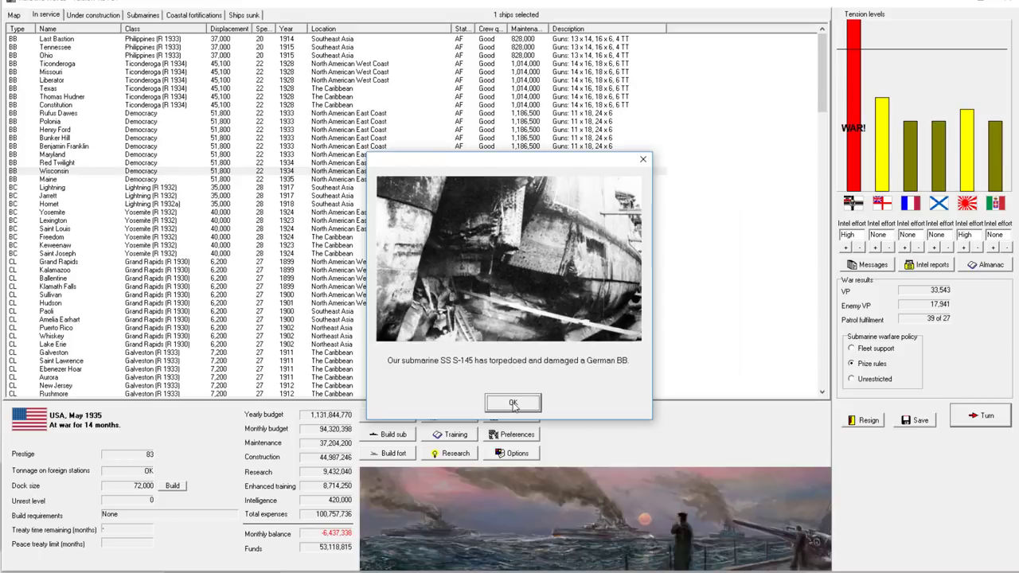
pyautogui.click(513, 403)
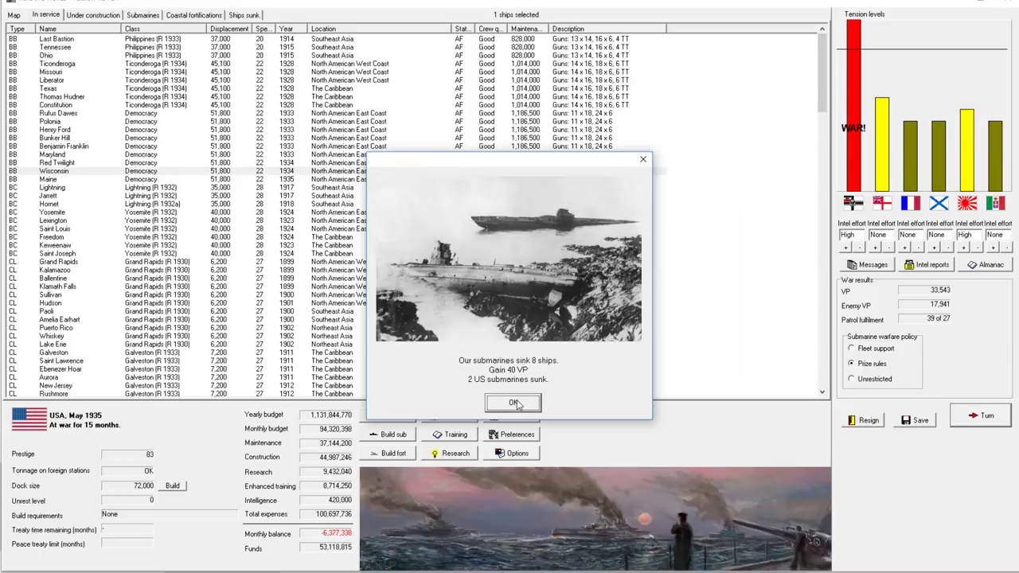
pyautogui.click(514, 403)
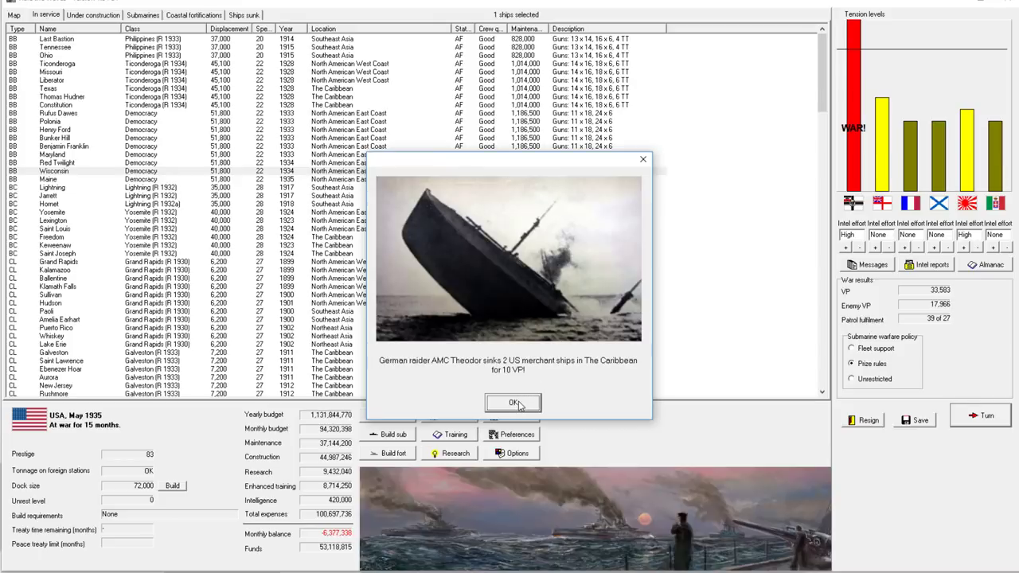
pyautogui.click(513, 402)
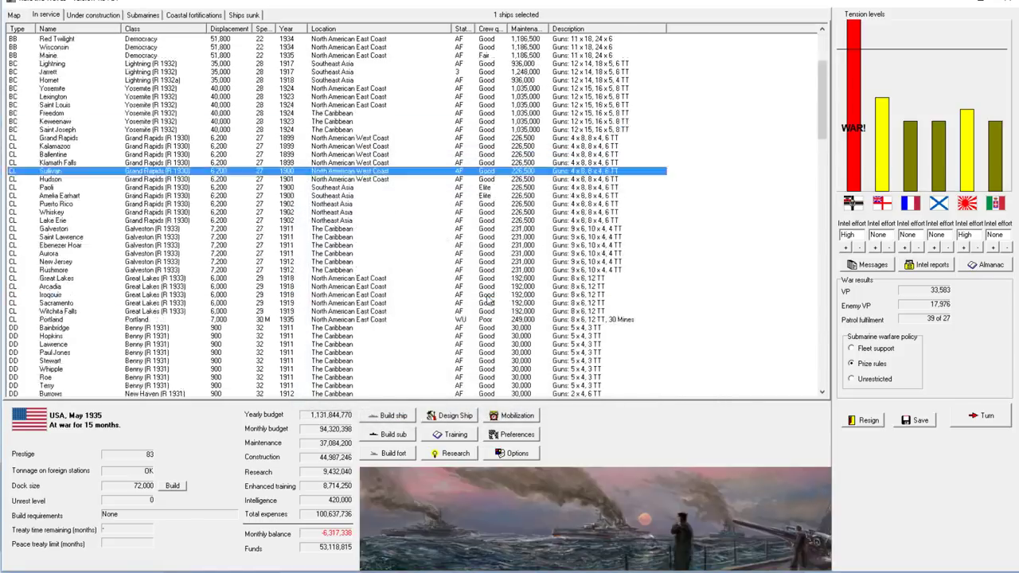
pyautogui.scroll(-3)
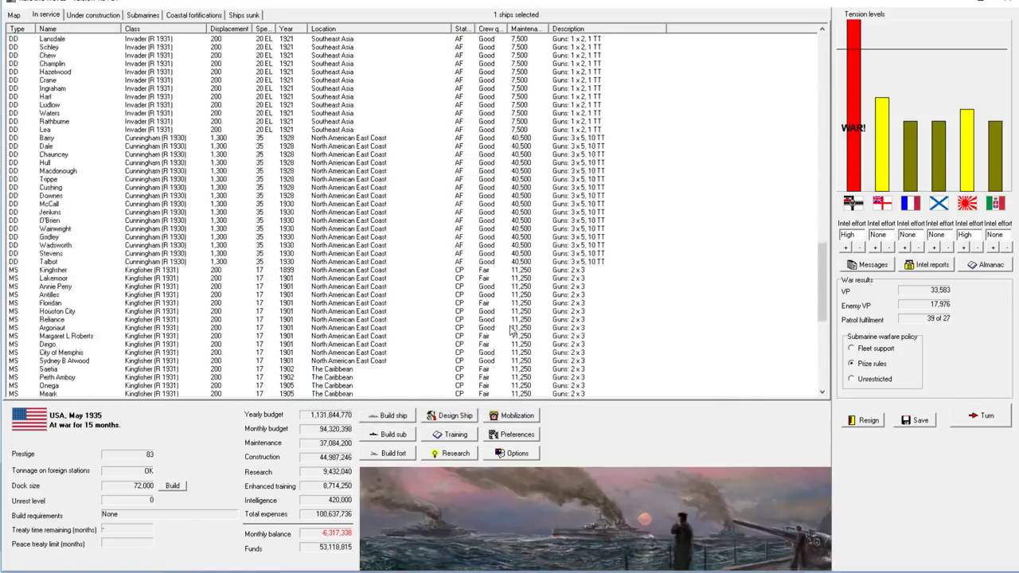
pyautogui.scroll(-3)
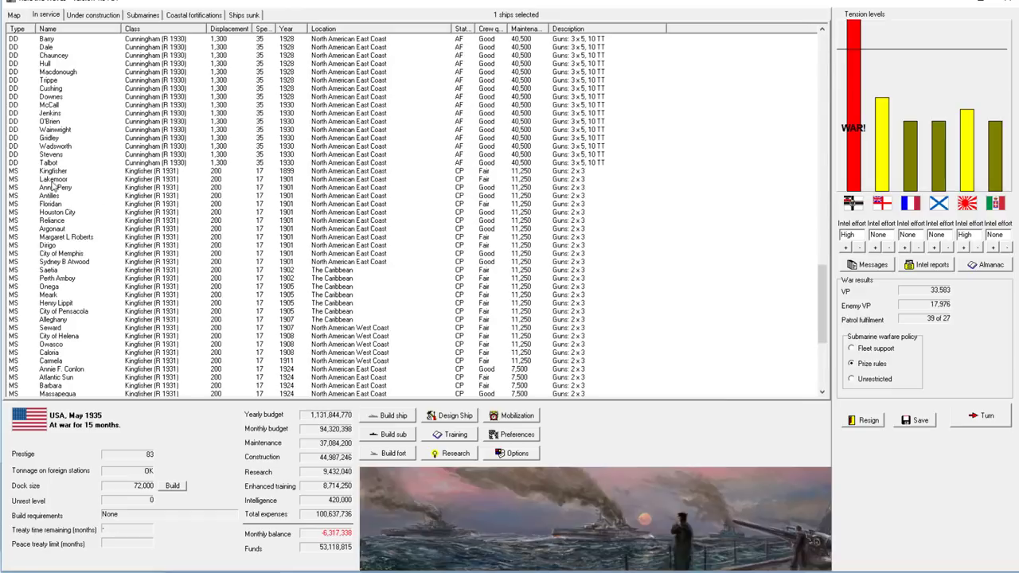
pyautogui.scroll(-3)
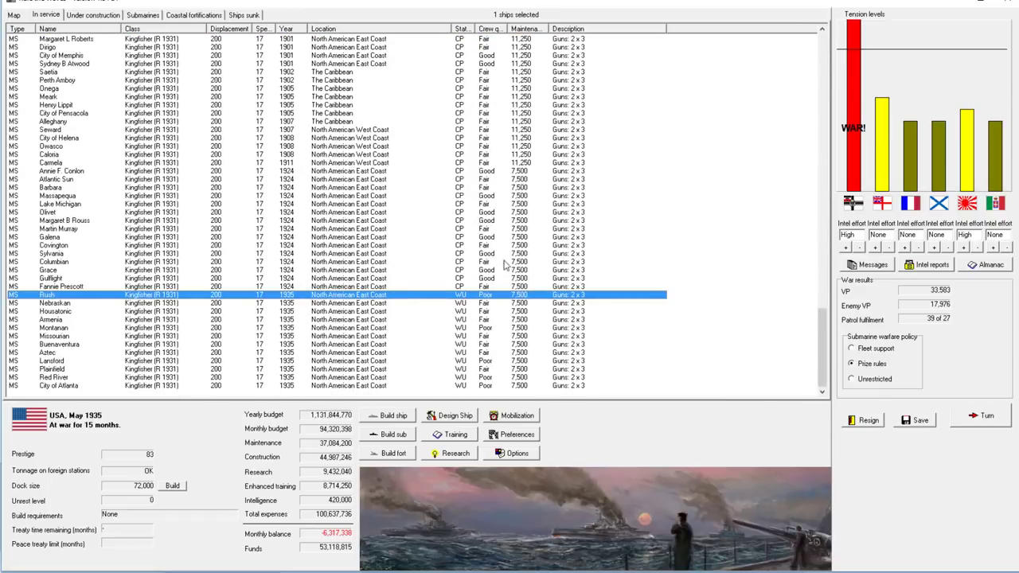
pyautogui.moveTo(793, 273)
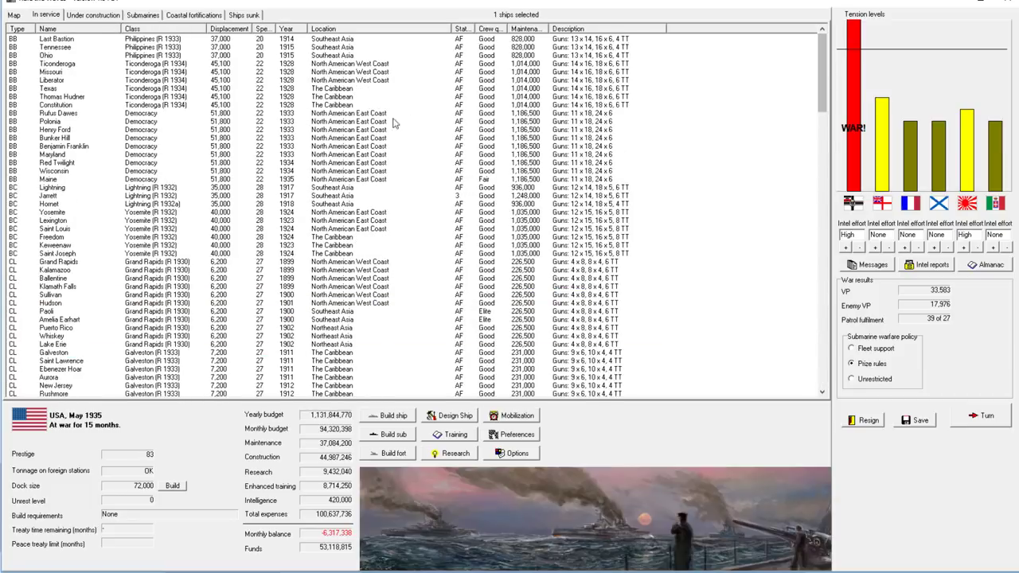
# Switch to the world map to inspect fleet dispositions such as Germany's Northern Europe forces.
pyautogui.click(13, 15)
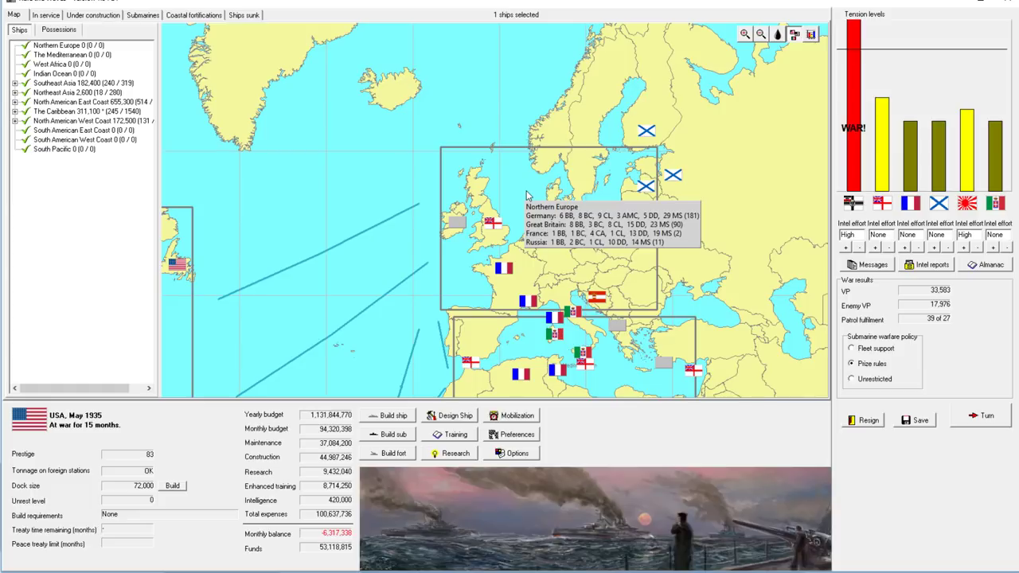
pyautogui.moveTo(360, 146)
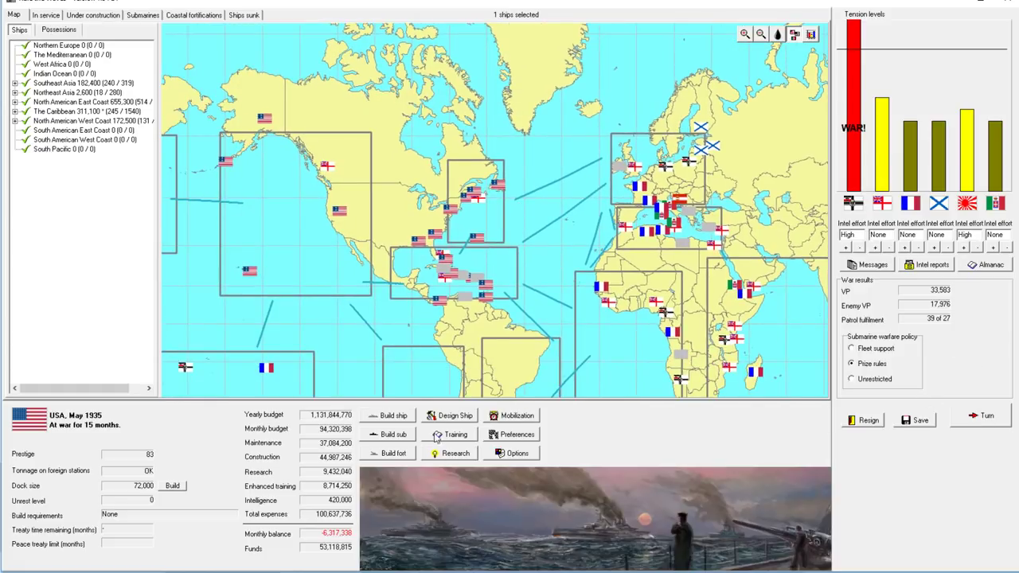
pyautogui.moveTo(667, 454)
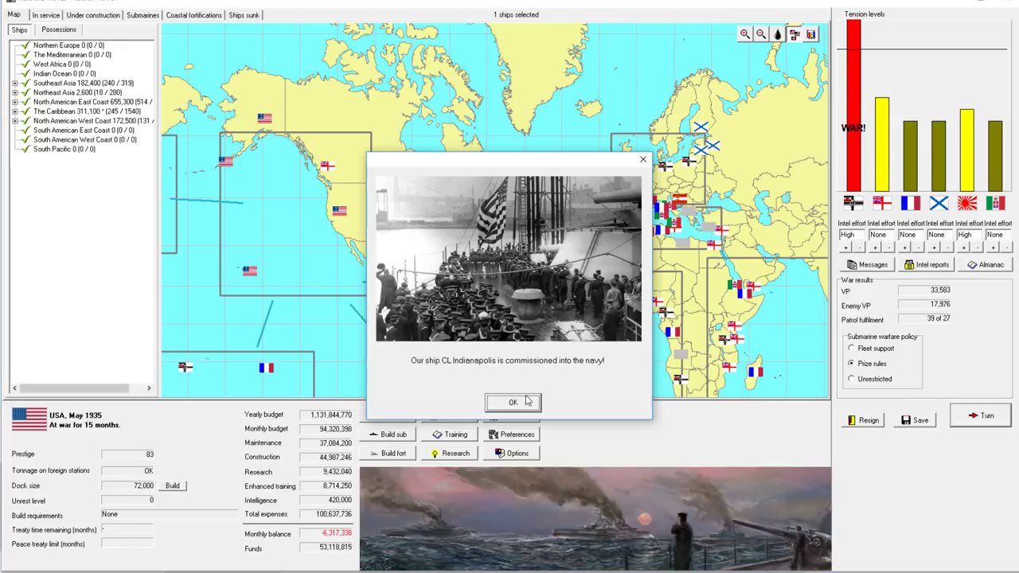
# Clear the June notices (CL Indianapolis, Ferdinand, submarines, Königsberg) and accept the Alaska raid battle.
pyautogui.click(513, 402)
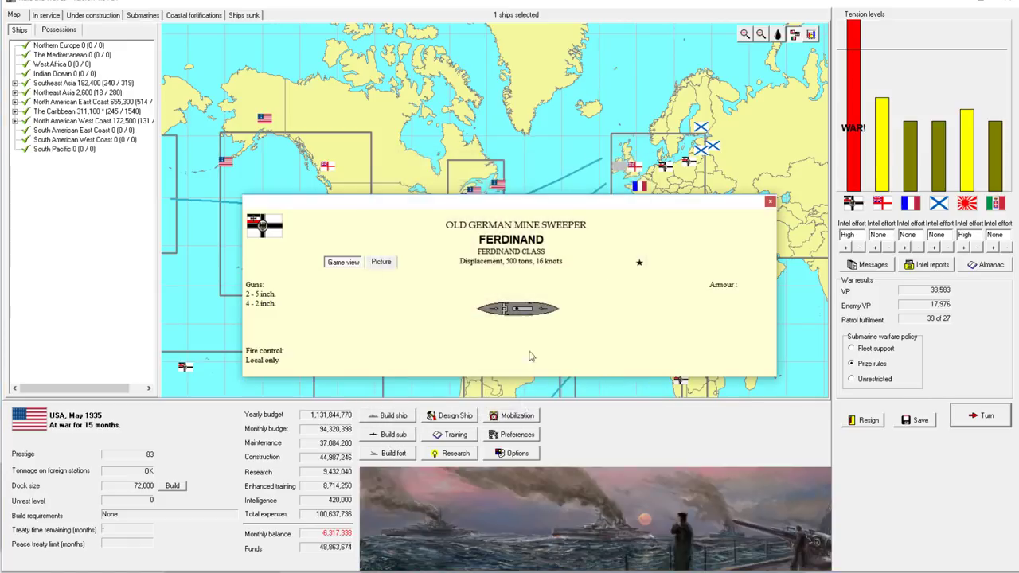
pyautogui.click(987, 416)
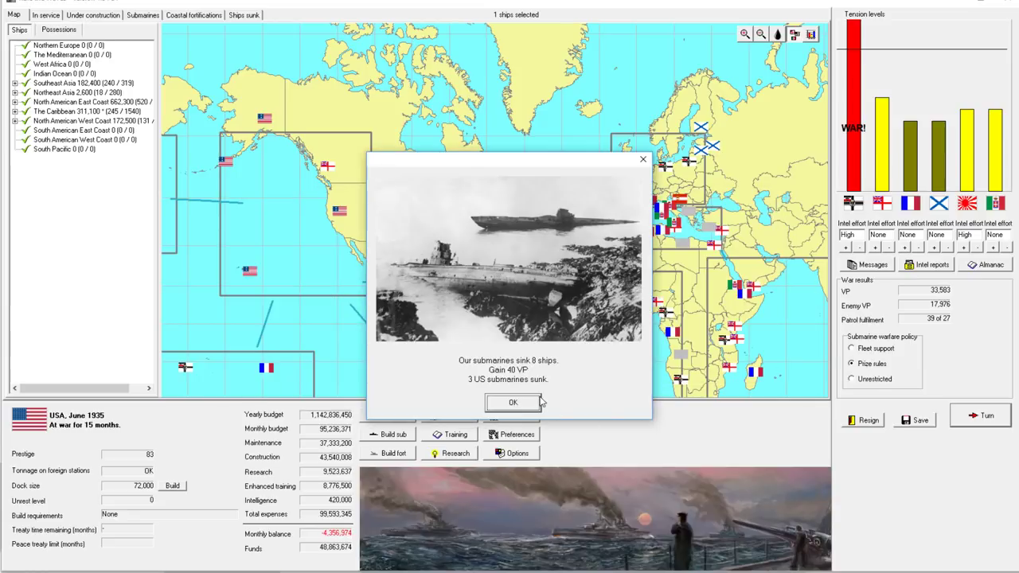
pyautogui.click(513, 402)
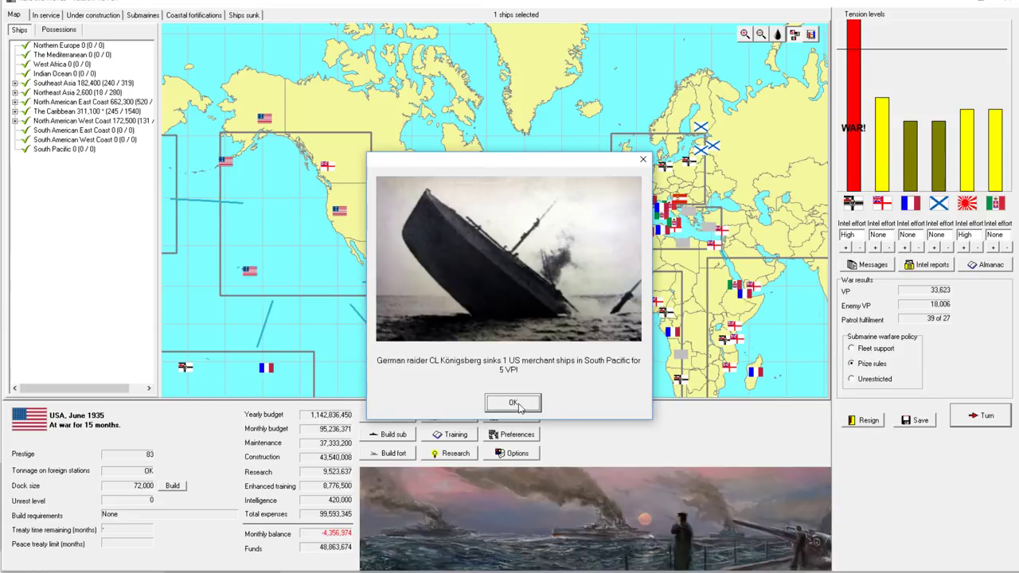
pyautogui.click(512, 402)
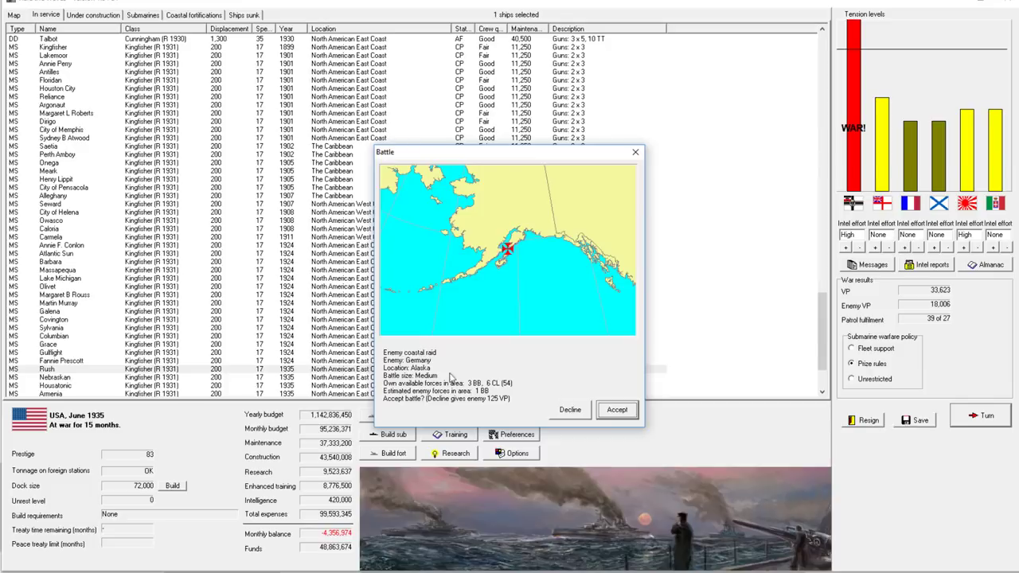
pyautogui.moveTo(518, 393)
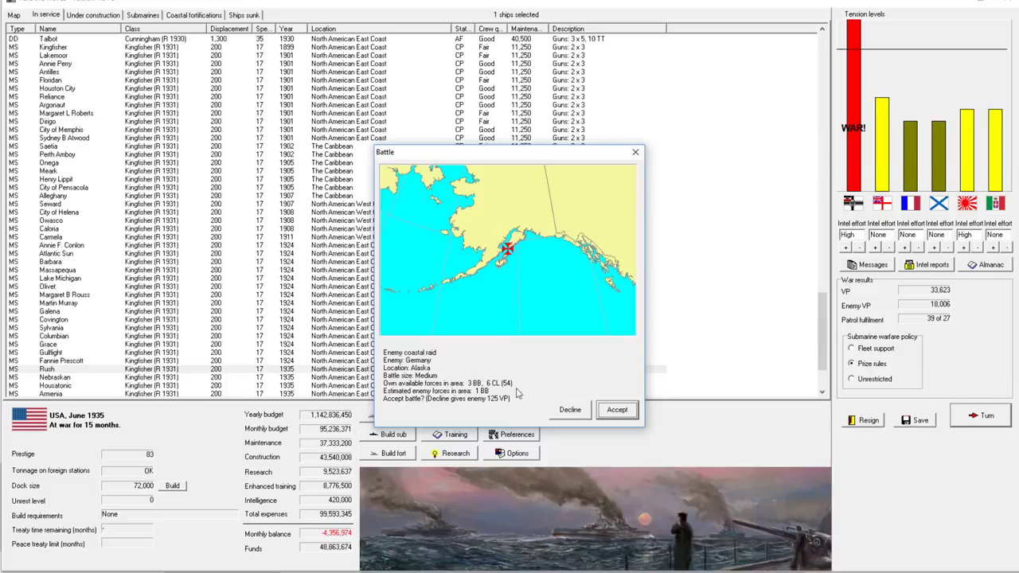
pyautogui.moveTo(506, 411)
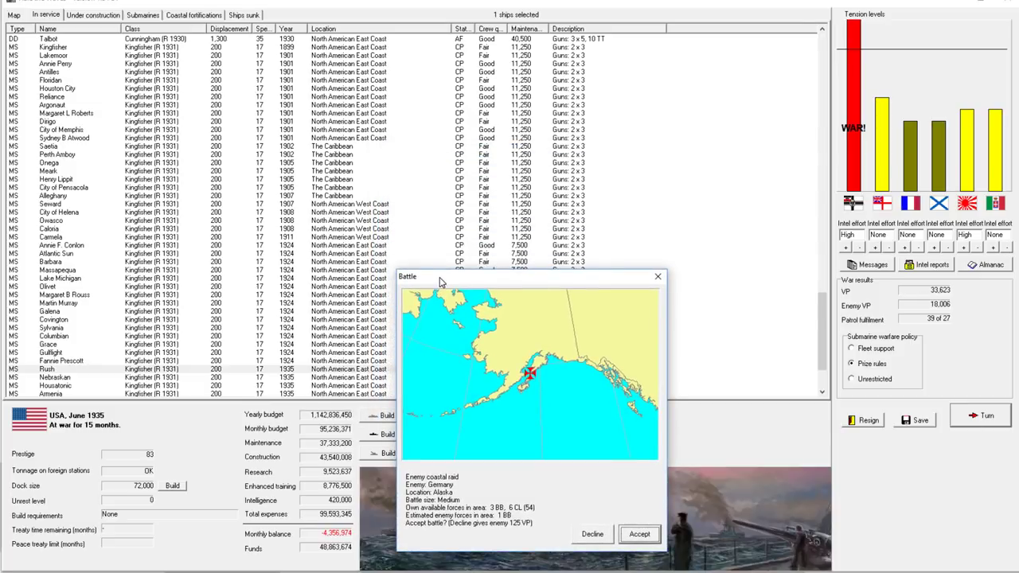
pyautogui.click(593, 534)
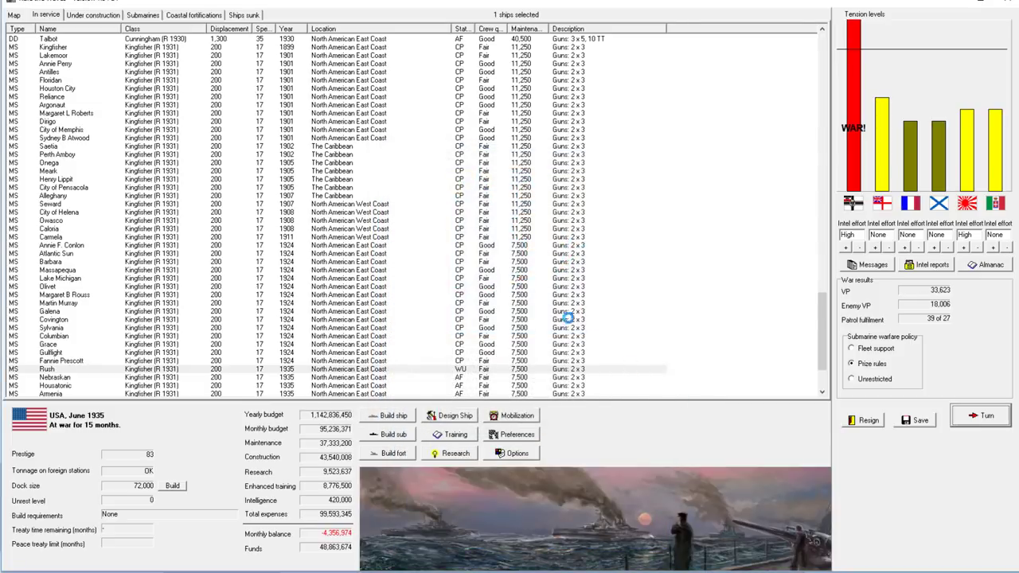
pyautogui.click(980, 415)
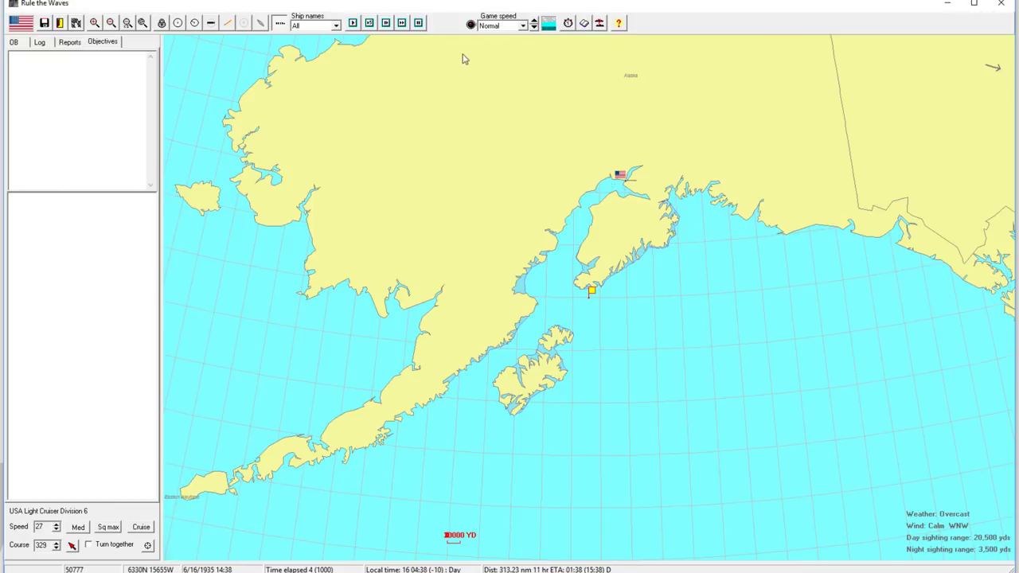
# Raise the battle clock to Ultra fast and run the Alaska raid to its 5,136-600 result.
pyautogui.click(532, 22)
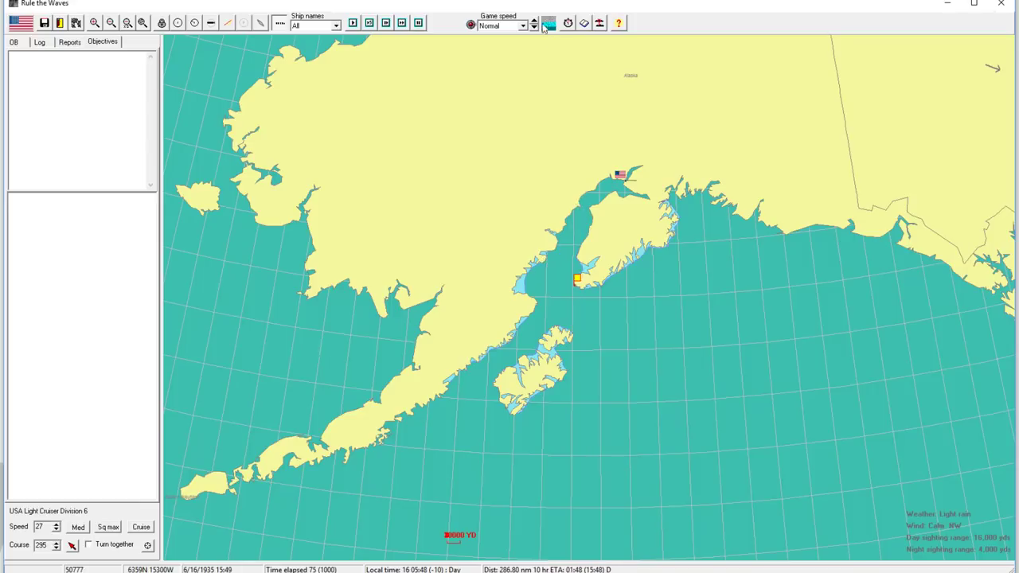
pyautogui.click(533, 23)
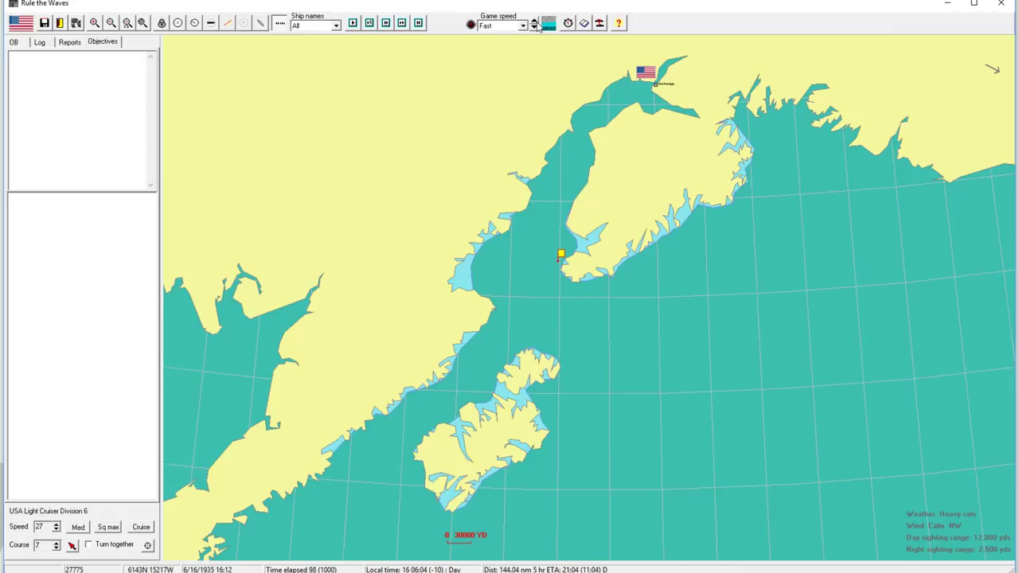
pyautogui.click(534, 22)
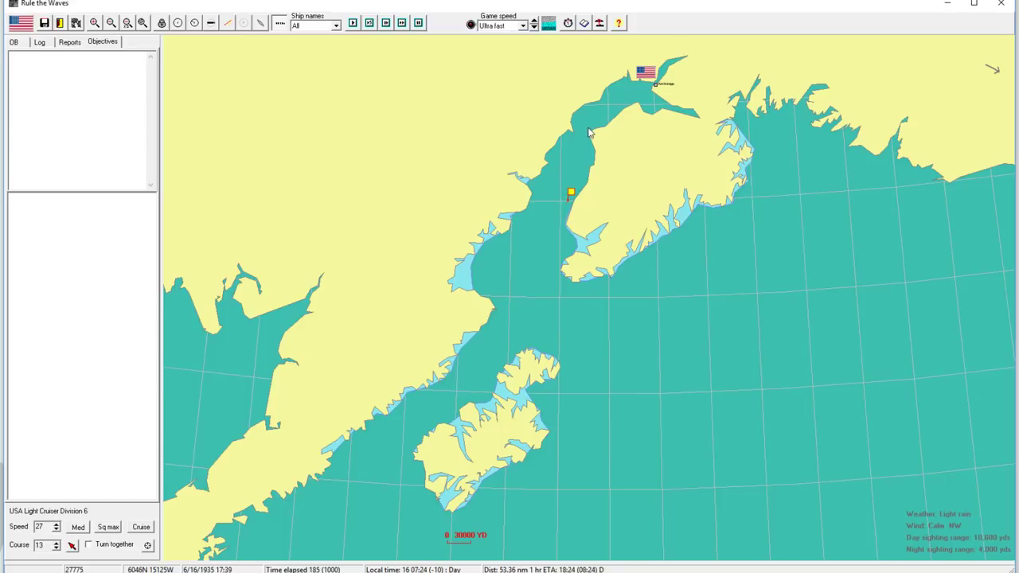
pyautogui.click(533, 22)
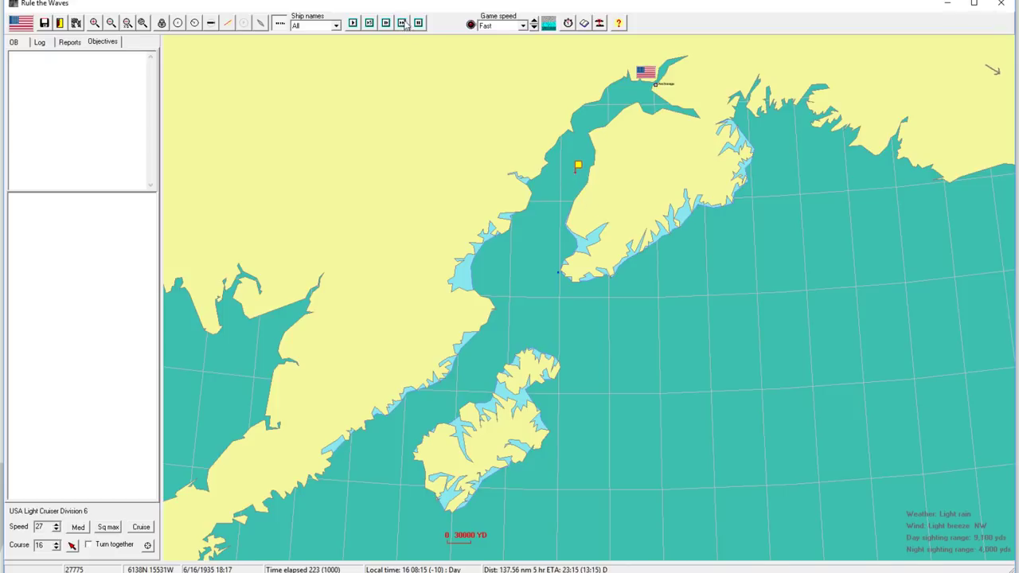
pyautogui.click(532, 22)
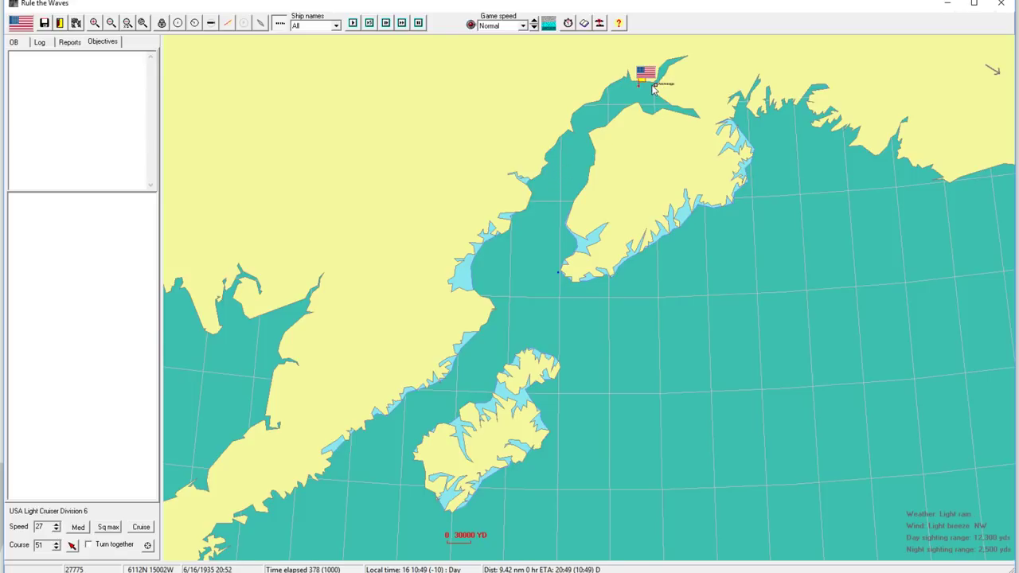
pyautogui.click(533, 22)
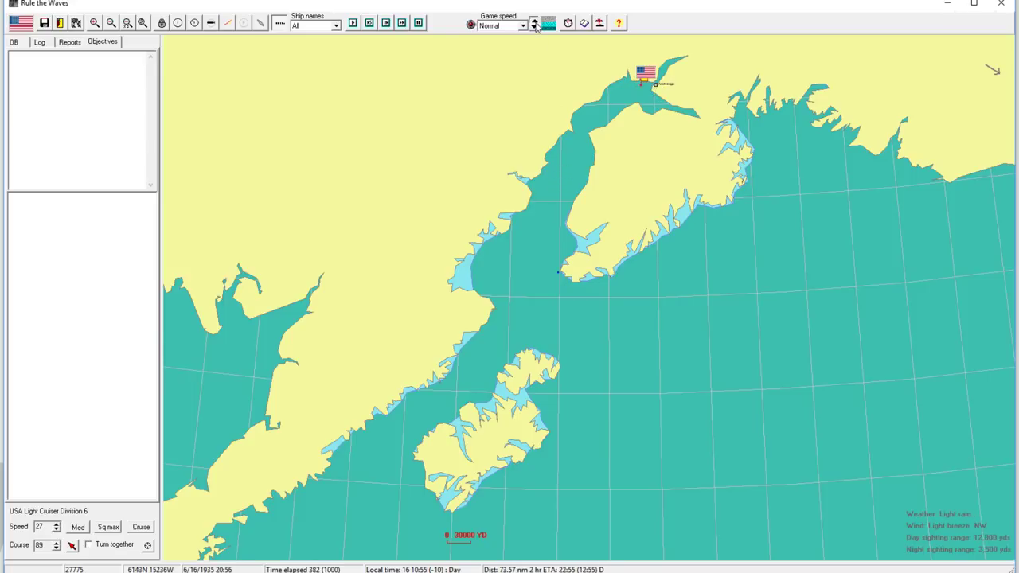
pyautogui.click(534, 21)
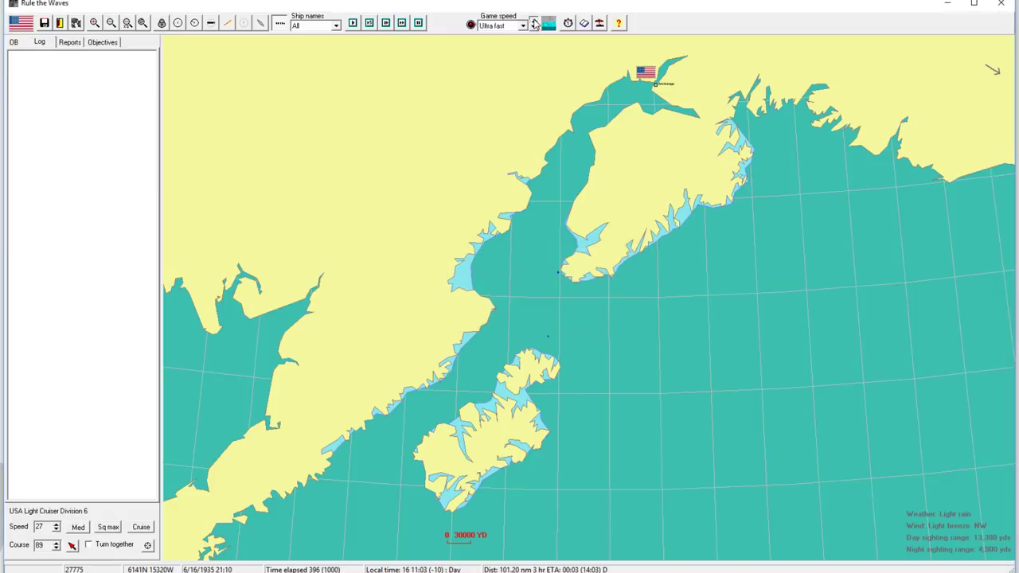
pyautogui.click(533, 26)
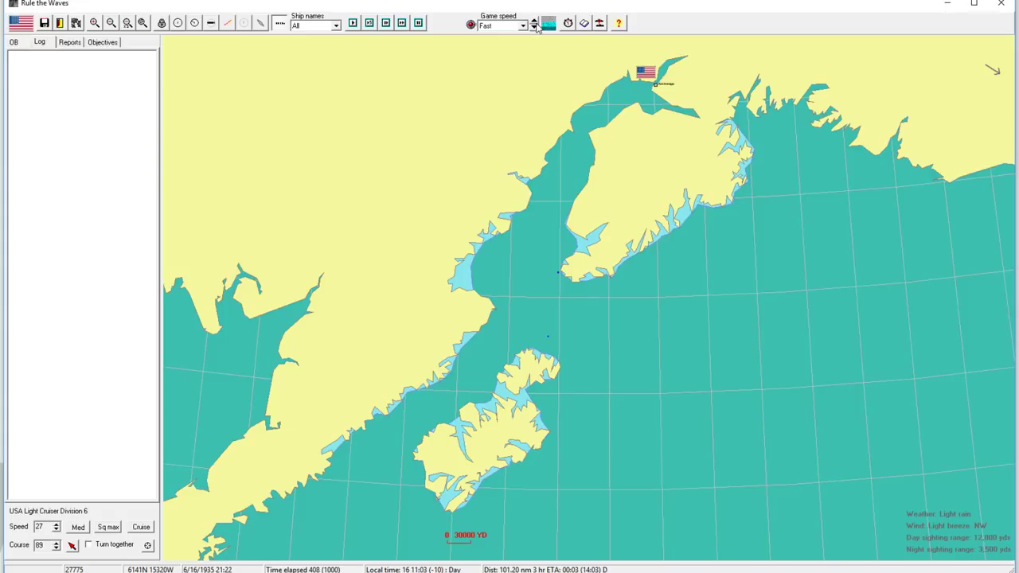
pyautogui.click(534, 22)
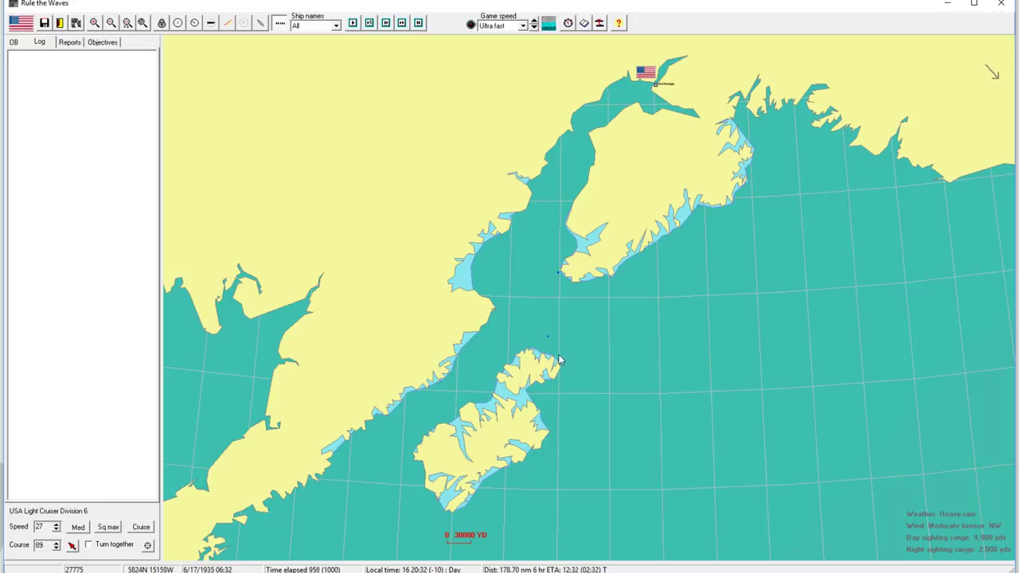
pyautogui.click(534, 22)
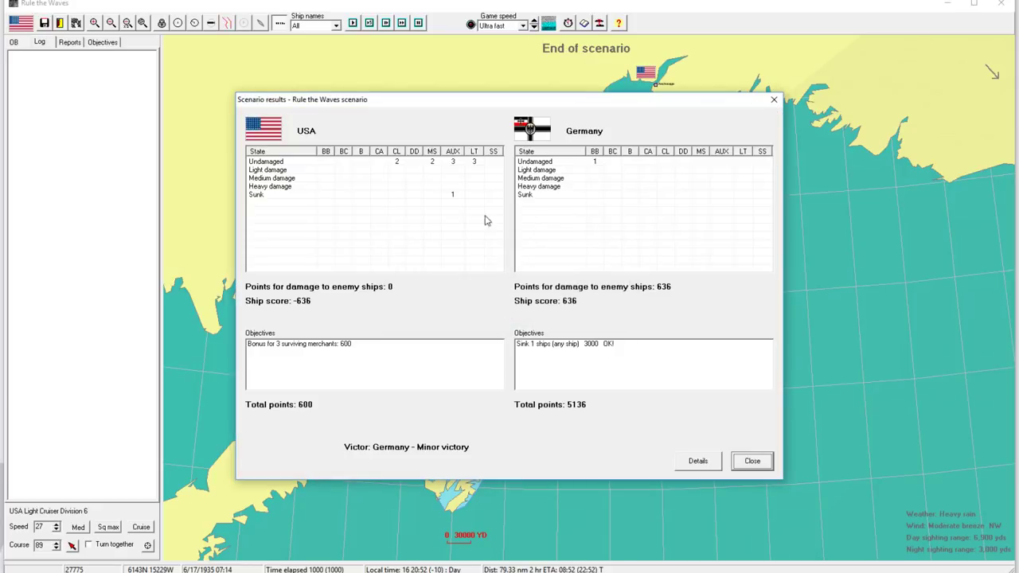
# Review the Alaska battle statistics and BB Lothringen's sheet, then close the results.
pyautogui.click(698, 460)
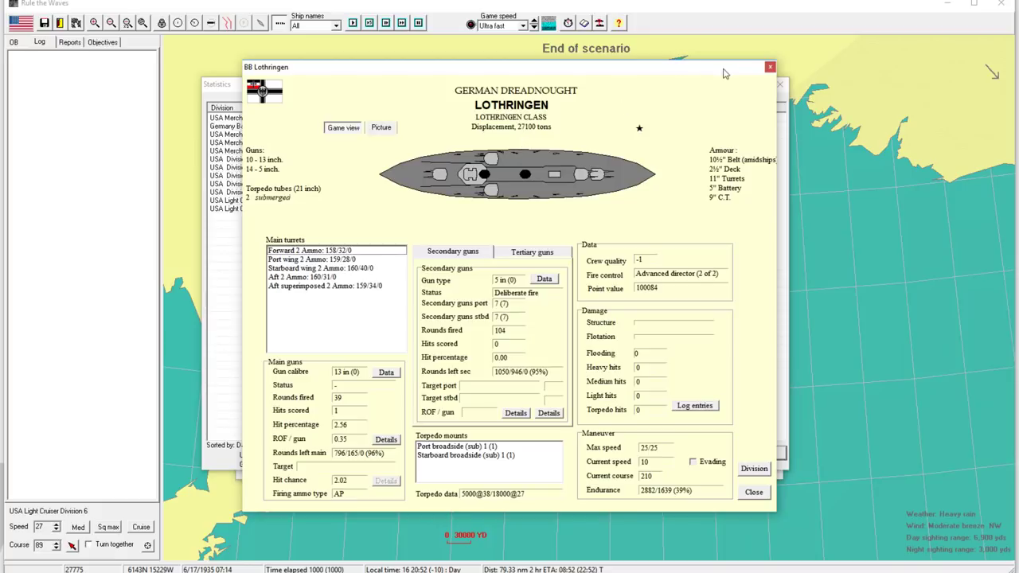
pyautogui.click(769, 67)
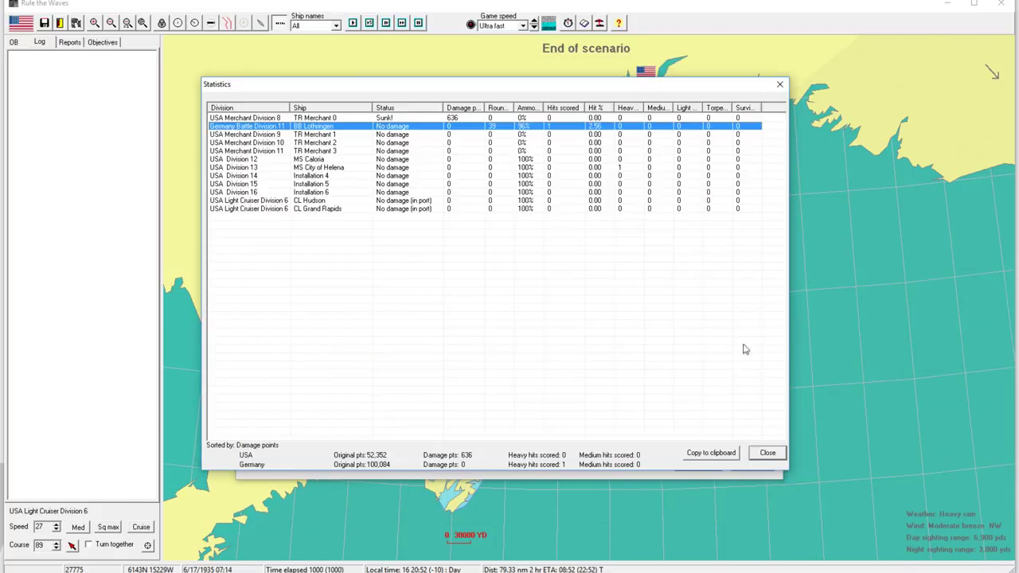
pyautogui.click(766, 452)
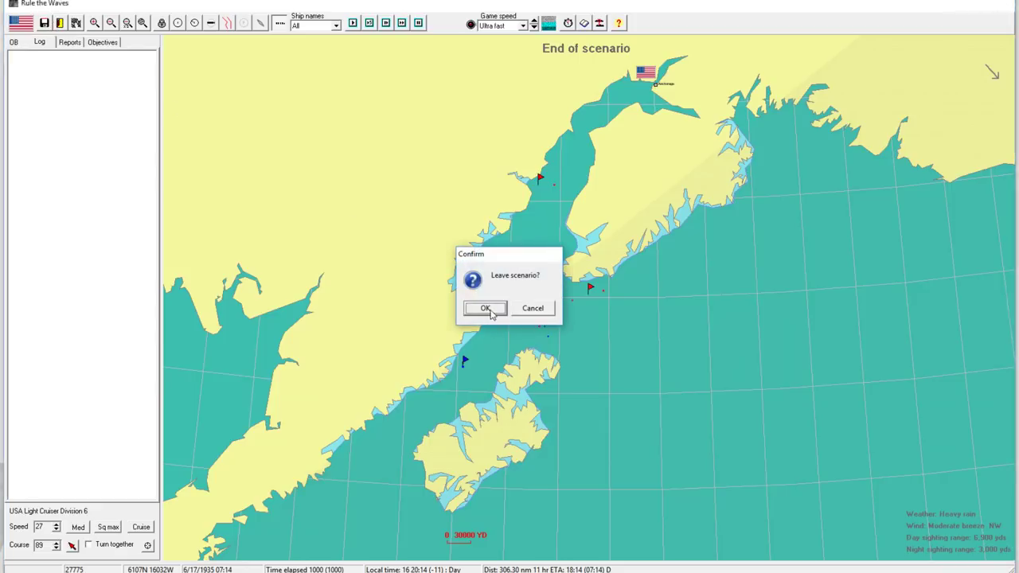
# Confirm leaving the Alaska scenario and dismiss the June 1935 turn messages.
pyautogui.click(484, 308)
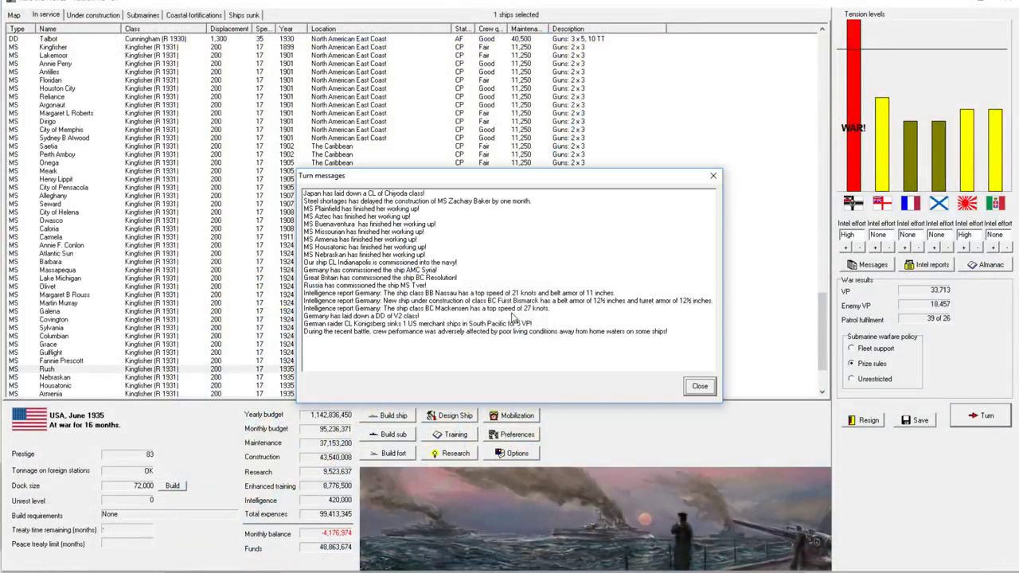
pyautogui.moveTo(492, 337)
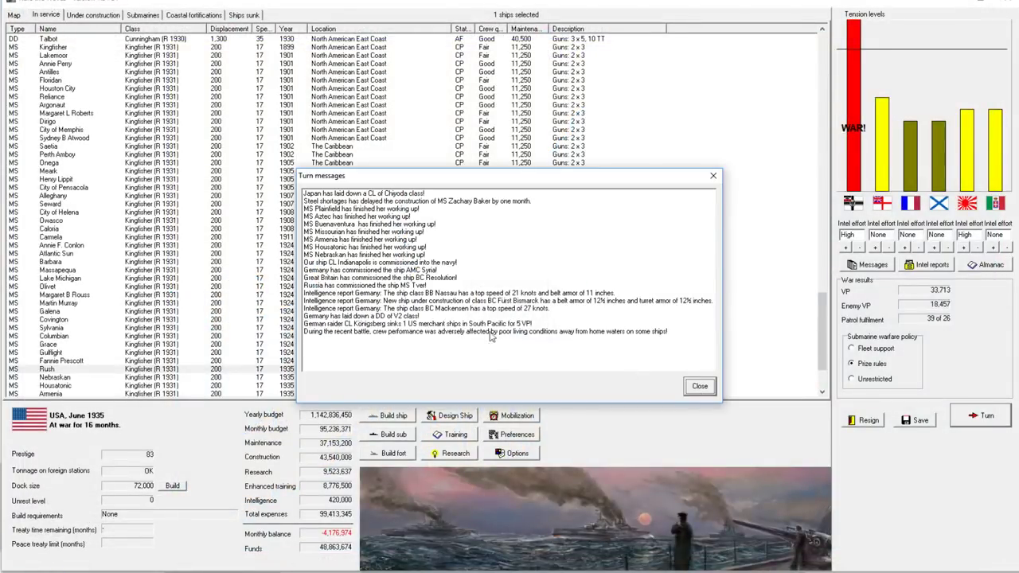
pyautogui.click(485, 331)
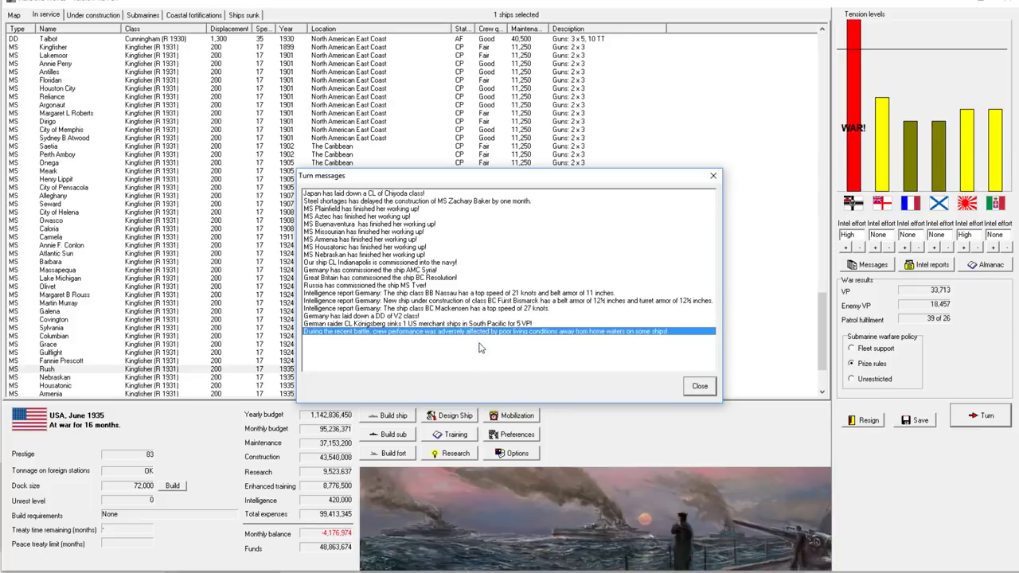
pyautogui.click(698, 386)
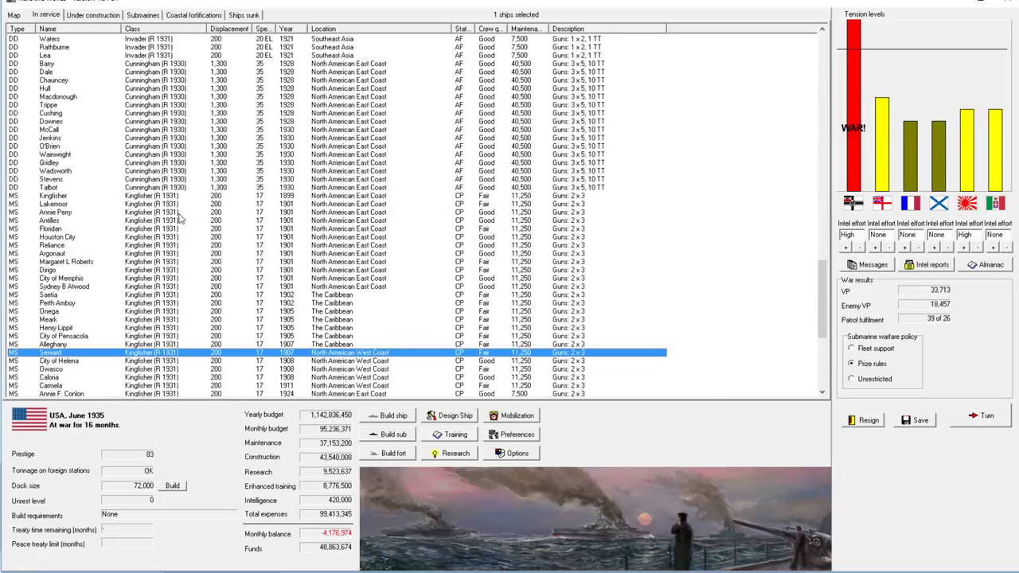
# Reassign the six Grand Rapids light cruisers from the West Coast to Northeast Asia.
pyautogui.scroll(3)
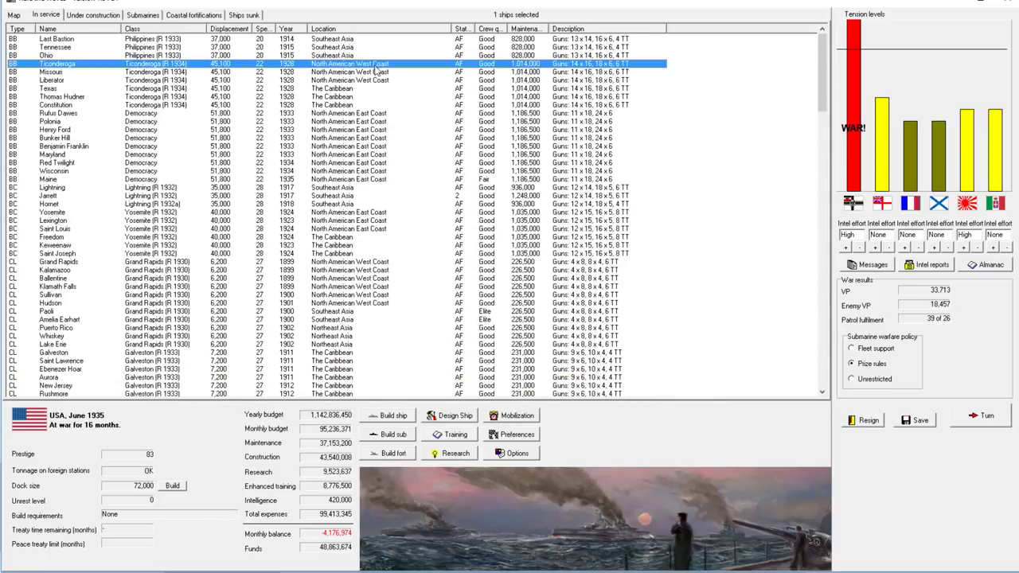
pyautogui.moveTo(414, 111)
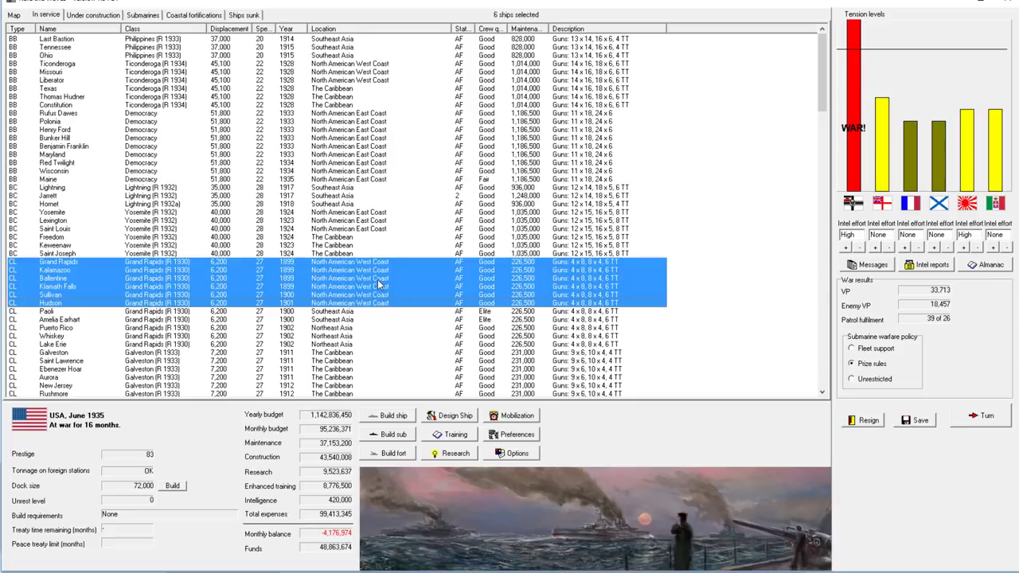
pyautogui.rightClick(378, 287)
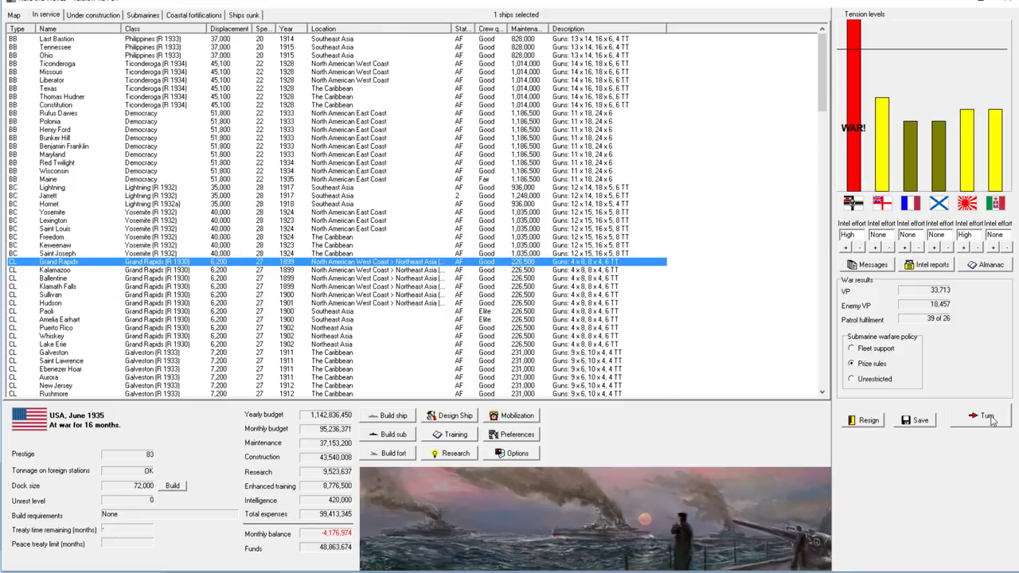
# End the turn and dismiss July's CL Flagstaff, submarine and declined-battle notices.
pyautogui.click(986, 415)
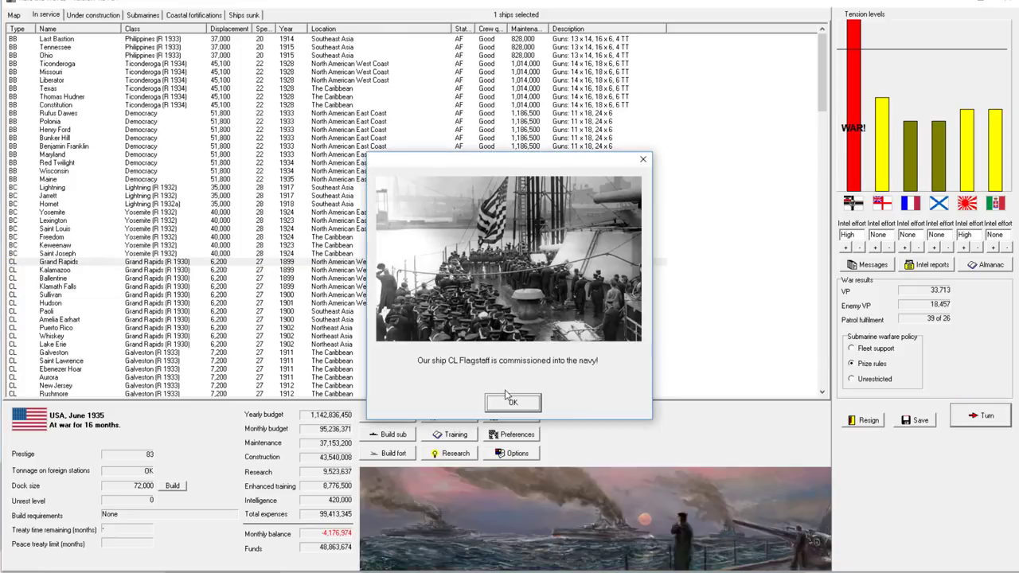
pyautogui.click(512, 402)
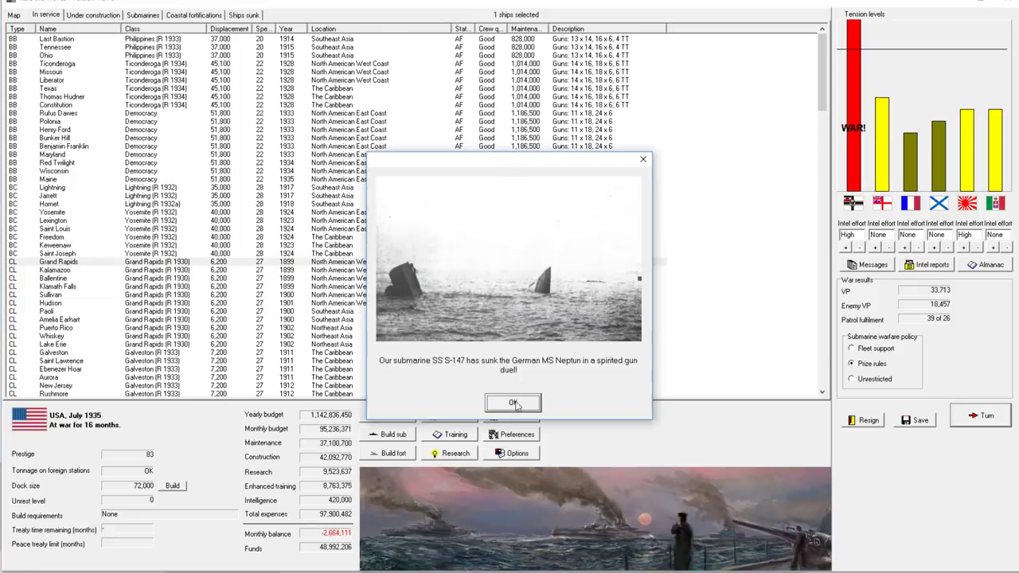
pyautogui.click(513, 403)
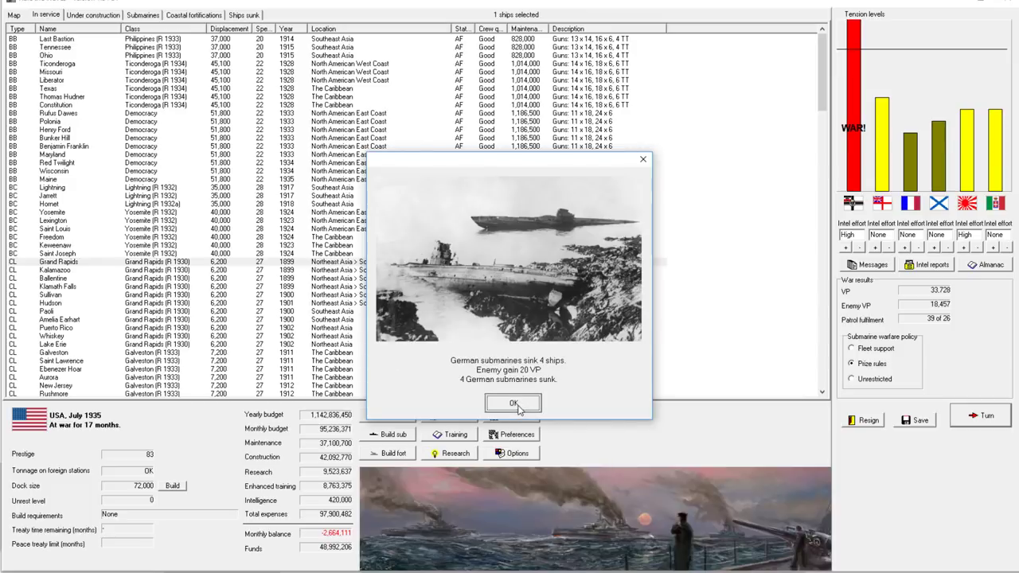
pyautogui.click(513, 404)
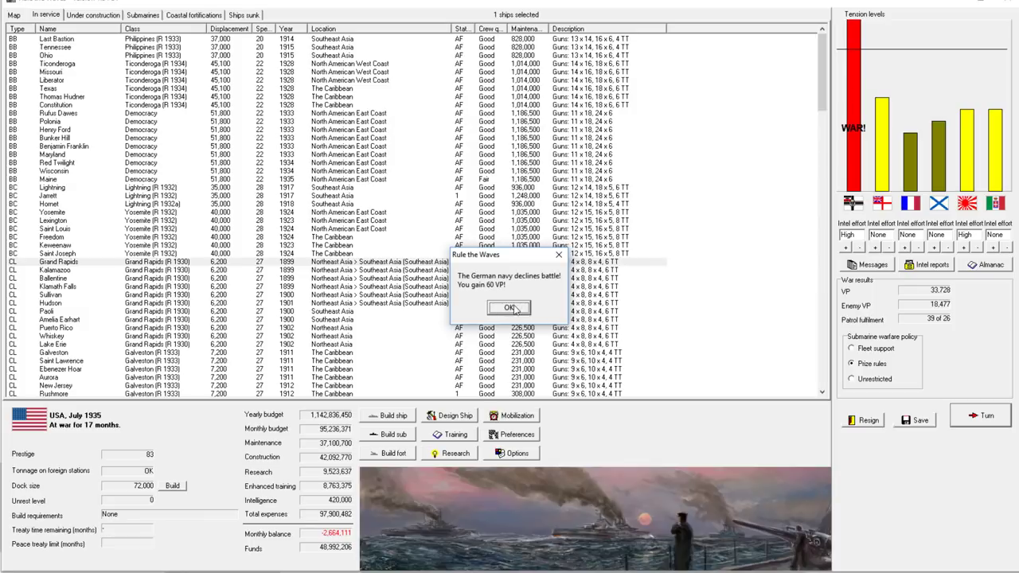
pyautogui.click(510, 308)
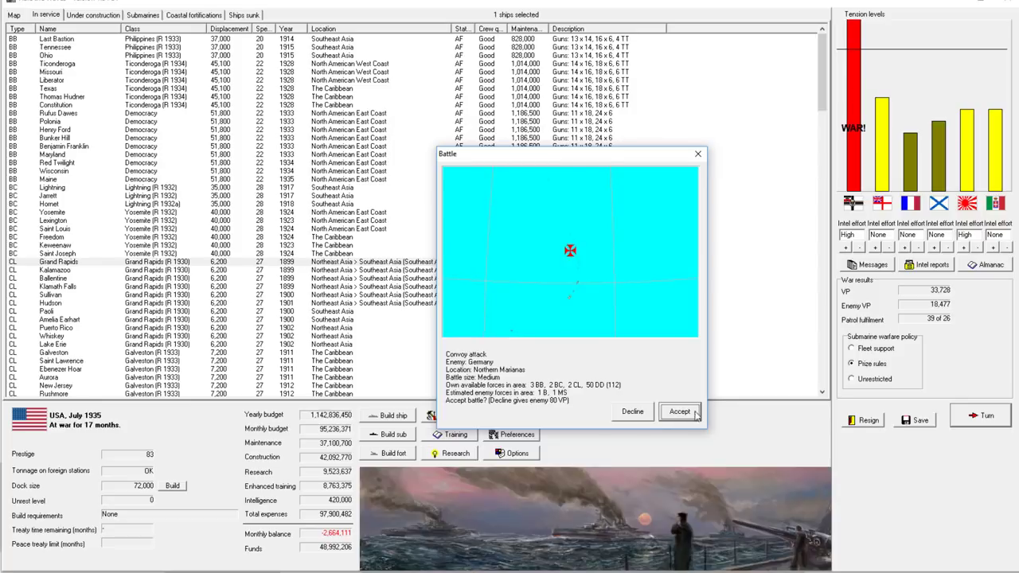
# Accept the Marianas convoy battle, acknowledge Germany's no-show for 85 VP, and view the world map.
pyautogui.click(680, 412)
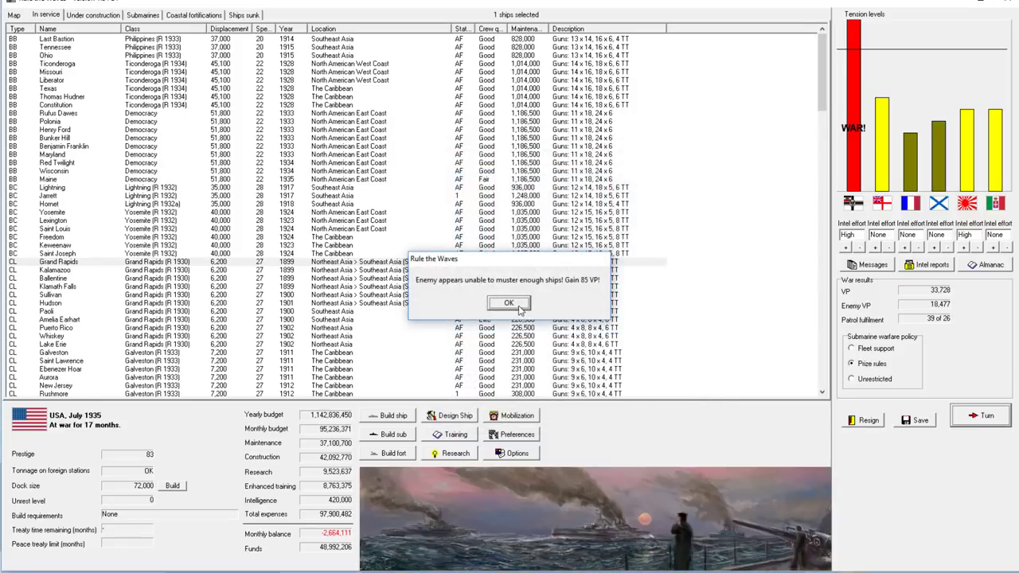
pyautogui.click(509, 302)
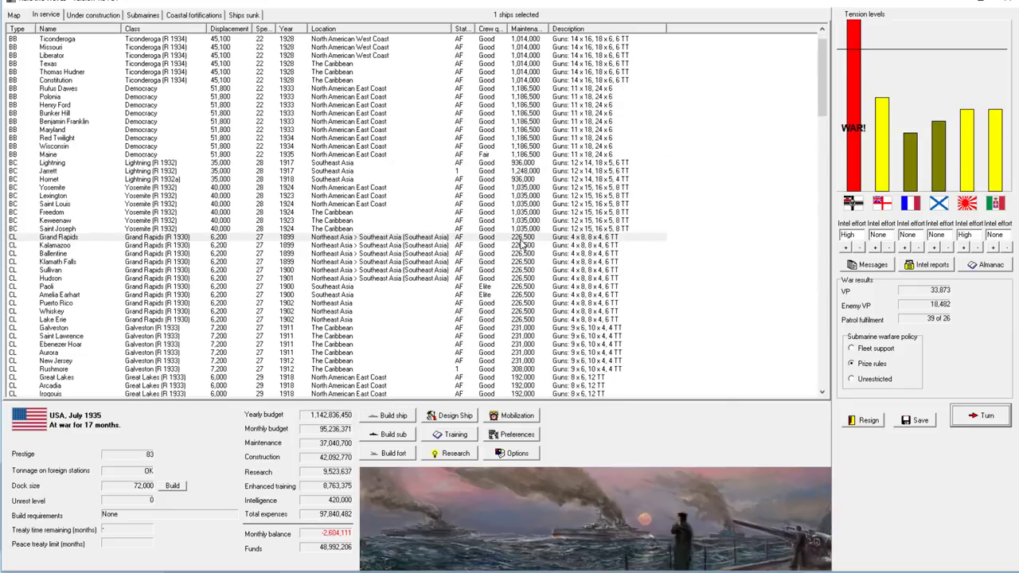
pyautogui.scroll(3)
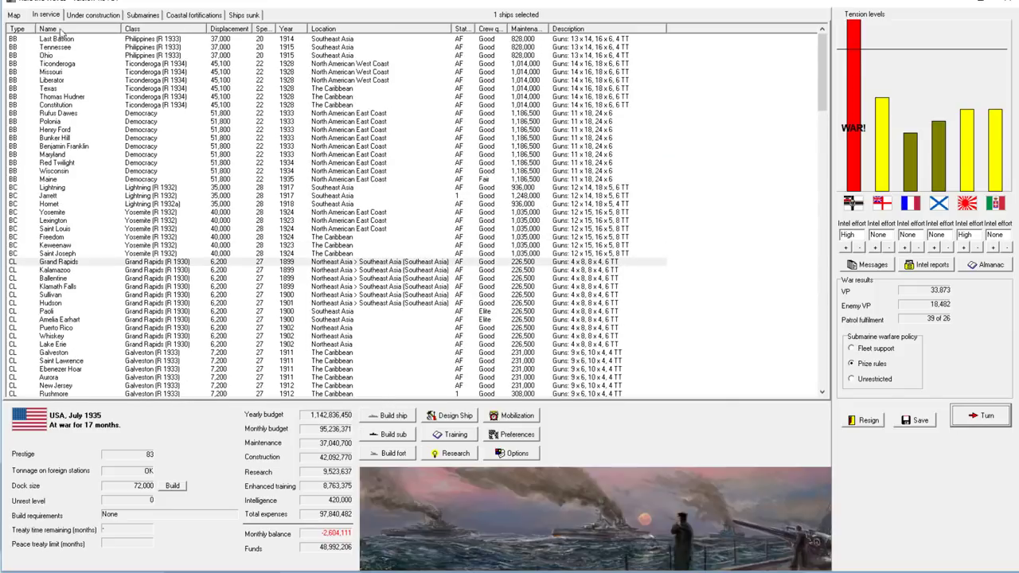
pyautogui.click(14, 14)
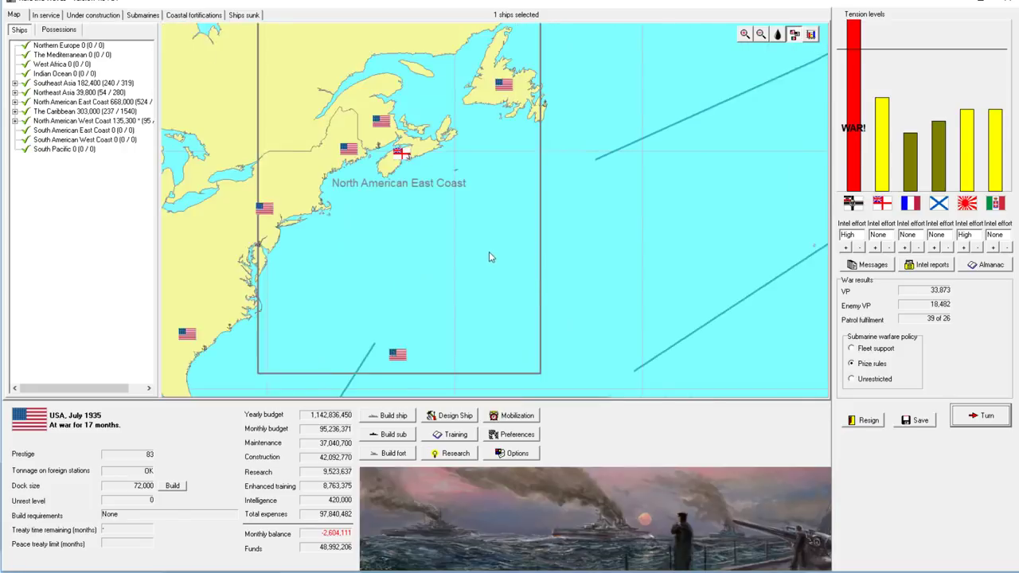
# Dismiss the Edna and Zachary Baker commissioning notices and CL Portland's work-up report.
pyautogui.click(987, 416)
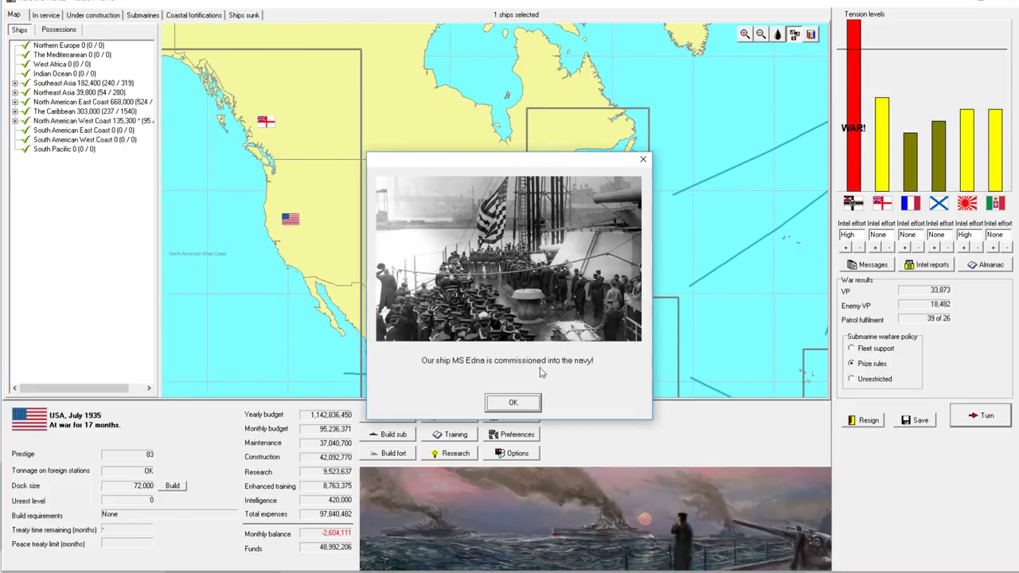
pyautogui.click(513, 402)
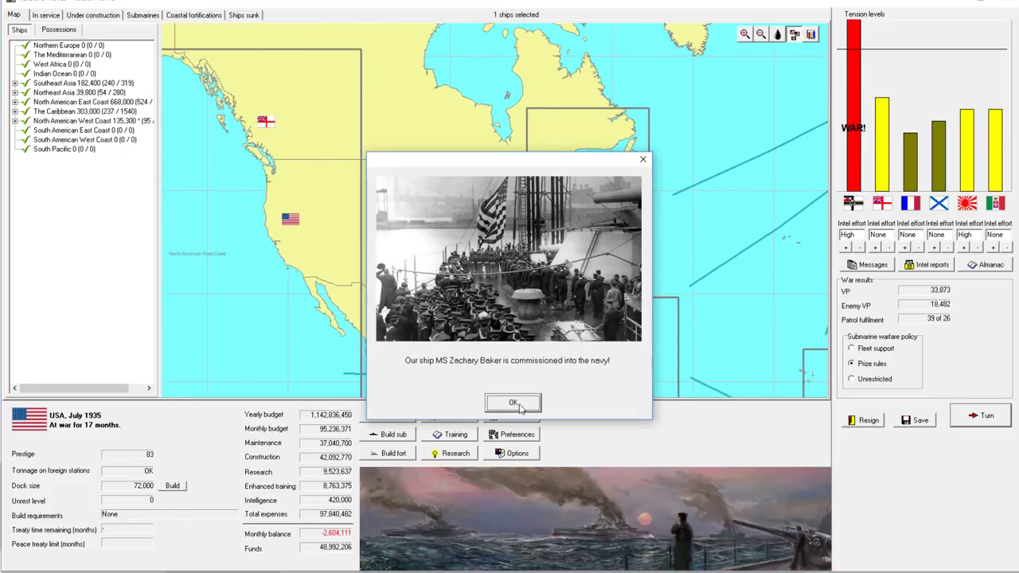
pyautogui.click(512, 402)
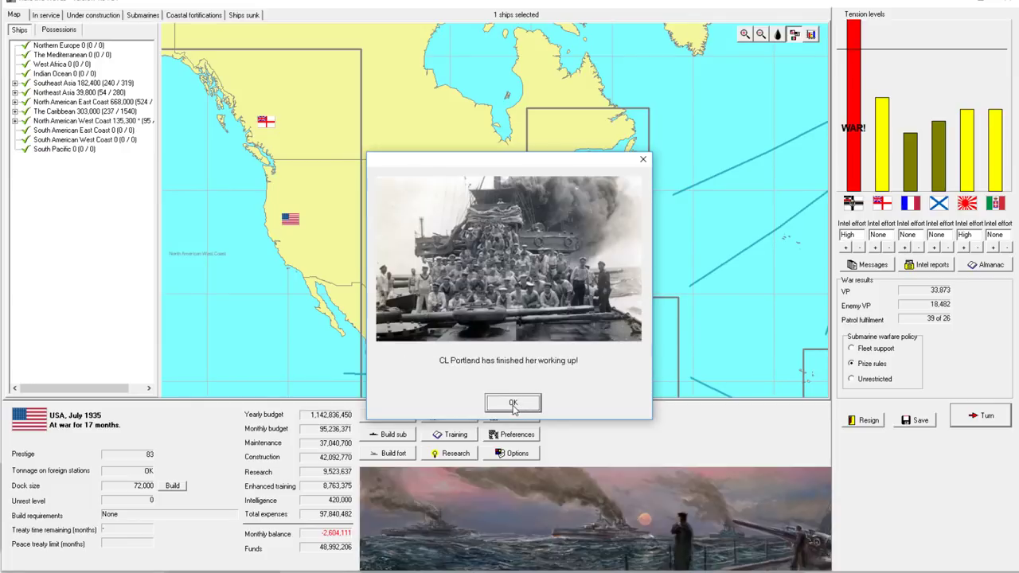
pyautogui.click(513, 403)
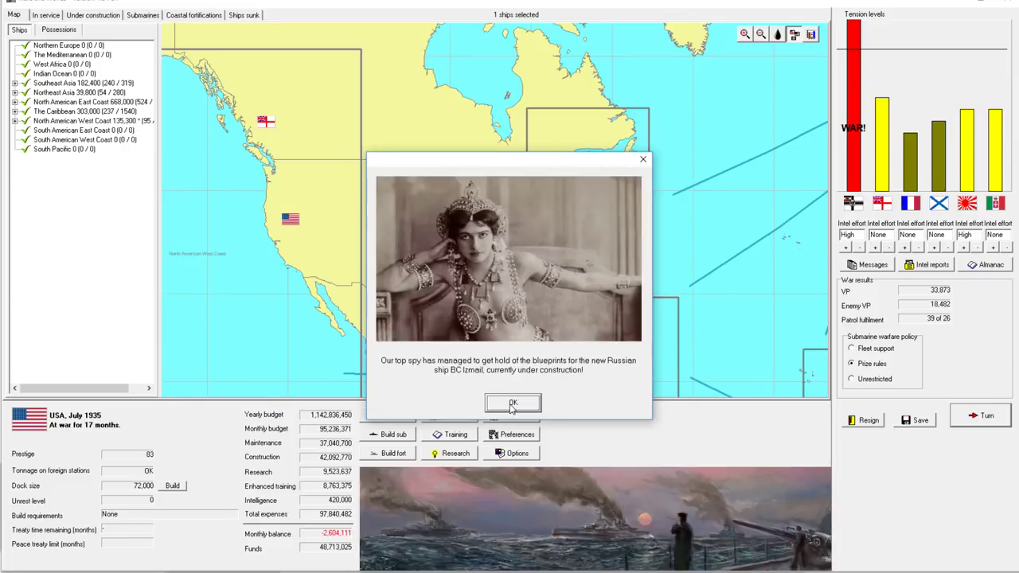
# Open the stolen Izmail sheet: 48,000 tons, 31 knots, ten 15-inch guns.
pyautogui.click(512, 404)
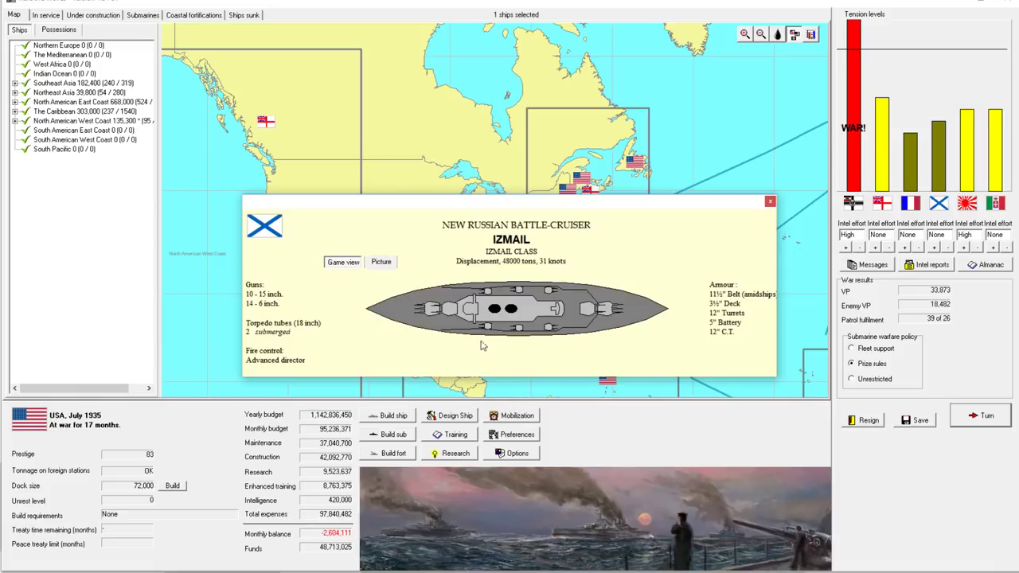
pyautogui.moveTo(258, 305)
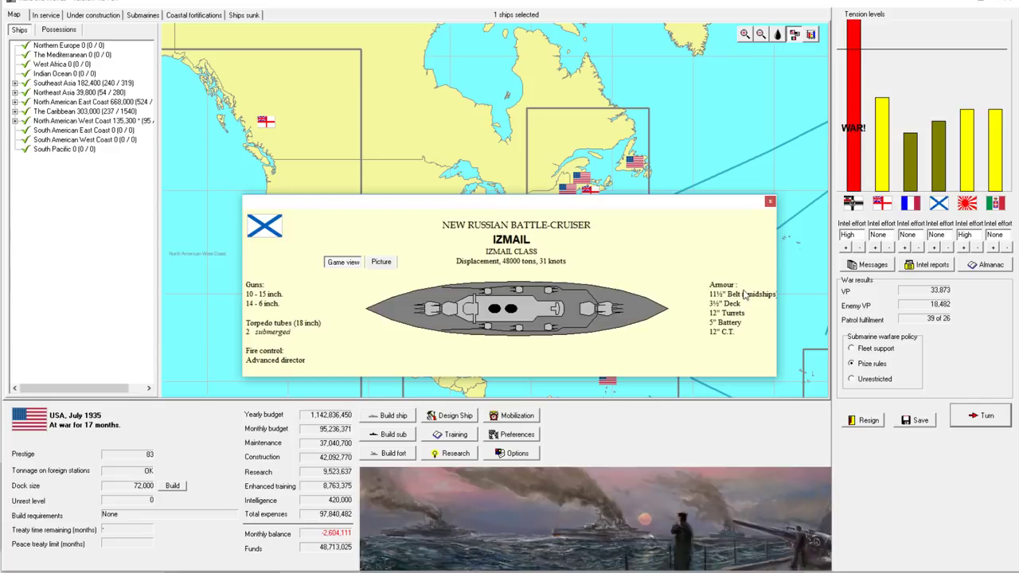
pyautogui.moveTo(516, 268)
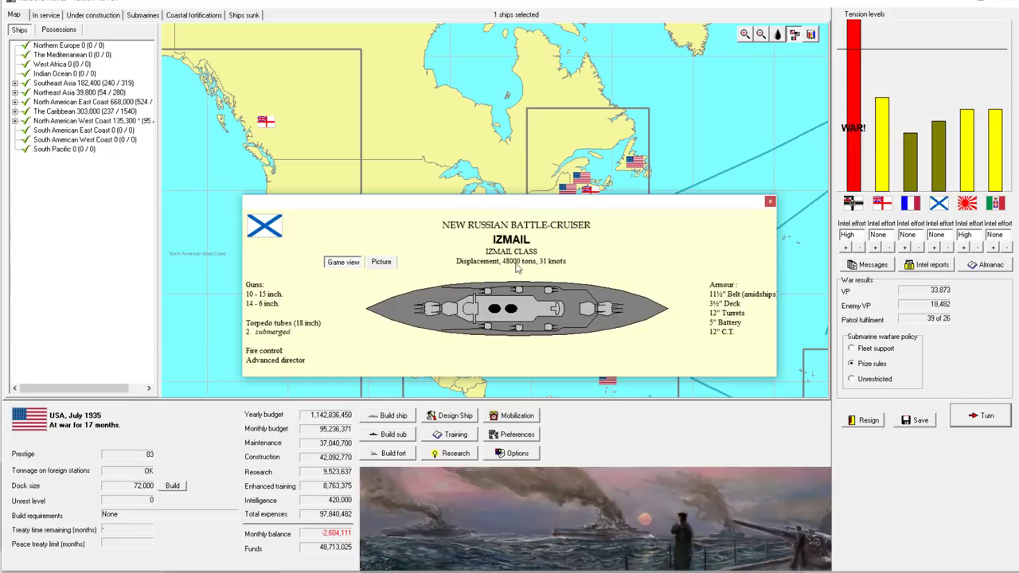
pyautogui.moveTo(765, 214)
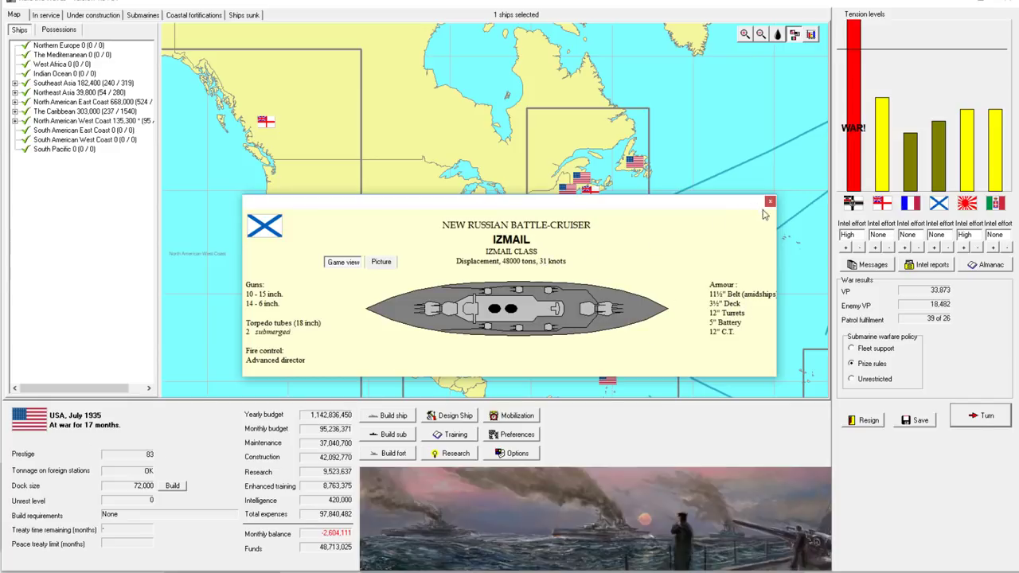
# Close the Izmail sheet, then dismiss the submarine breakthrough and Graf Spee sinking notices.
pyautogui.click(987, 416)
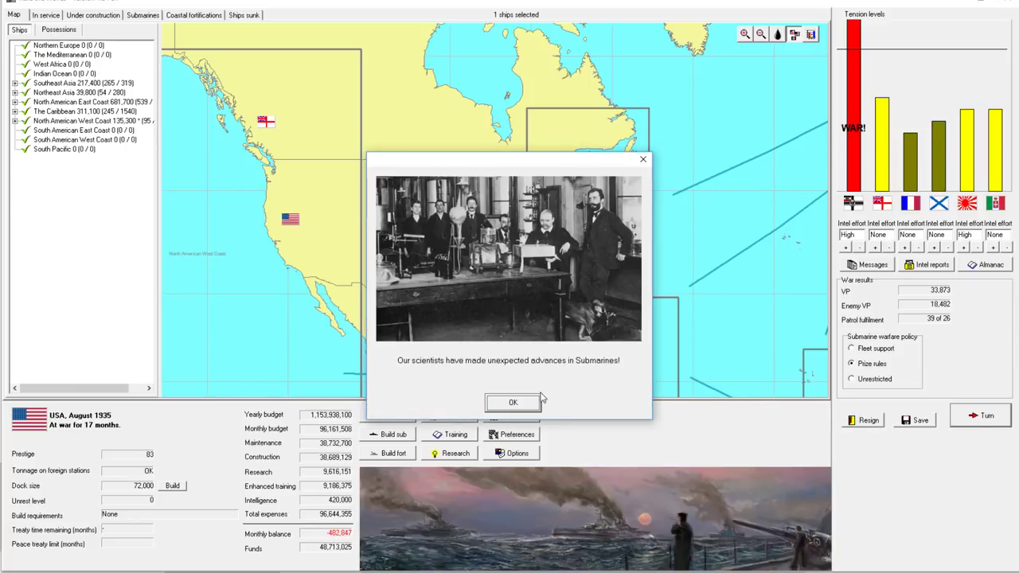
pyautogui.click(513, 403)
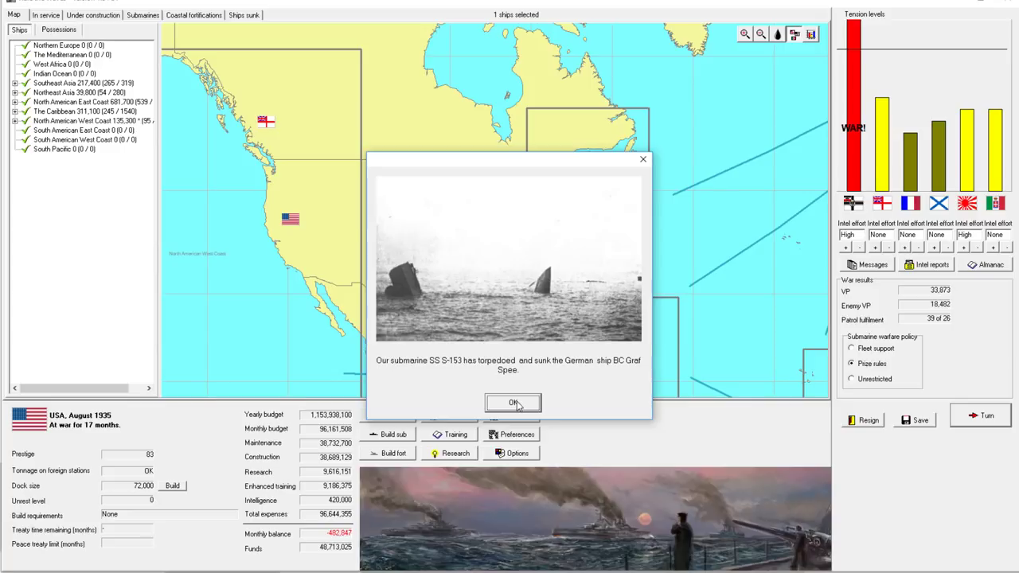
pyautogui.moveTo(624, 379)
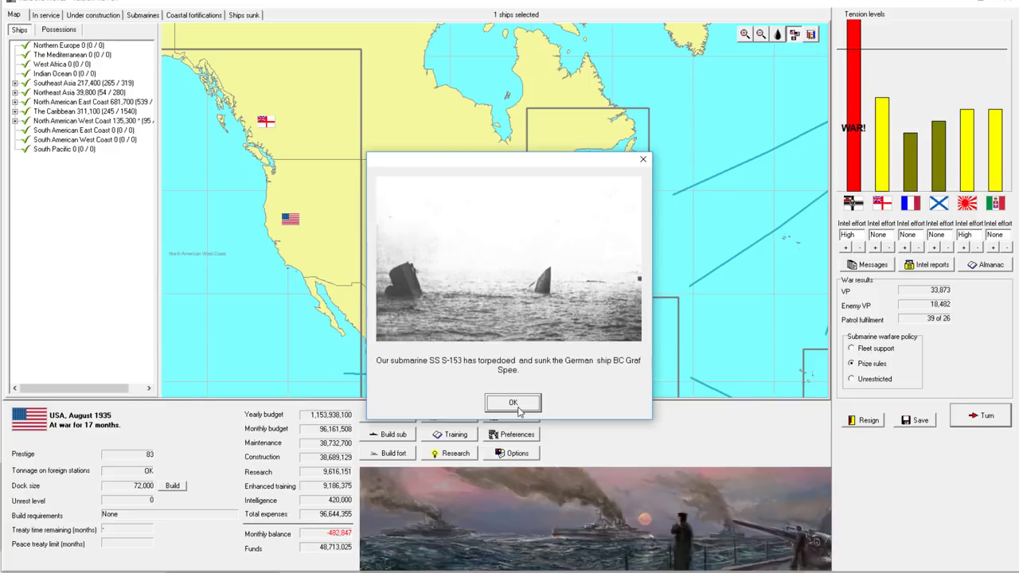
pyautogui.moveTo(584, 371)
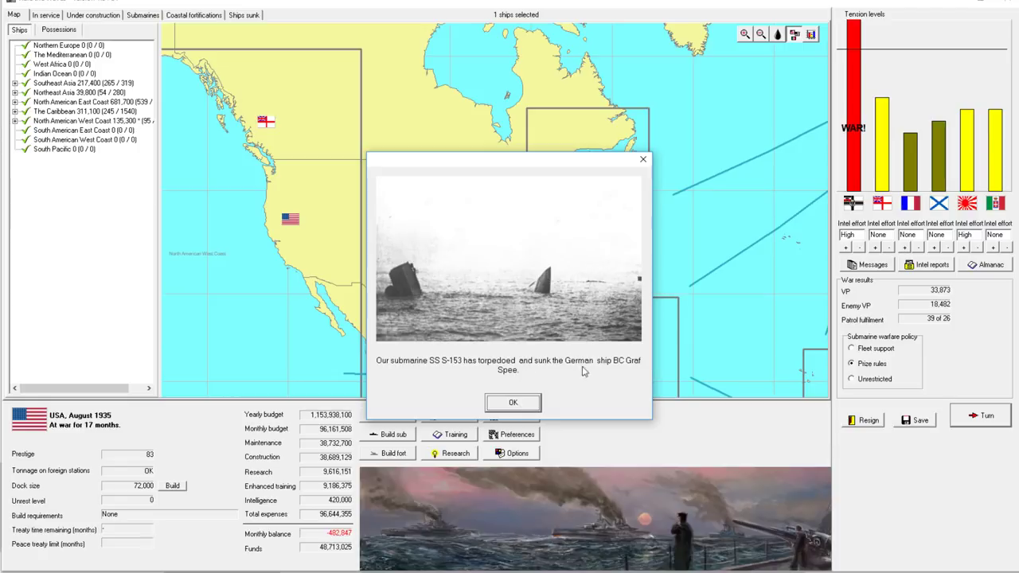
pyautogui.click(513, 402)
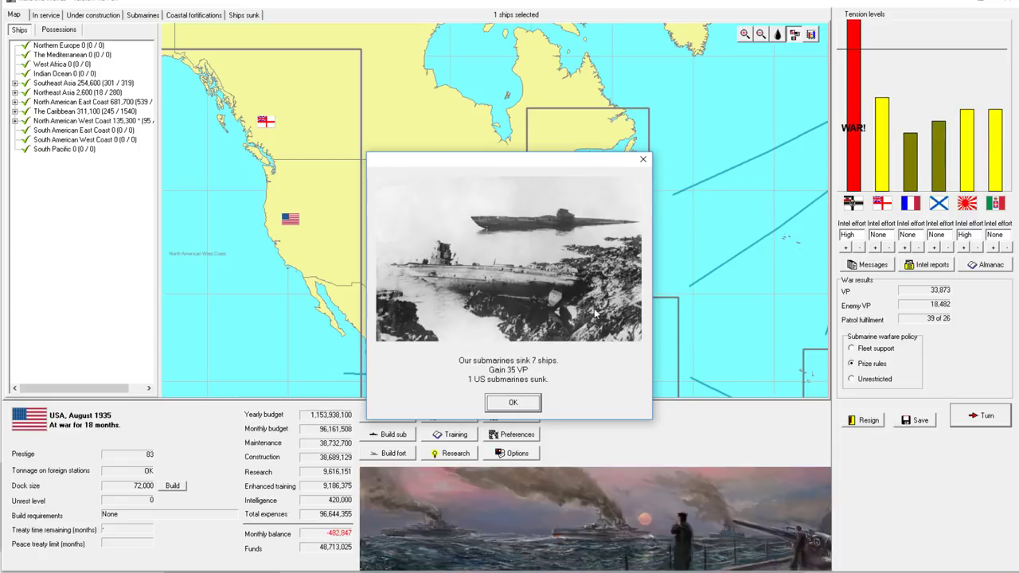
pyautogui.moveTo(516, 338)
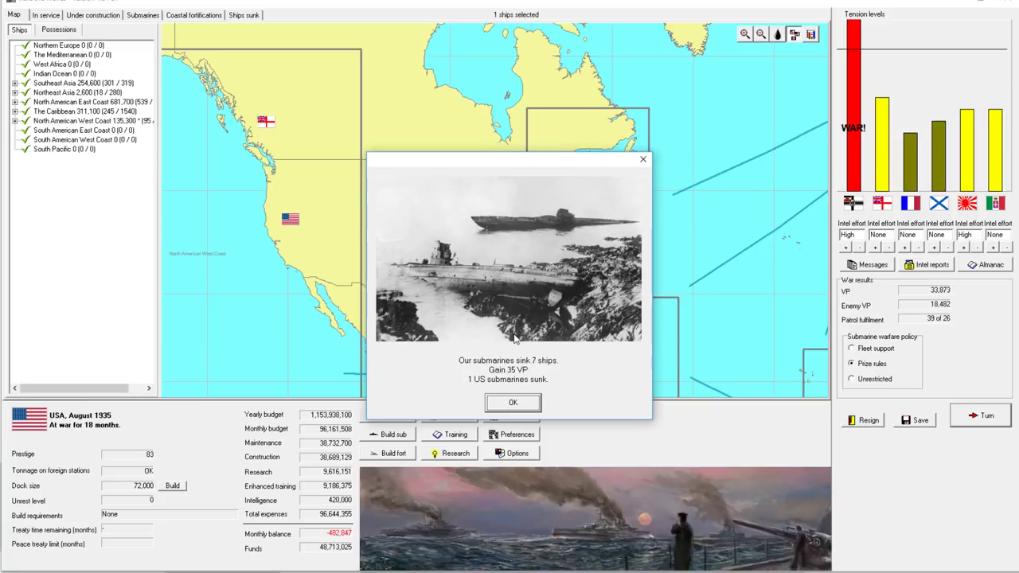
pyautogui.moveTo(601, 235)
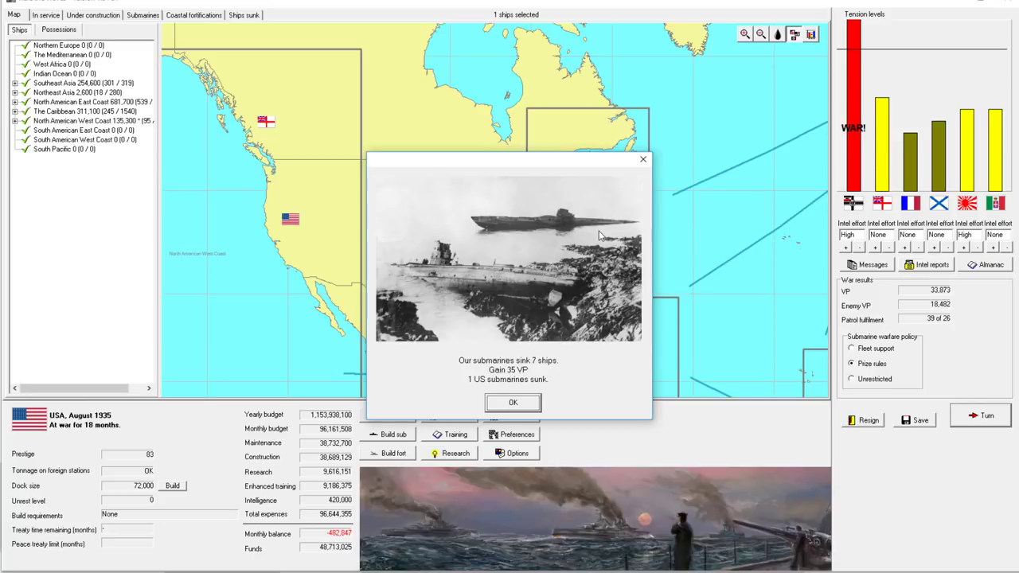
pyautogui.moveTo(593, 239)
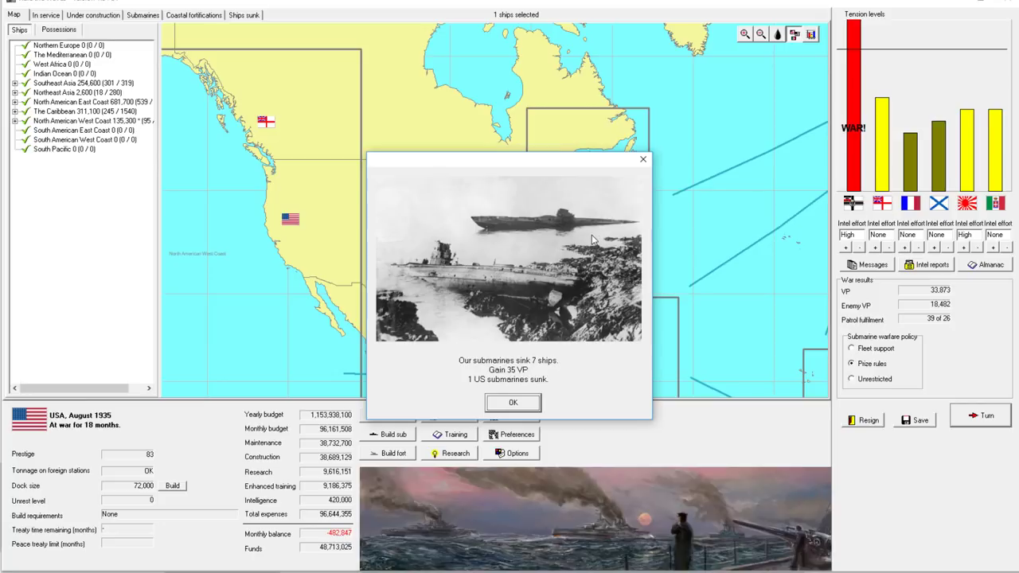
# Dismiss the submarine results summary of seven ships sunk for 35 VP.
pyautogui.click(513, 403)
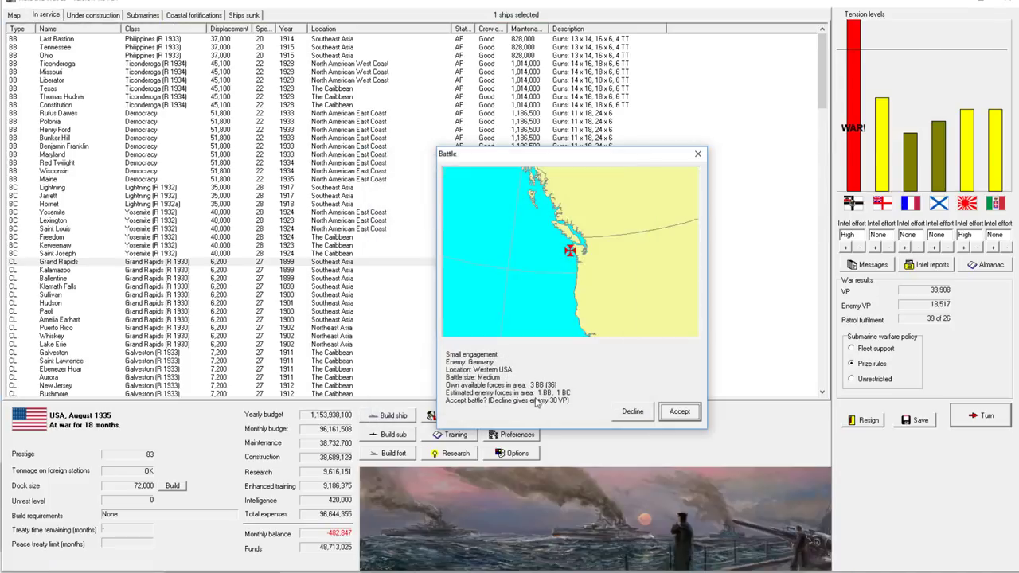
pyautogui.moveTo(597, 356)
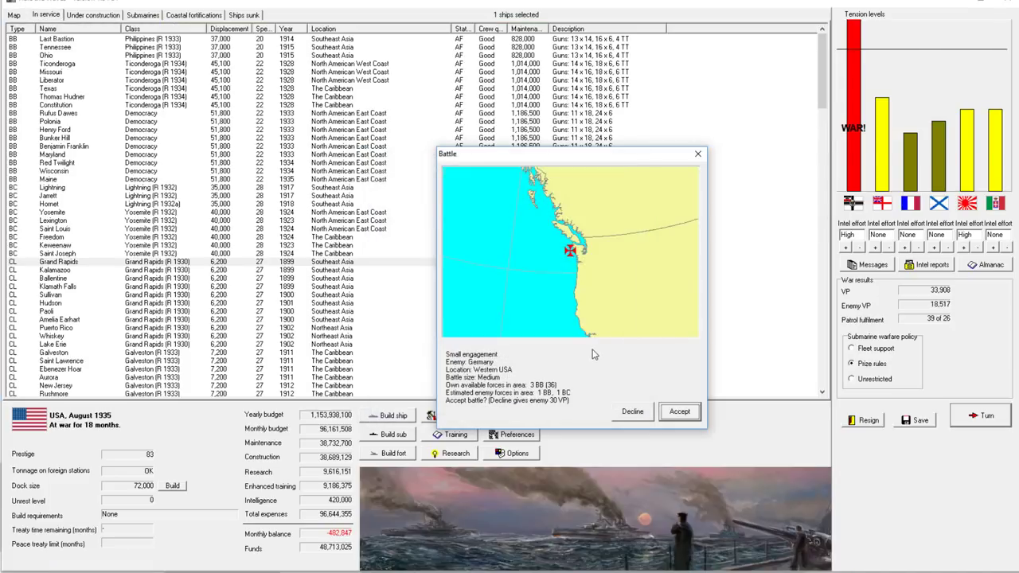
pyautogui.moveTo(587, 330)
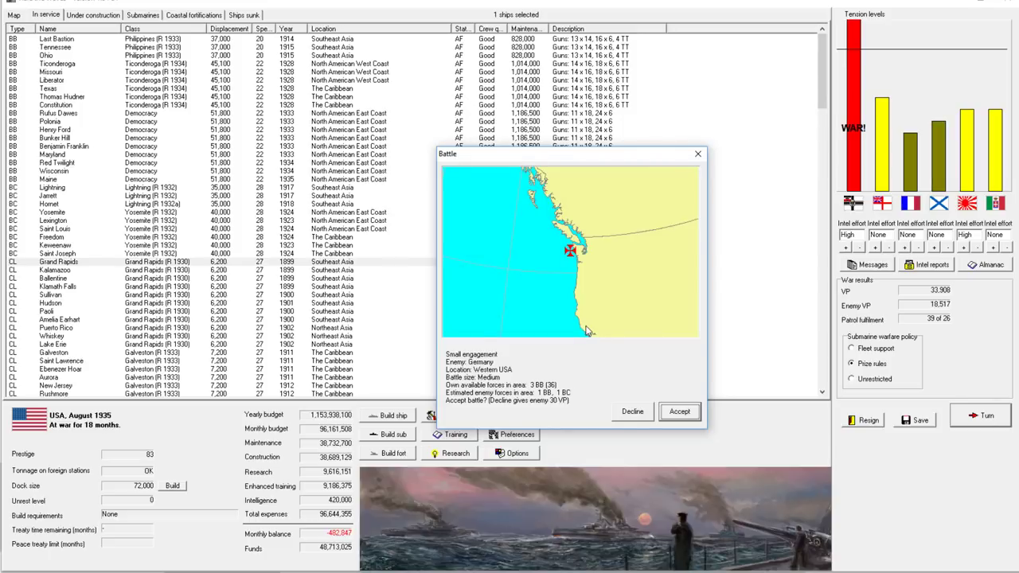
pyautogui.moveTo(586, 297)
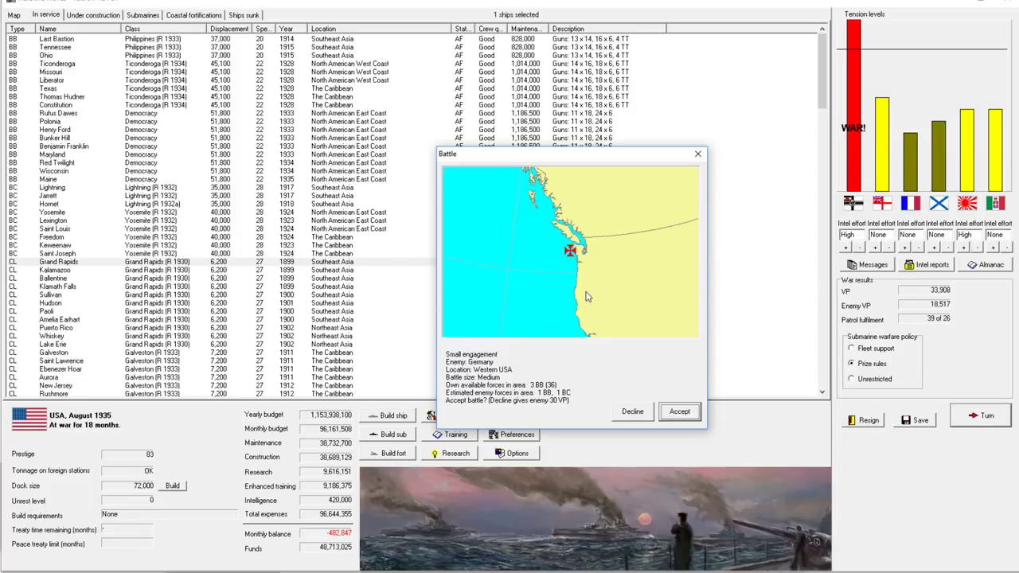
pyautogui.moveTo(615, 348)
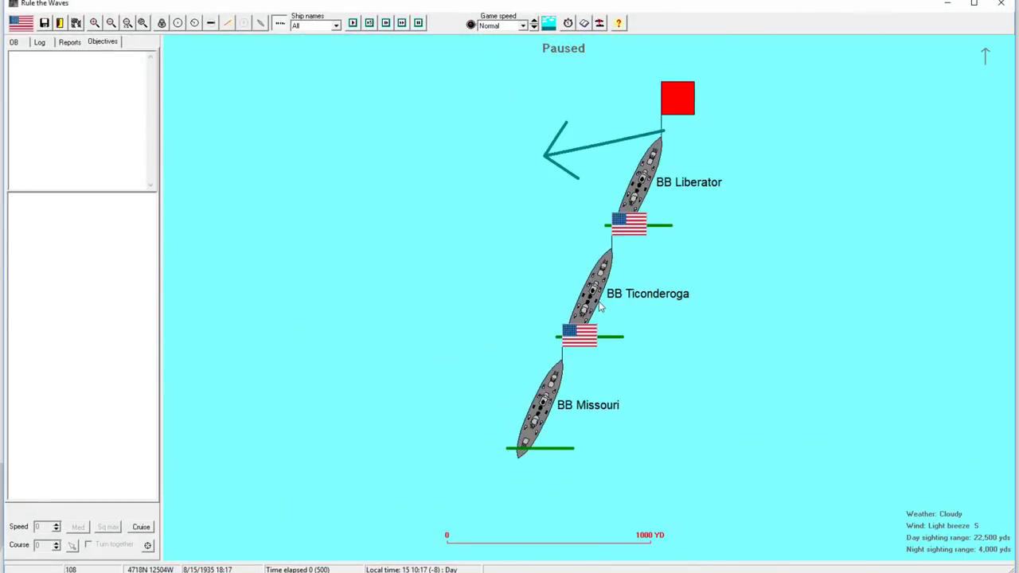
# View BB Ticonderoga's details window, then close it.
pyautogui.doubleClick(593, 287)
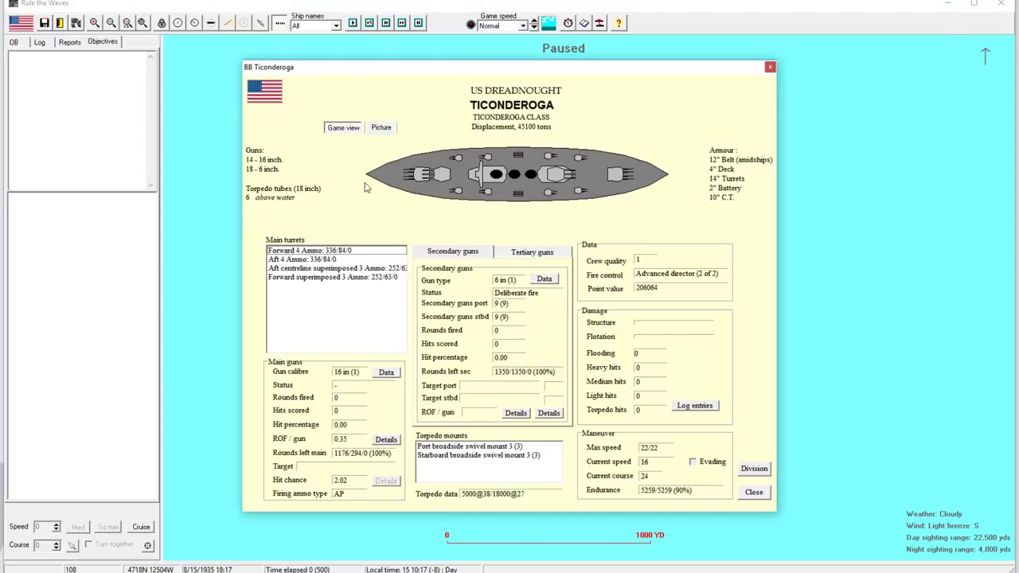
pyautogui.click(752, 491)
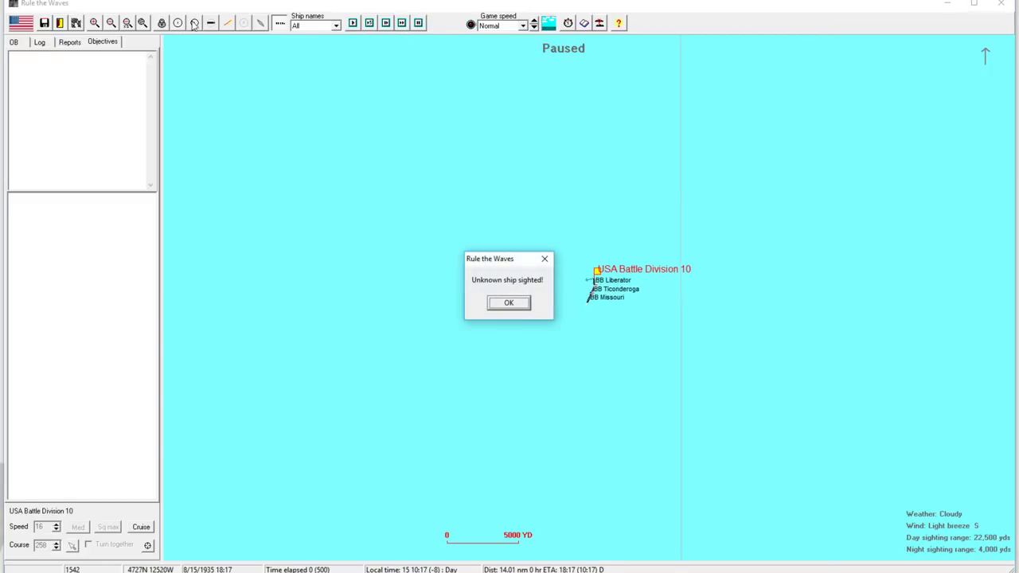
# Run the Western USA battle until the Lothringen-class battleship explodes and the scenario ends.
pyautogui.click(509, 302)
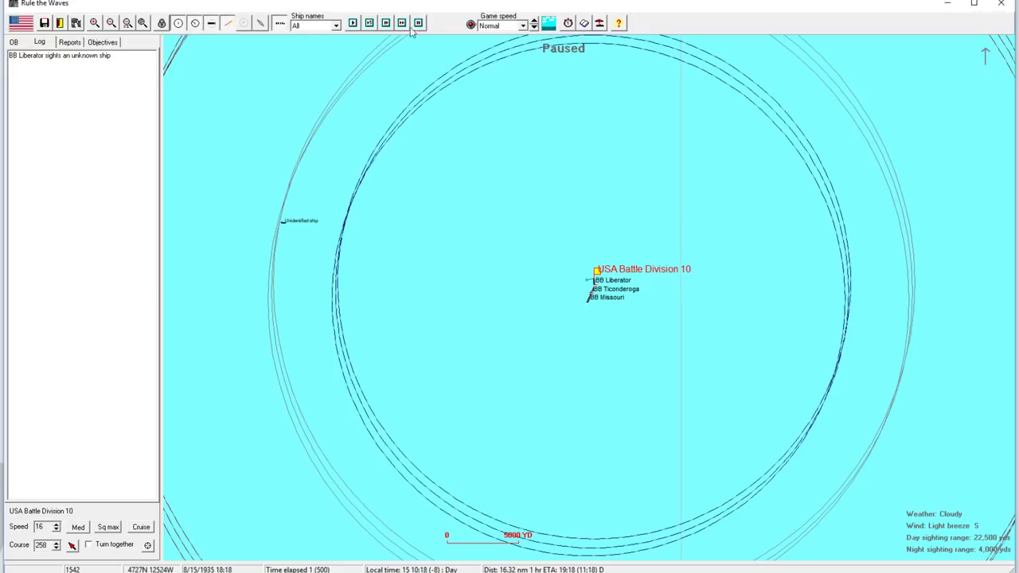
pyautogui.click(279, 22)
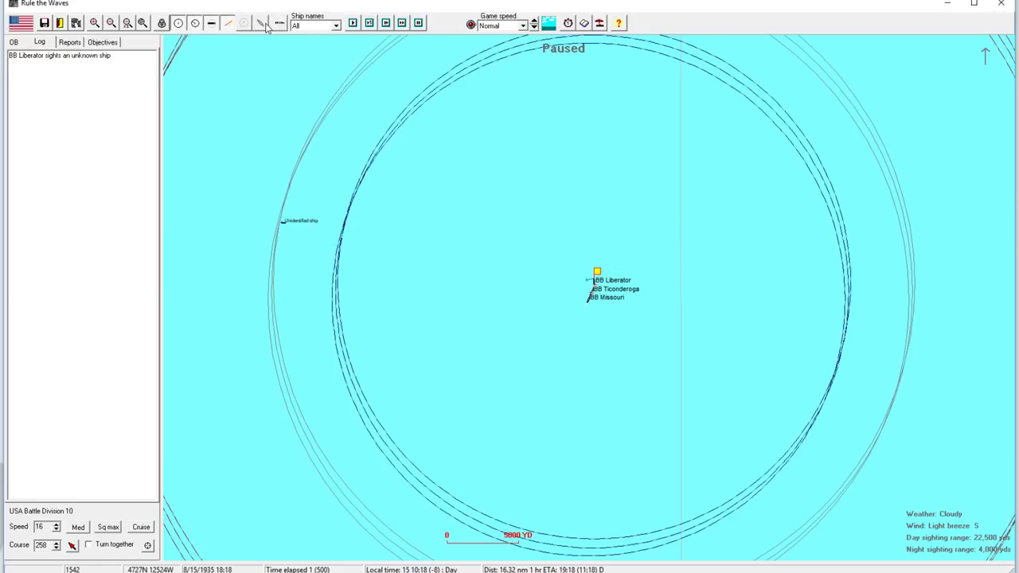
pyautogui.click(598, 272)
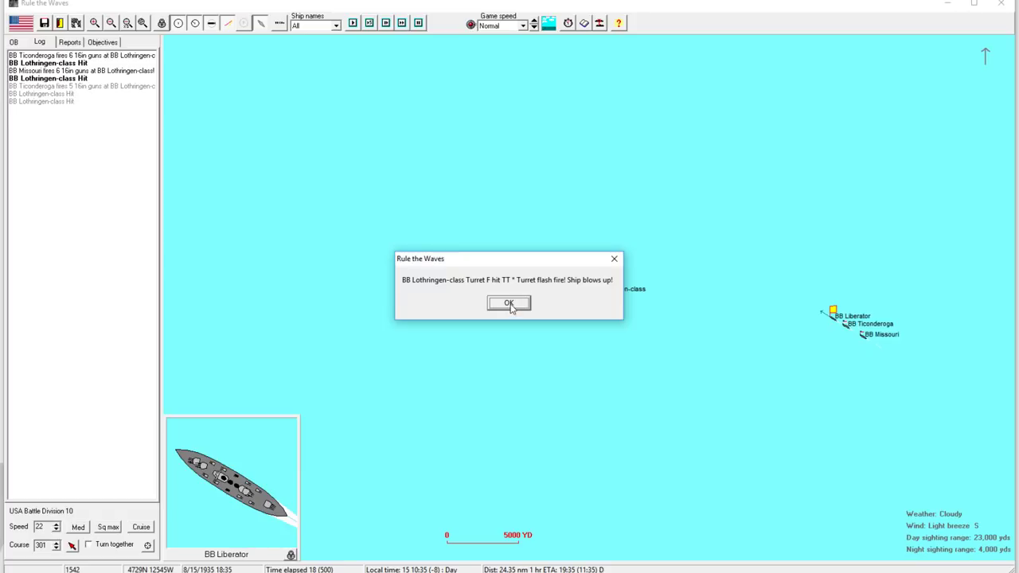
pyautogui.click(508, 303)
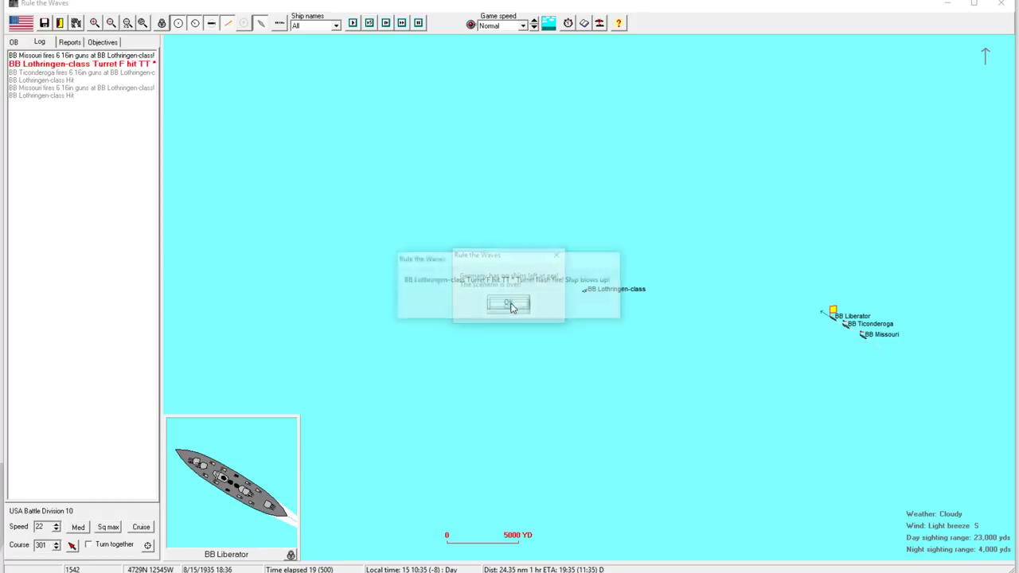
pyautogui.click(509, 304)
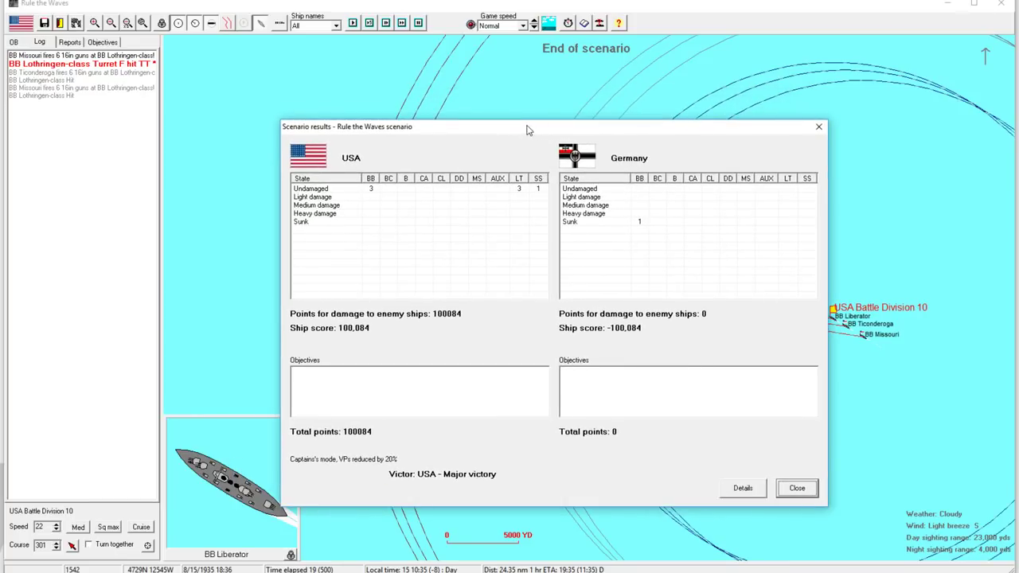
pyautogui.moveTo(690, 506)
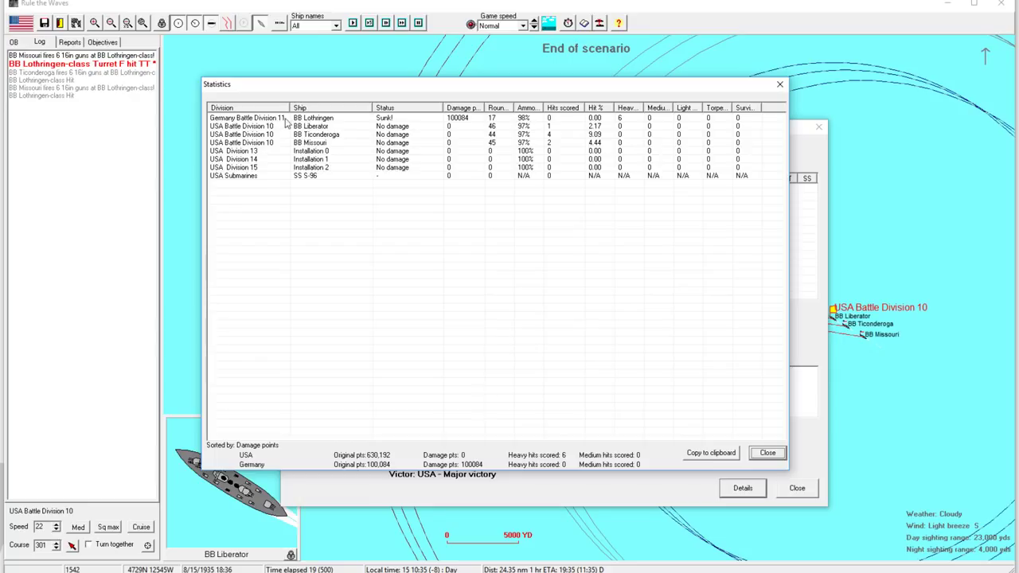
pyautogui.moveTo(336, 178)
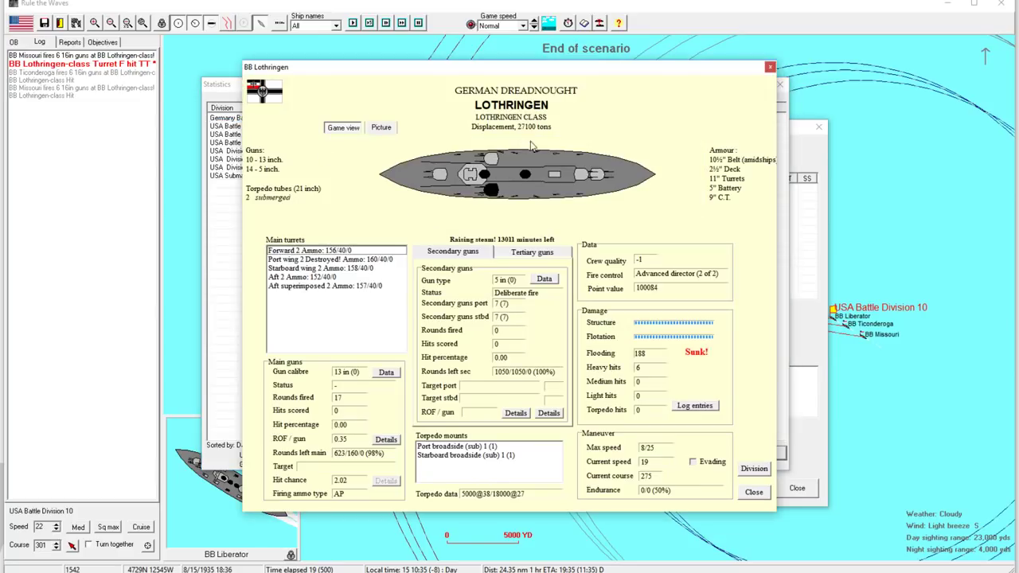
pyautogui.moveTo(673, 144)
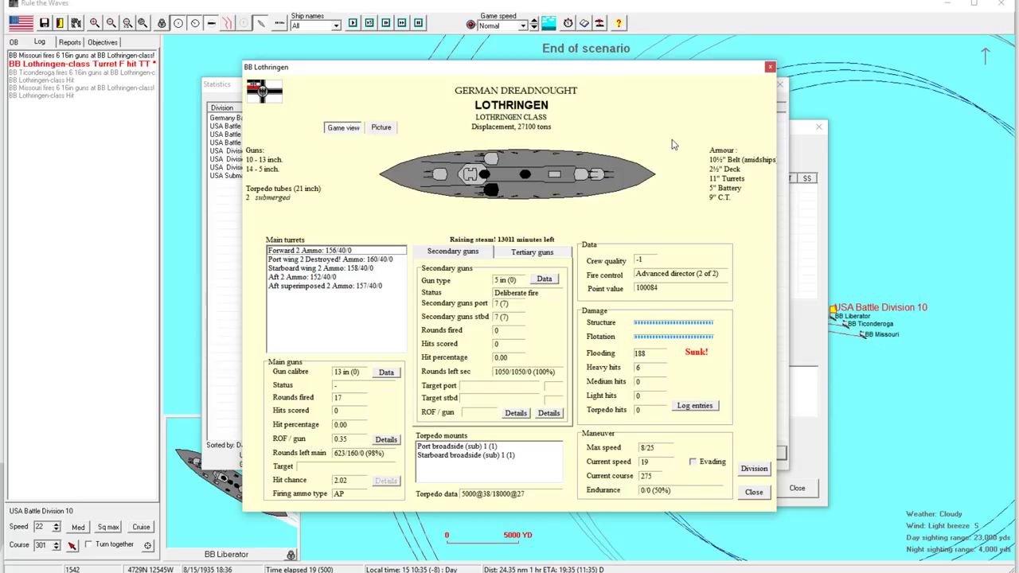
pyautogui.moveTo(561, 208)
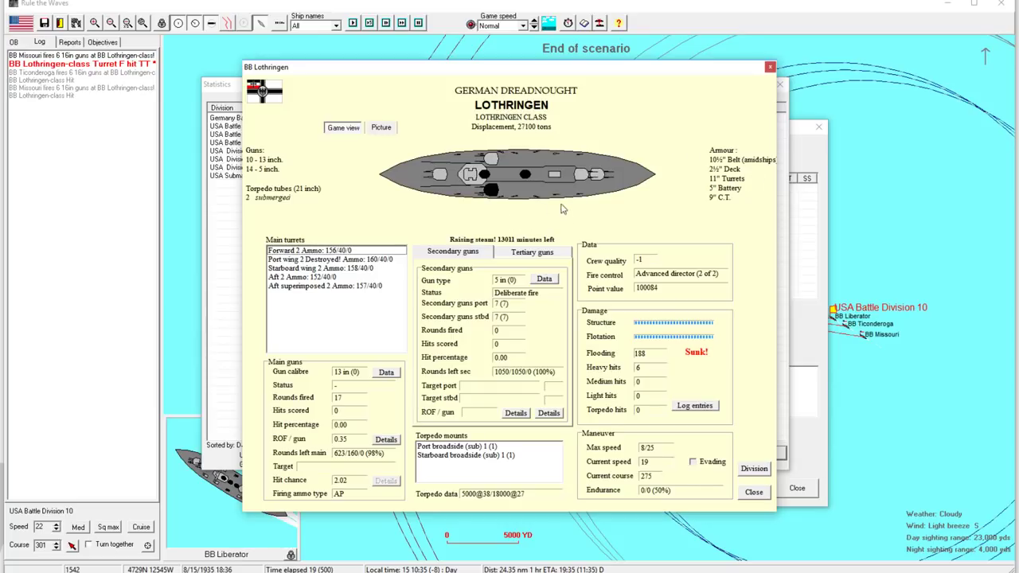
pyautogui.moveTo(526, 164)
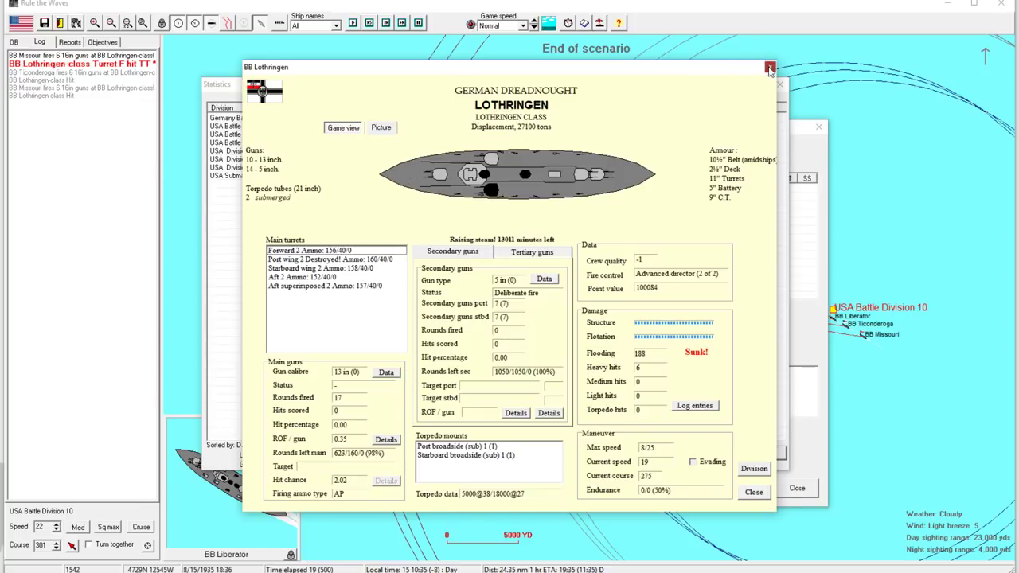
# Close the Lothringen window, accept the major victory notice, and close the turn messages.
pyautogui.click(770, 67)
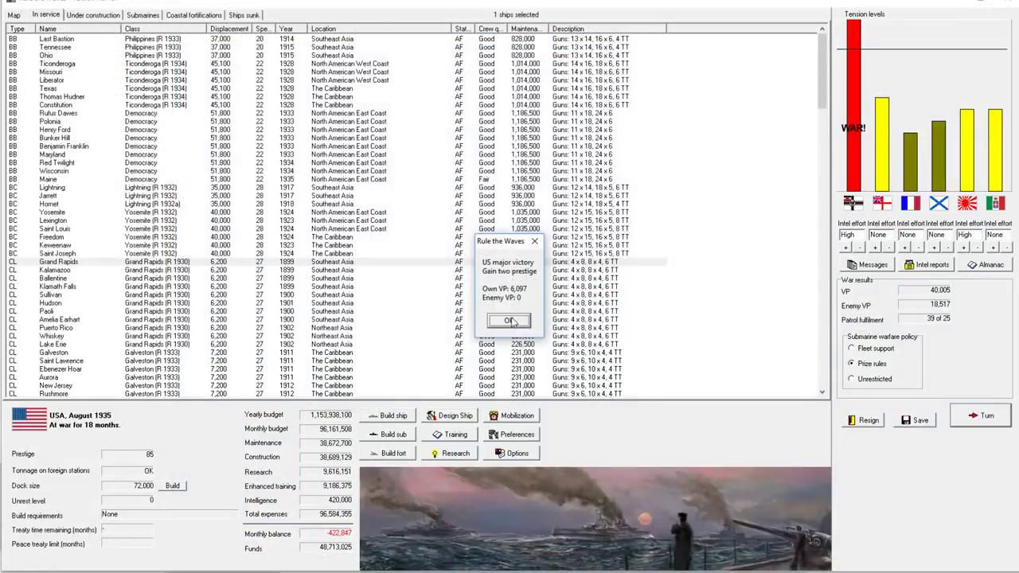
pyautogui.click(509, 321)
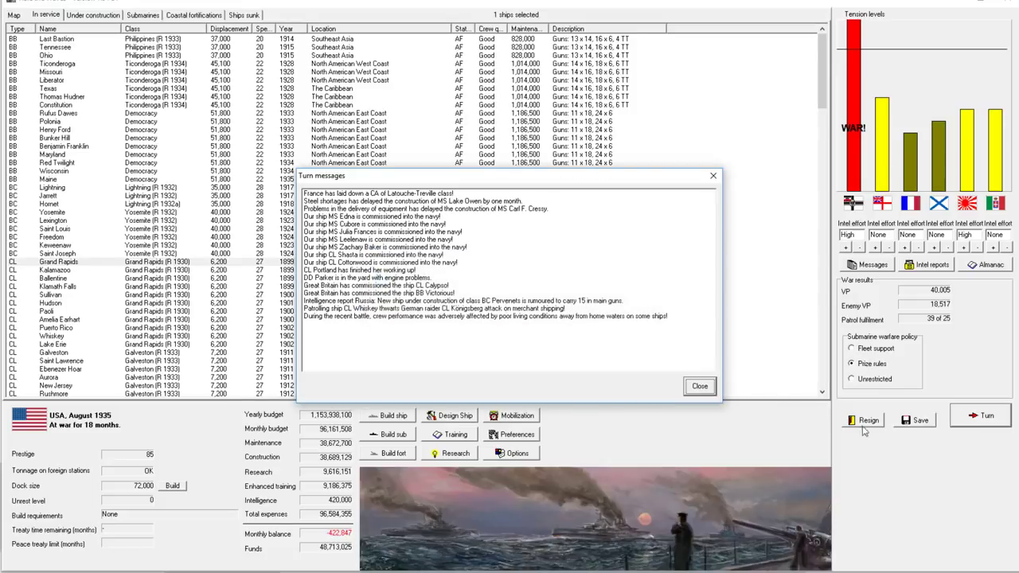
pyautogui.click(699, 386)
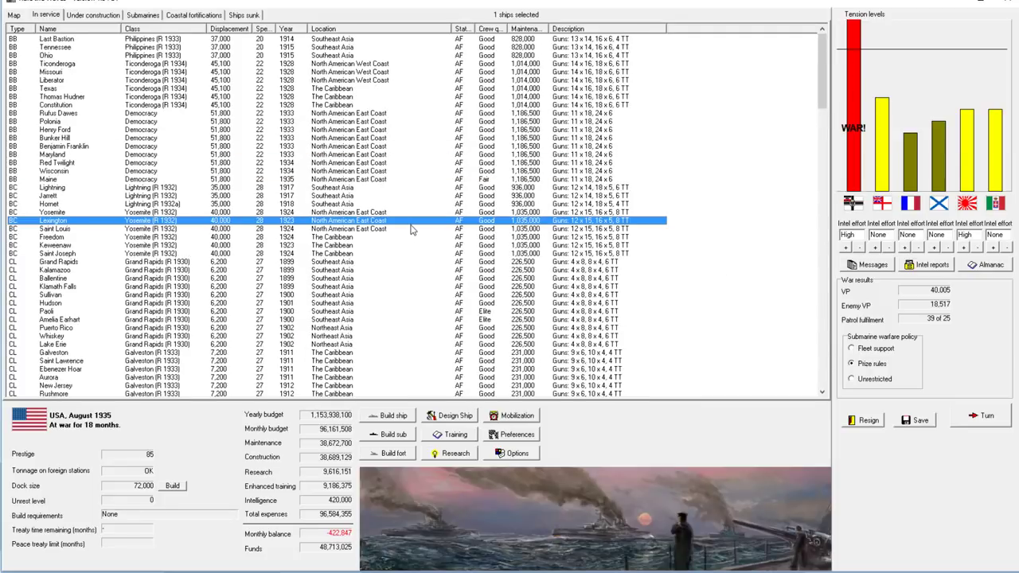
pyautogui.moveTo(458, 243)
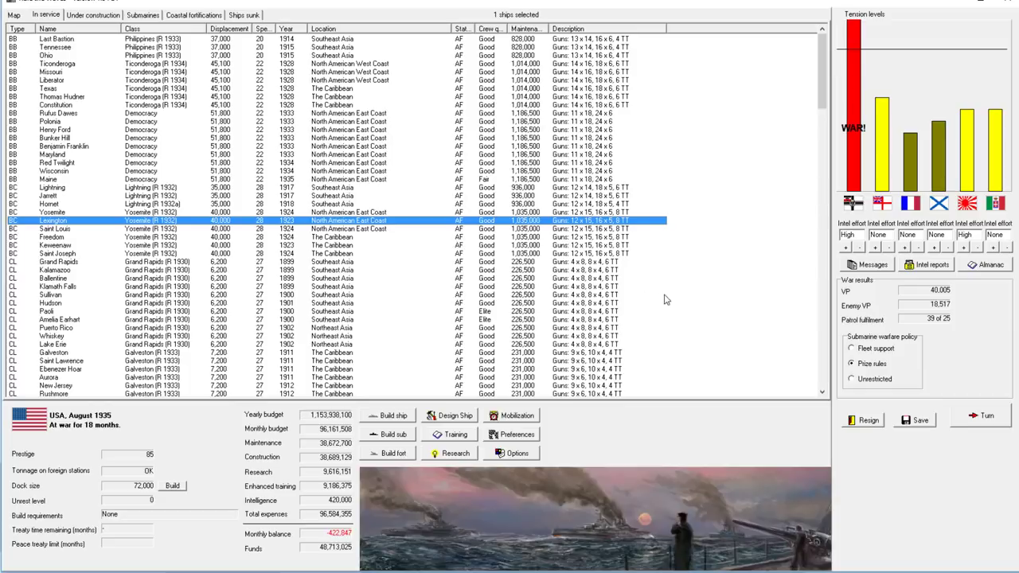
pyautogui.moveTo(656, 287)
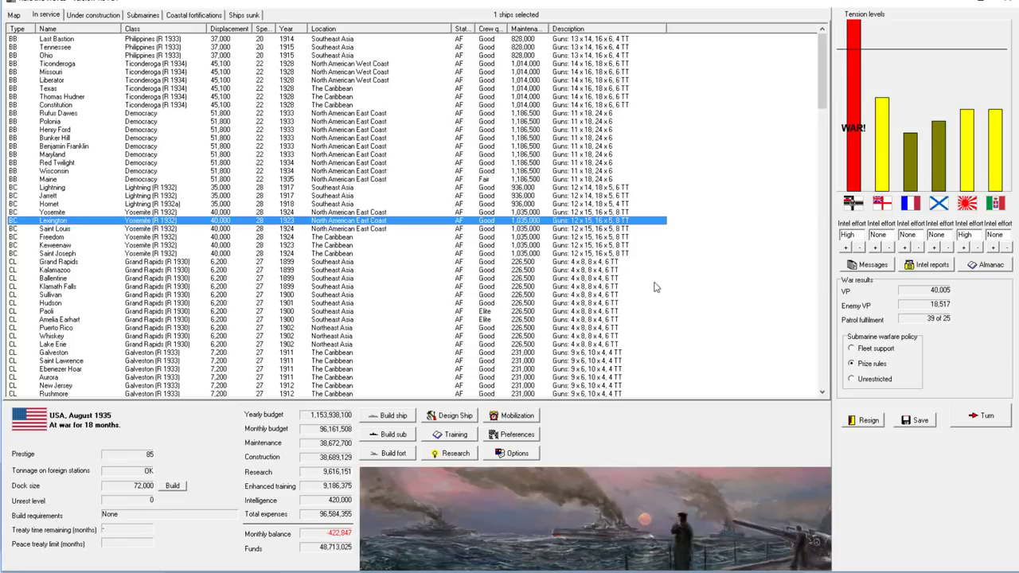
pyautogui.moveTo(813, 385)
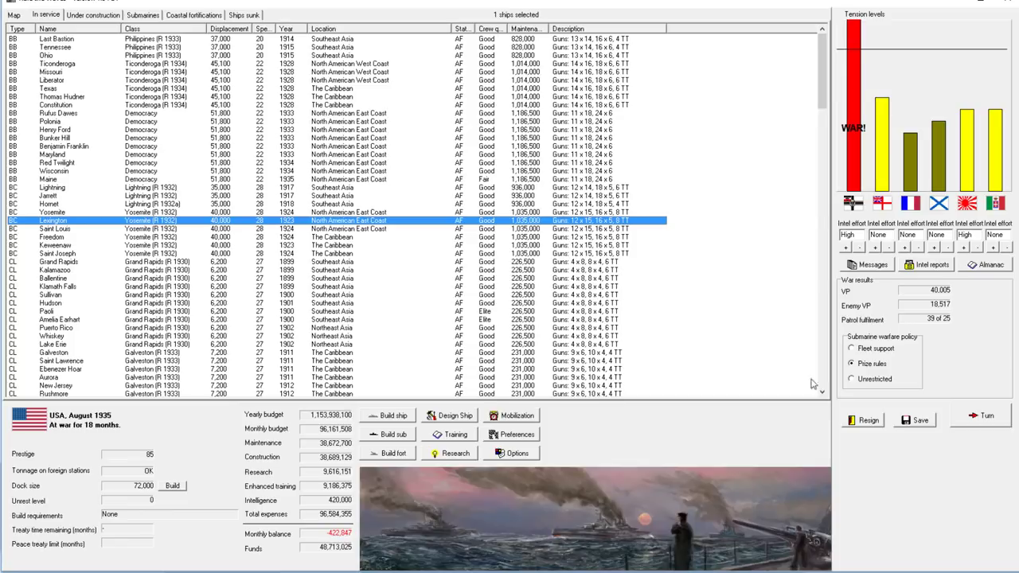
pyautogui.moveTo(357, 112)
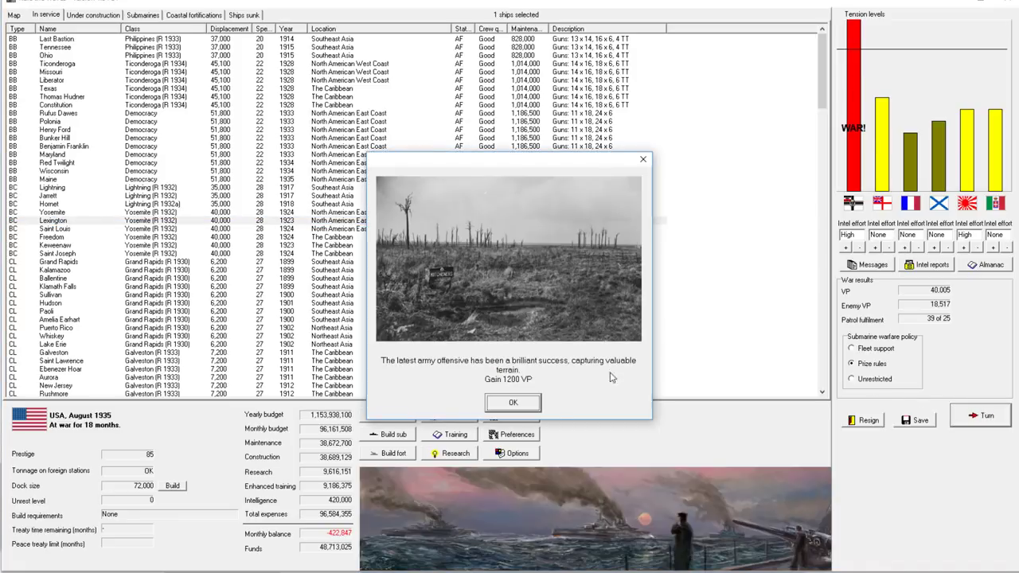
pyautogui.moveTo(488, 388)
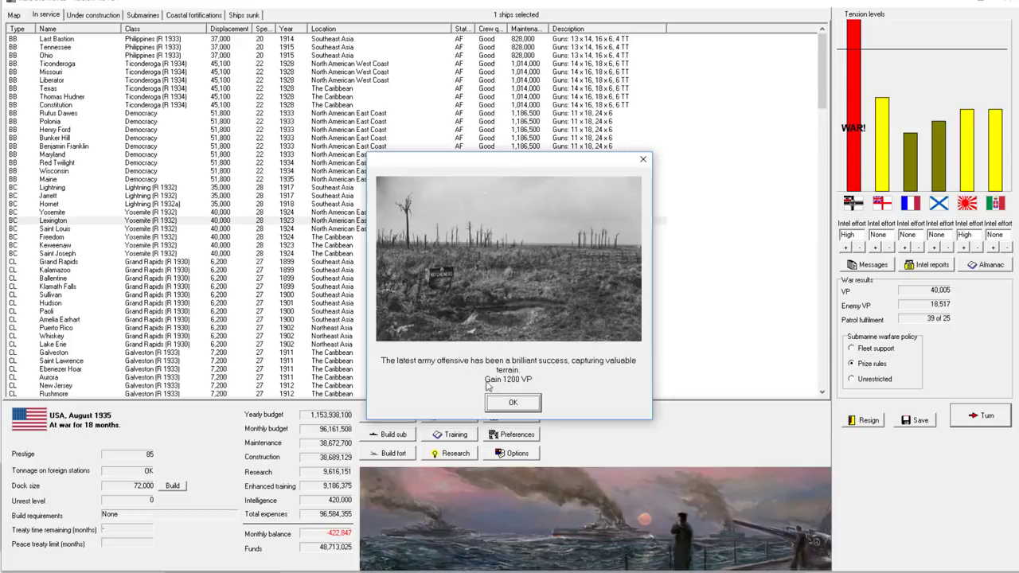
pyautogui.moveTo(540, 386)
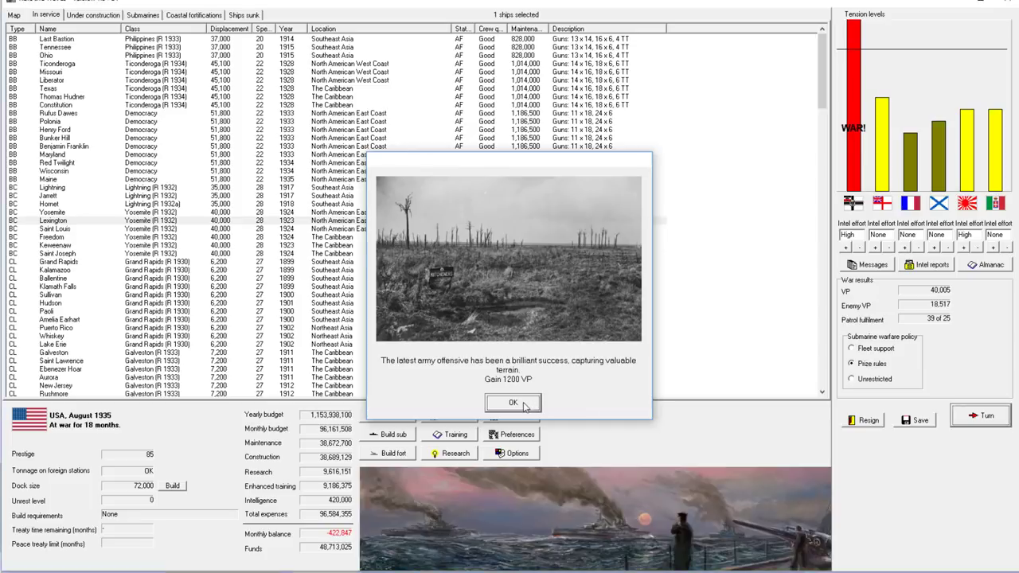
# Acknowledge the army offensive, Indianapolis, Arcadia, sunk liner and both submarine reports.
pyautogui.click(513, 403)
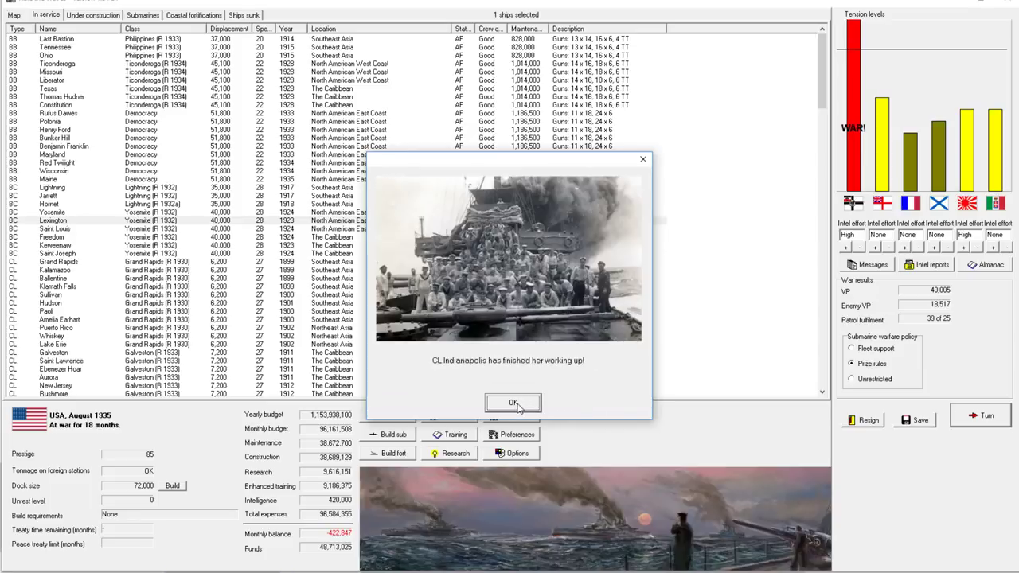
pyautogui.moveTo(555, 403)
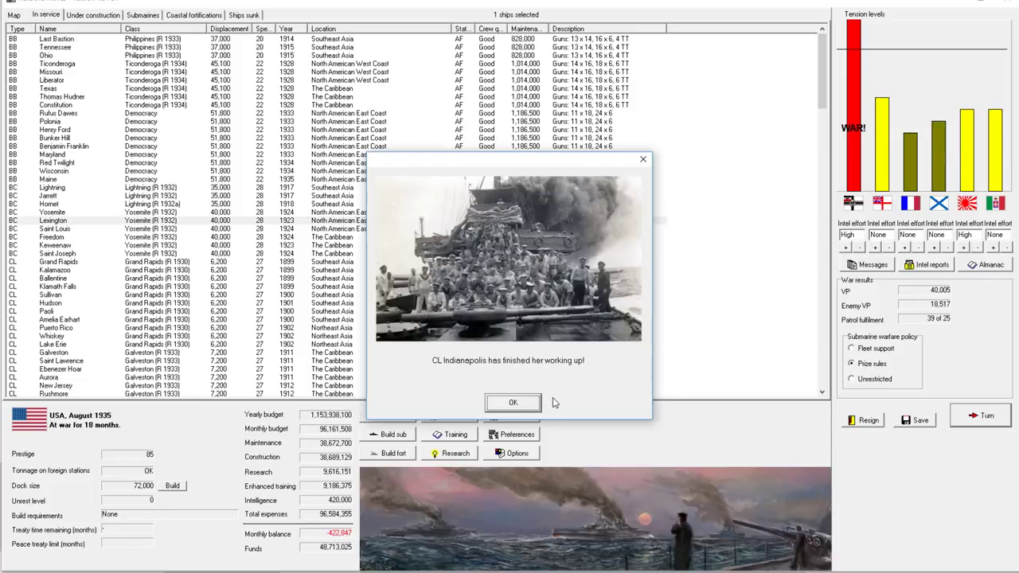
pyautogui.moveTo(492, 396)
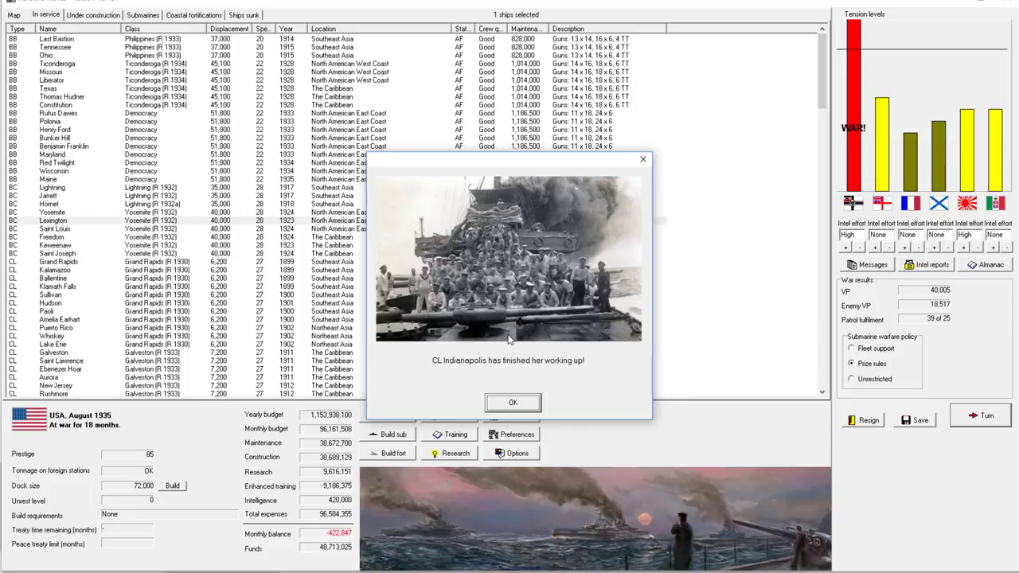
pyautogui.moveTo(456, 342)
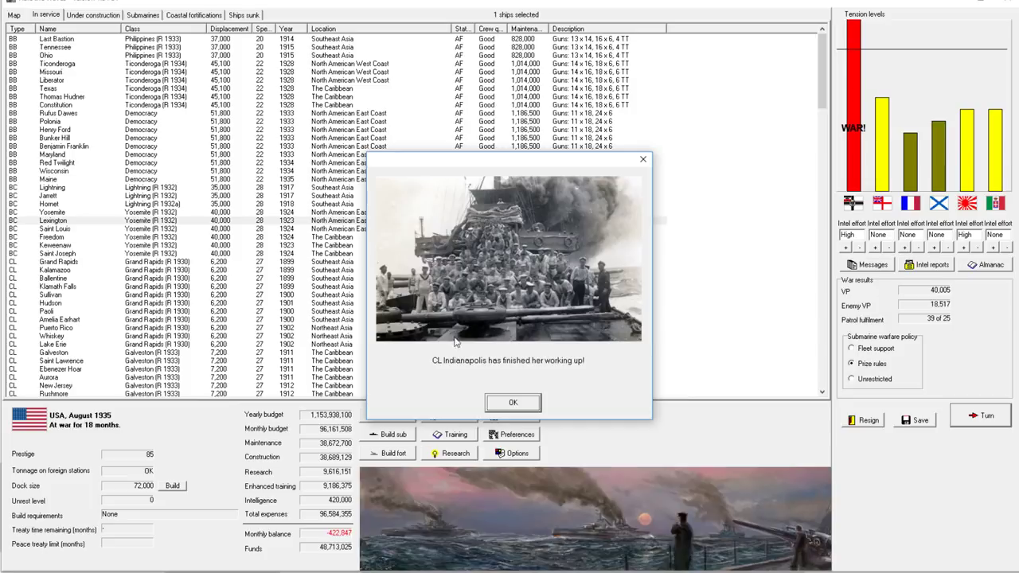
pyautogui.click(513, 402)
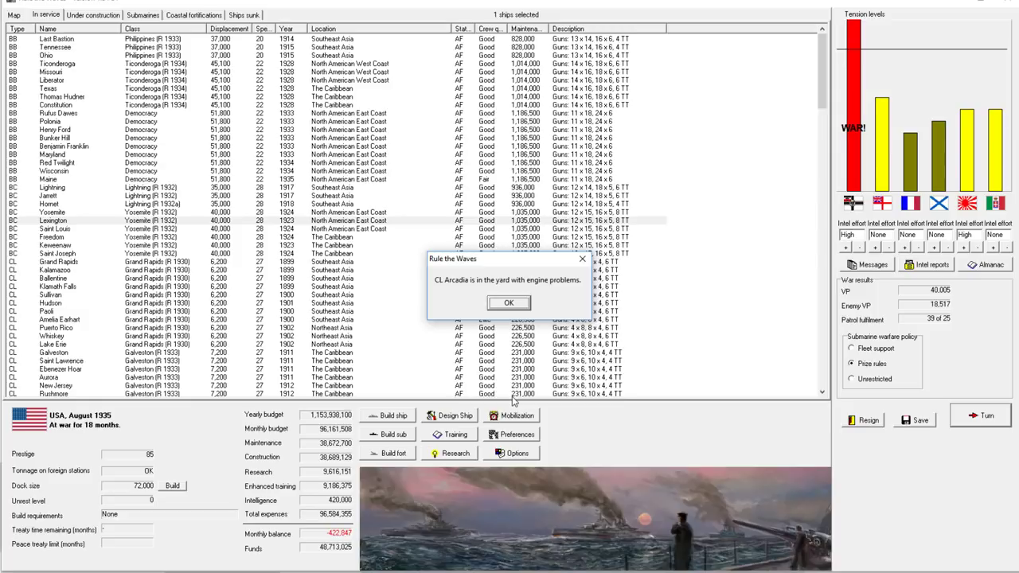
pyautogui.click(509, 303)
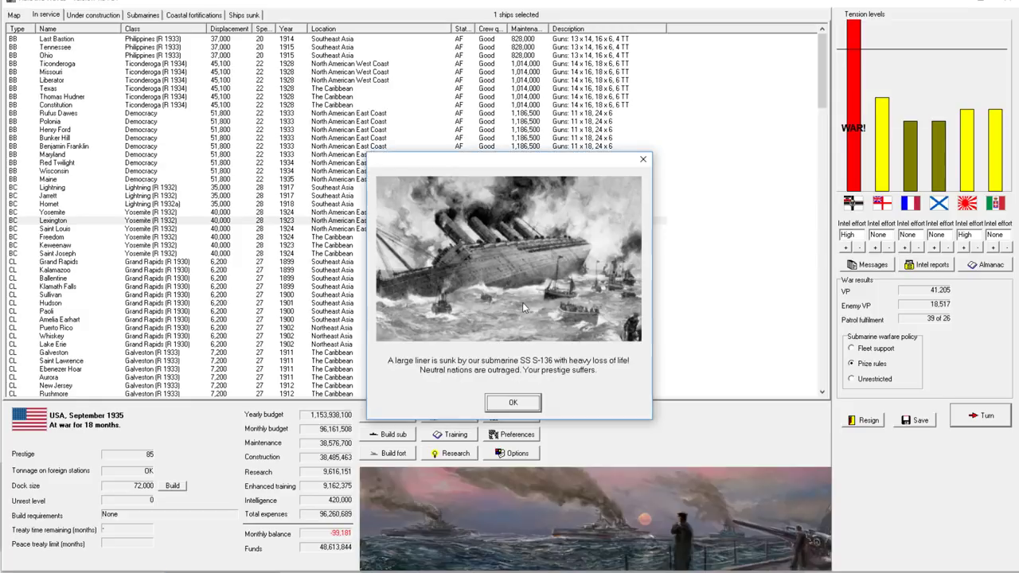
pyautogui.moveTo(508, 418)
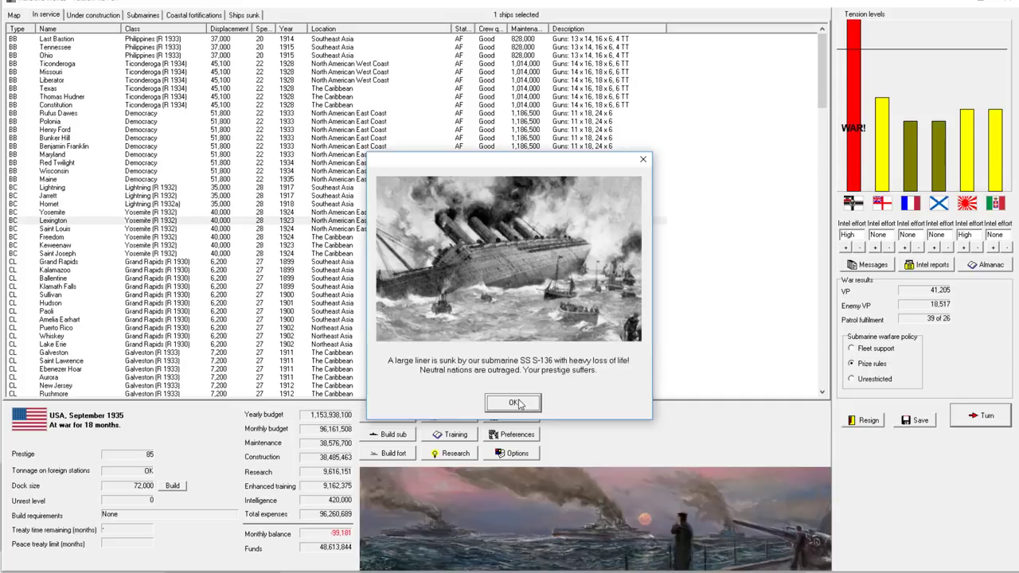
pyautogui.click(514, 402)
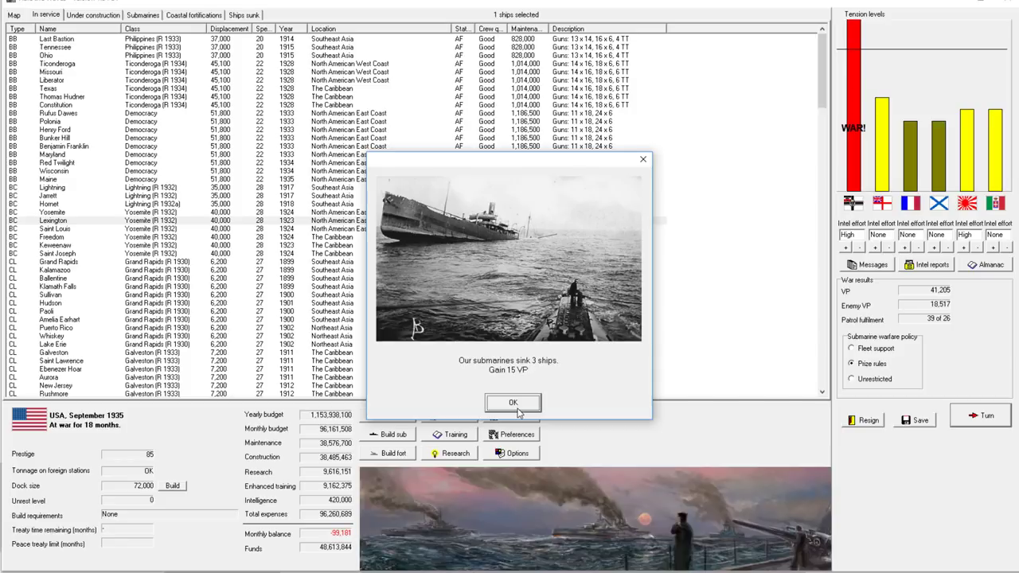
pyautogui.click(513, 403)
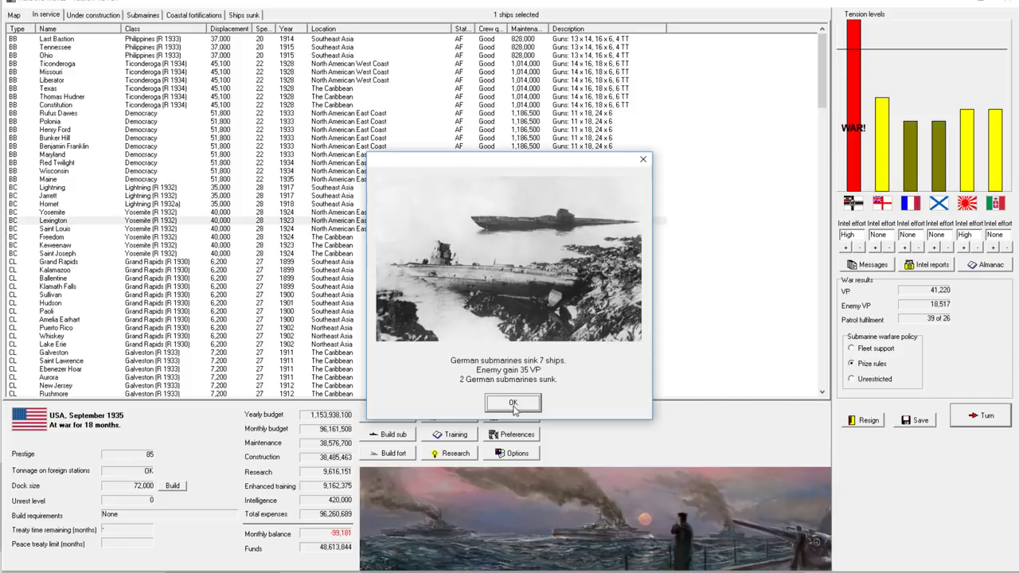
pyautogui.click(512, 403)
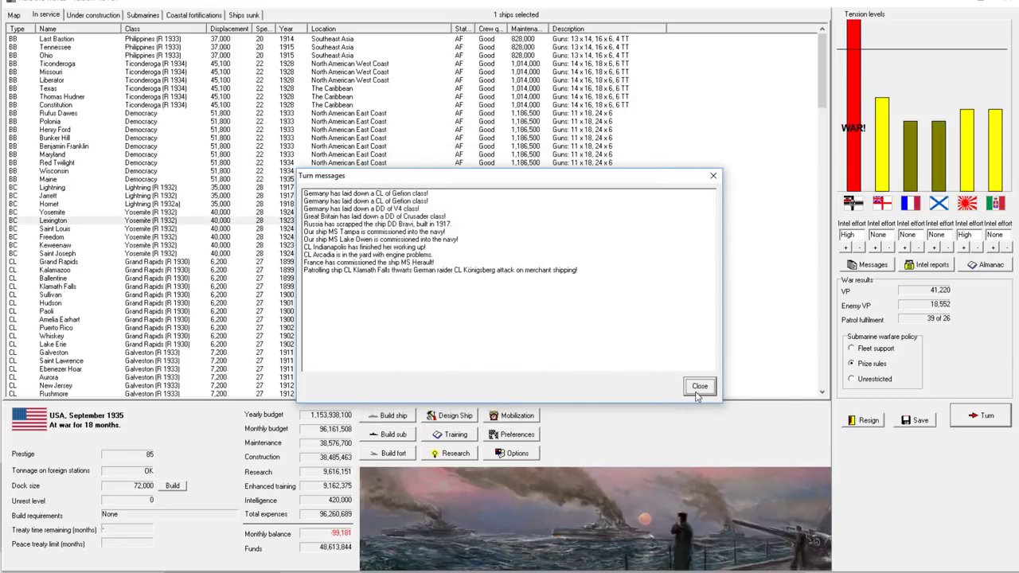
# Close the turn messages and Enterprise card, then browse the fleet lists for sunk ships.
pyautogui.click(700, 387)
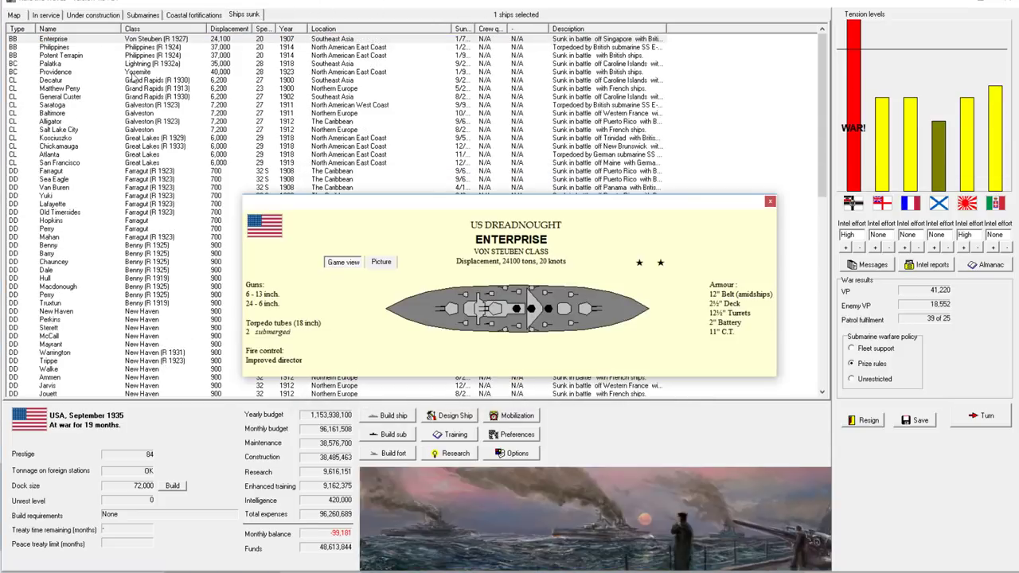
pyautogui.click(769, 201)
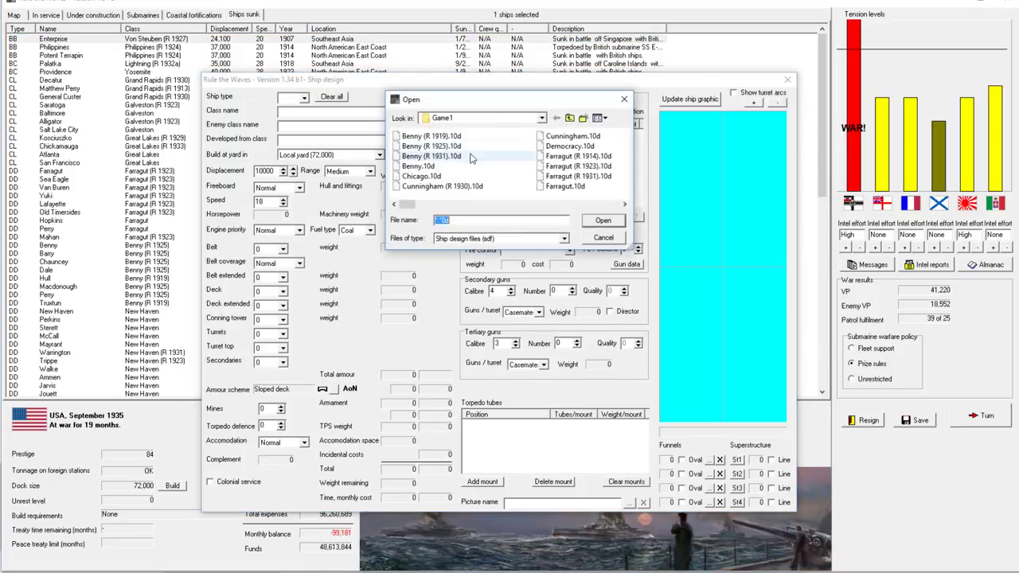
pyautogui.scroll(-3)
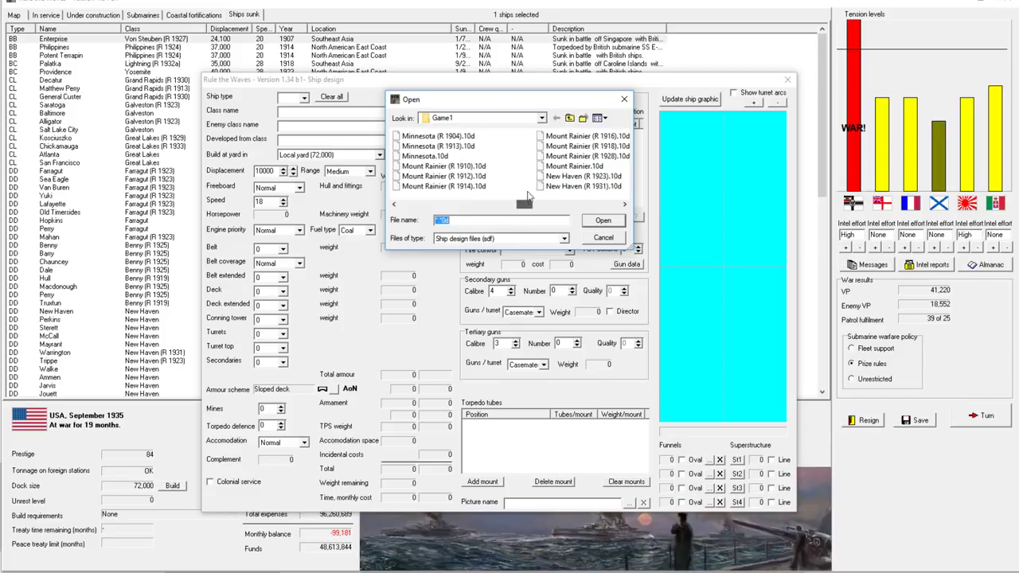
pyautogui.click(532, 205)
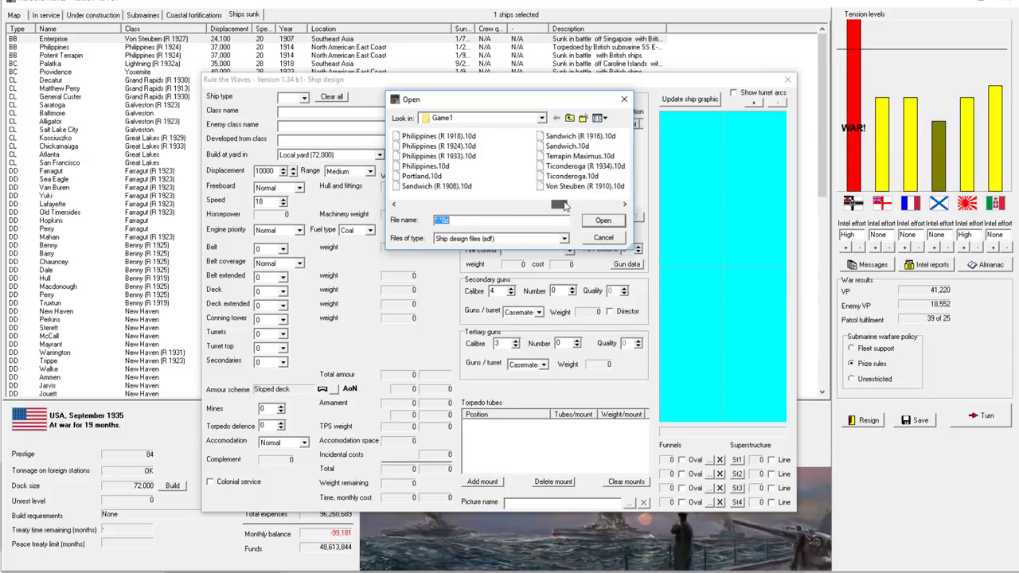
pyautogui.click(625, 206)
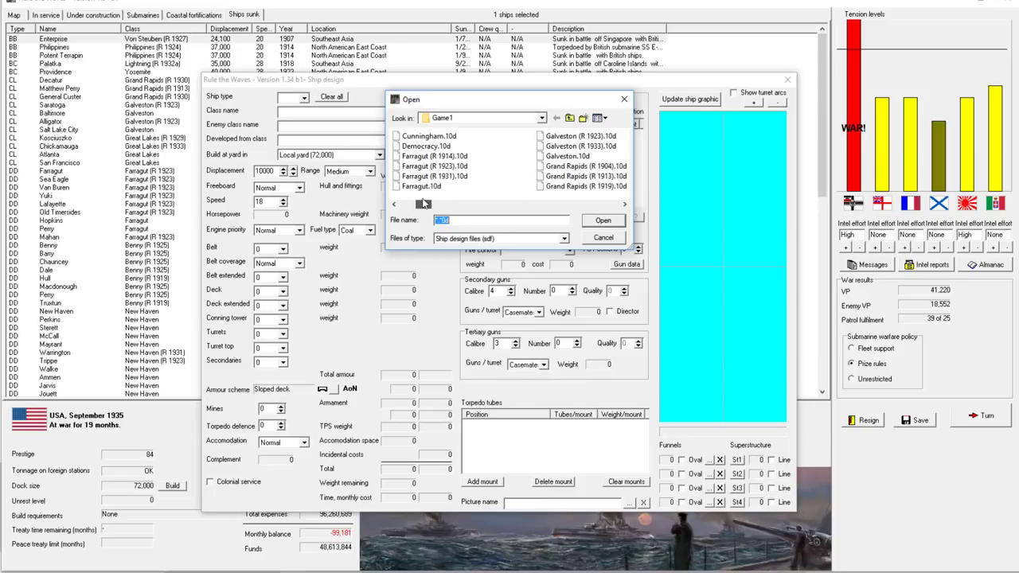
# Browse the Chicago and Minnesota (R 1904) design files, then cancel opening a design.
pyautogui.click(410, 205)
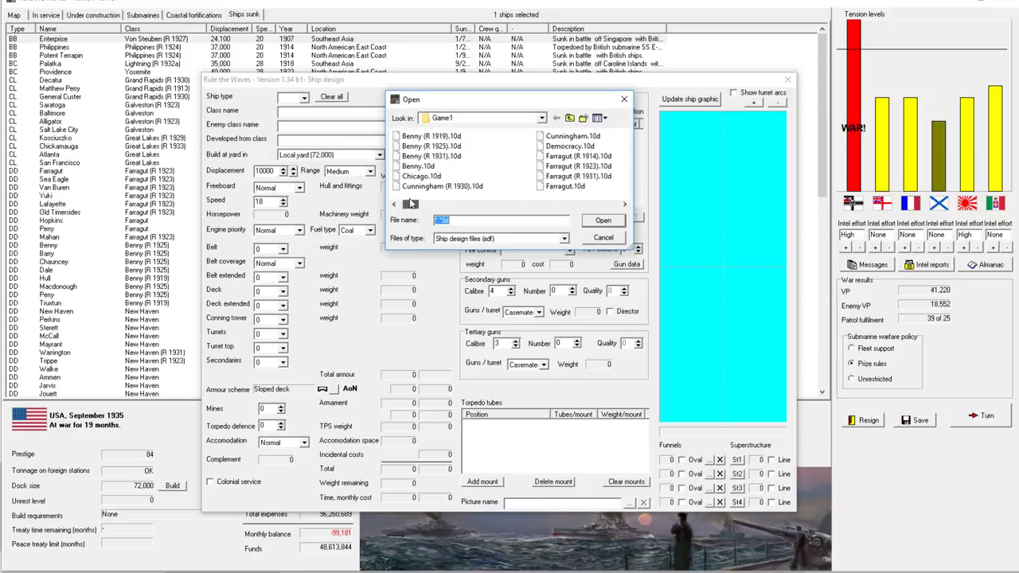
pyautogui.click(422, 176)
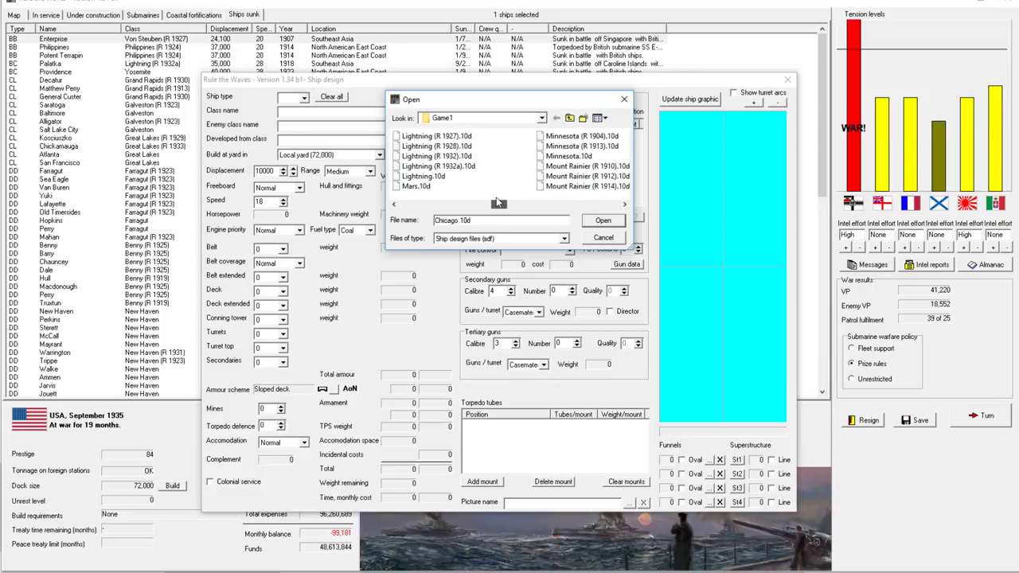
pyautogui.moveTo(569, 156)
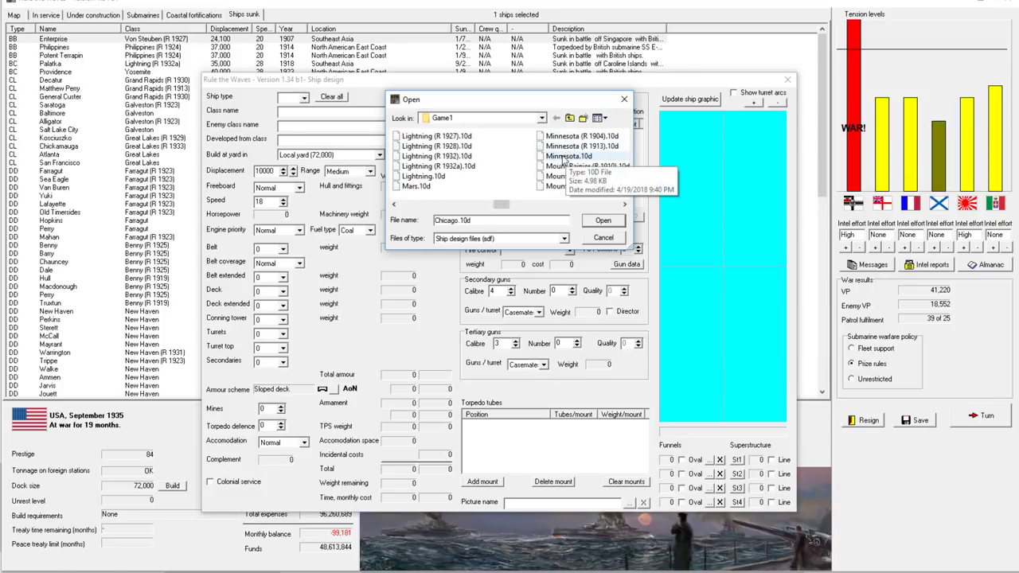
pyautogui.click(582, 136)
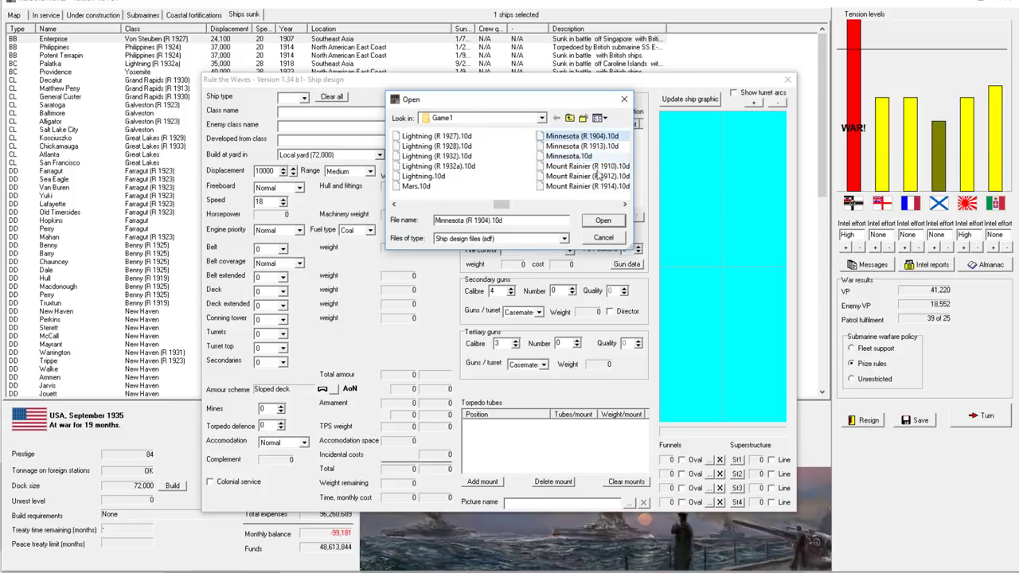
pyautogui.click(603, 220)
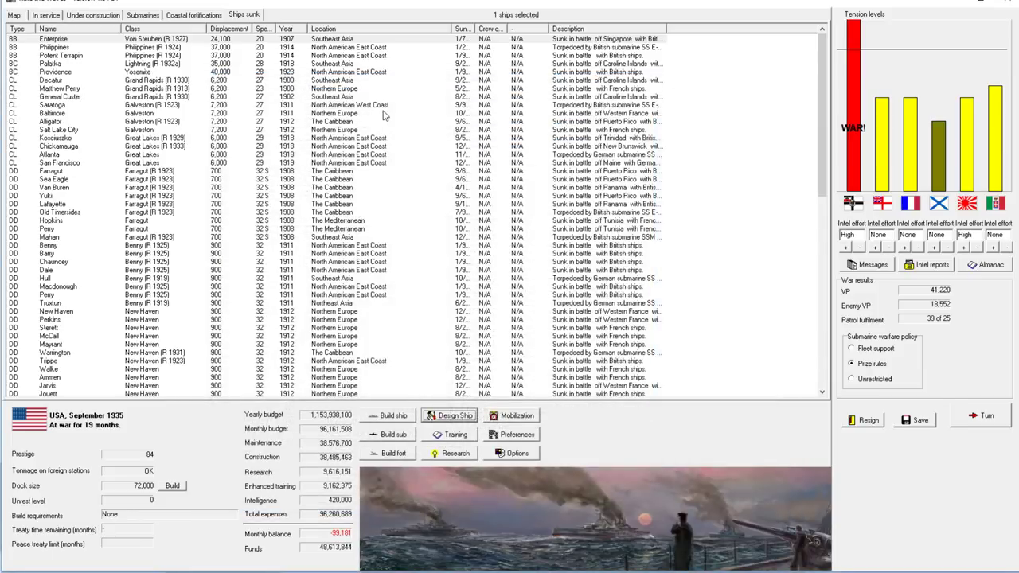
pyautogui.moveTo(370, 129)
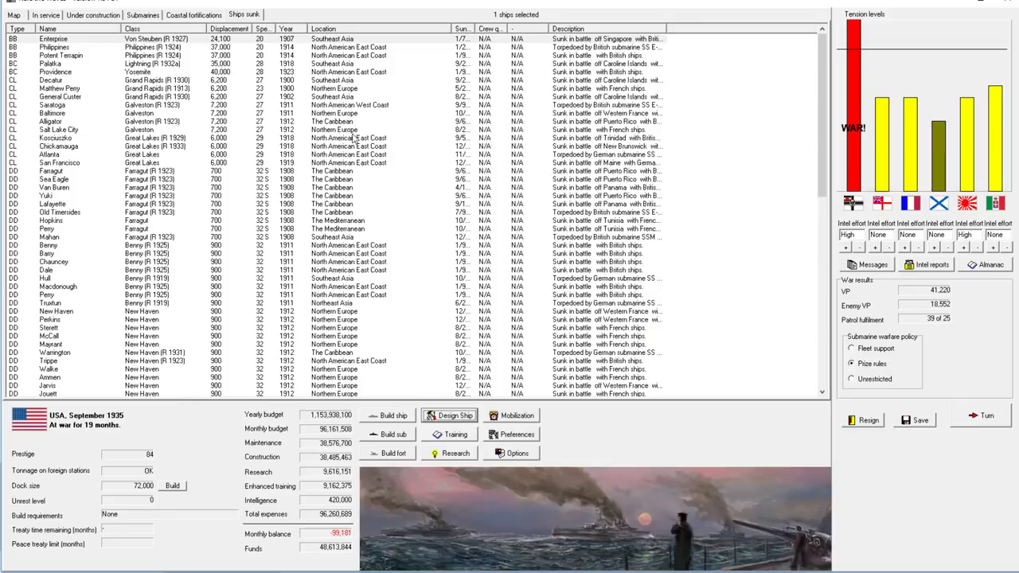
pyautogui.moveTo(680, 335)
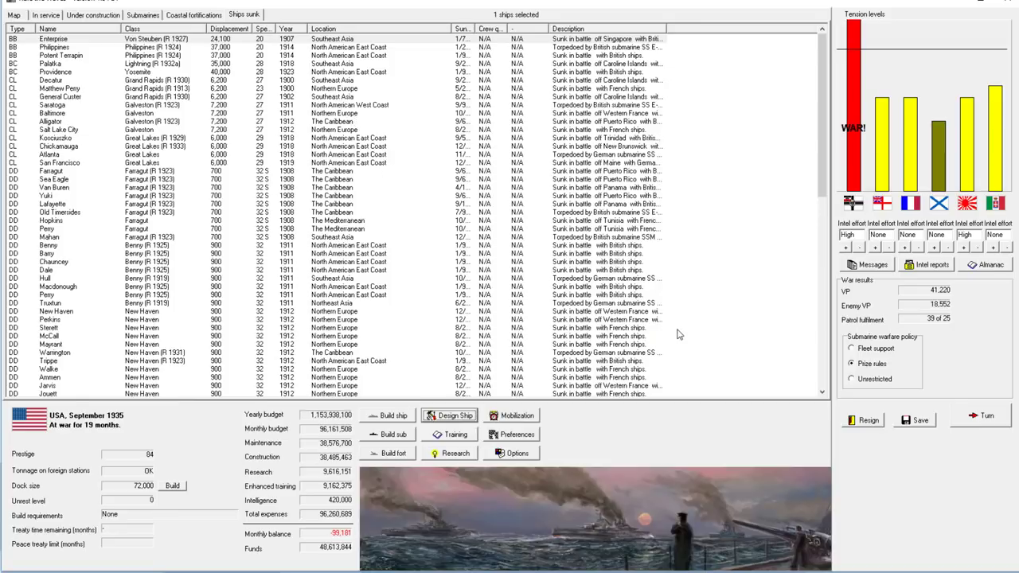
pyautogui.moveTo(653, 252)
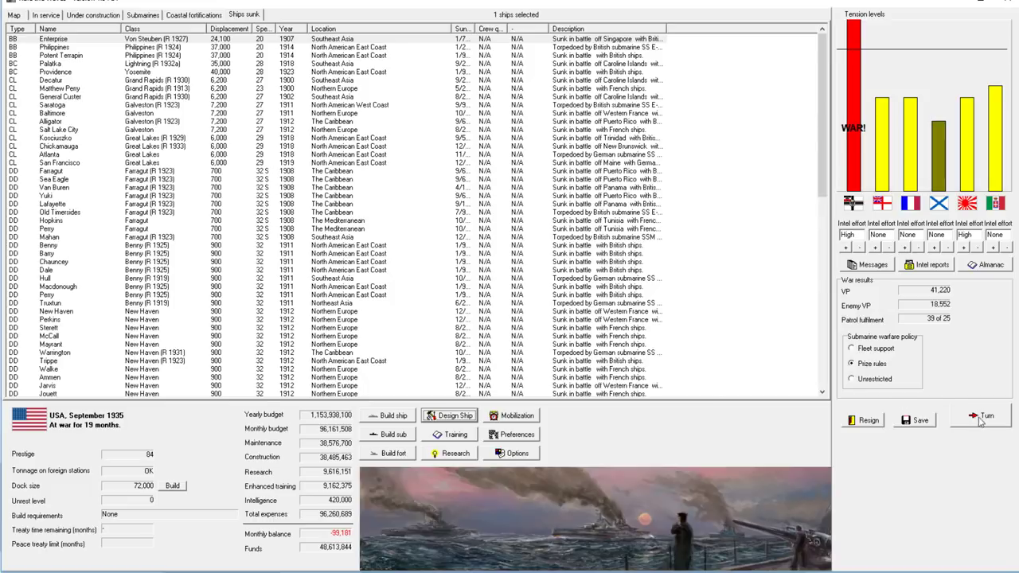
# End the turn and clear the invasion, commissioning, work-up, submarine and interned raider reports.
pyautogui.click(986, 415)
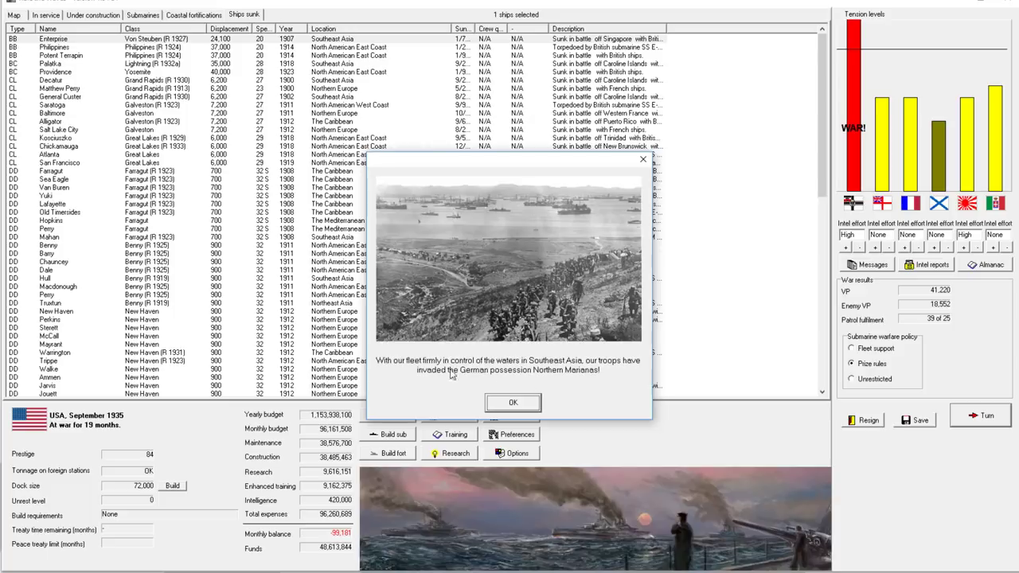
pyautogui.click(512, 402)
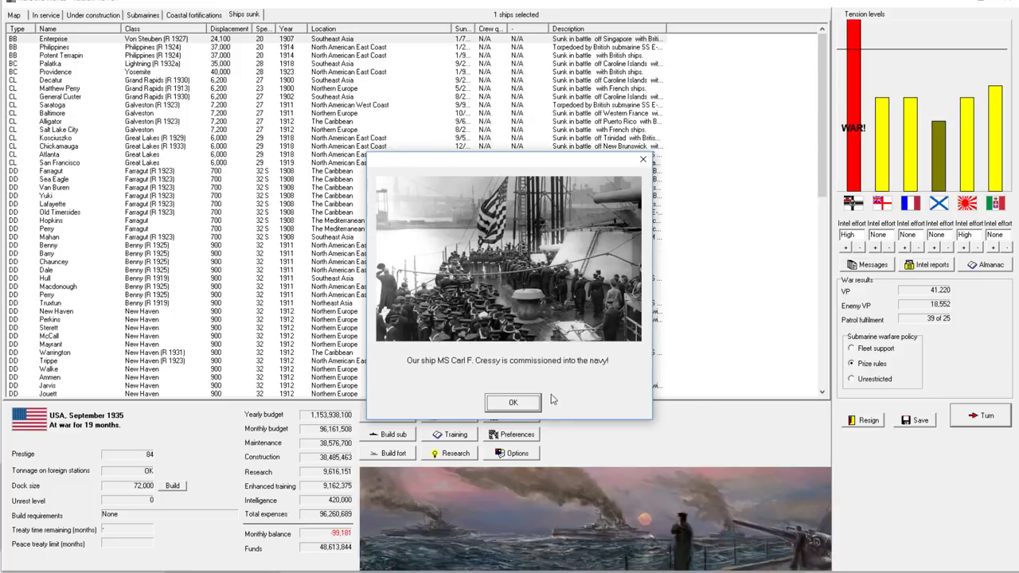
pyautogui.click(512, 402)
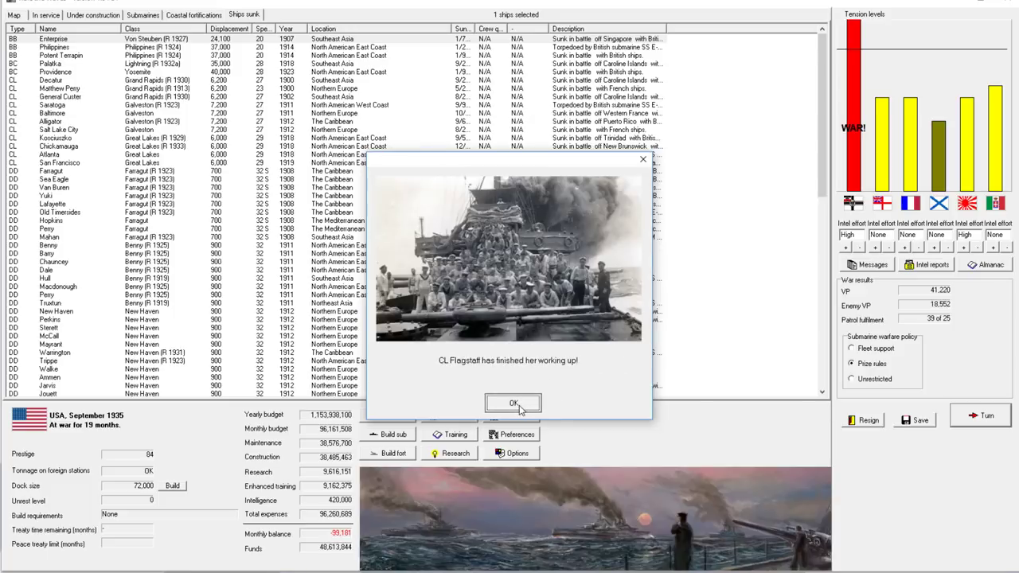
pyautogui.click(513, 403)
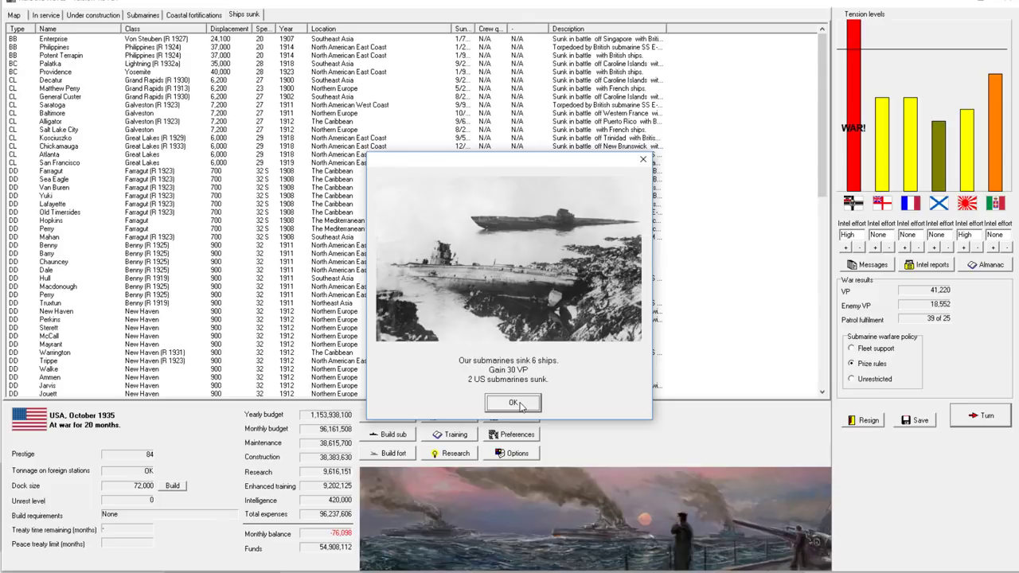
pyautogui.click(513, 403)
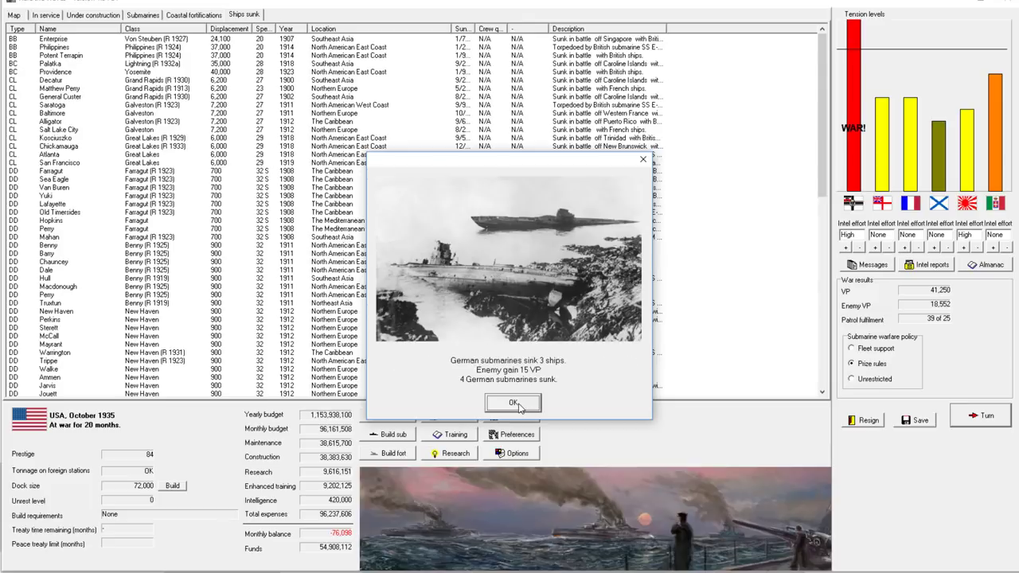
pyautogui.click(512, 403)
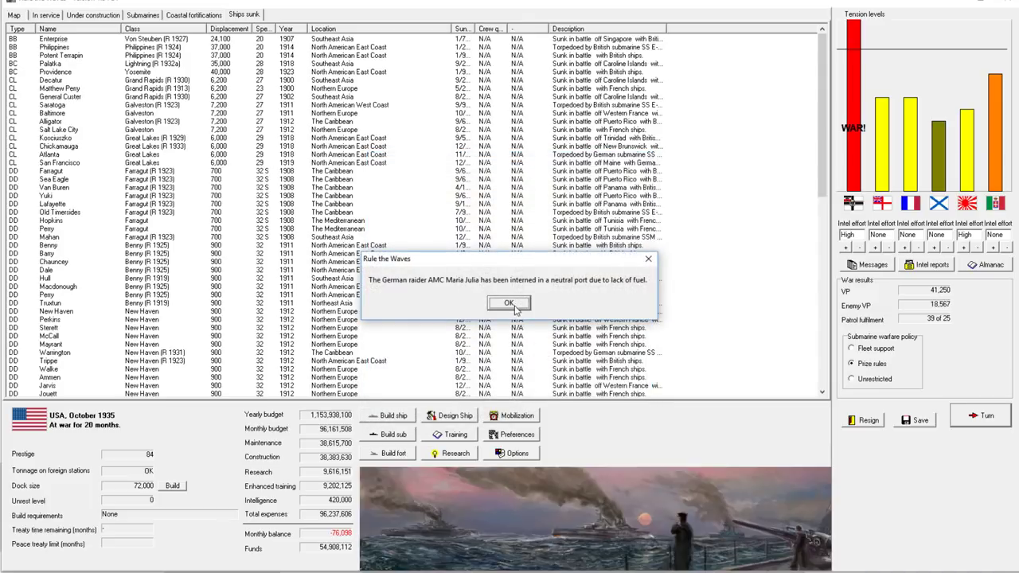
pyautogui.click(508, 303)
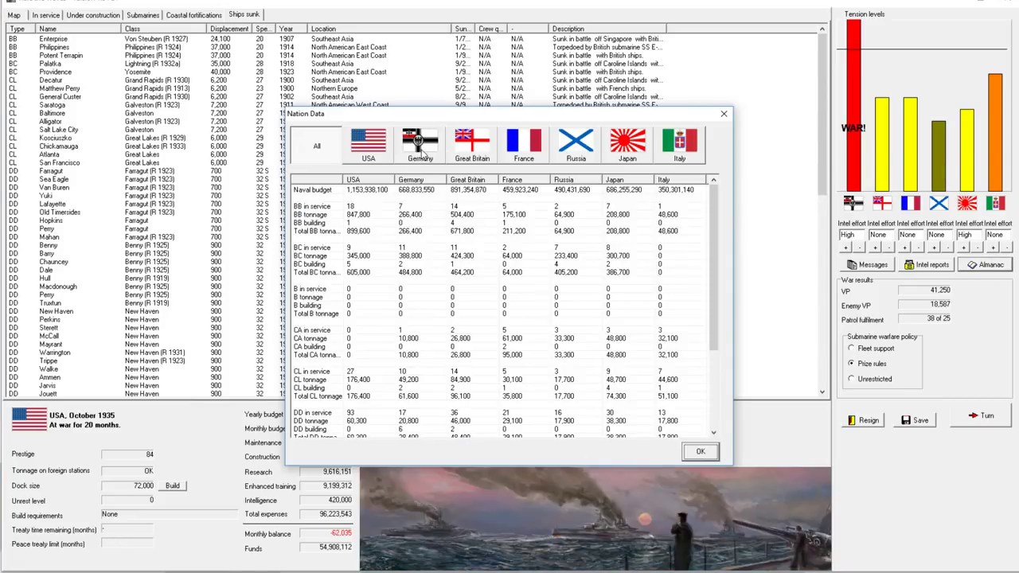
# Review Germany's nation data and lost ships, then return to the in-service fleet list.
pyautogui.click(420, 143)
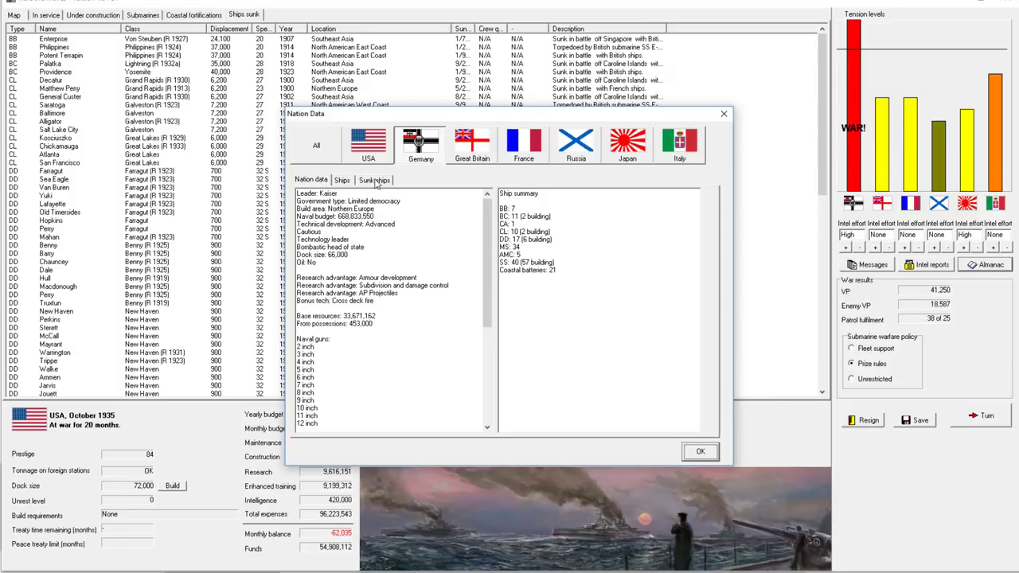
pyautogui.click(373, 179)
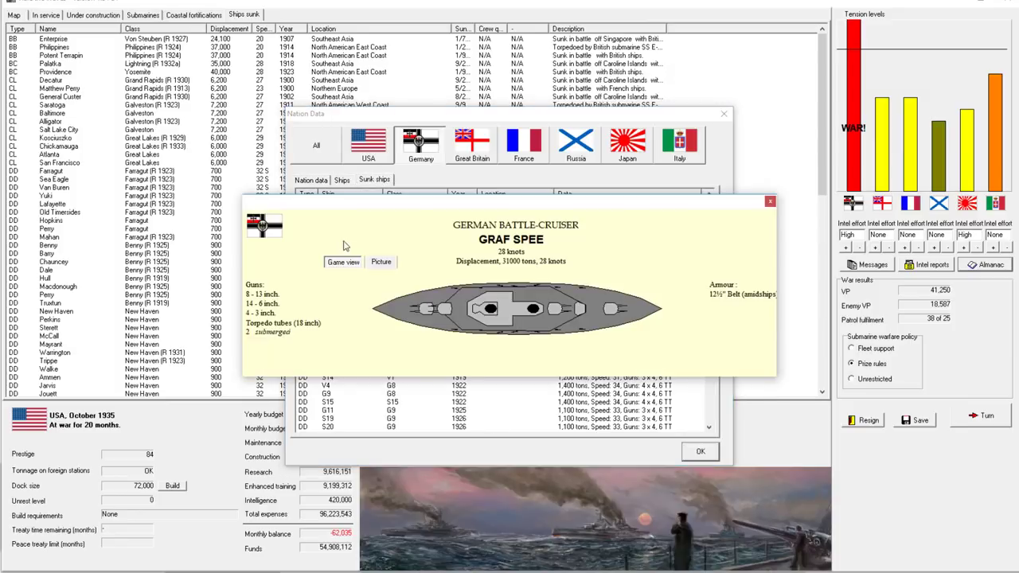
pyautogui.moveTo(542, 272)
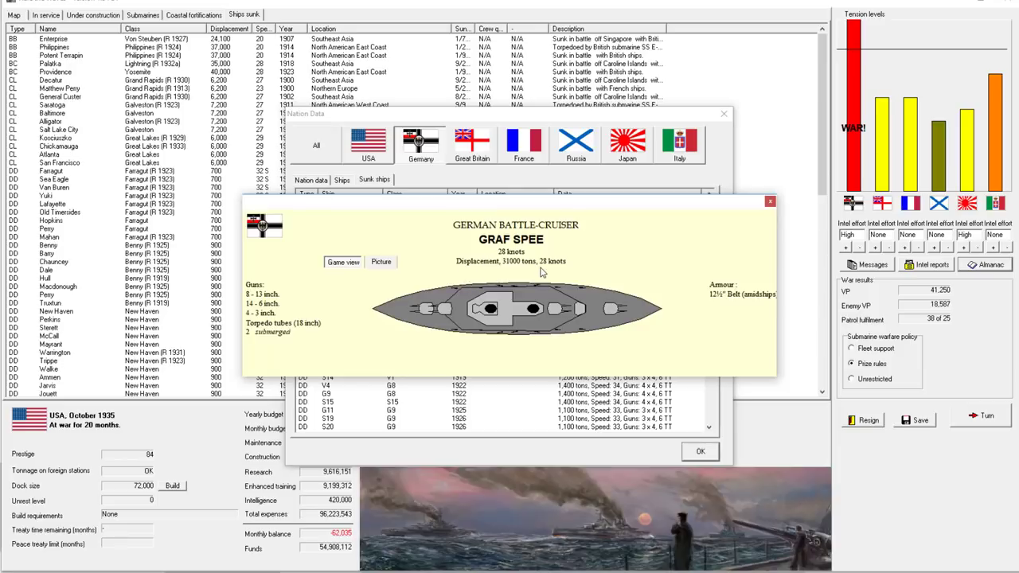
pyautogui.moveTo(764, 230)
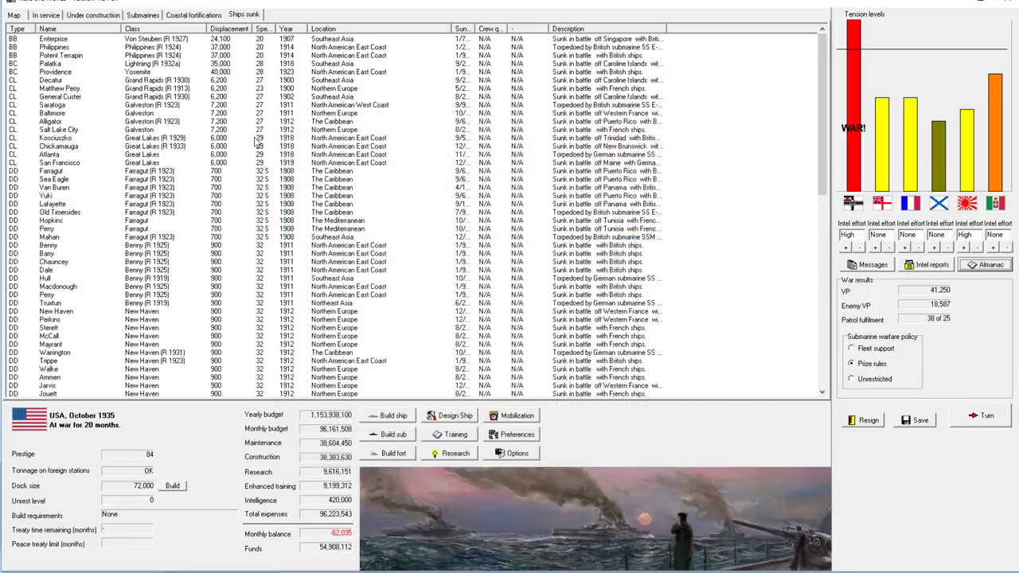
pyautogui.click(46, 14)
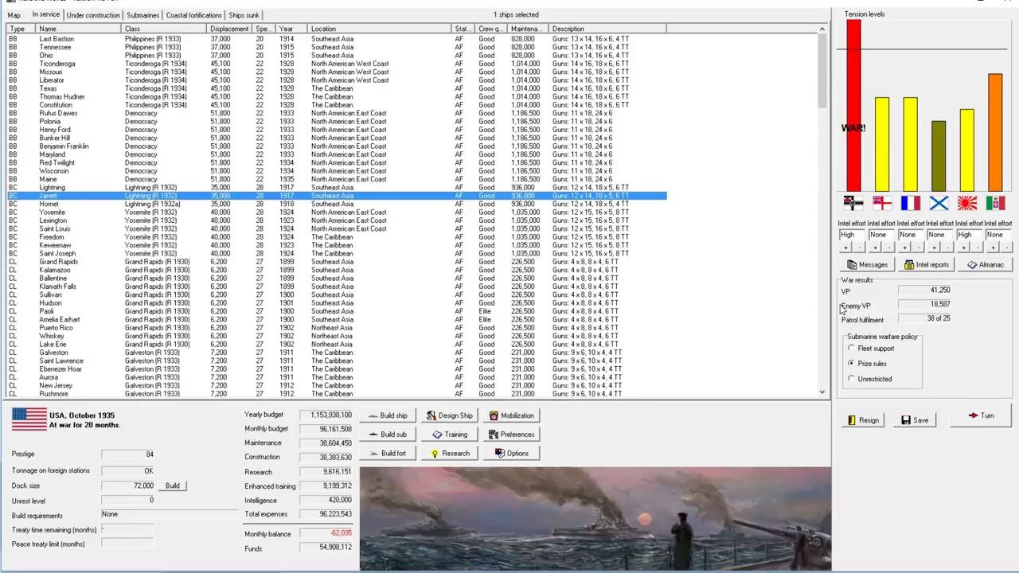
pyautogui.moveTo(731, 301)
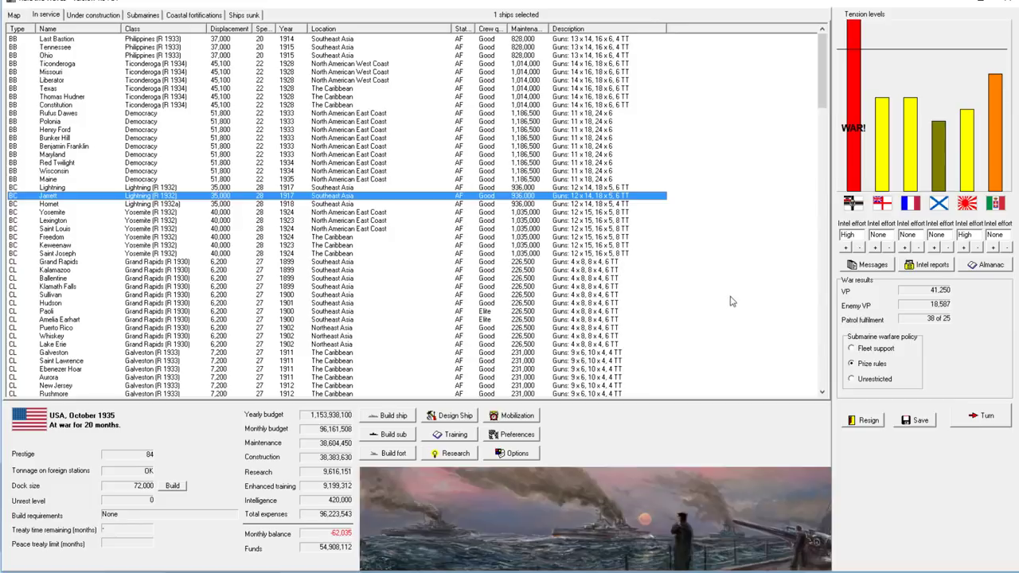
# Open and cancel the Build ship window, then open and close the ship designer.
pyautogui.click(388, 414)
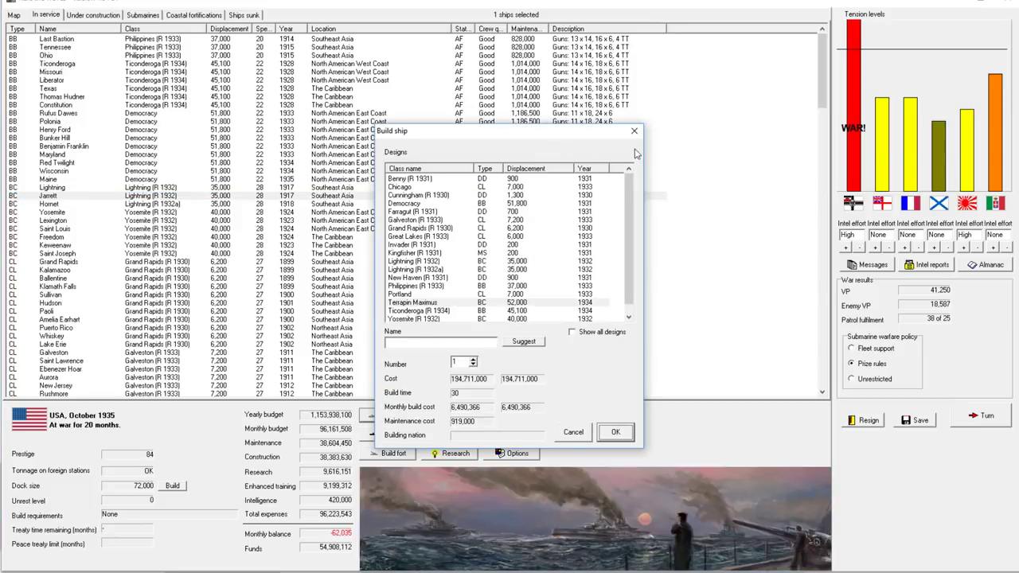
pyautogui.click(572, 432)
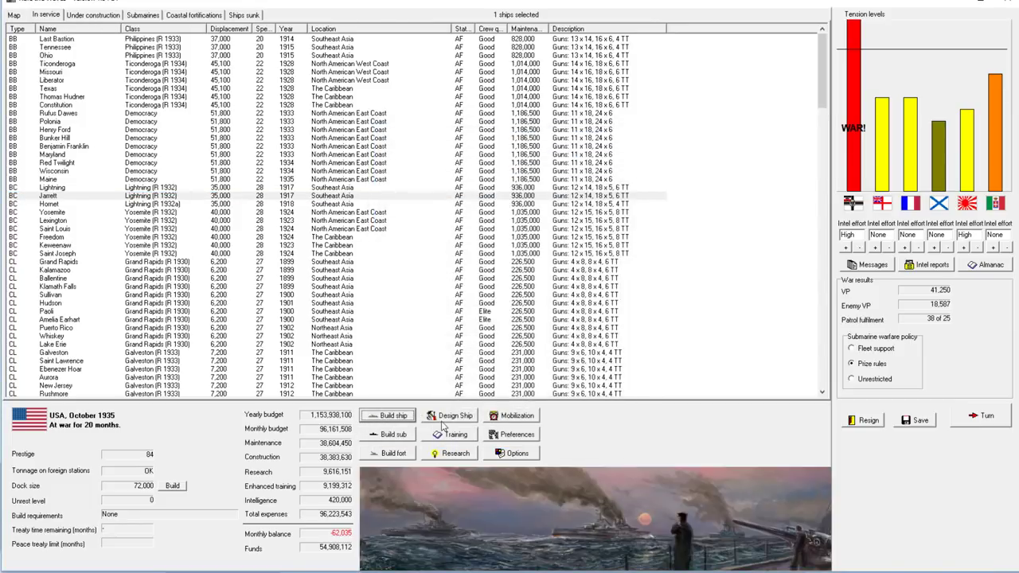
pyautogui.click(456, 415)
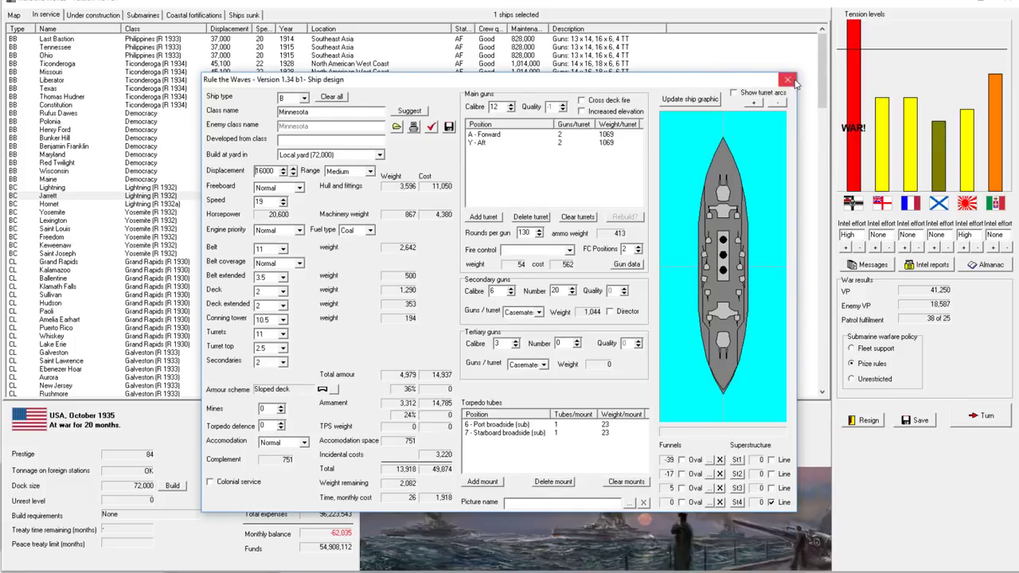
pyautogui.click(787, 80)
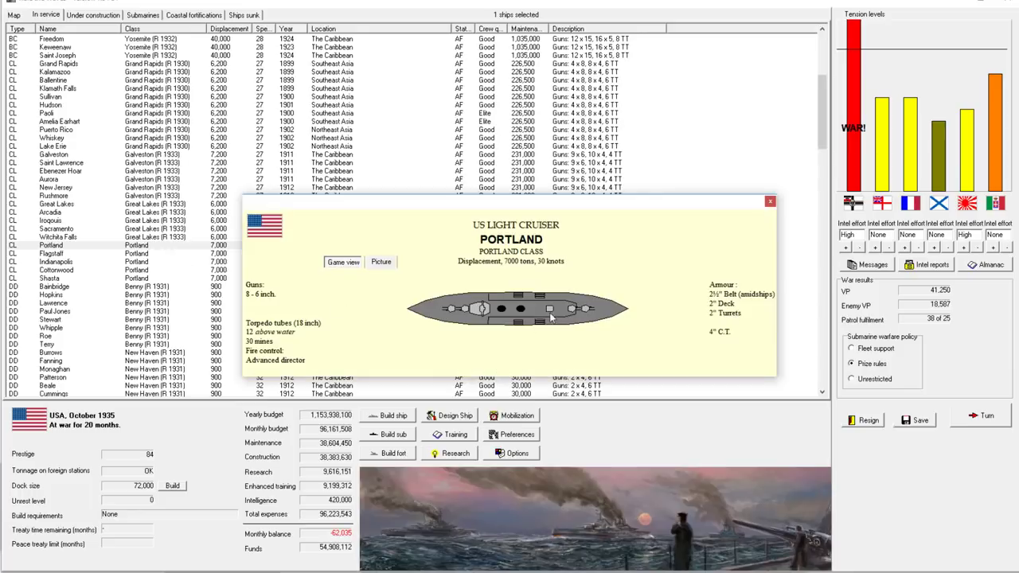
pyautogui.moveTo(732, 223)
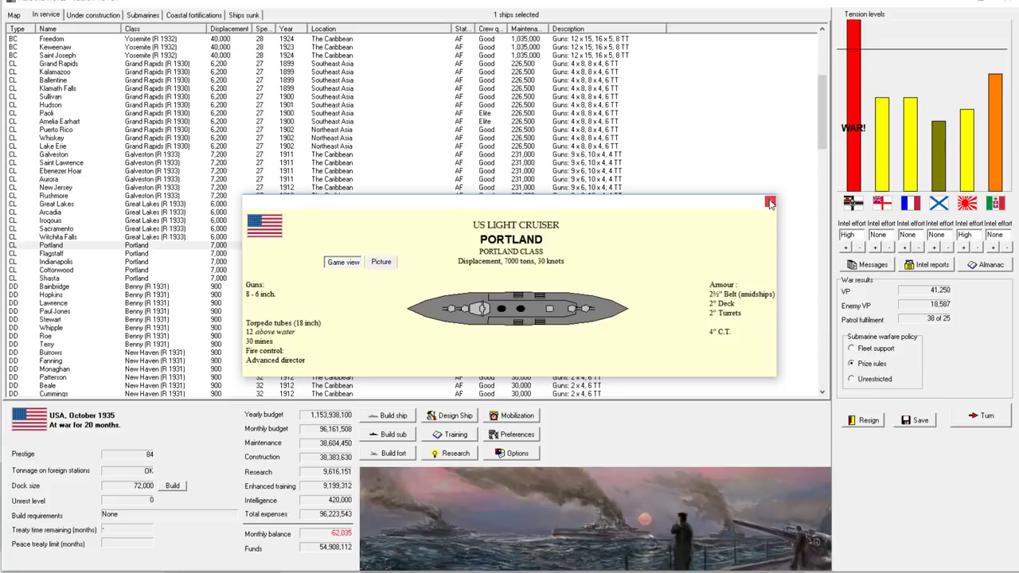
# Close Portland's class sheet and scroll through the October 1935 in-service fleet list.
pyautogui.click(769, 204)
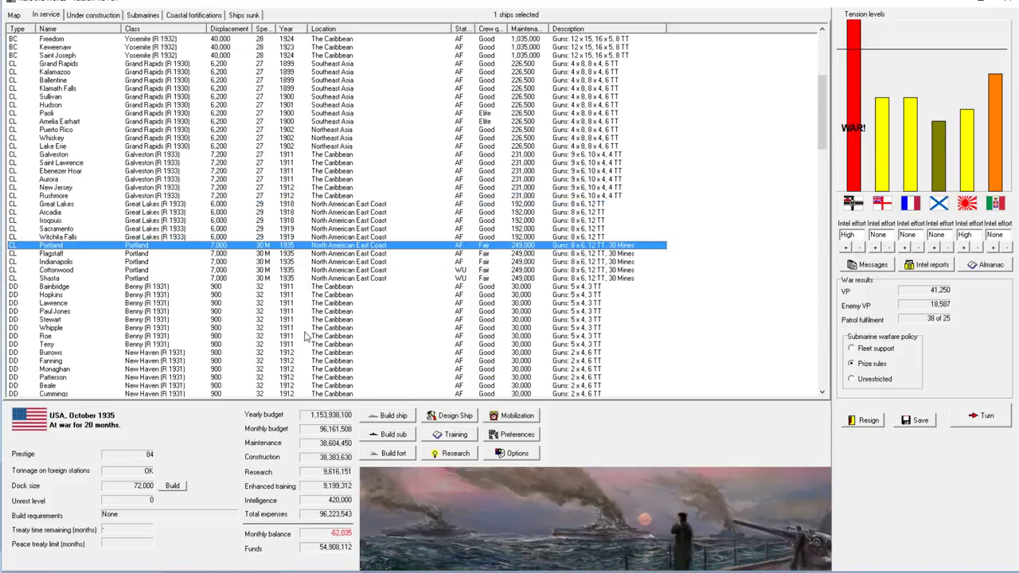
pyautogui.scroll(-3)
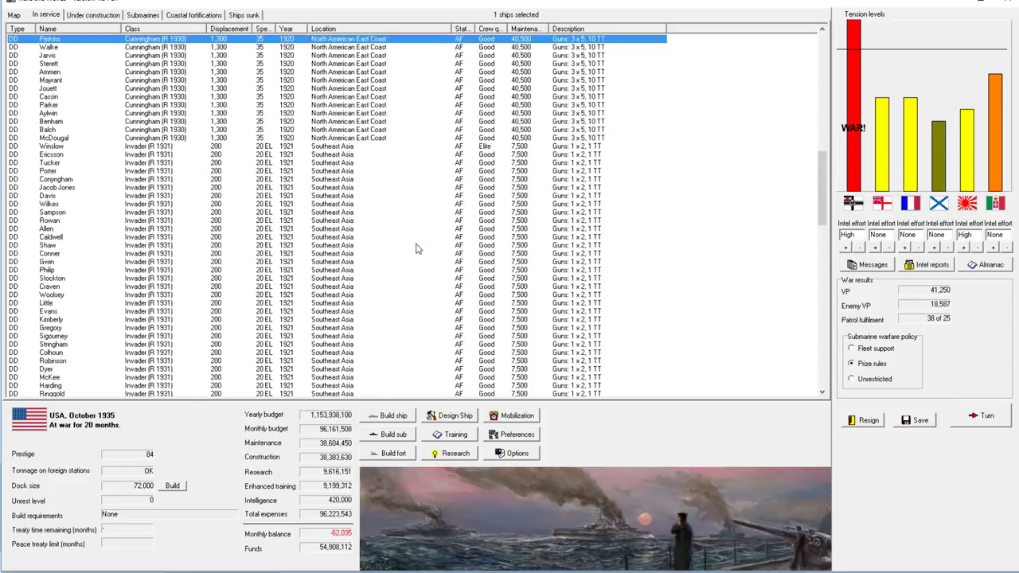
pyautogui.scroll(-3)
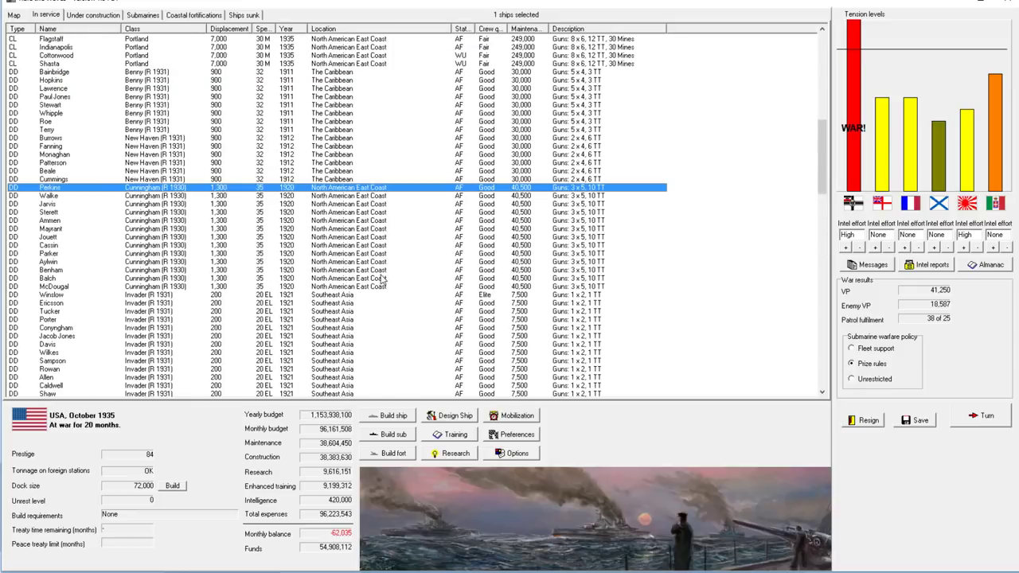
pyautogui.scroll(3)
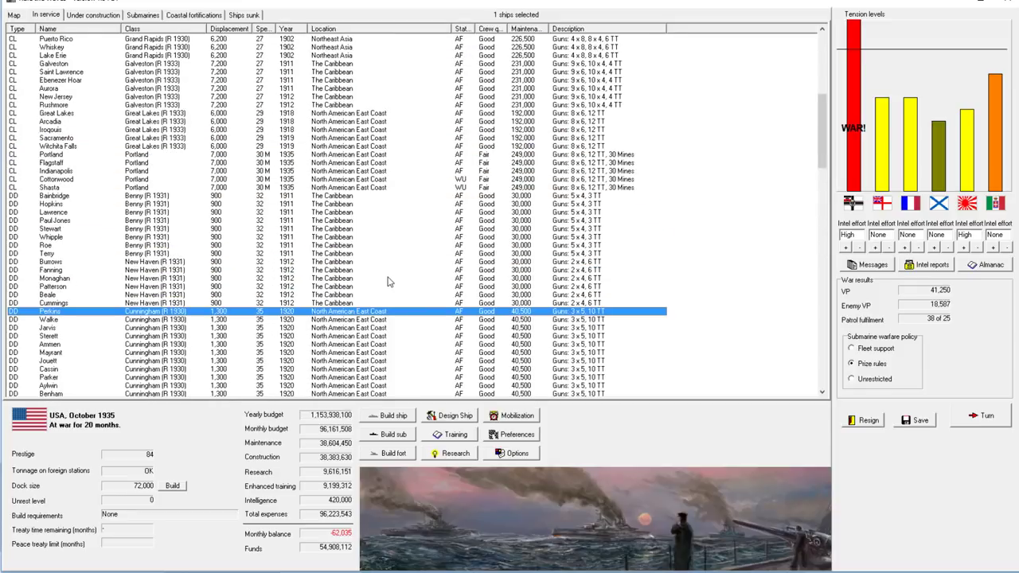
pyautogui.scroll(-3)
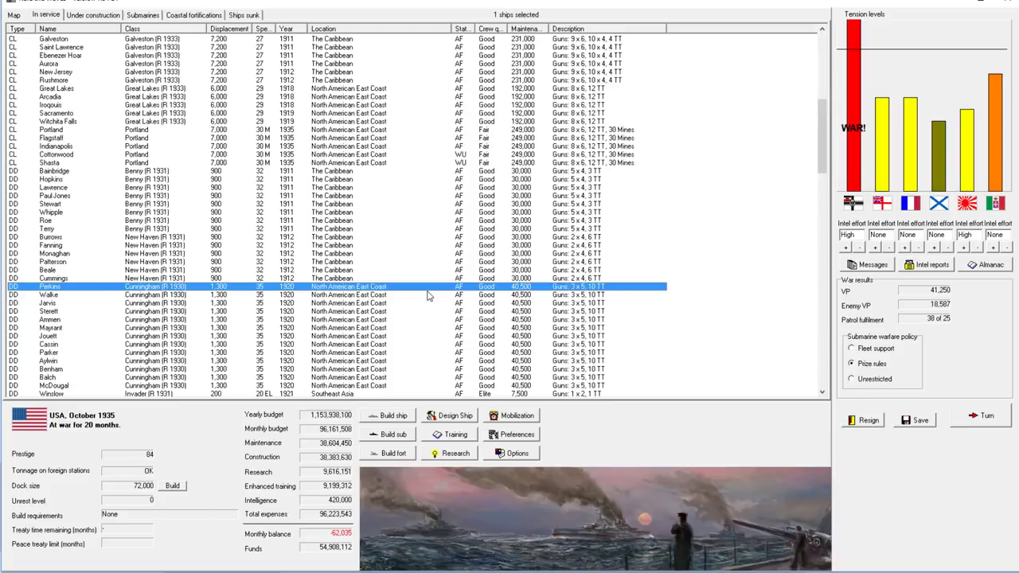
pyautogui.scroll(-3)
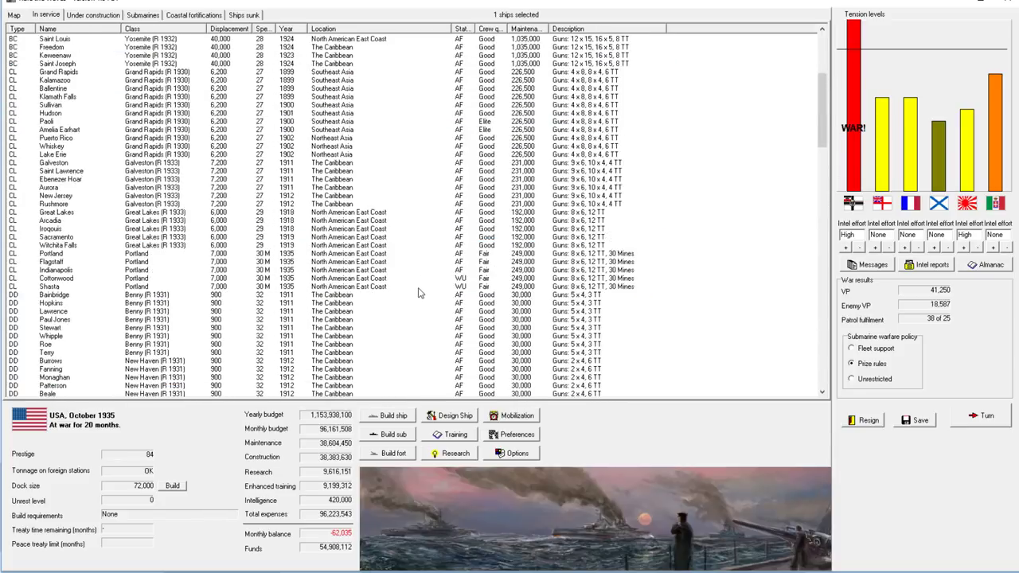
# Start a fresh design, clearing the Minnesota layout and switching the type to CA.
pyautogui.click(454, 415)
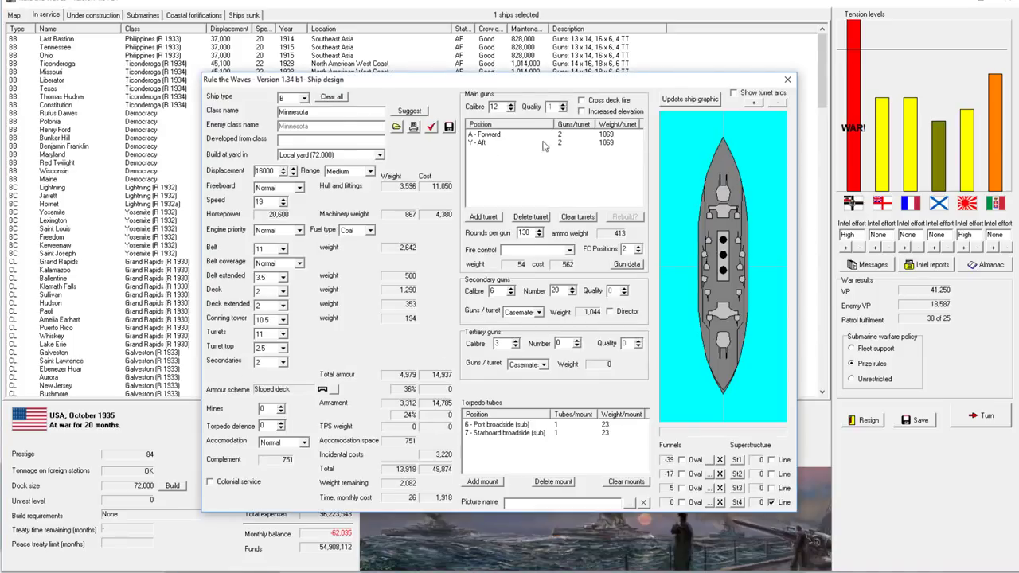
pyautogui.click(332, 96)
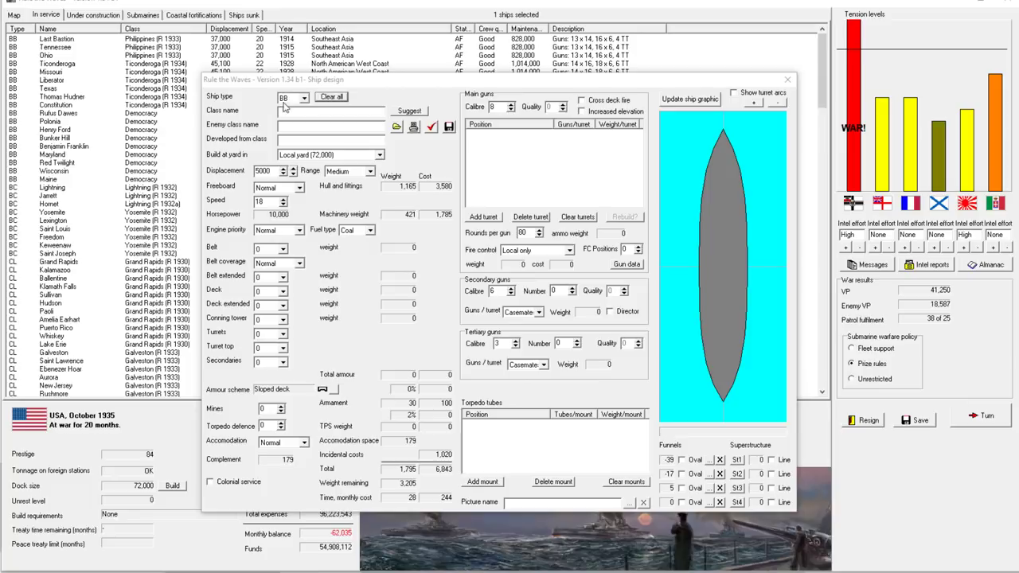
pyautogui.click(304, 97)
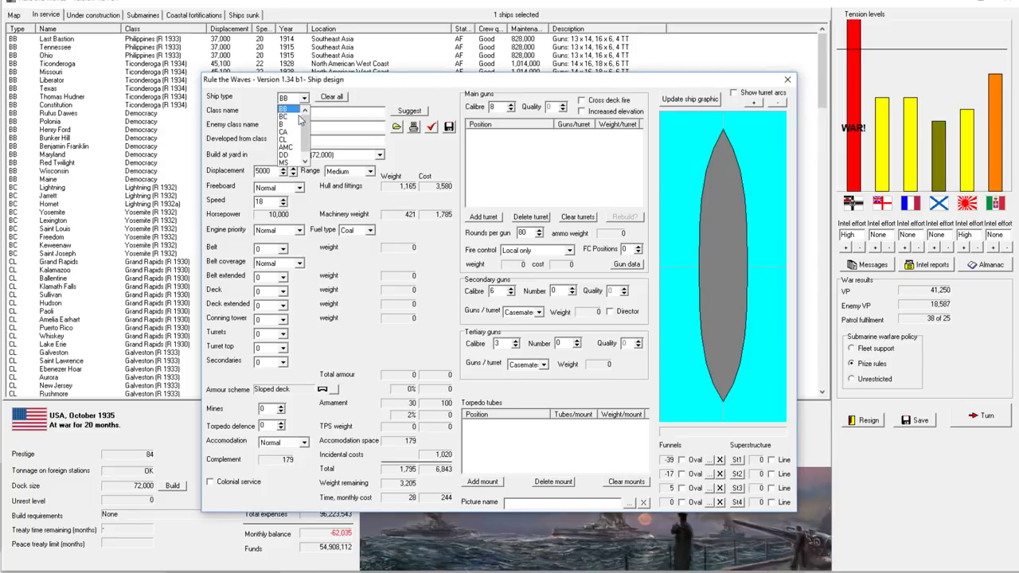
pyautogui.click(284, 130)
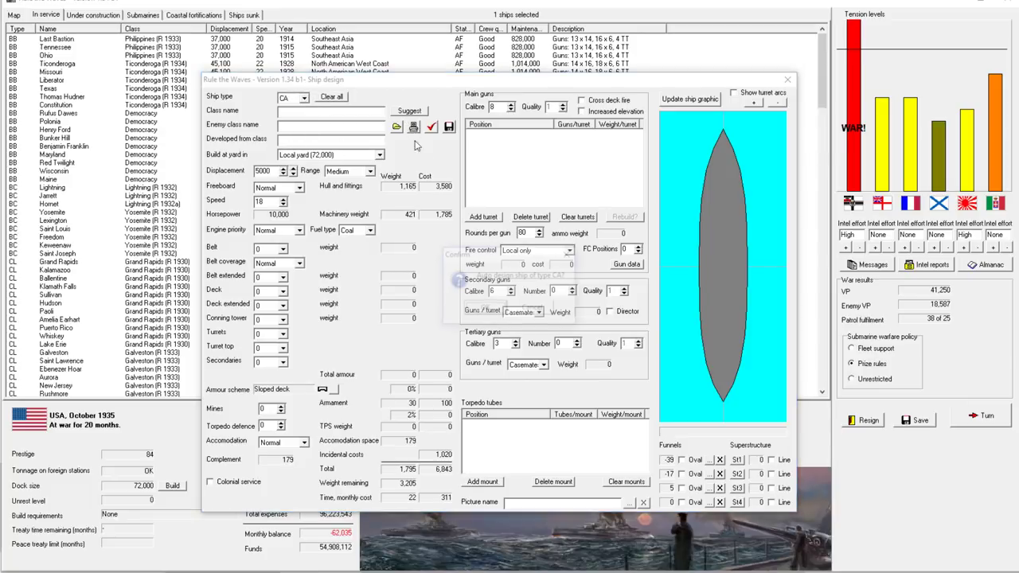
pyautogui.click(409, 110)
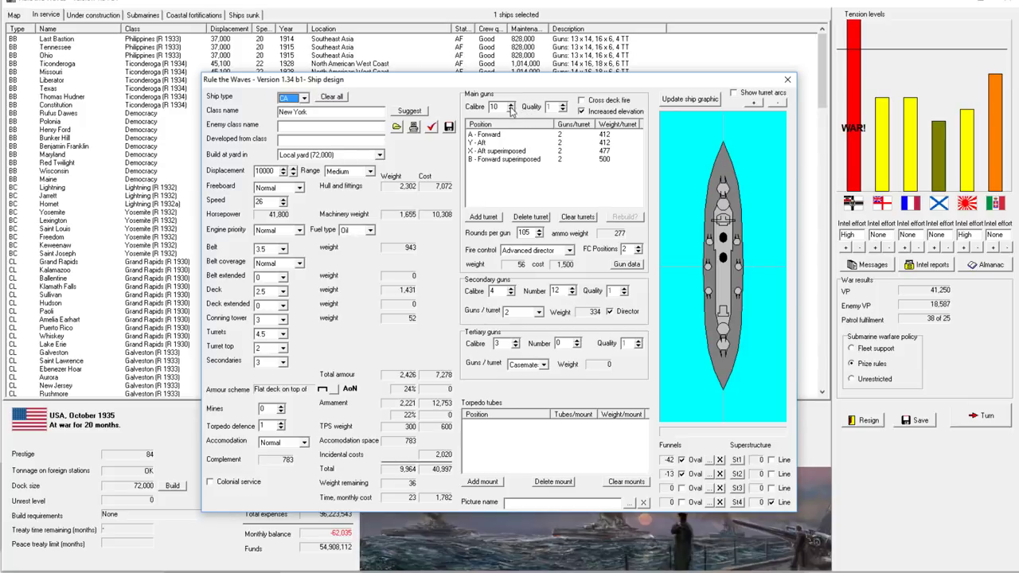
pyautogui.moveTo(398, 168)
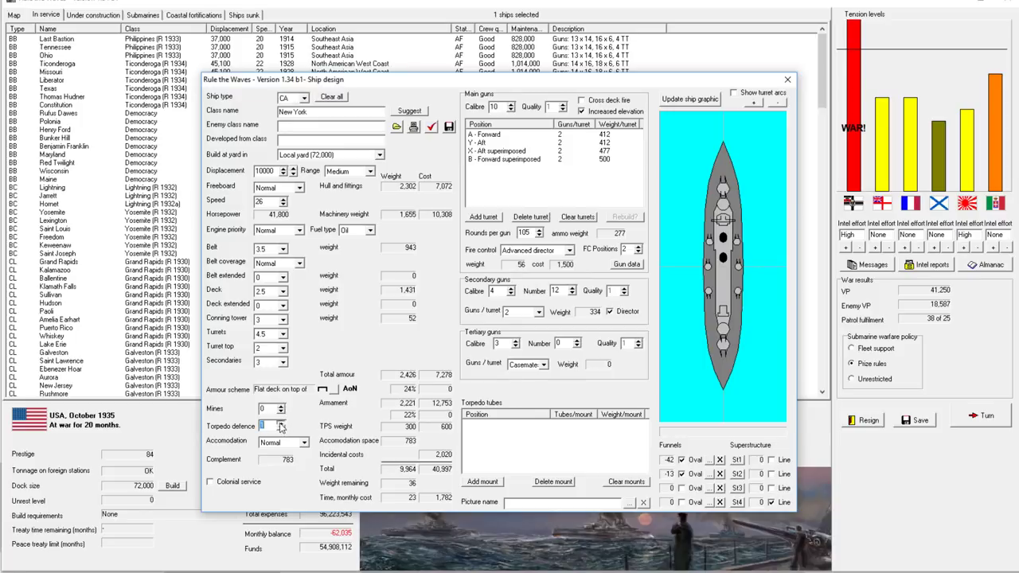
# Raise torpedo defence to 2 and fit fourteen 7-inch secondary guns.
pyautogui.click(283, 250)
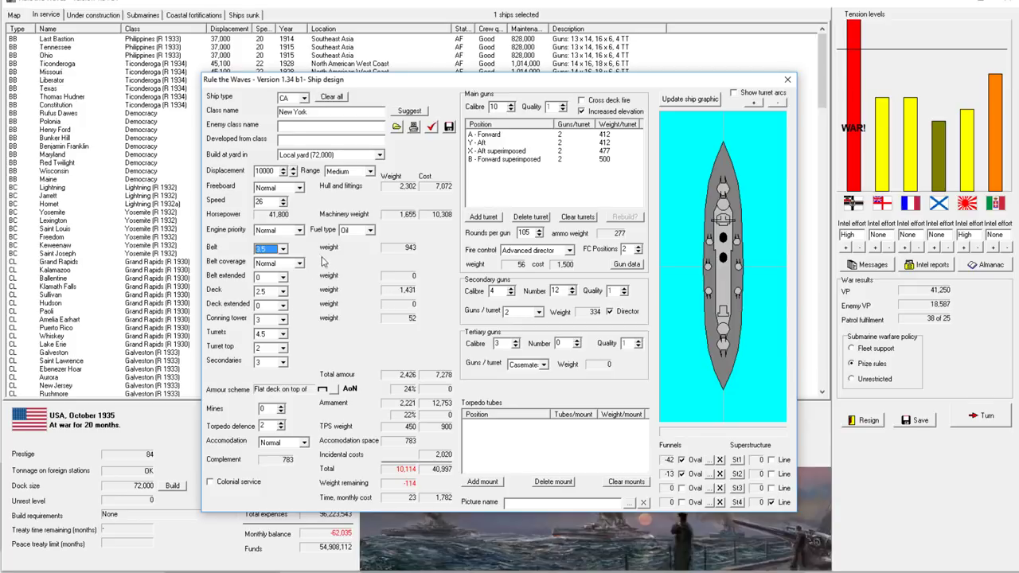
pyautogui.moveTo(645, 235)
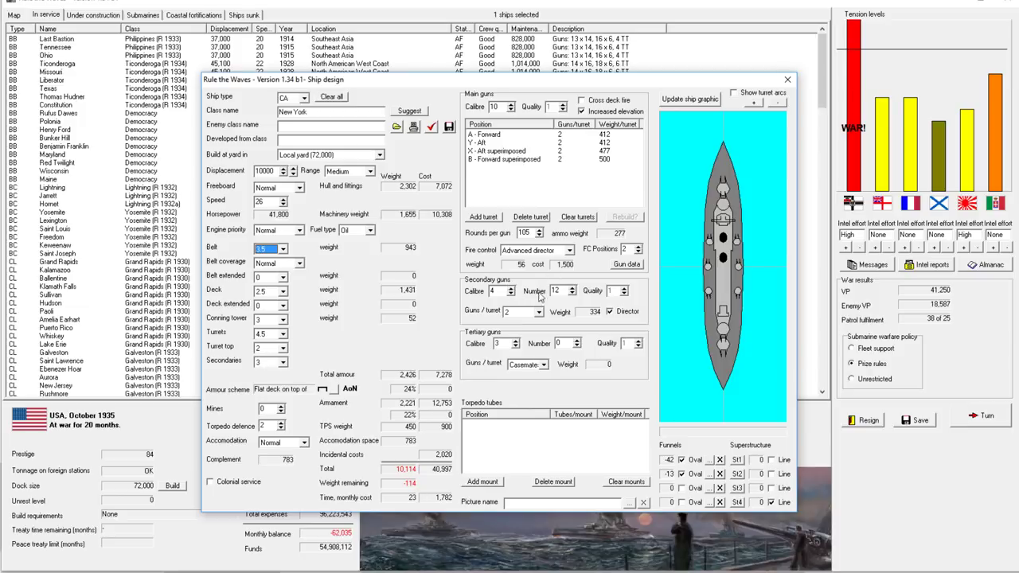
pyautogui.click(689, 98)
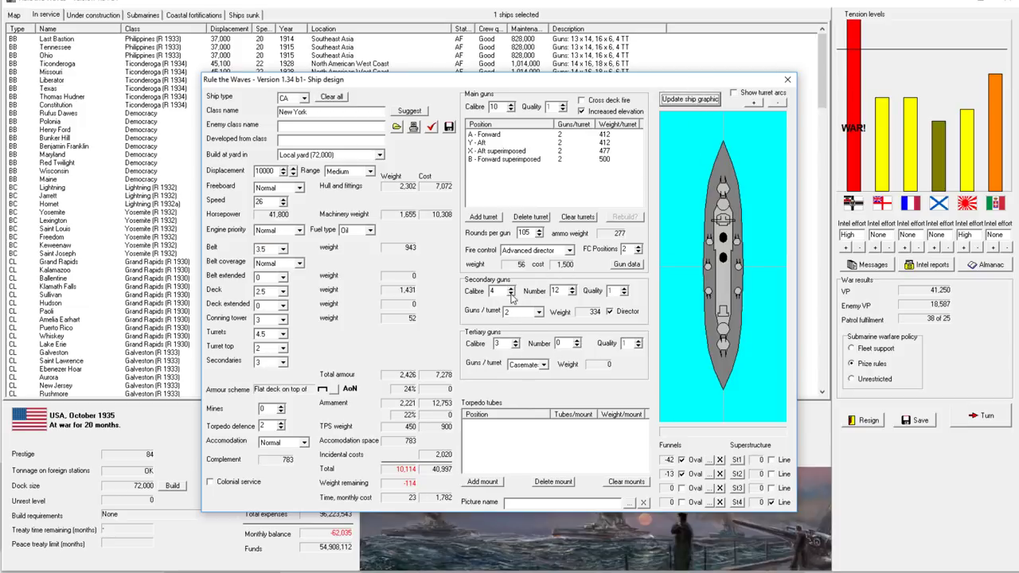
pyautogui.click(512, 287)
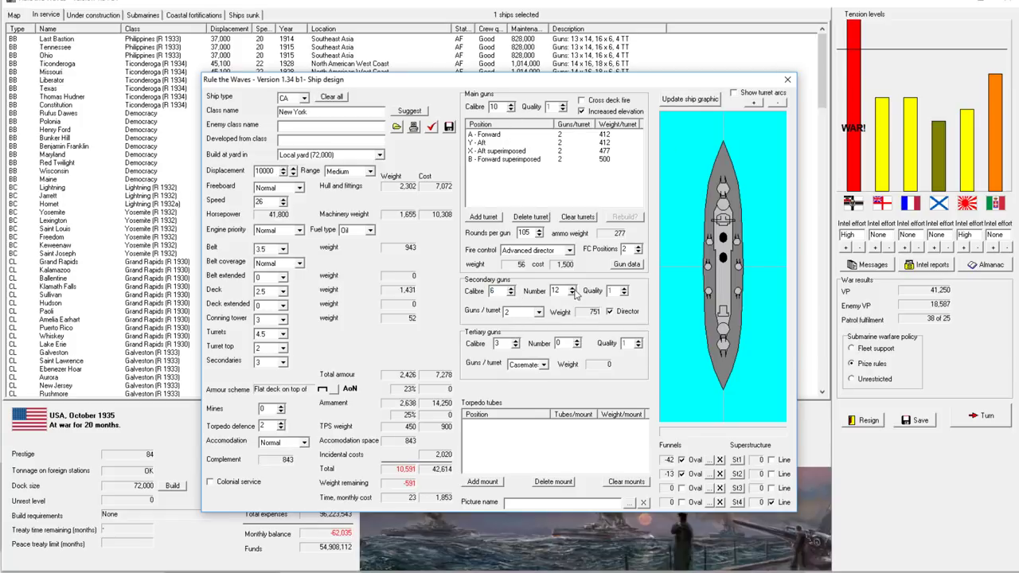
pyautogui.click(576, 287)
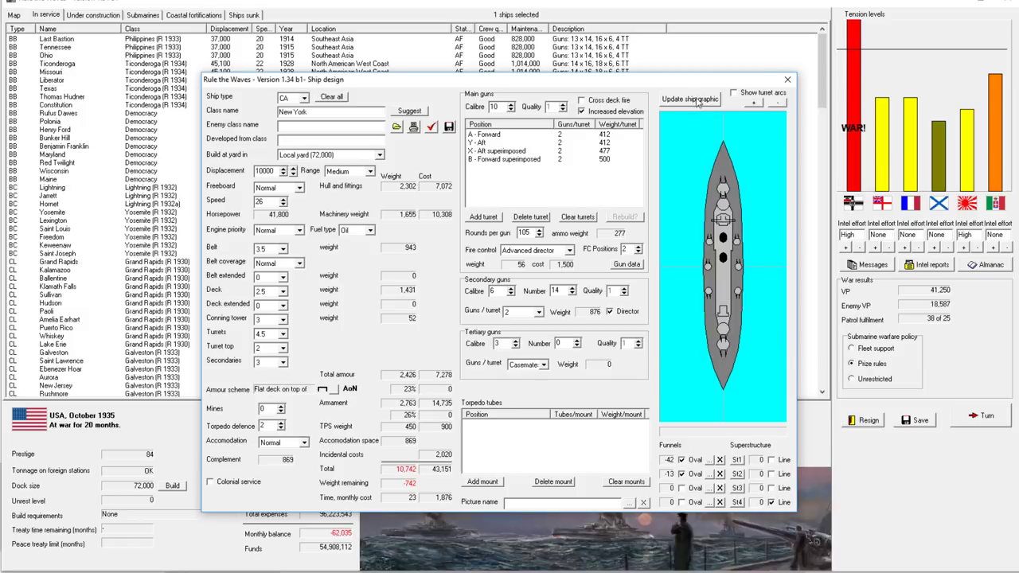
pyautogui.click(690, 99)
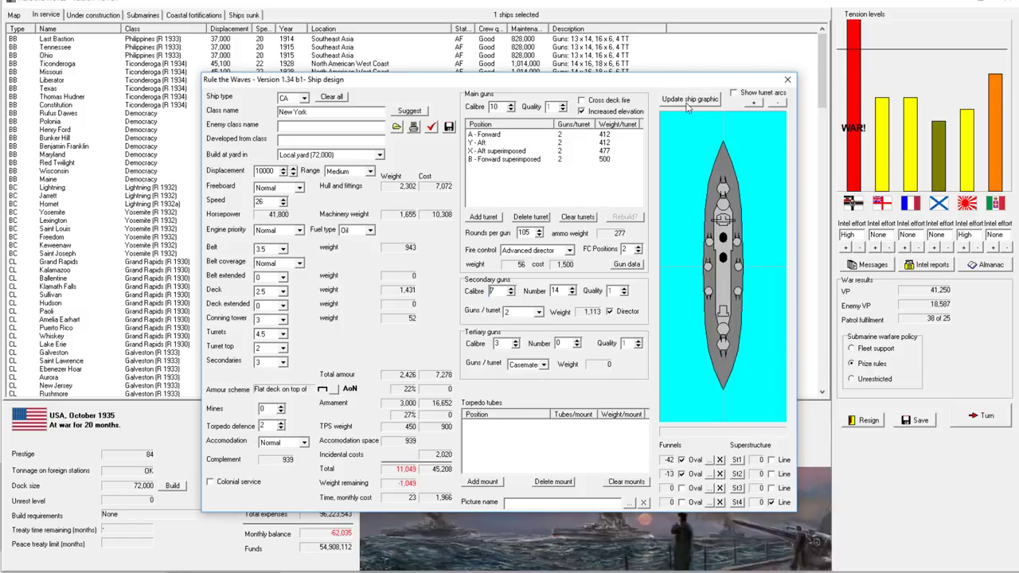
# Make forward and aft turrets triple with sixteen 6-inch secondaries, dismissing the overweight report.
pyautogui.click(689, 98)
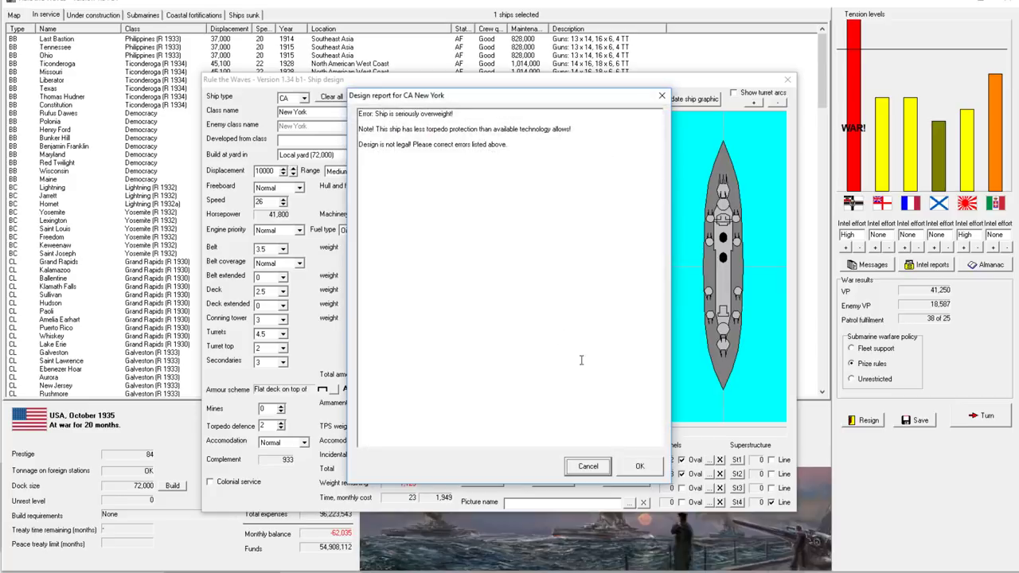
pyautogui.click(639, 466)
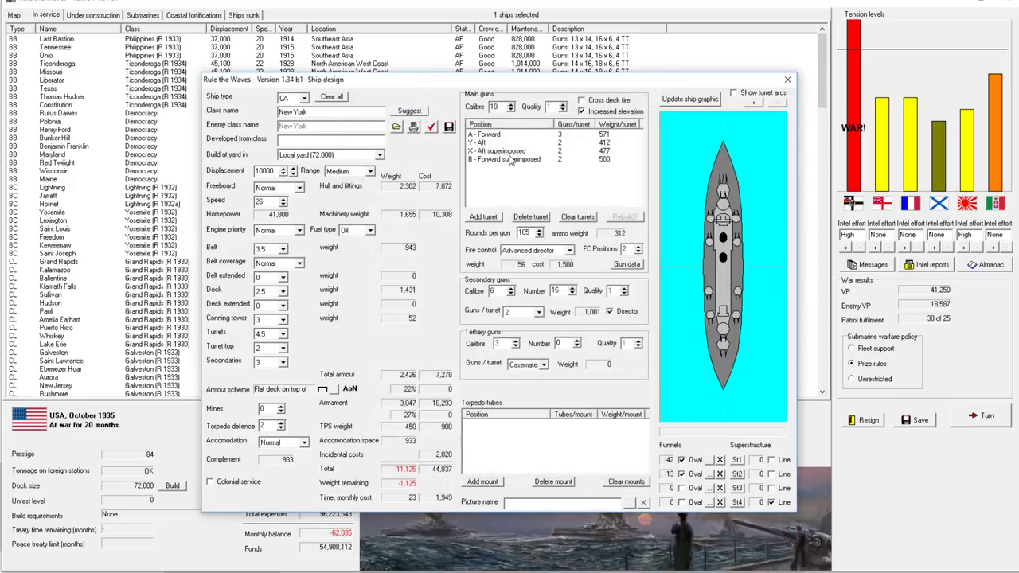
pyautogui.click(498, 151)
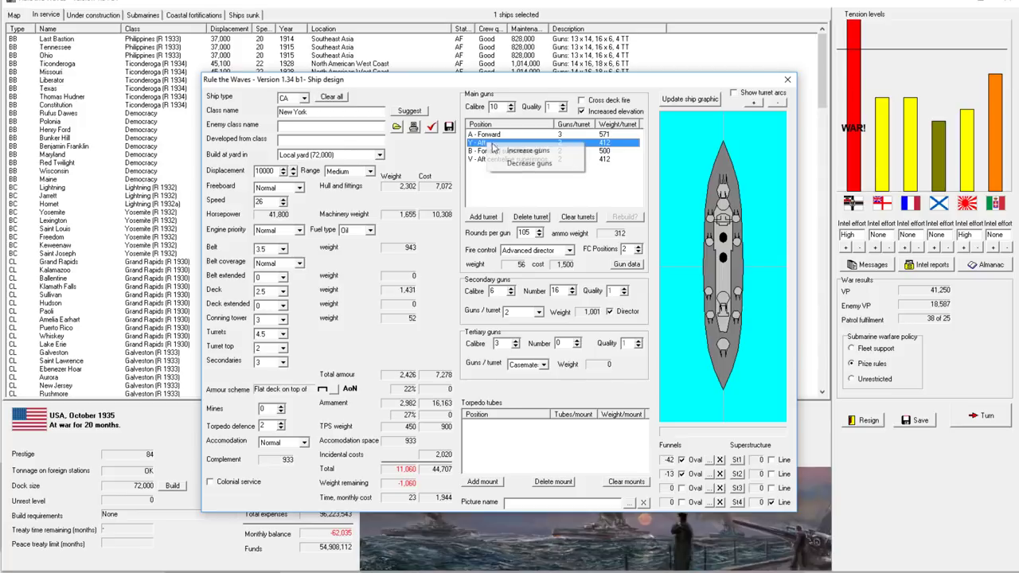
pyautogui.click(529, 151)
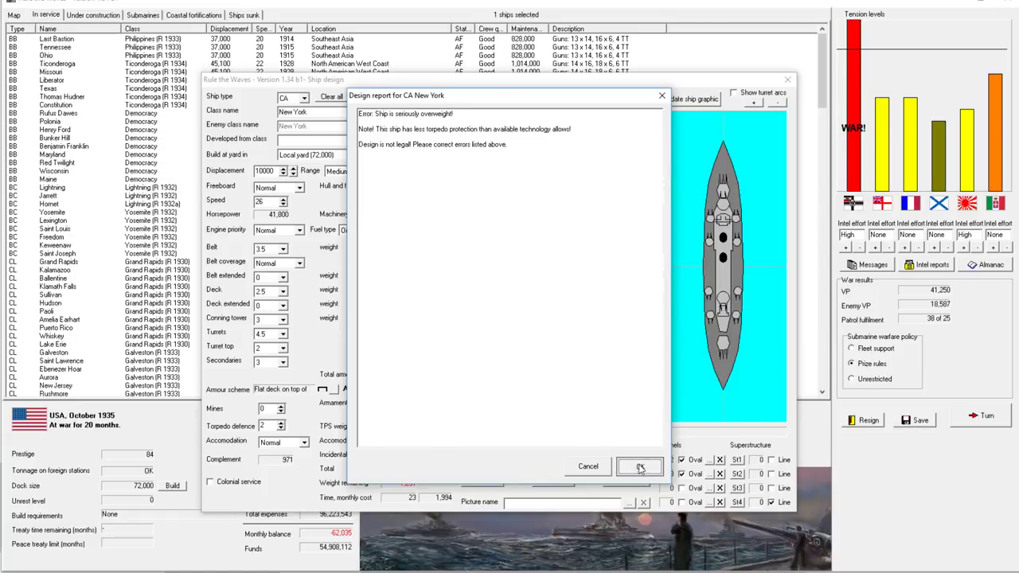
pyautogui.click(640, 467)
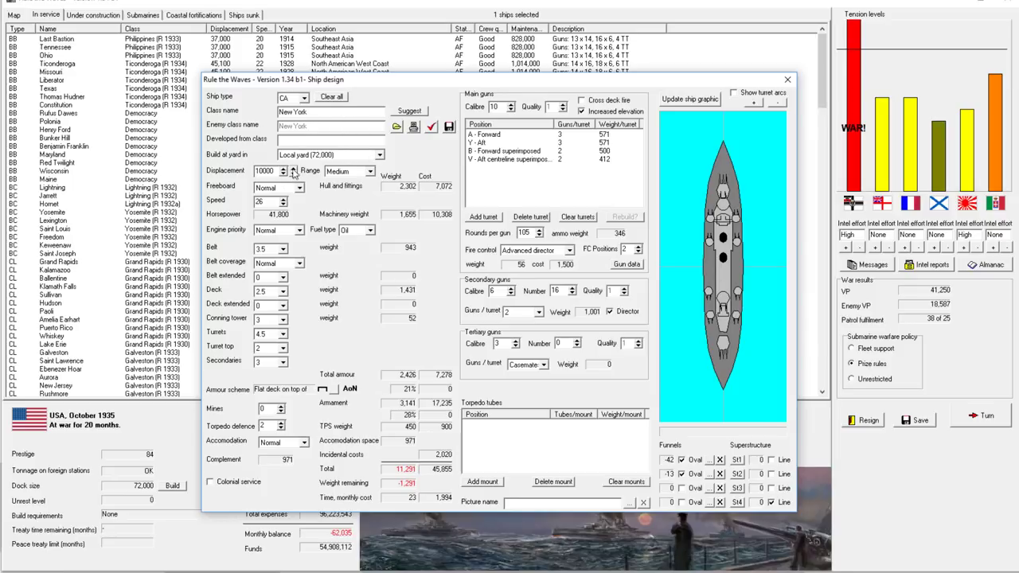
# Set speed to 31 knots and displacement to 15,000 tons, then select the conning tower armour.
pyautogui.click(293, 170)
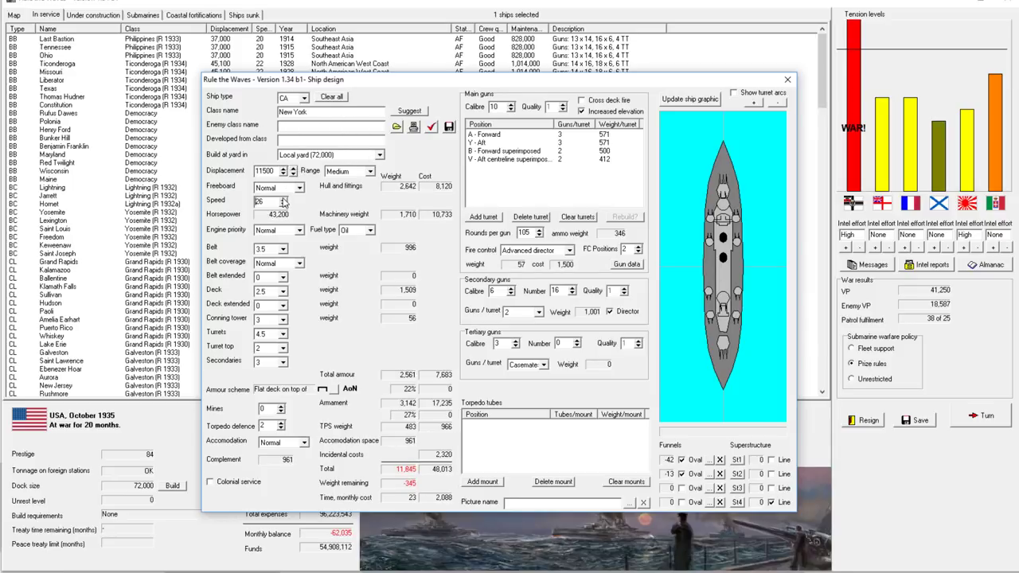
pyautogui.click(286, 197)
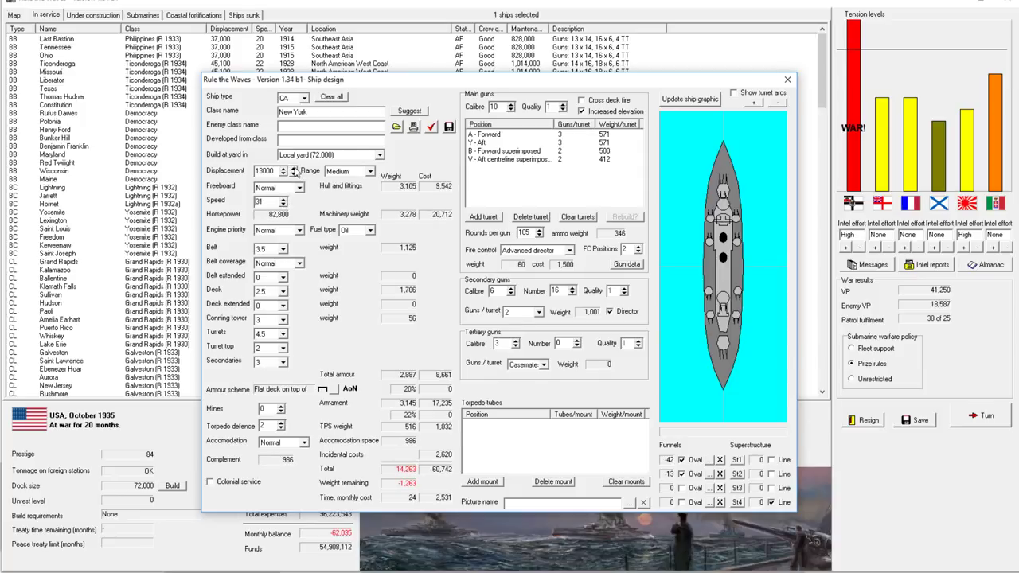
pyautogui.click(284, 168)
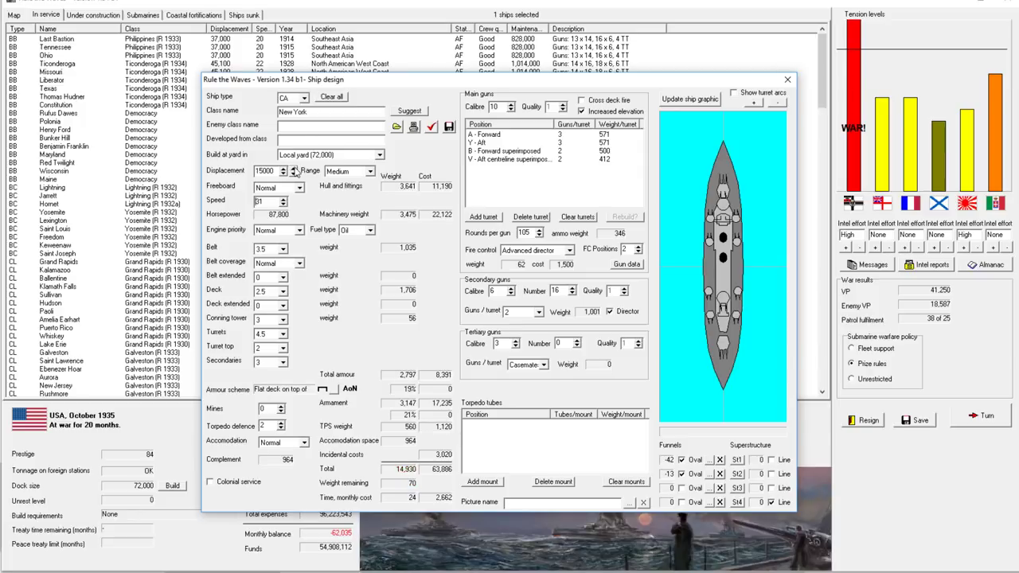
pyautogui.moveTo(285, 215)
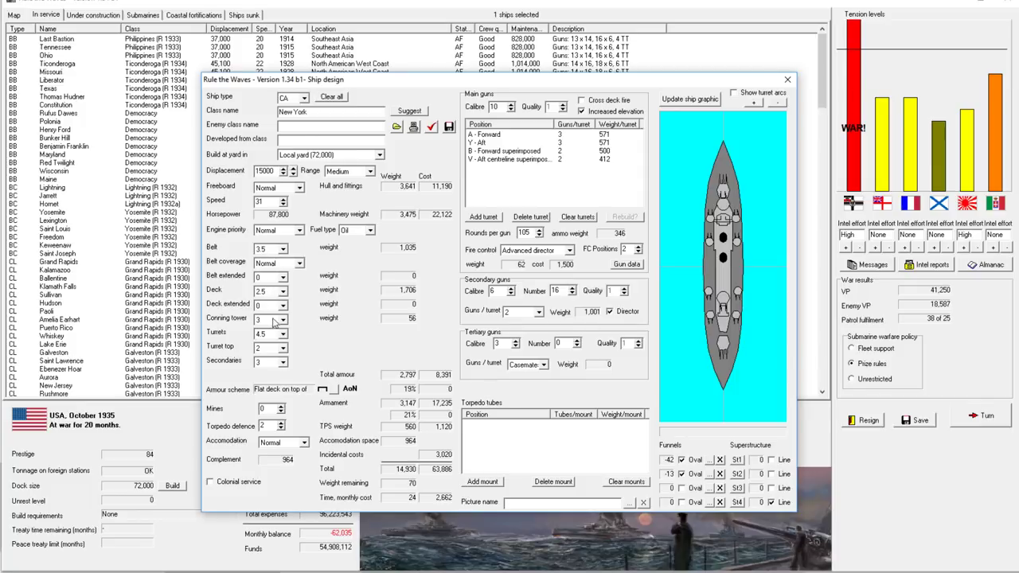
pyautogui.tripleClick(266, 319)
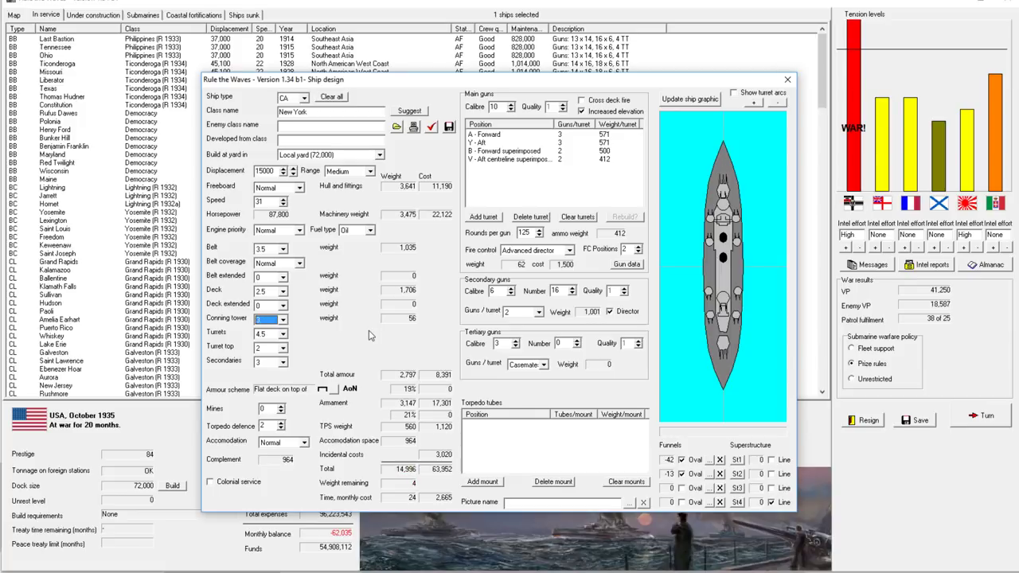
pyautogui.moveTo(271, 338)
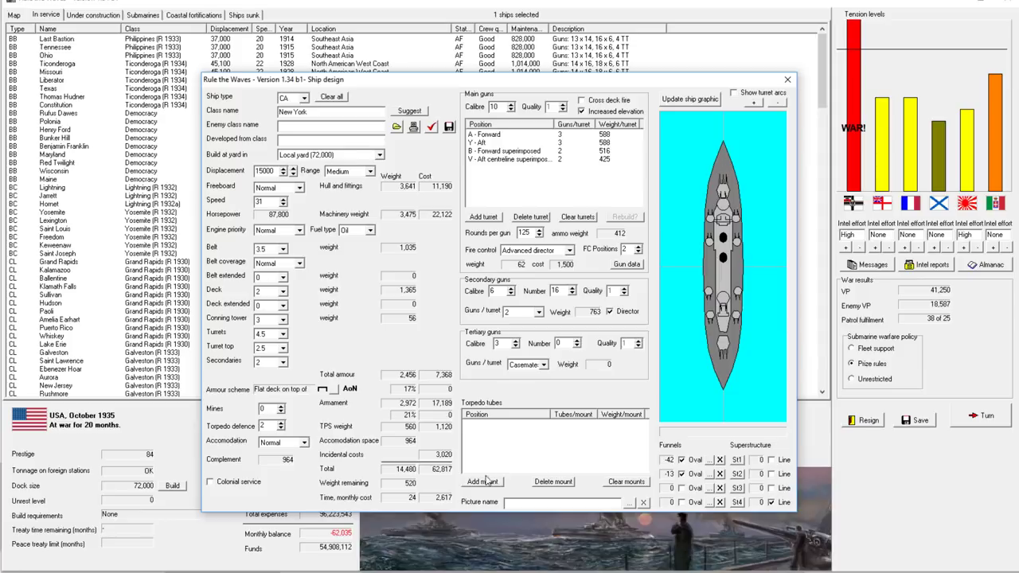
# Add broadside swivel torpedo mounts: three tubes at F and G, four at H and I.
pyautogui.click(481, 482)
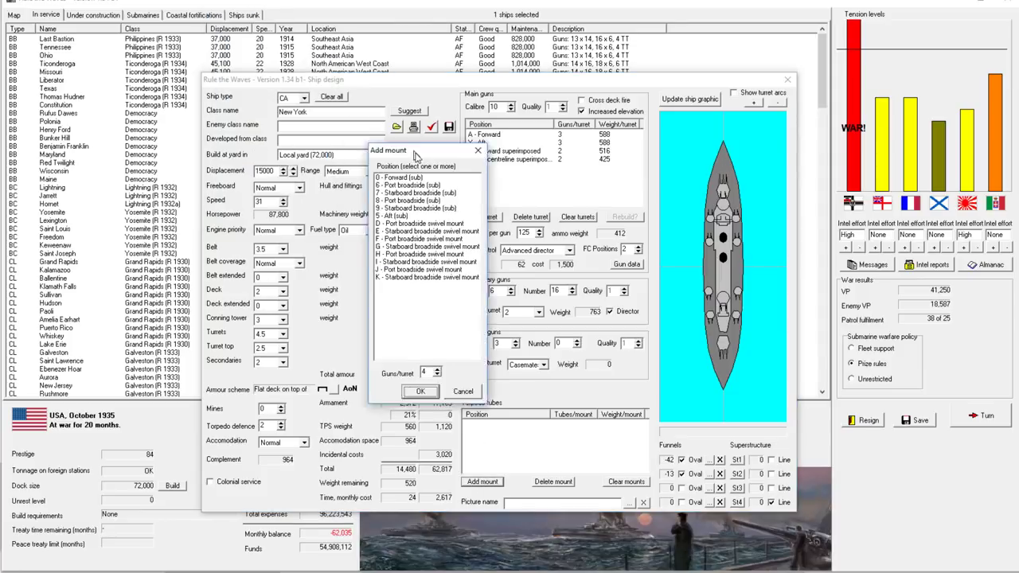
pyautogui.click(430, 239)
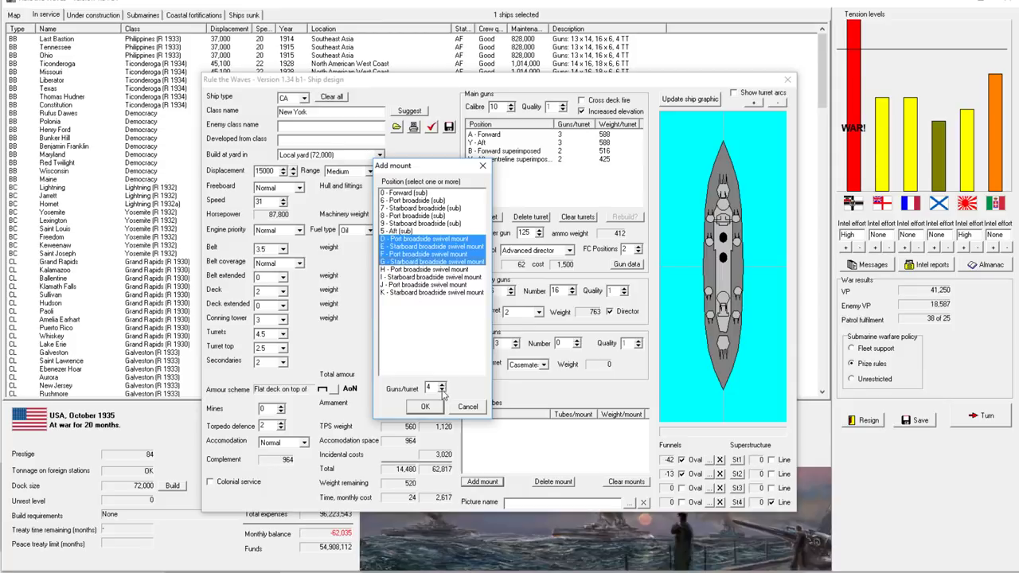
pyautogui.click(425, 406)
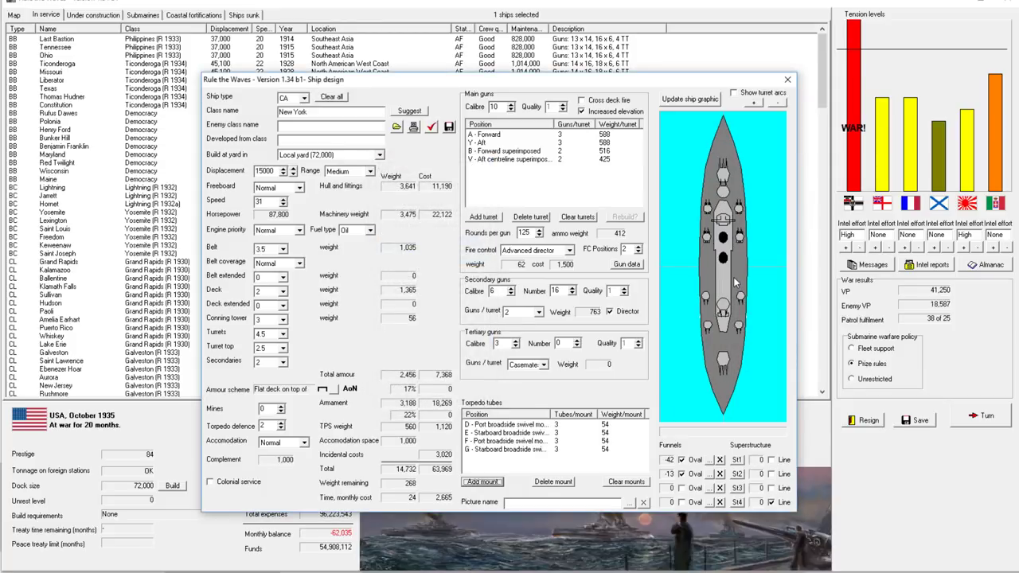
pyautogui.click(510, 424)
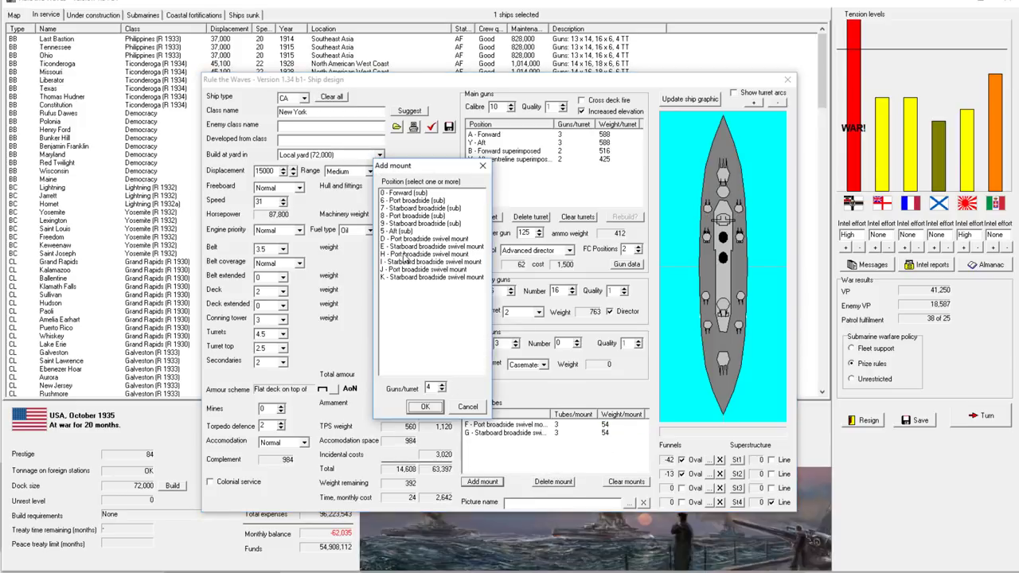
pyautogui.click(430, 254)
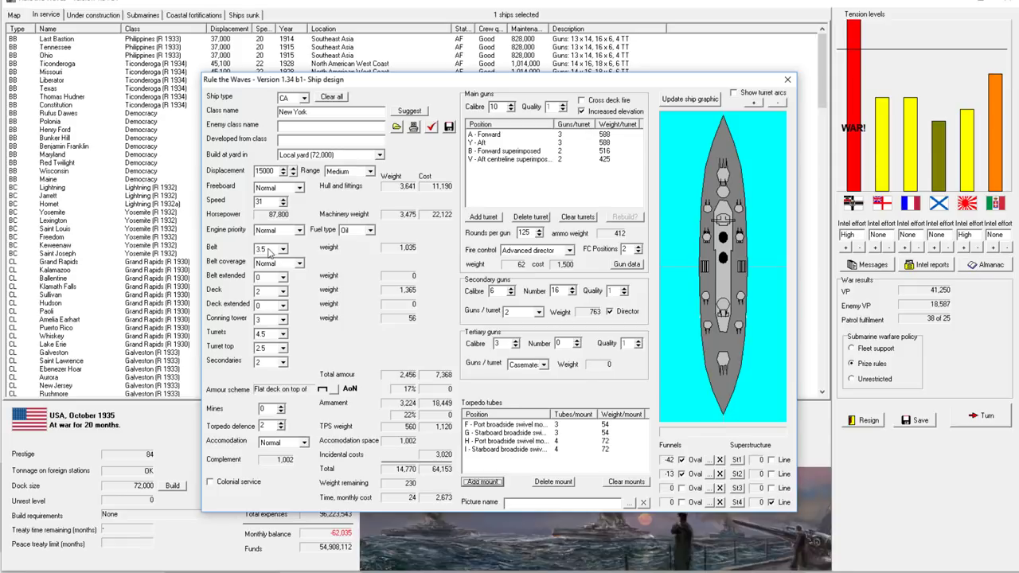
pyautogui.moveTo(276, 327)
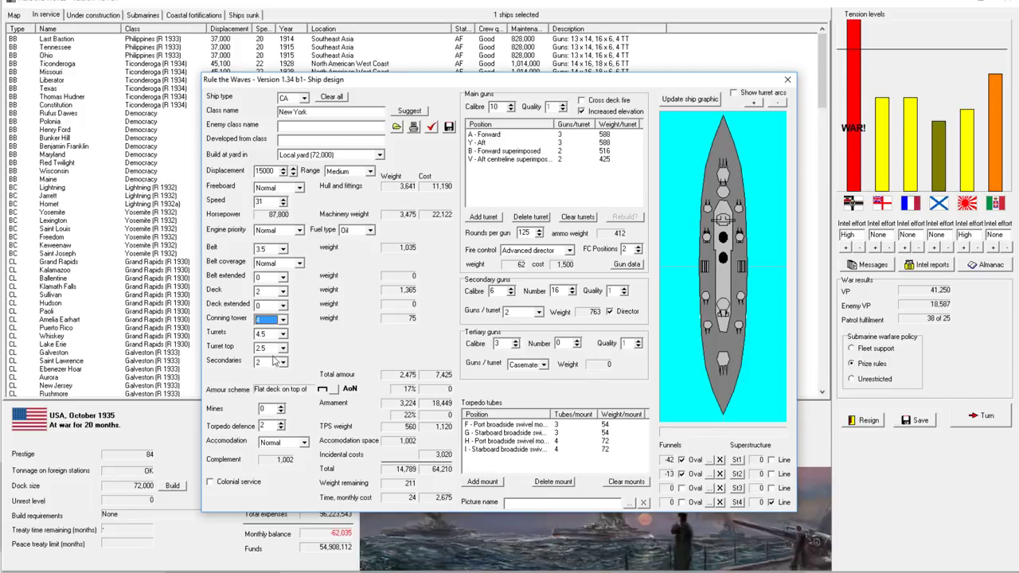
pyautogui.moveTo(274, 361)
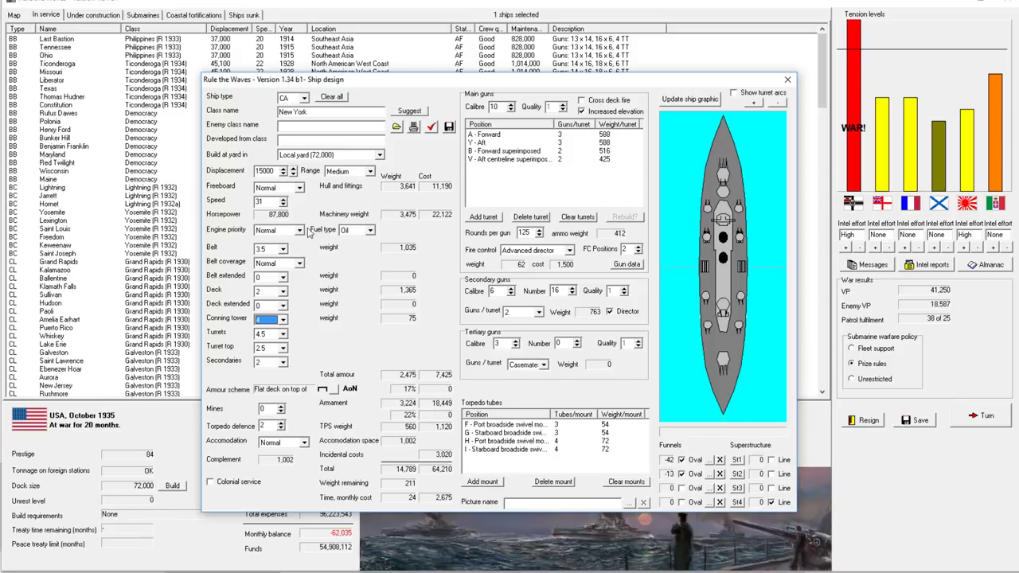
# Set conning tower armour to 4 and compare 10-inch and 9-inch gun penetration.
pyautogui.click(265, 319)
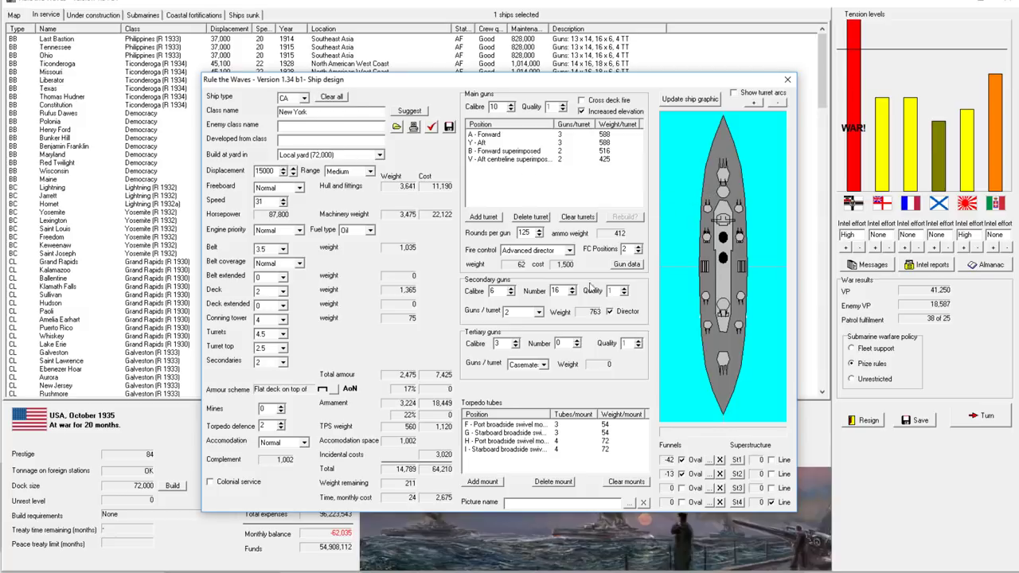
pyautogui.moveTo(566, 325)
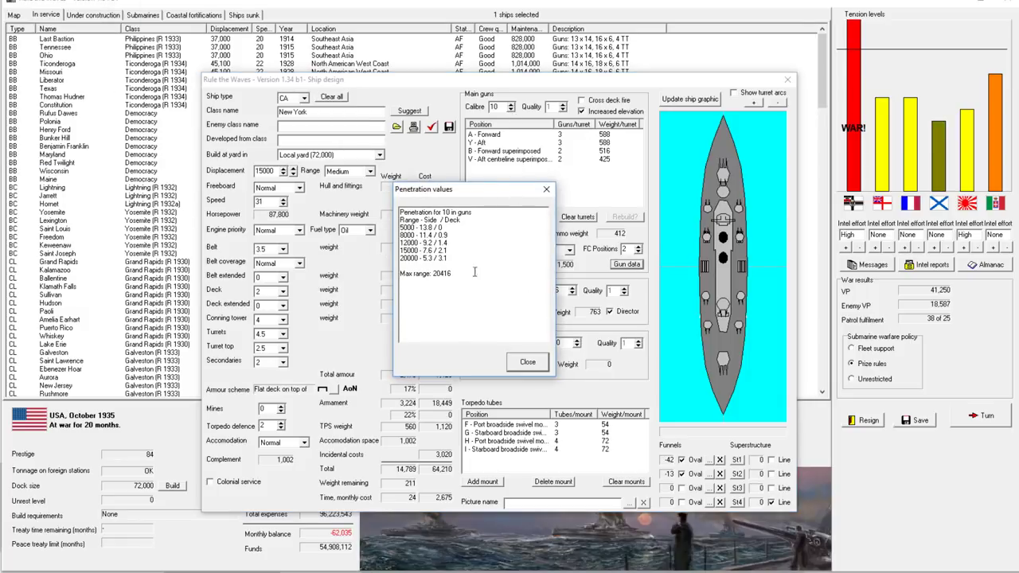
pyautogui.click(527, 361)
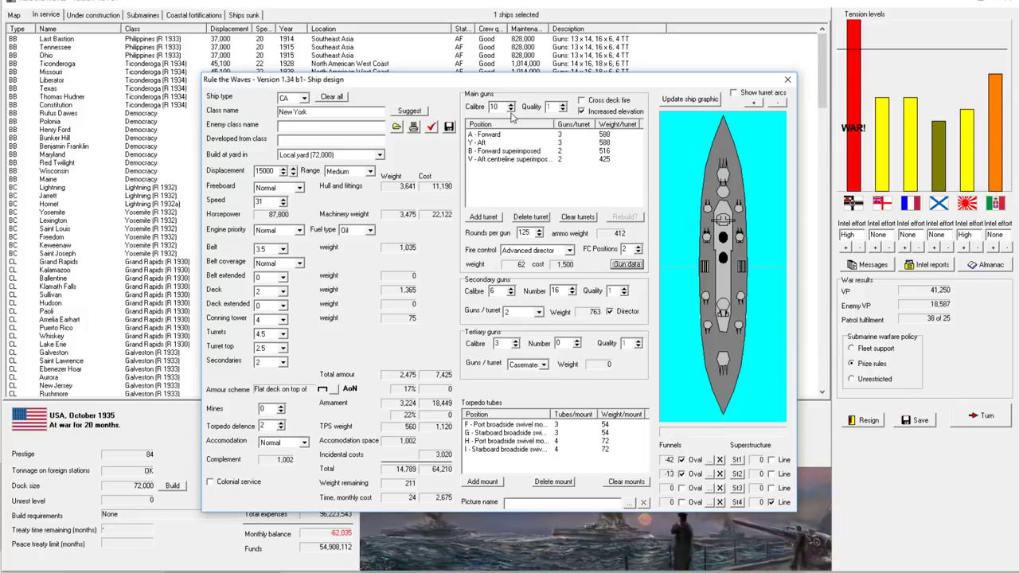
pyautogui.click(515, 109)
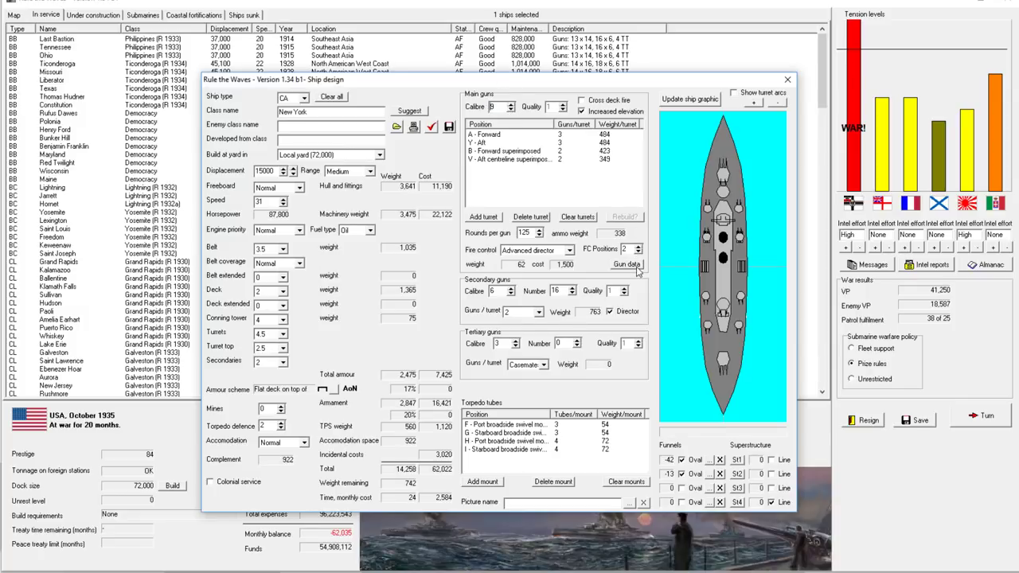
pyautogui.click(626, 263)
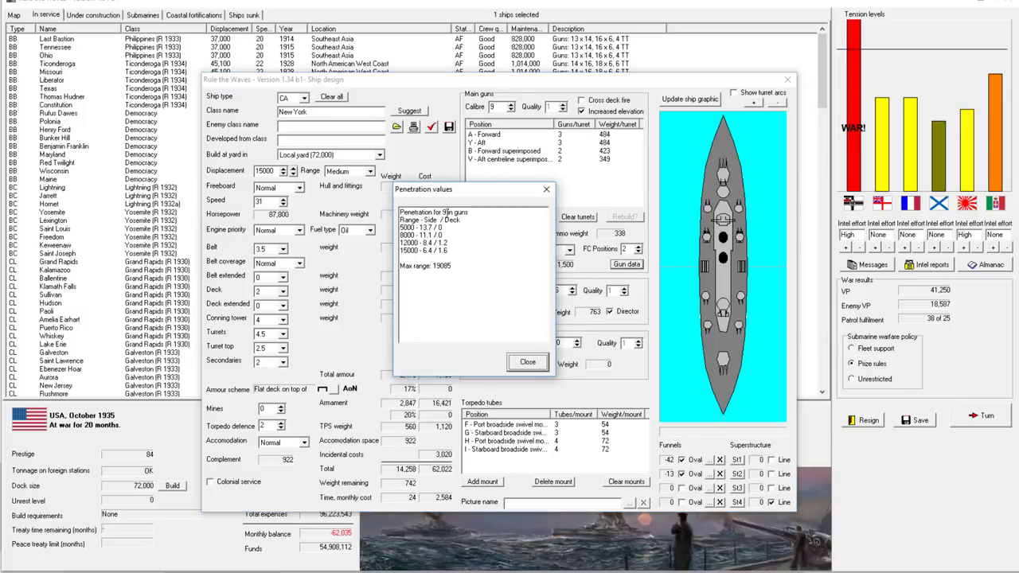
pyautogui.click(527, 363)
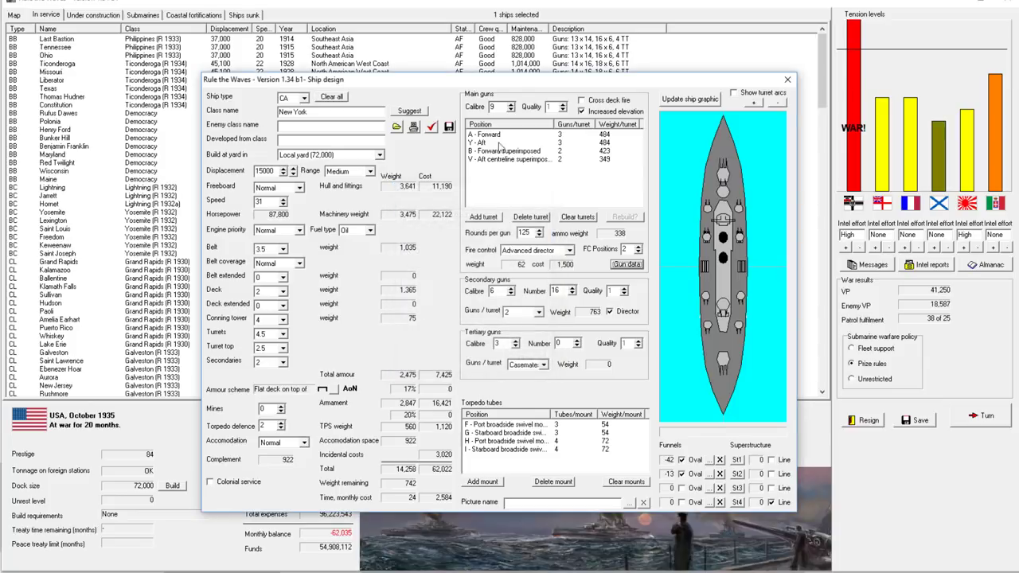
# Recheck 10-inch penetration, then step main calibre through 8, 9 and 10, settling on 9.
pyautogui.click(506, 103)
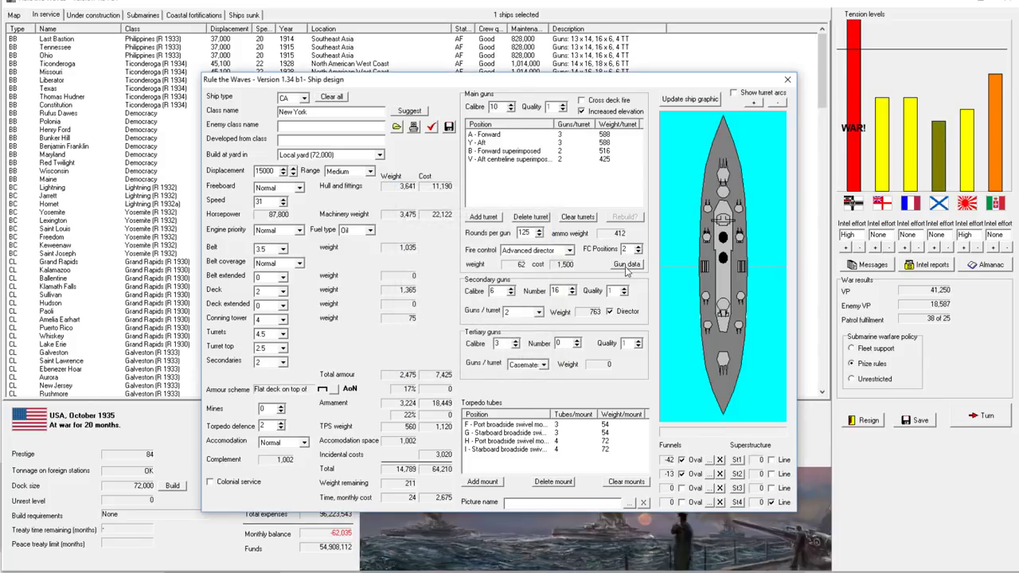
pyautogui.click(627, 264)
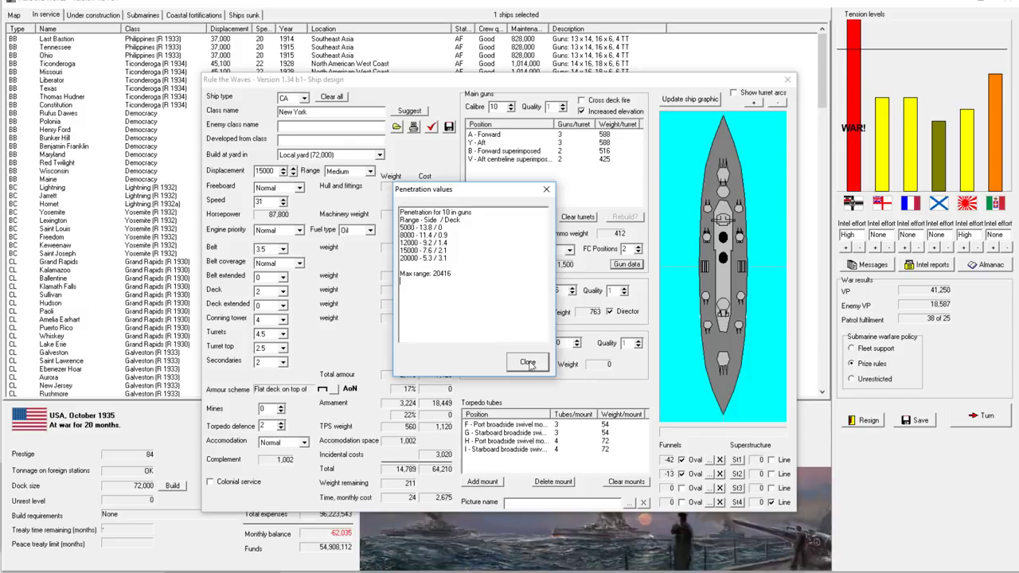
pyautogui.click(527, 363)
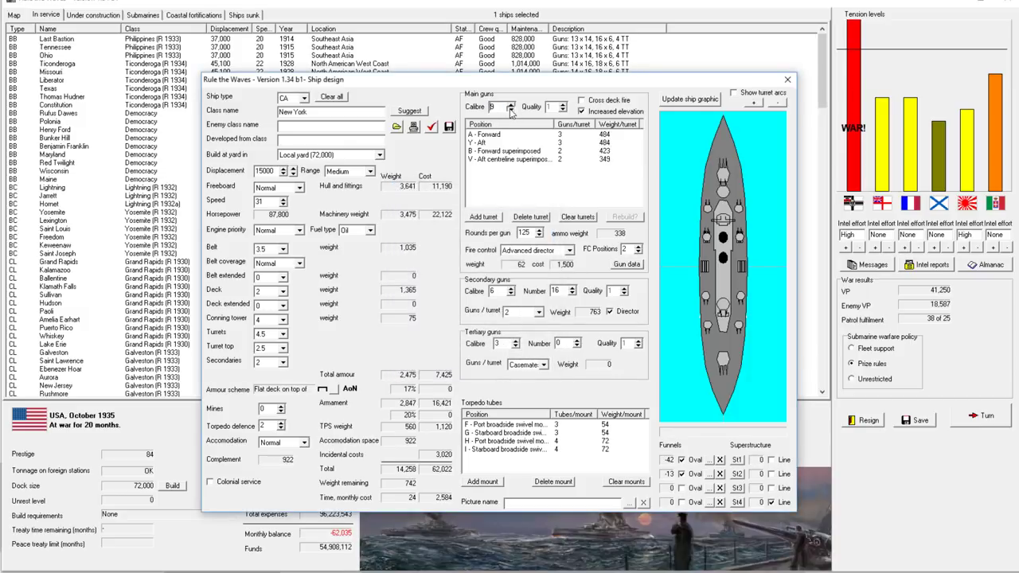
pyautogui.click(511, 103)
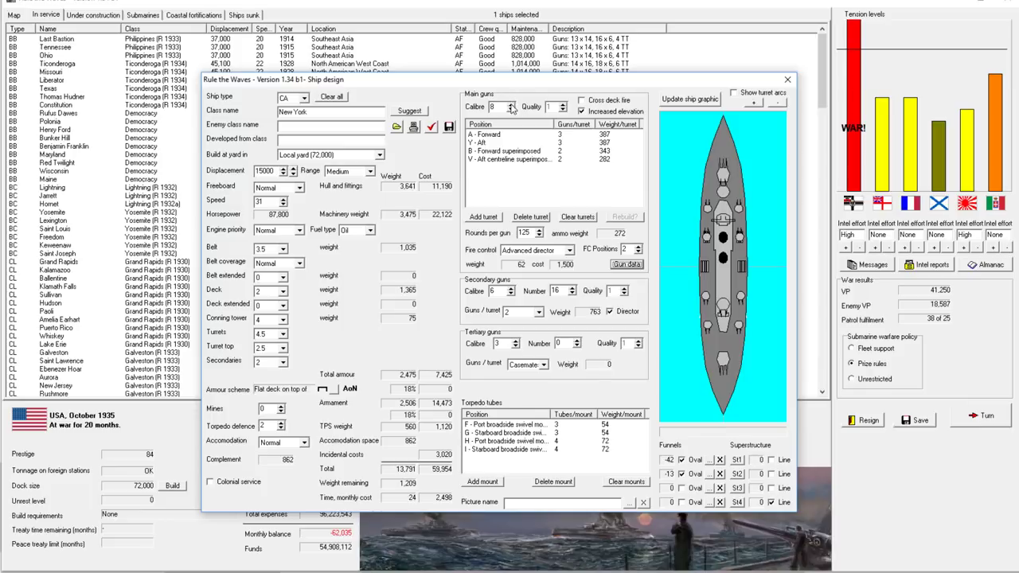
pyautogui.click(513, 107)
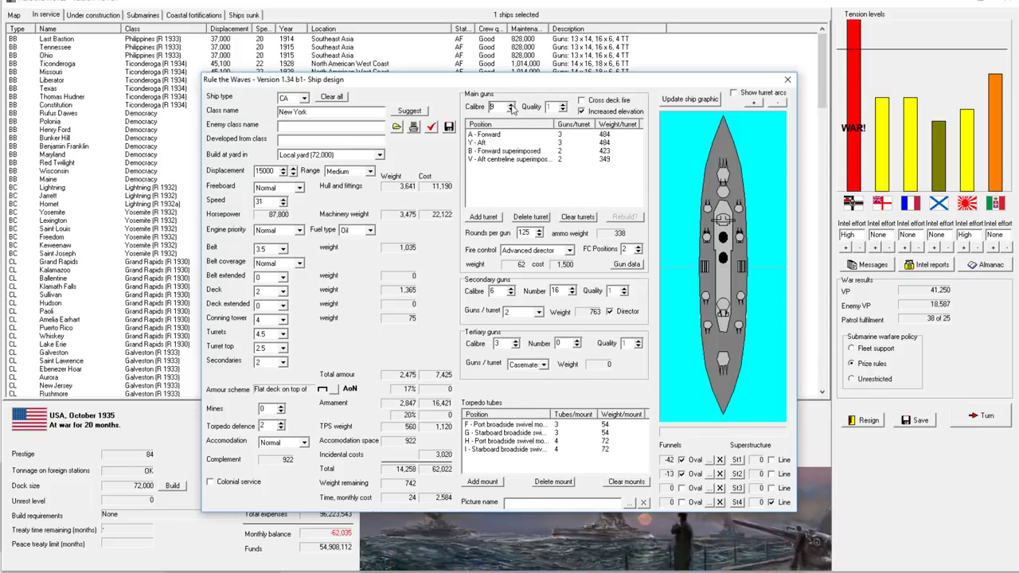
pyautogui.click(512, 104)
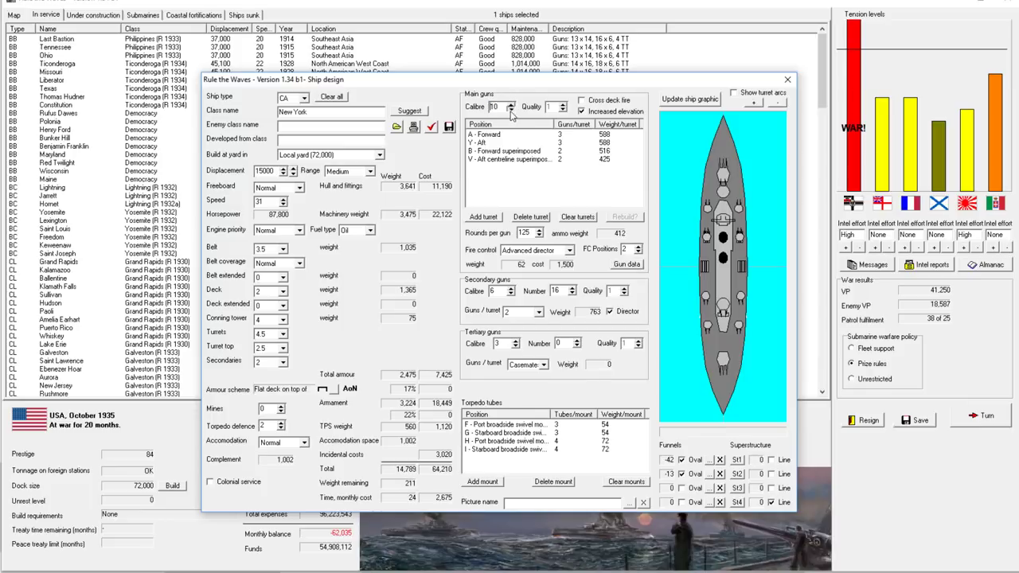
pyautogui.click(512, 109)
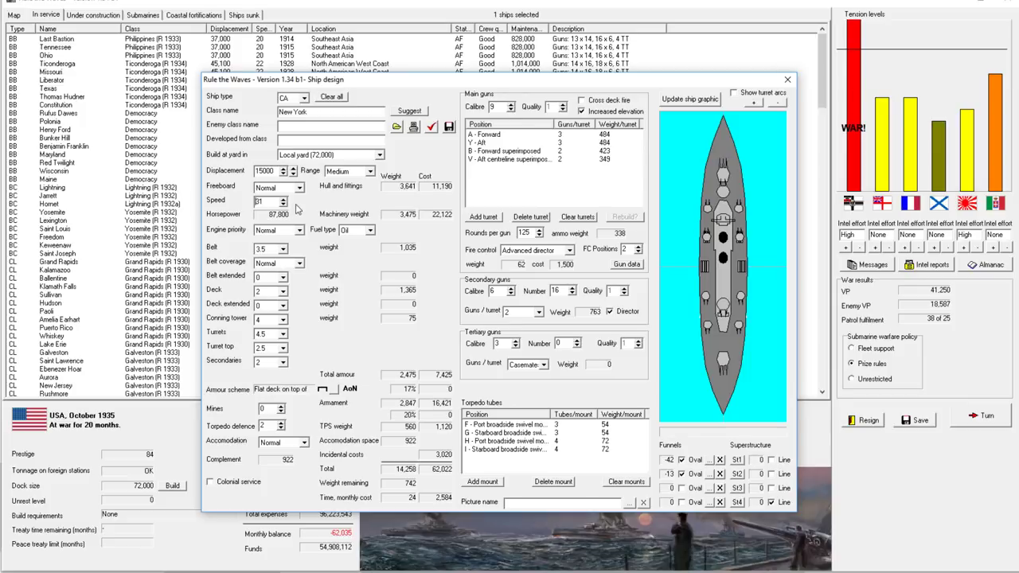
# Switch main guns back to 10-inch and review New York's design reports.
pyautogui.click(513, 104)
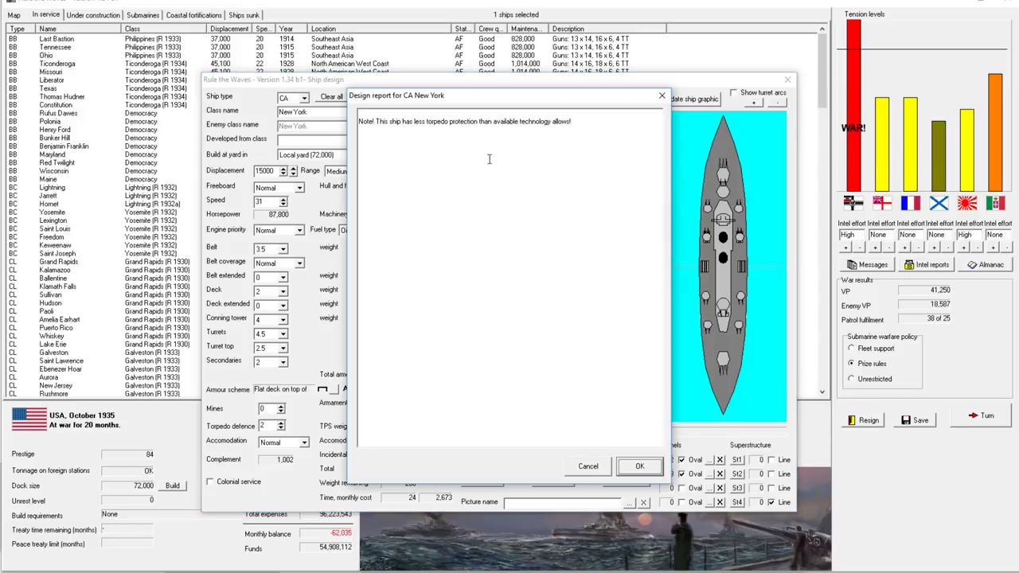
pyautogui.click(639, 466)
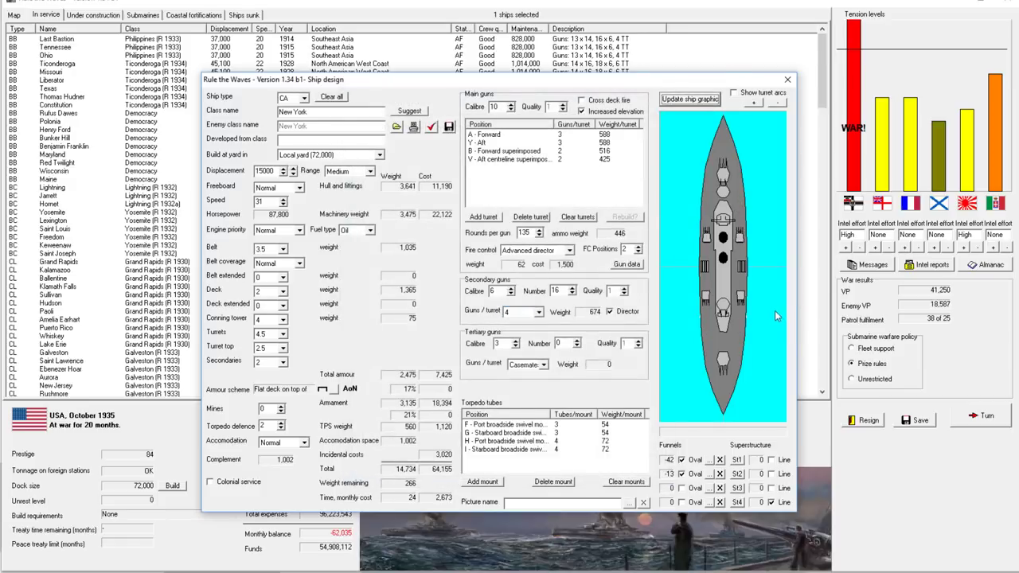
pyautogui.moveTo(607, 291)
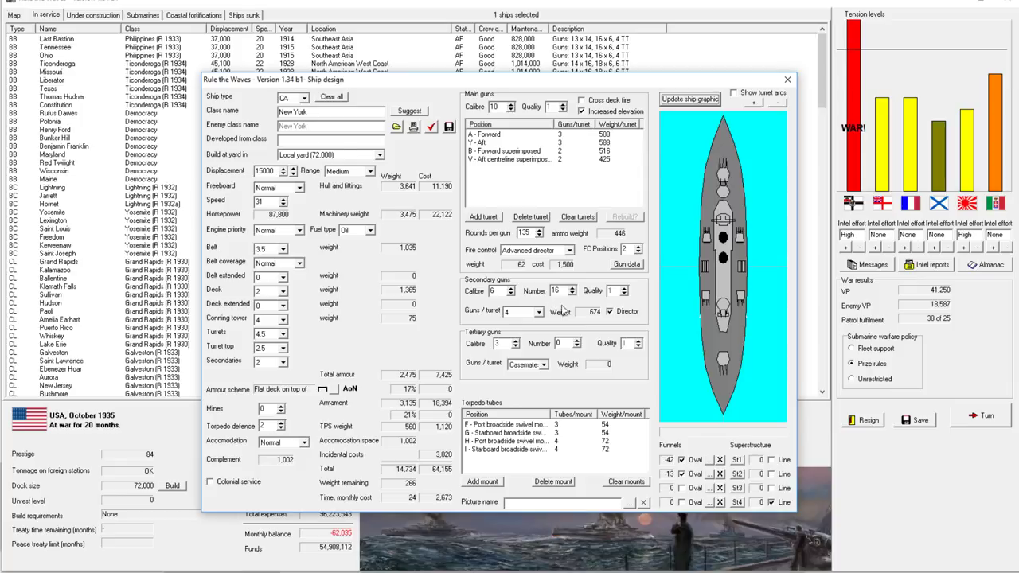
pyautogui.moveTo(558, 306)
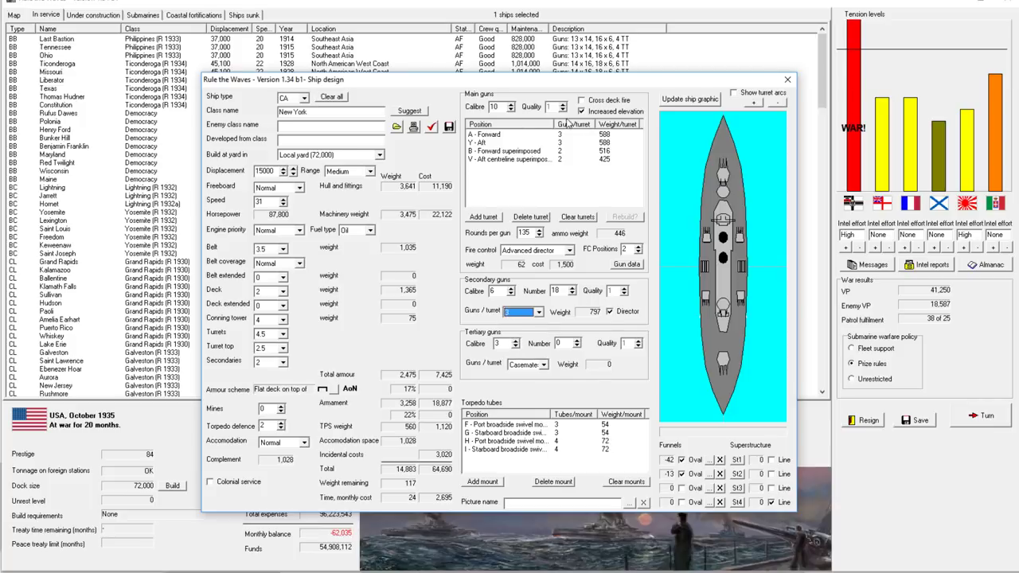
pyautogui.click(409, 111)
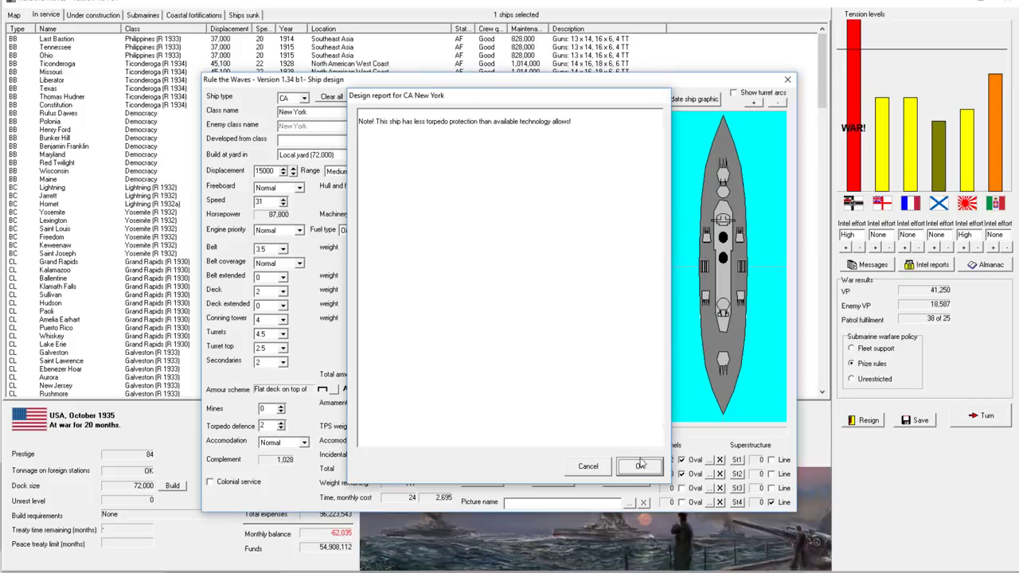
pyautogui.click(641, 466)
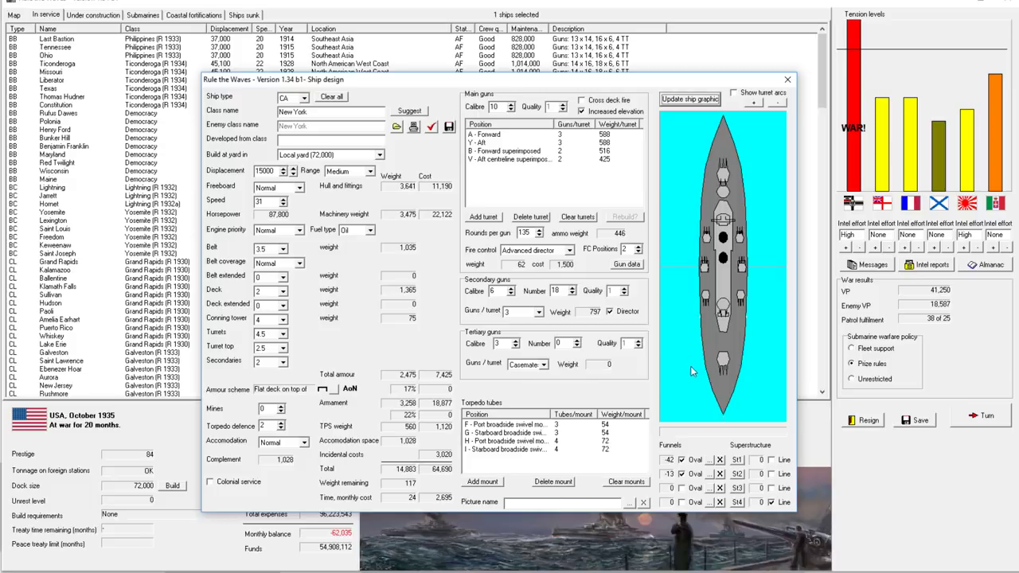
pyautogui.moveTo(712, 283)
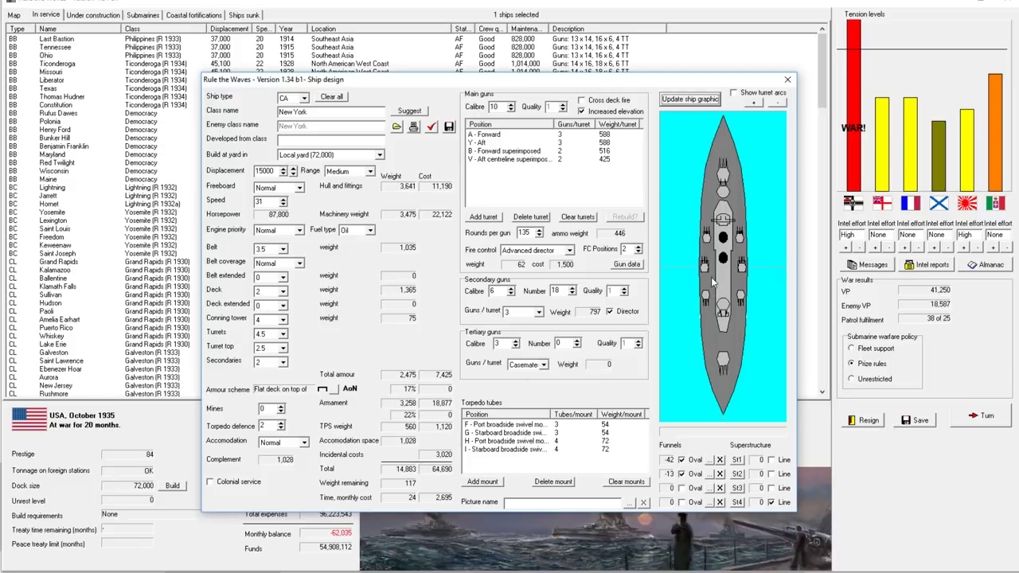
pyautogui.moveTo(623, 323)
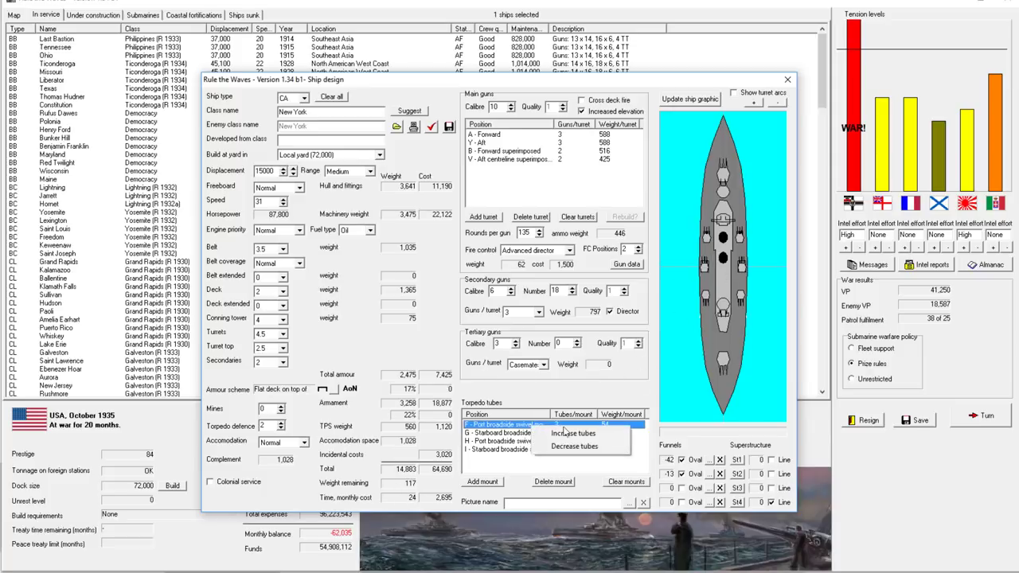
# Make all torpedo mounts quadruple, keep displacement at 15,000 tons, and raise turret-top armour to 3.
pyautogui.click(574, 433)
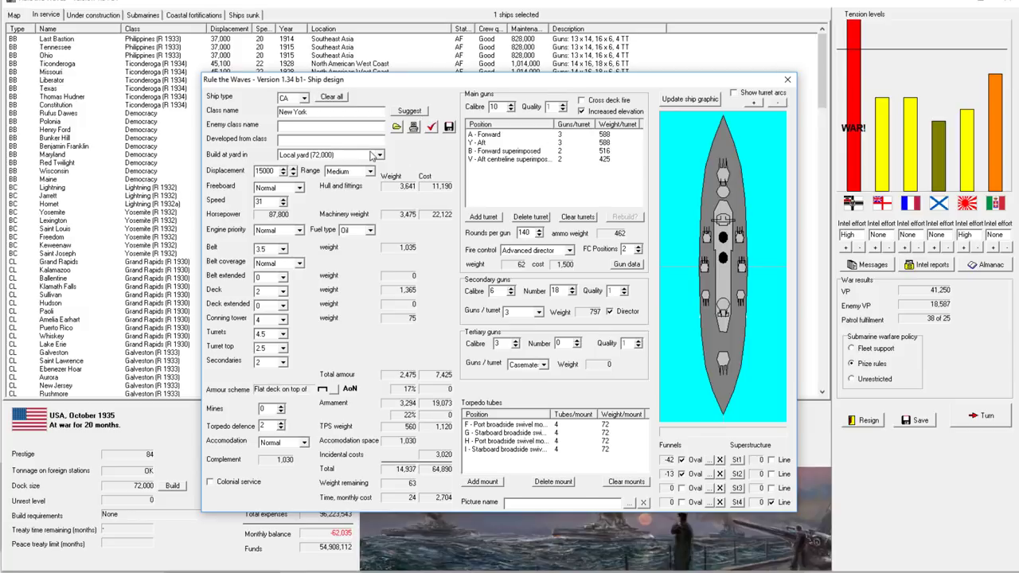
pyautogui.click(293, 173)
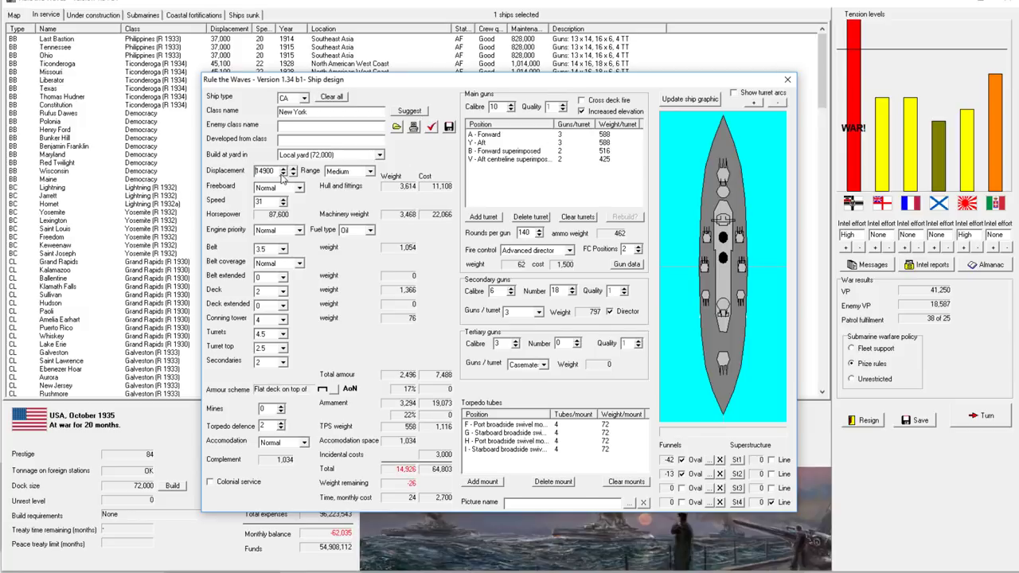
pyautogui.click(293, 167)
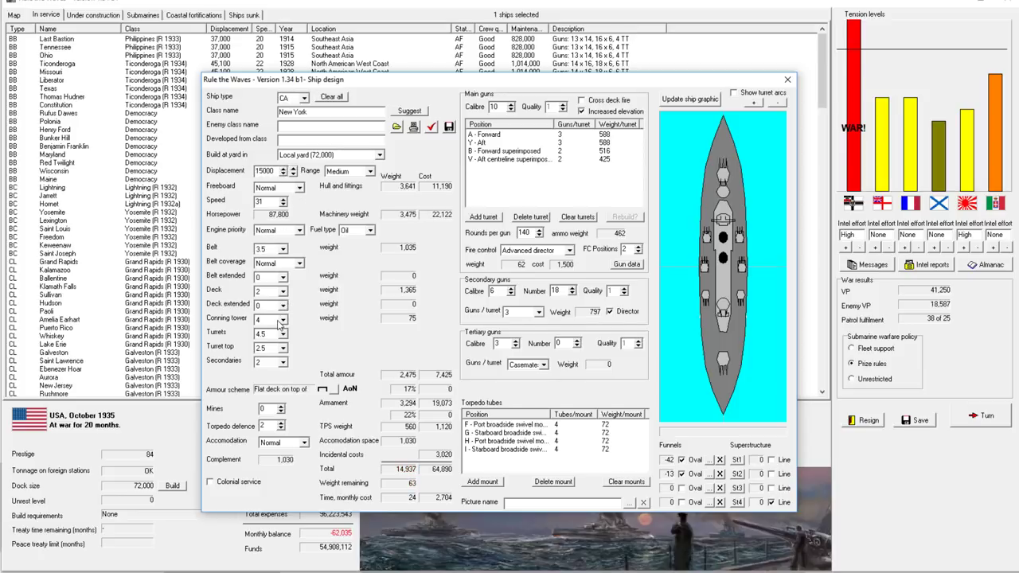
pyautogui.moveTo(279, 358)
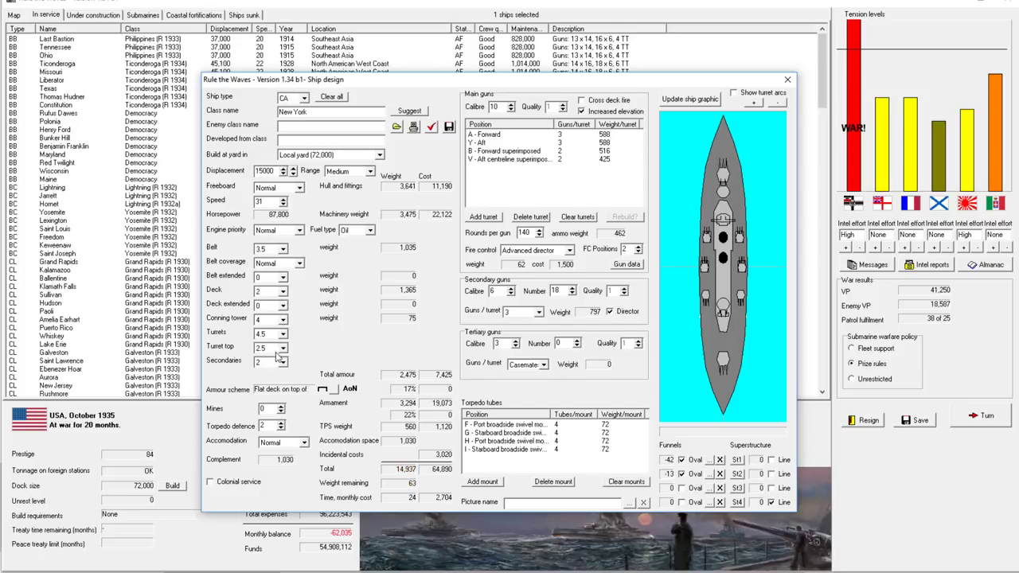
pyautogui.tripleClick(266, 347)
pyautogui.write('3')
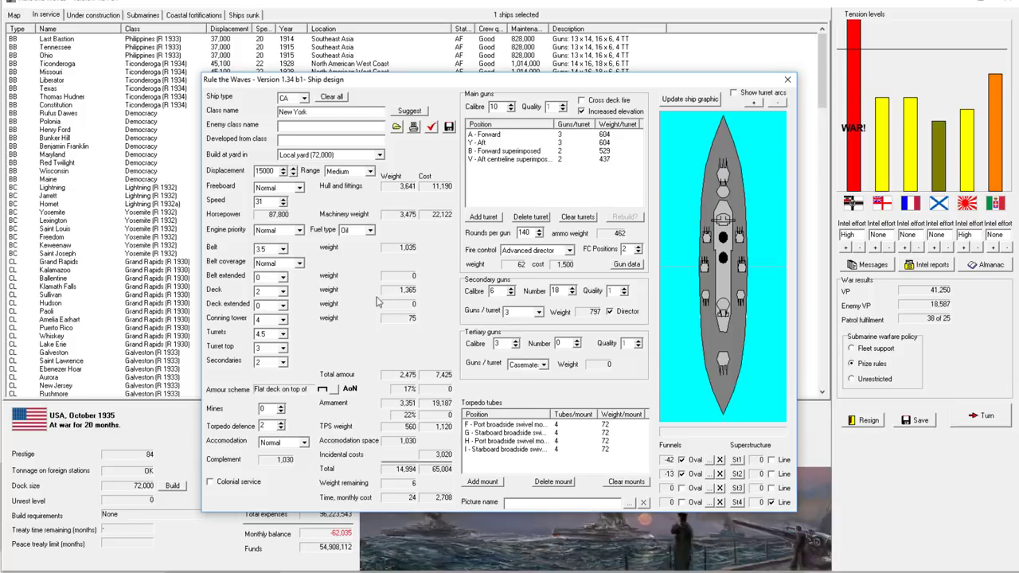
pyautogui.moveTo(473, 188)
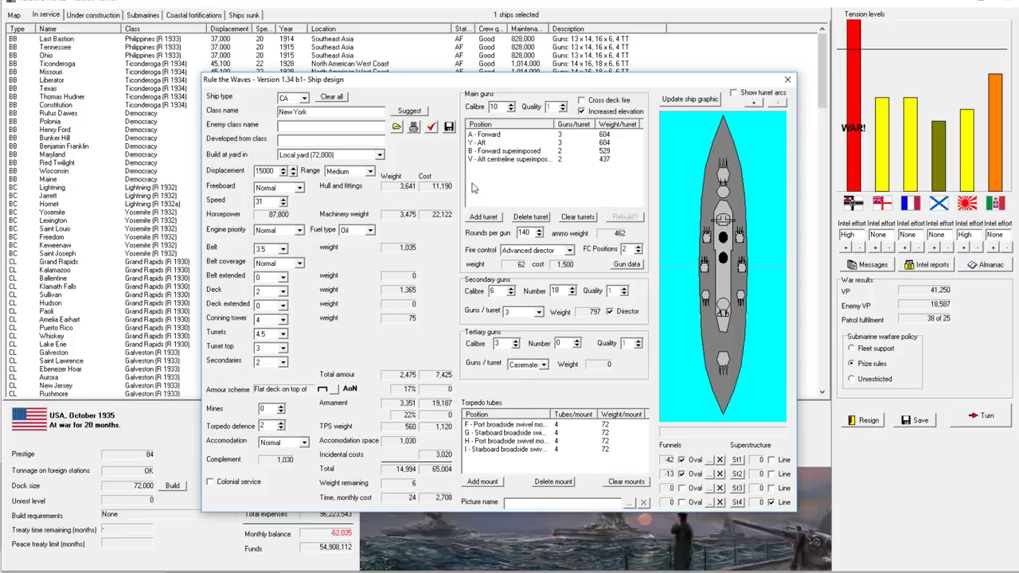
pyautogui.moveTo(430, 140)
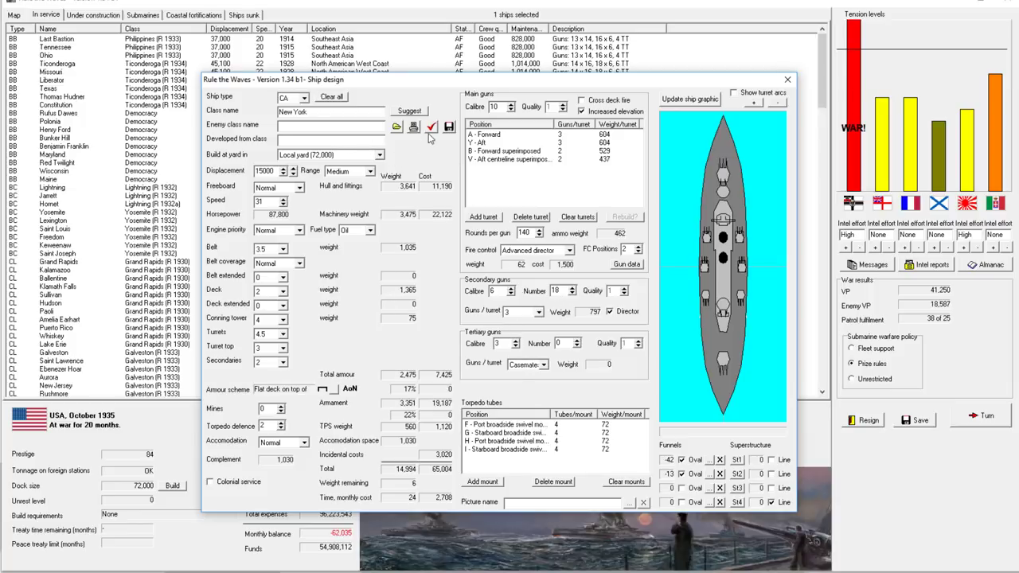
pyautogui.moveTo(448, 127)
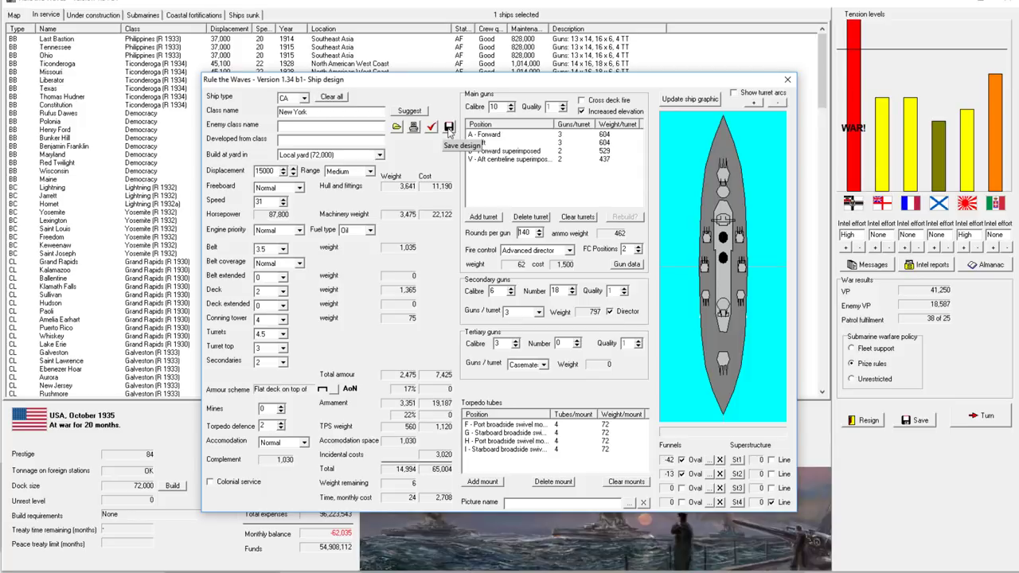
# Check New York's design report, dismiss it, and try torpedo defence at zero.
pyautogui.click(449, 127)
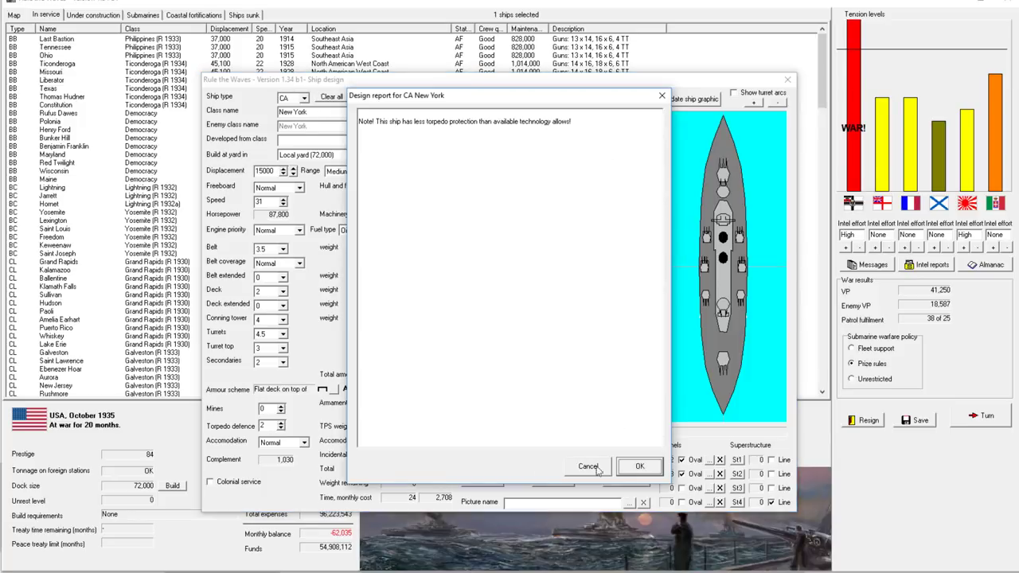
pyautogui.click(640, 466)
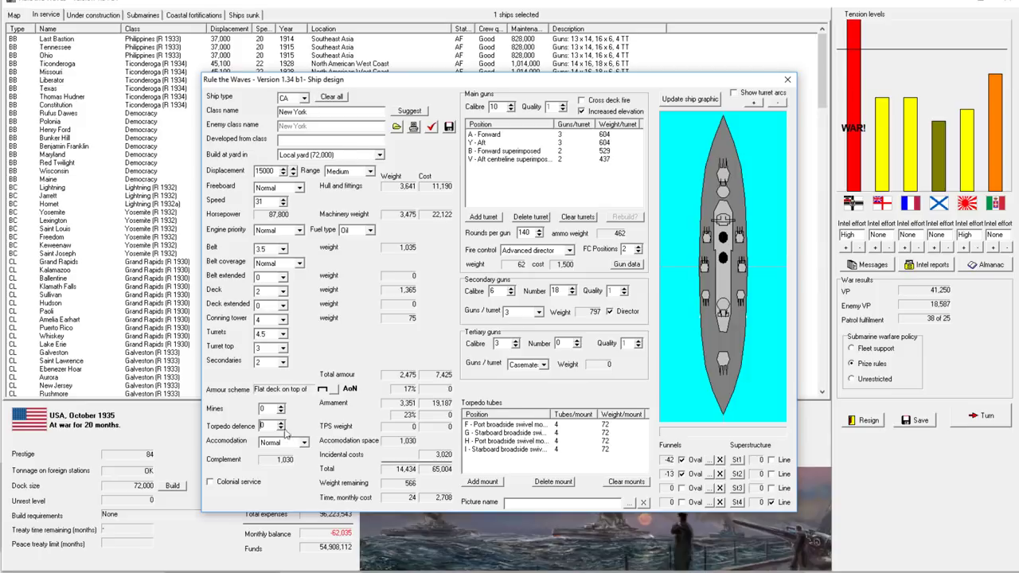
pyautogui.click(280, 423)
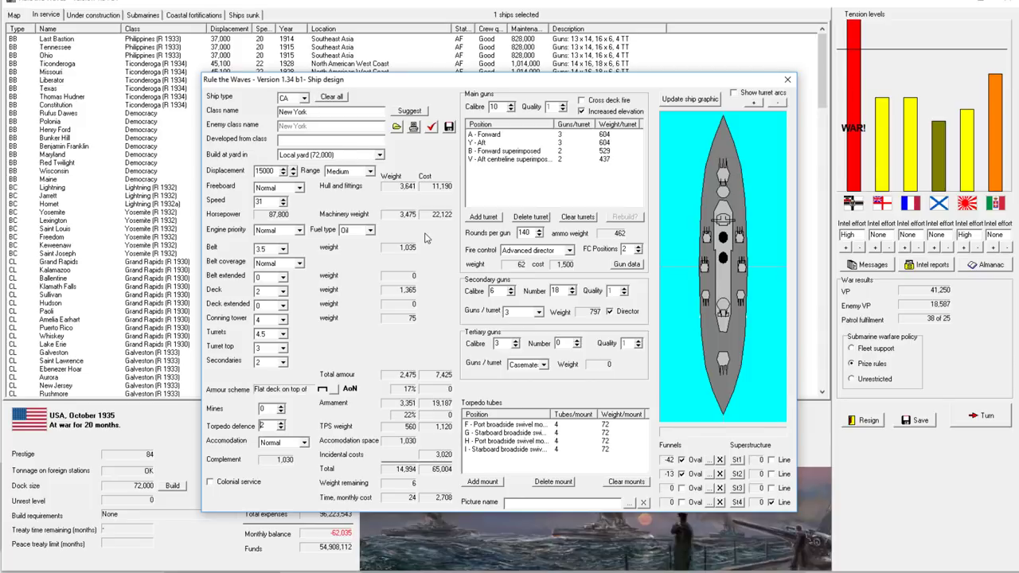
pyautogui.moveTo(383, 357)
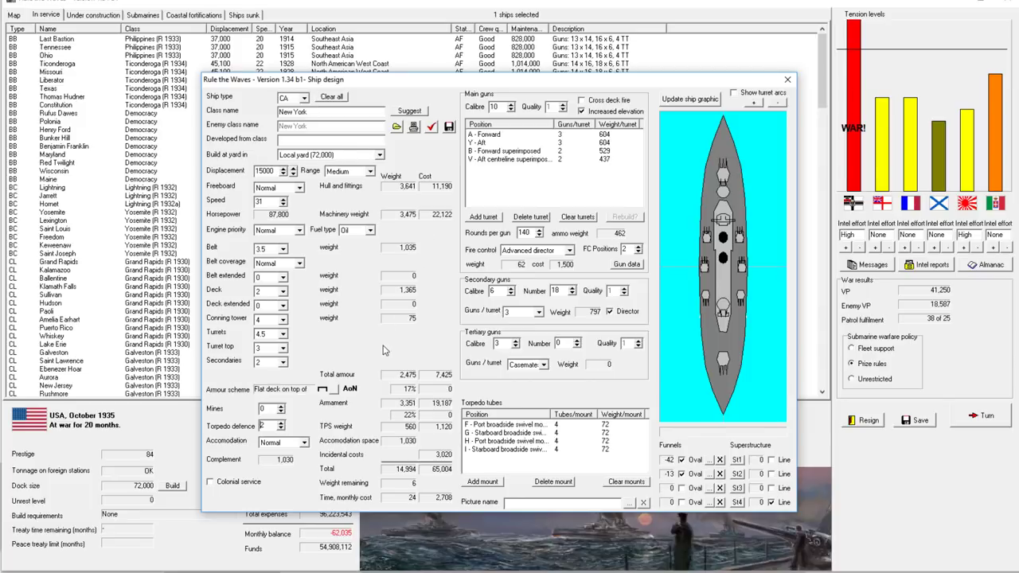
pyautogui.moveTo(364, 201)
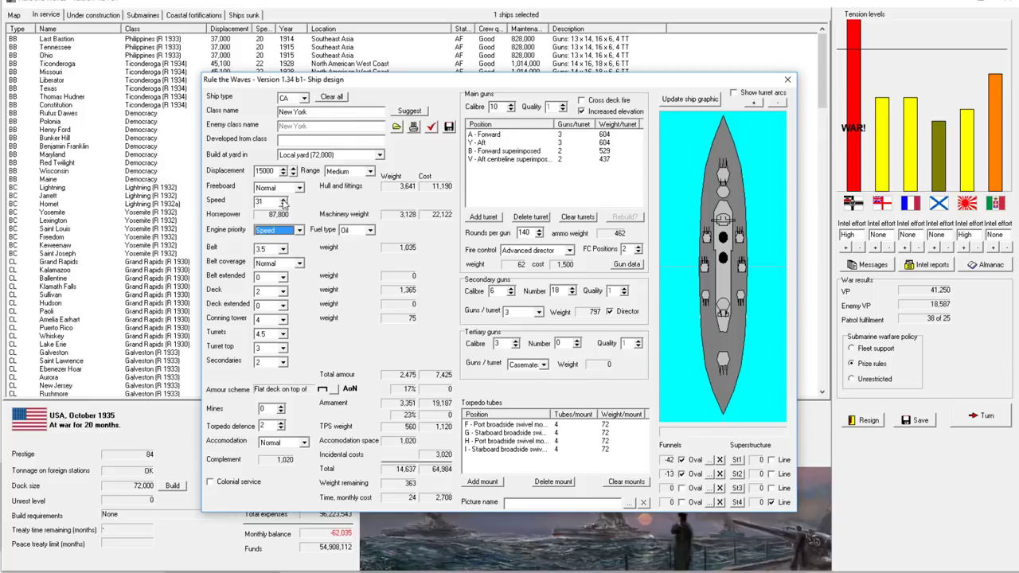
# Set engine priority to Normal and save the New York cruiser design, answering the prompt.
pyautogui.click(295, 229)
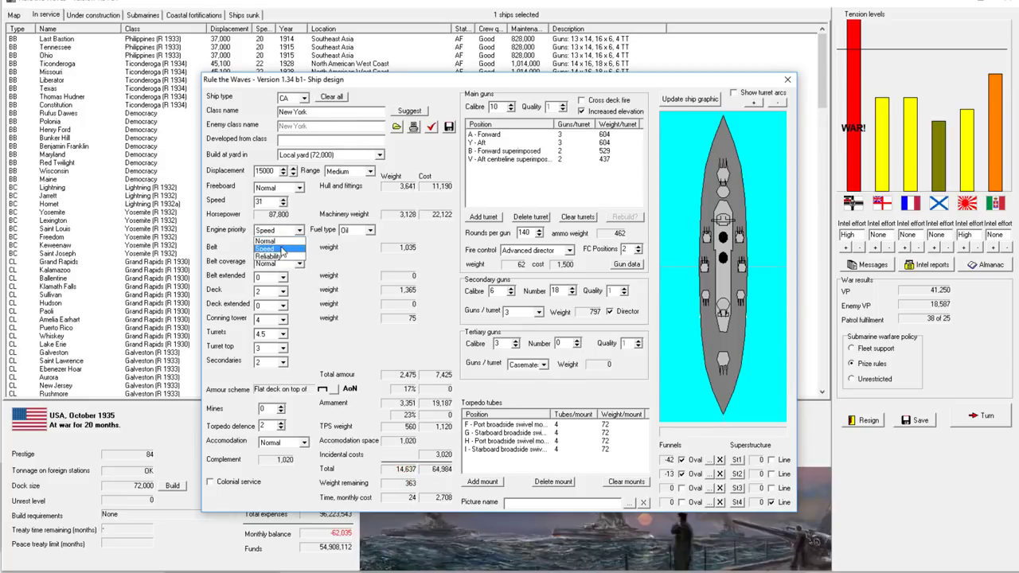
pyautogui.click(271, 240)
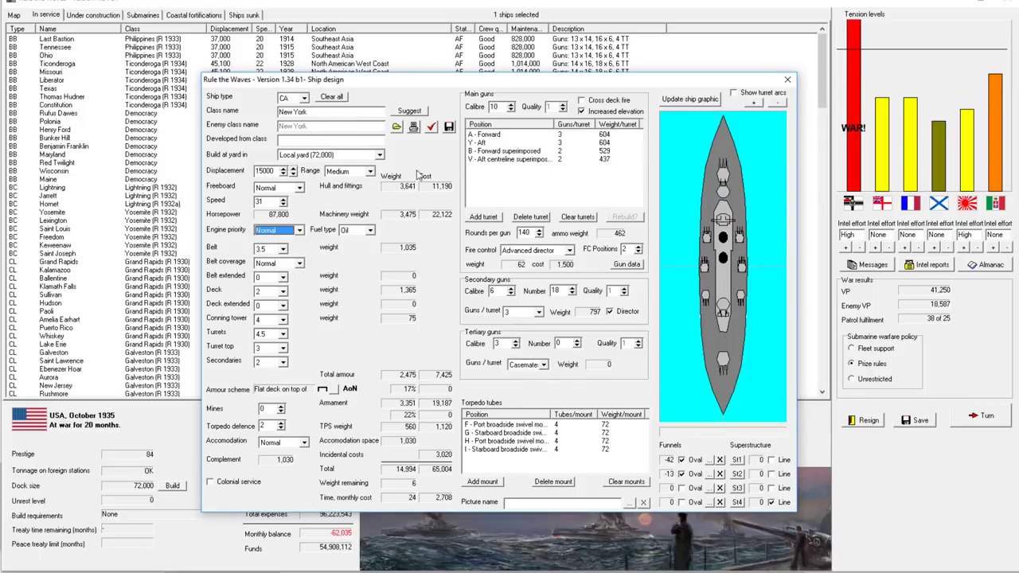
pyautogui.moveTo(449, 127)
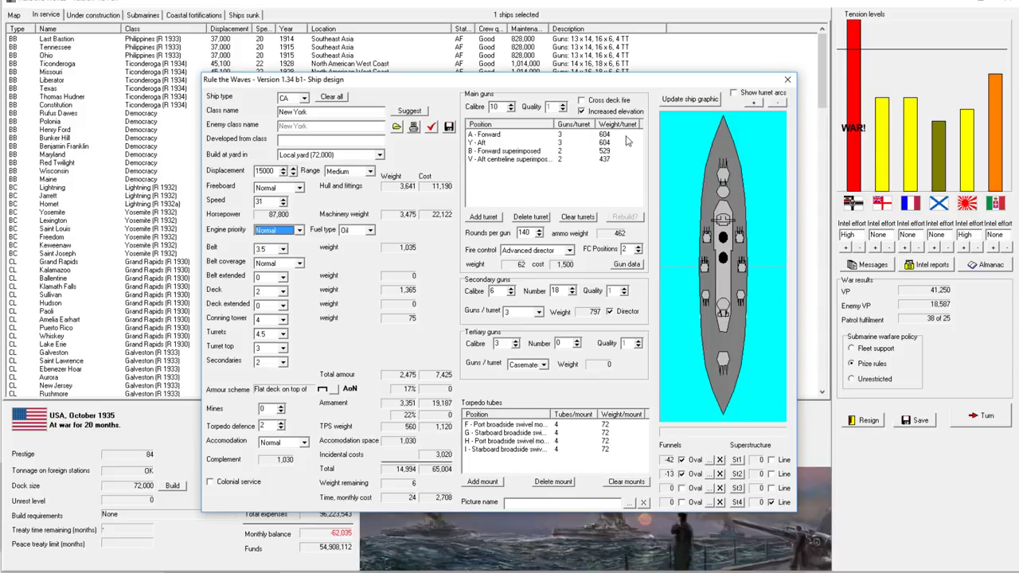
pyautogui.moveTo(602, 171)
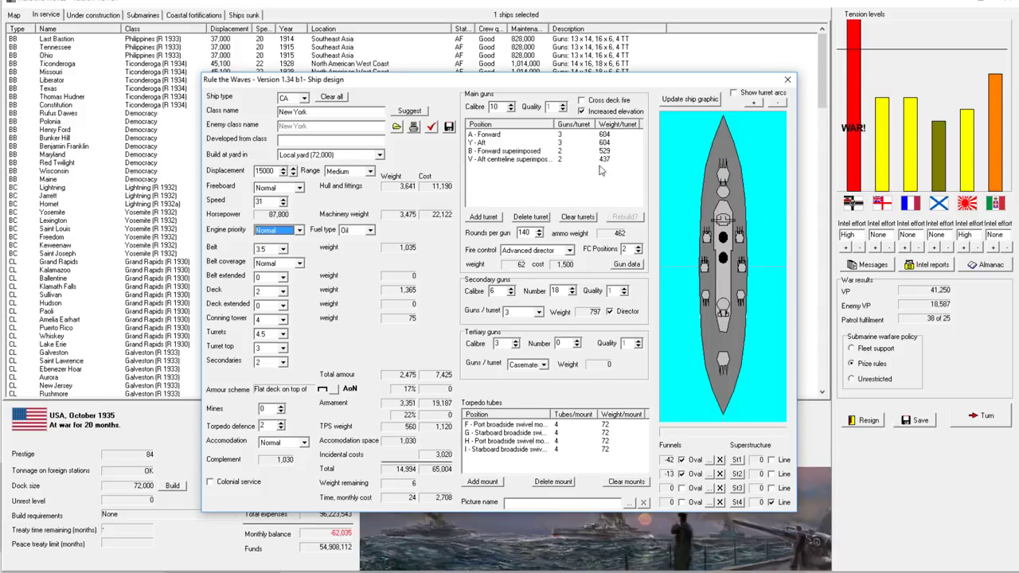
pyautogui.moveTo(450, 129)
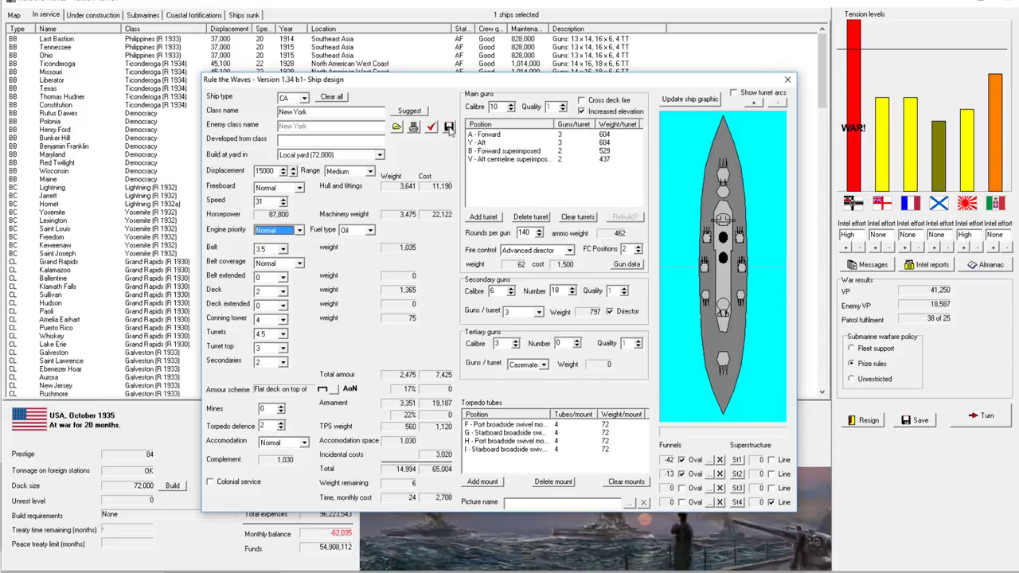
pyautogui.click(448, 126)
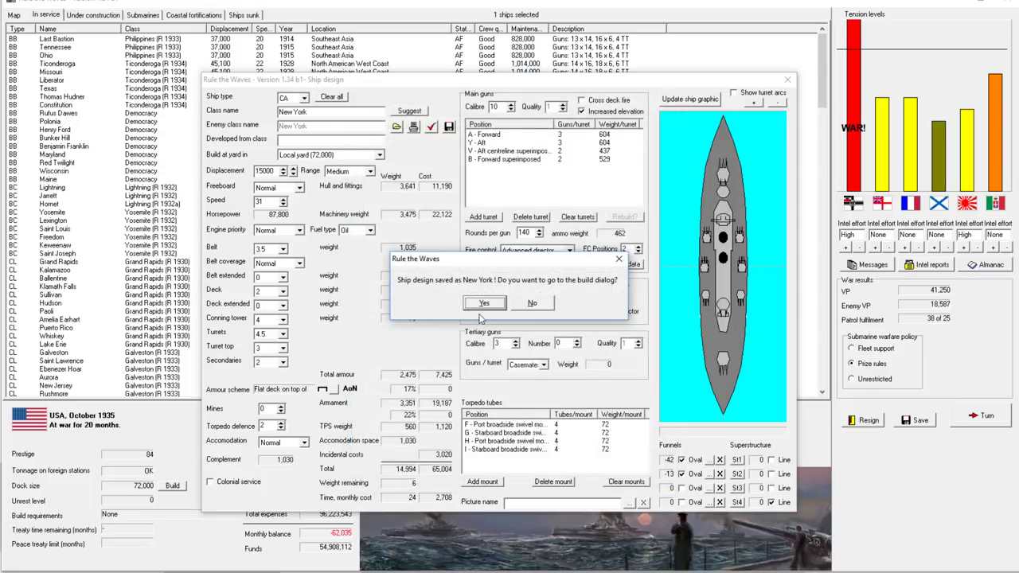
pyautogui.click(484, 302)
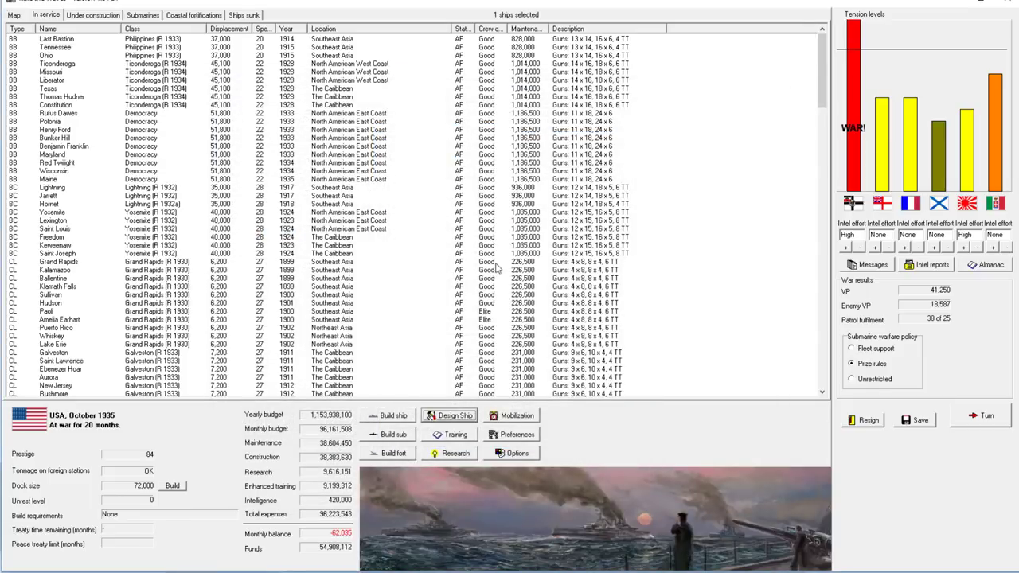
pyautogui.click(53, 221)
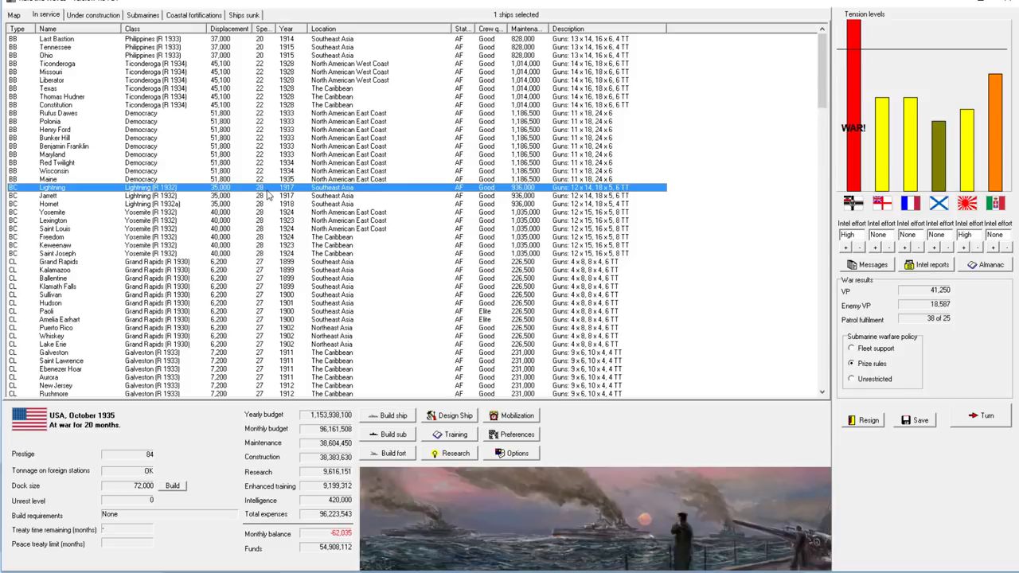
pyautogui.moveTo(230, 278)
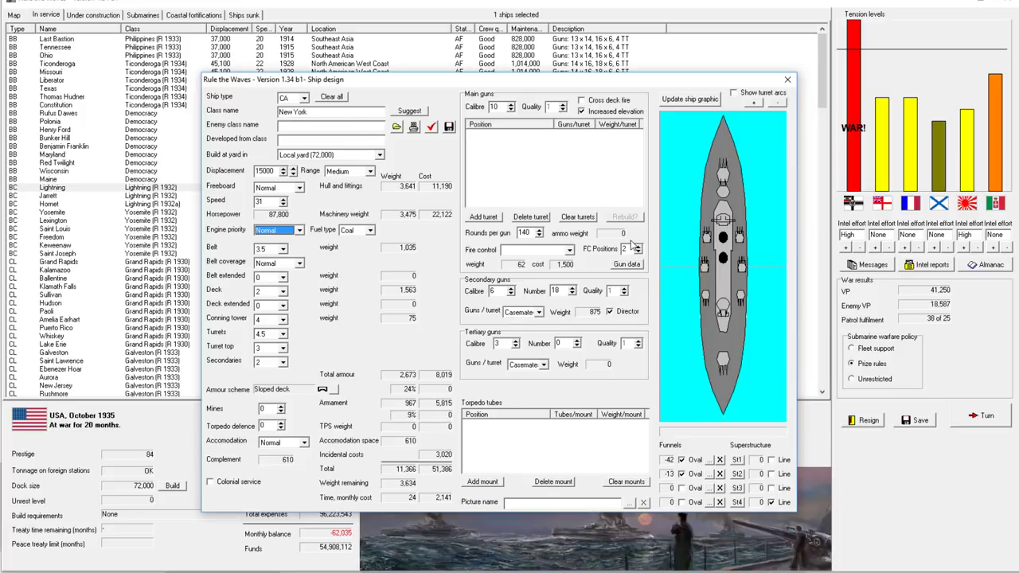
pyautogui.moveTo(647, 179)
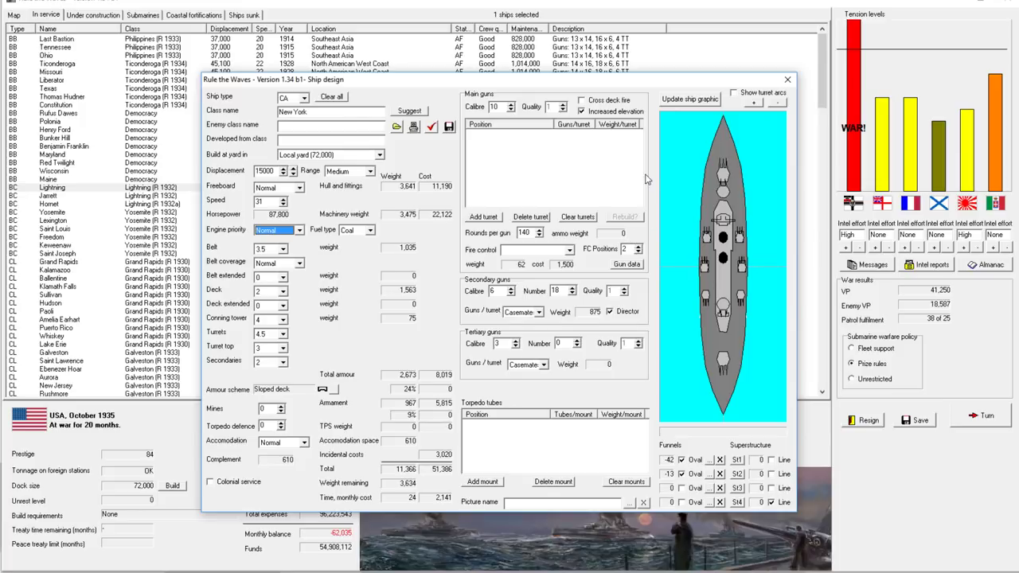
pyautogui.moveTo(692, 163)
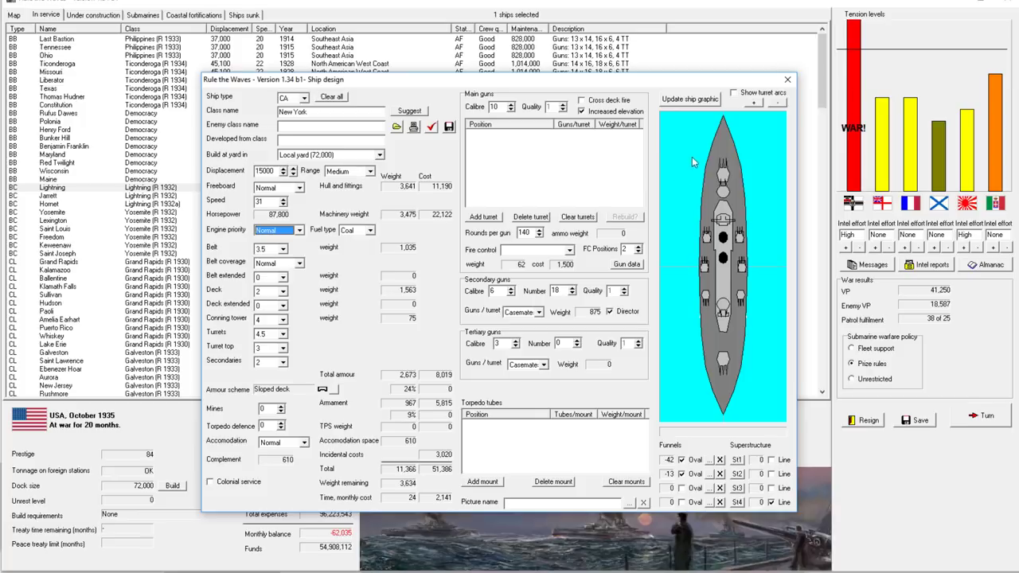
pyautogui.moveTo(259, 221)
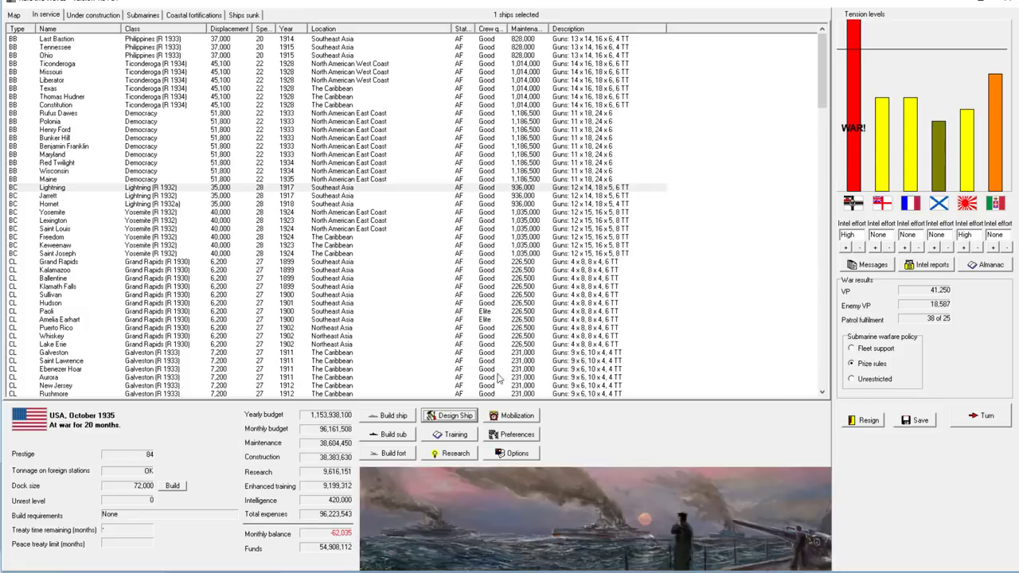
pyautogui.moveTo(703, 226)
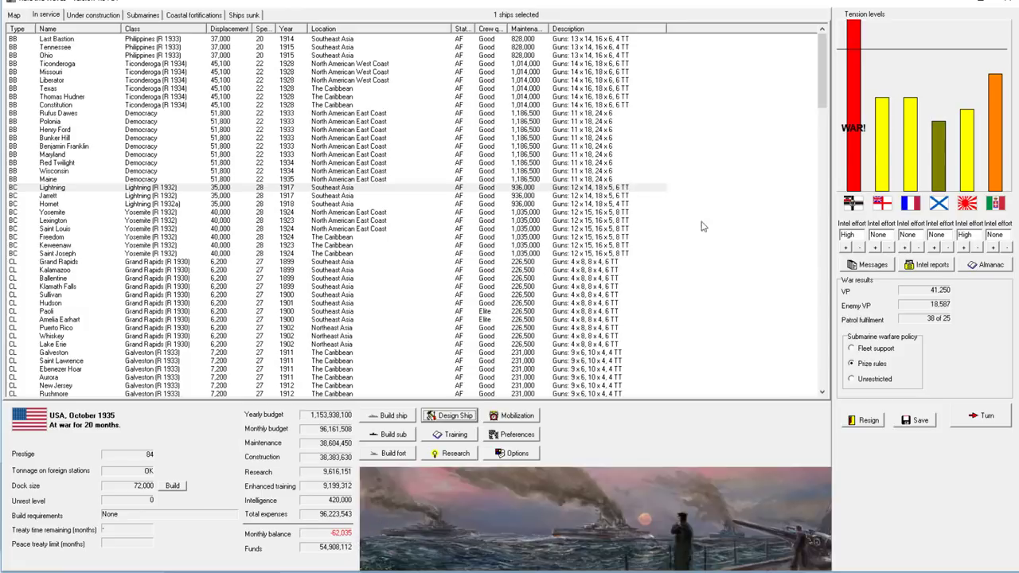